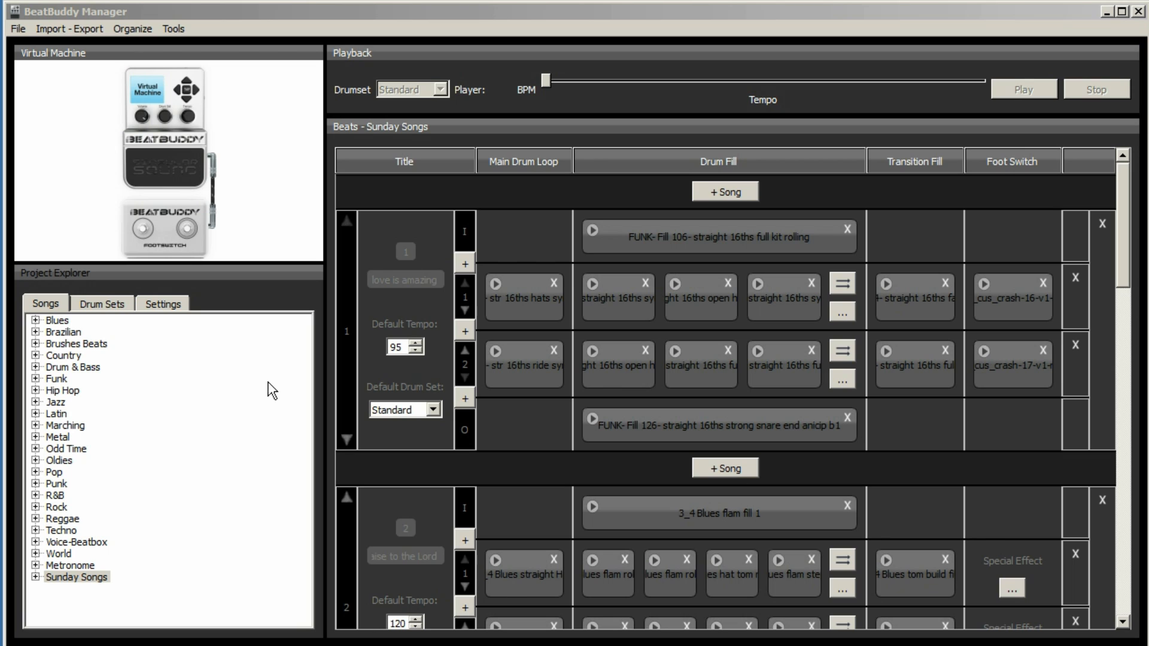
pyautogui.moveTo(60, 326)
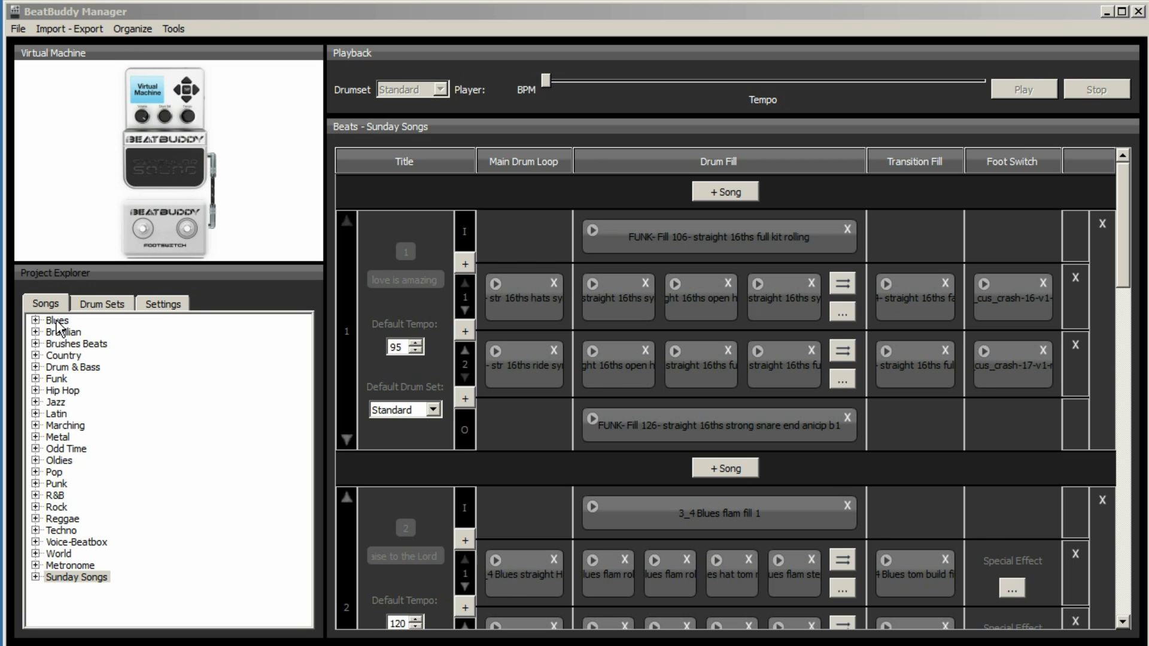
# - Expand and collapse the Blues folder, then view the Import - Export and Organize menus
pyautogui.click(36, 320)
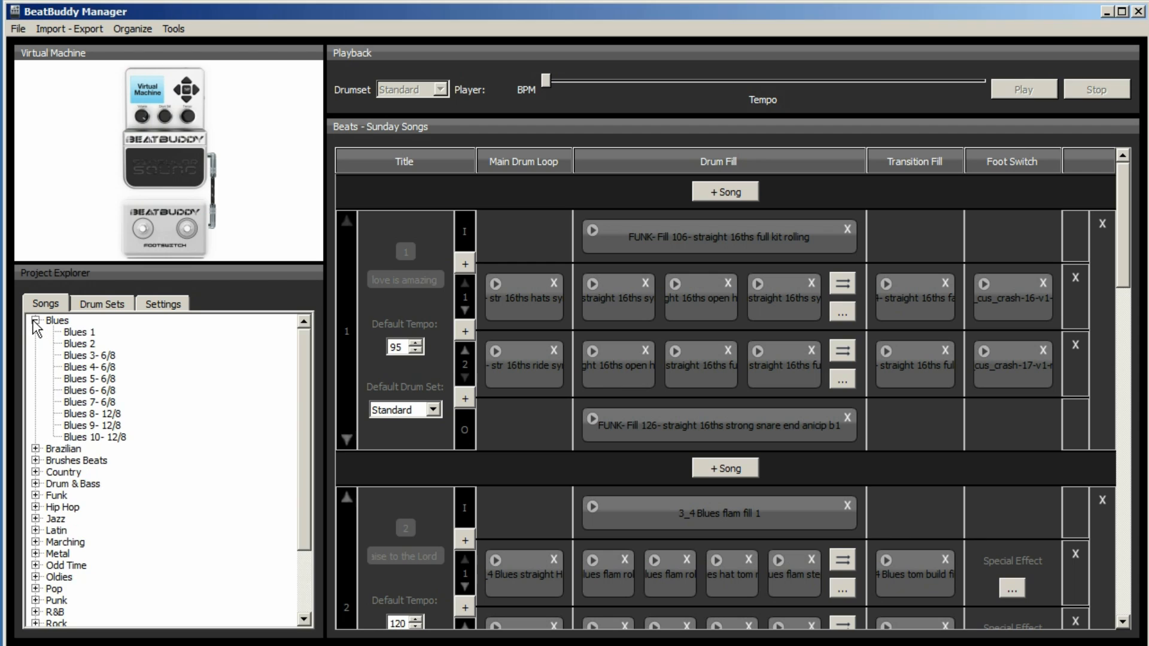
pyautogui.click(35, 320)
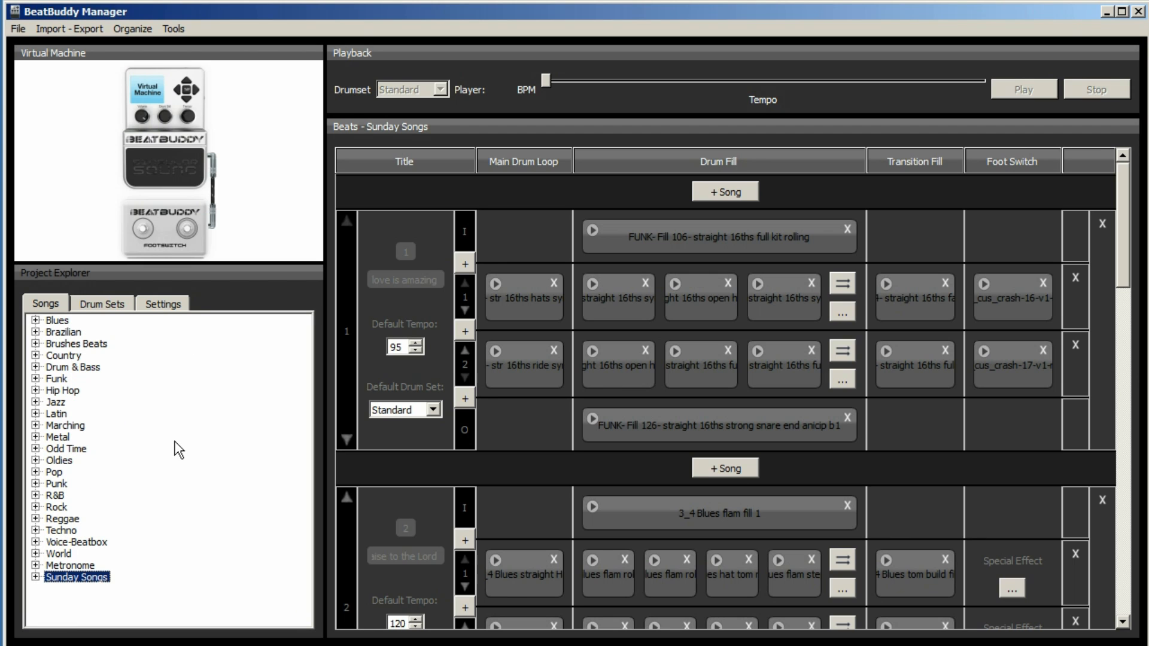
pyautogui.moveTo(179, 447)
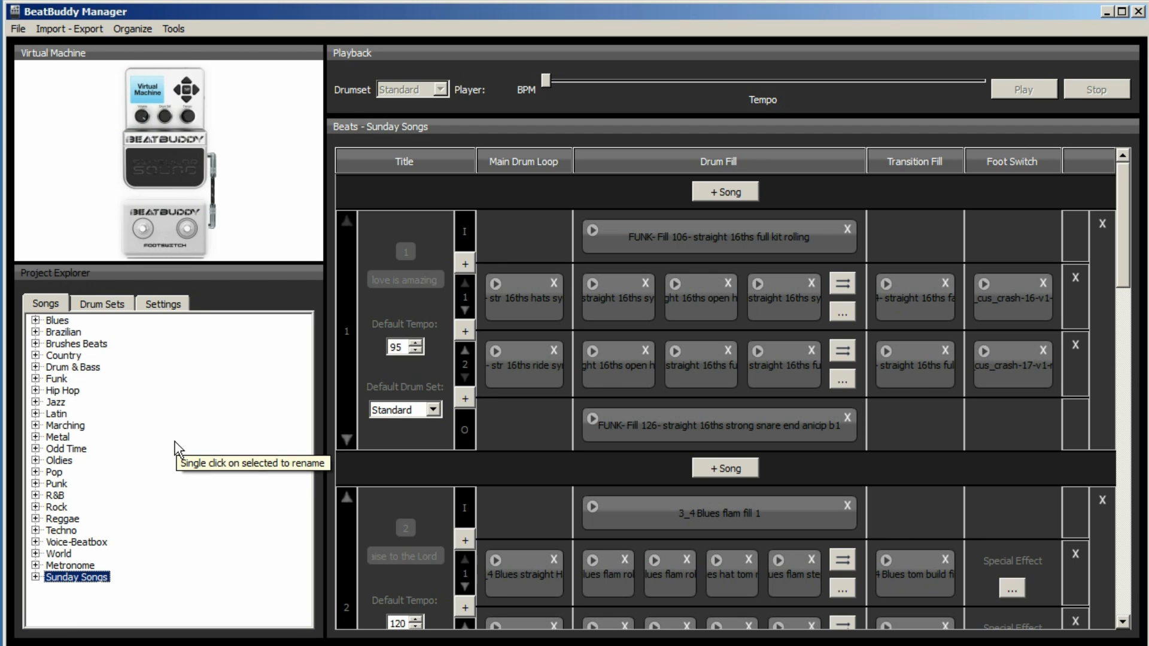
pyautogui.click(69, 29)
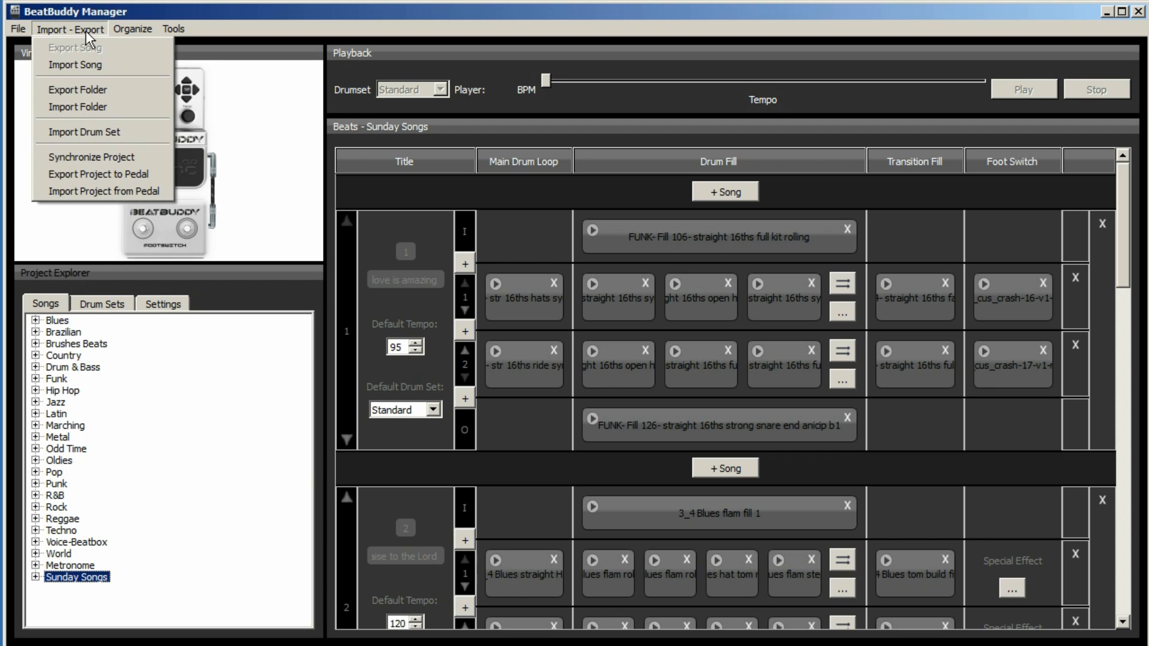
pyautogui.click(133, 29)
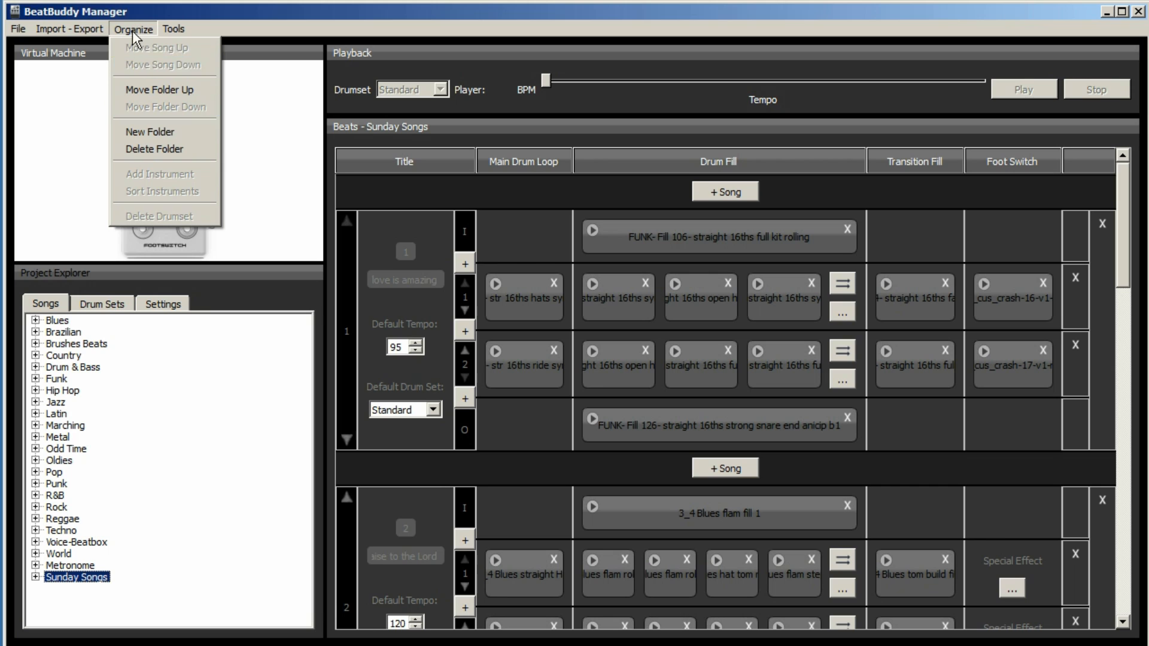
# - Create a new folder, name it 'Set list for unknown Gig', and open it
pyautogui.click(149, 131)
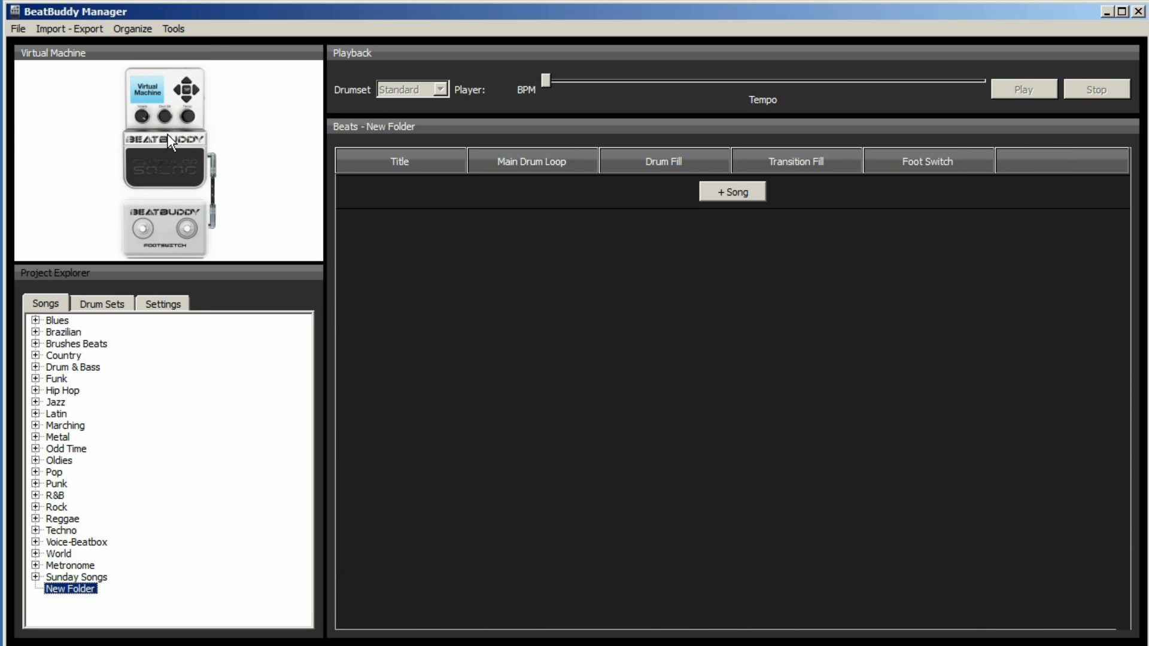
pyautogui.moveTo(81, 598)
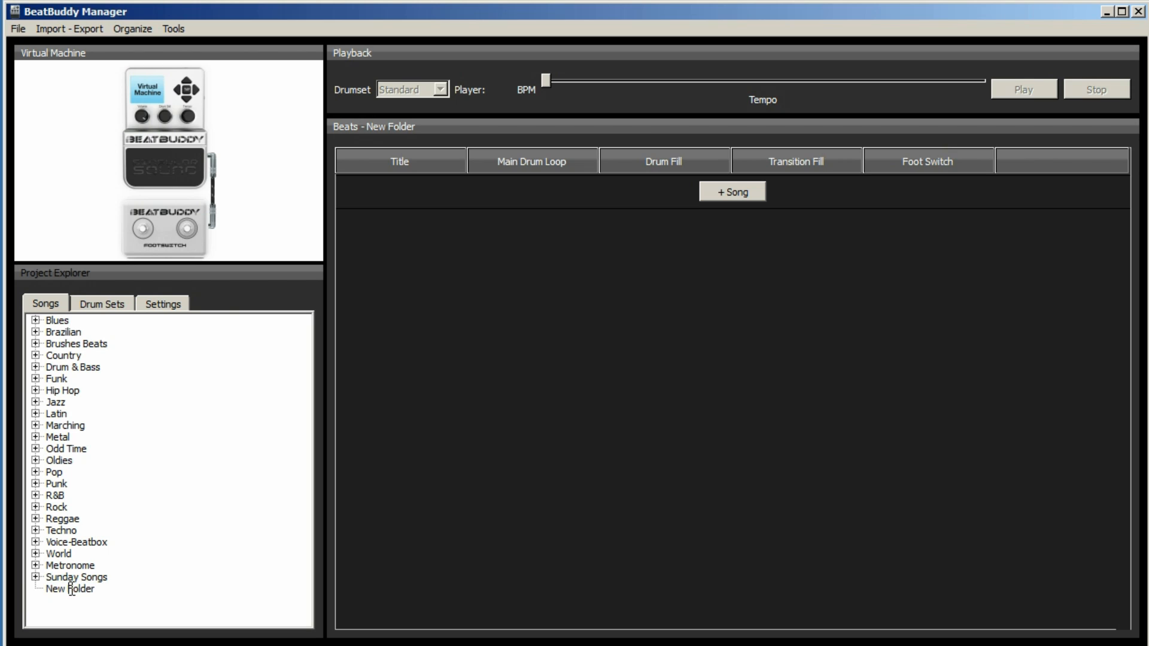
pyautogui.click(71, 588)
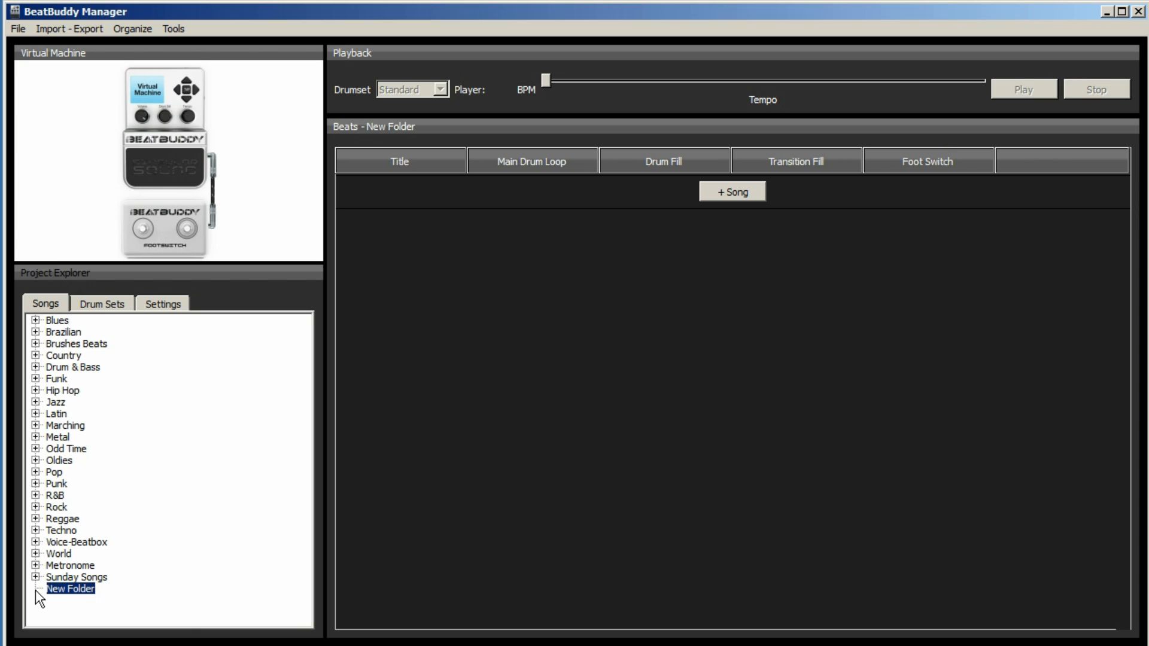
pyautogui.write('Set list f')
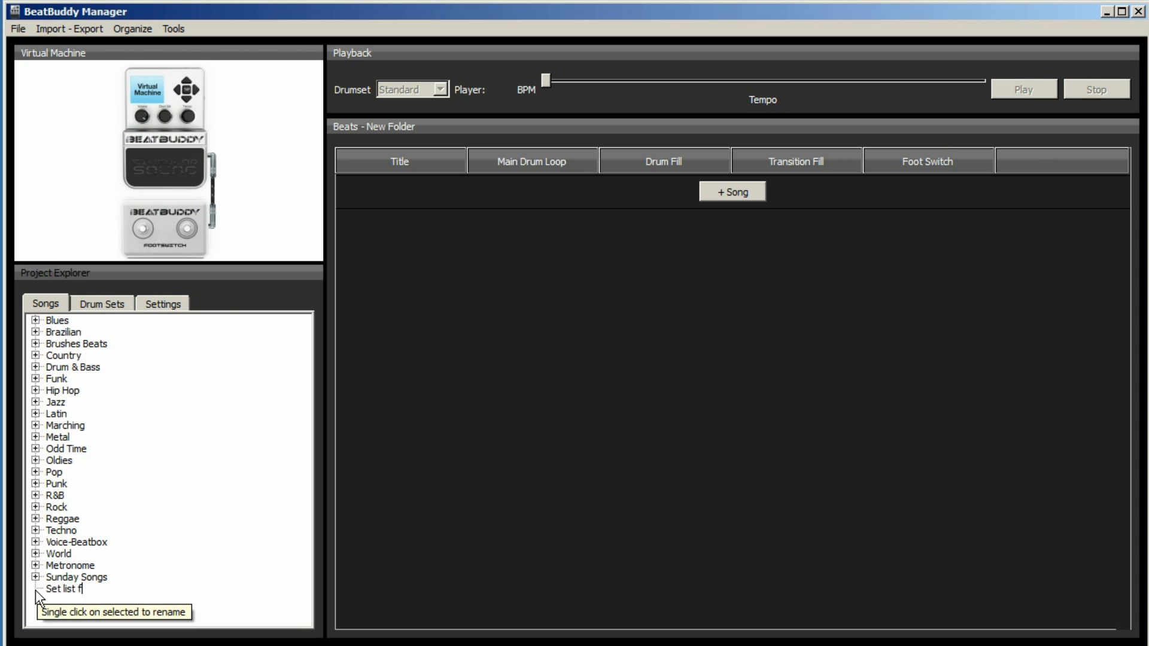
pyautogui.write('or unknown')
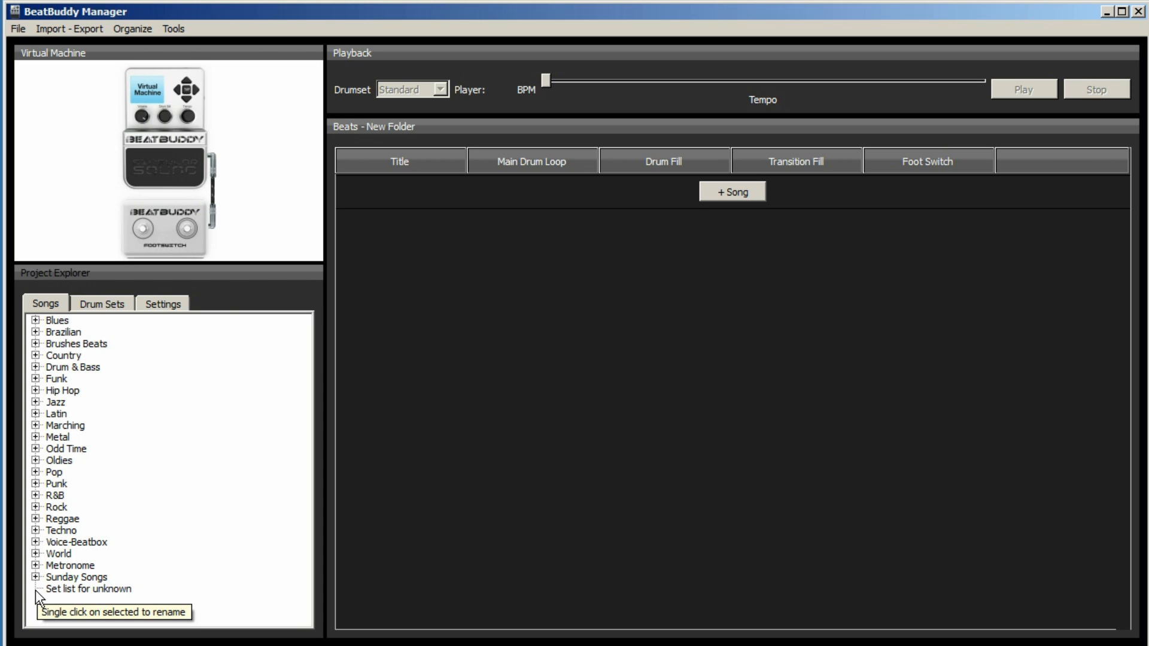
pyautogui.write('Gig')
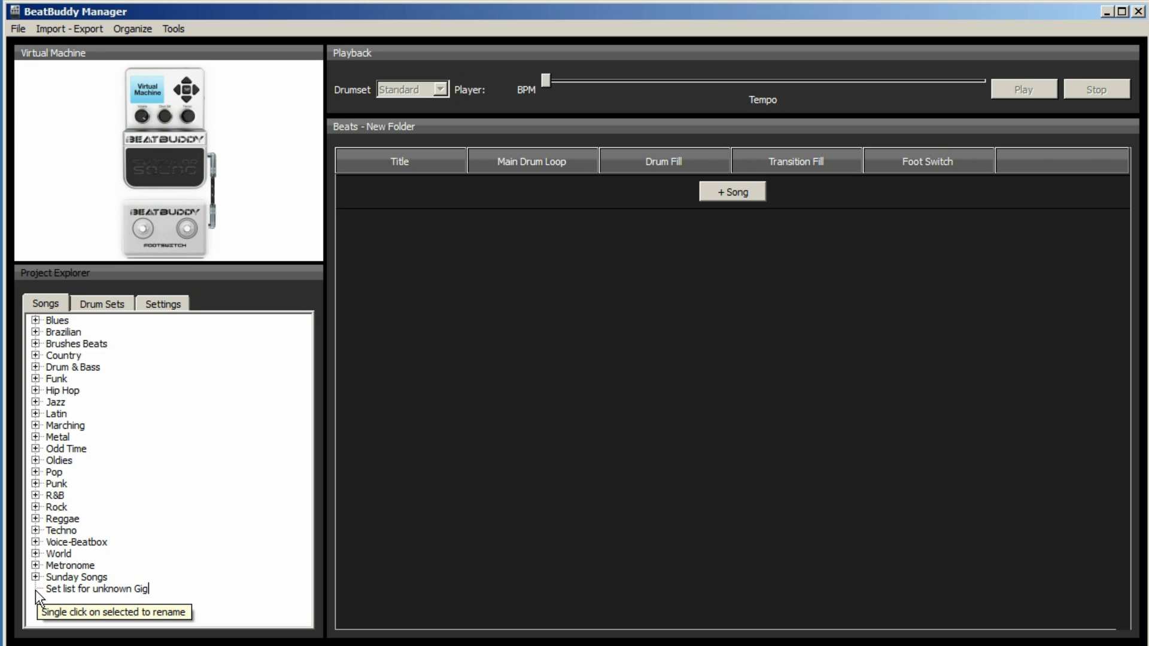
pyautogui.click(96, 588)
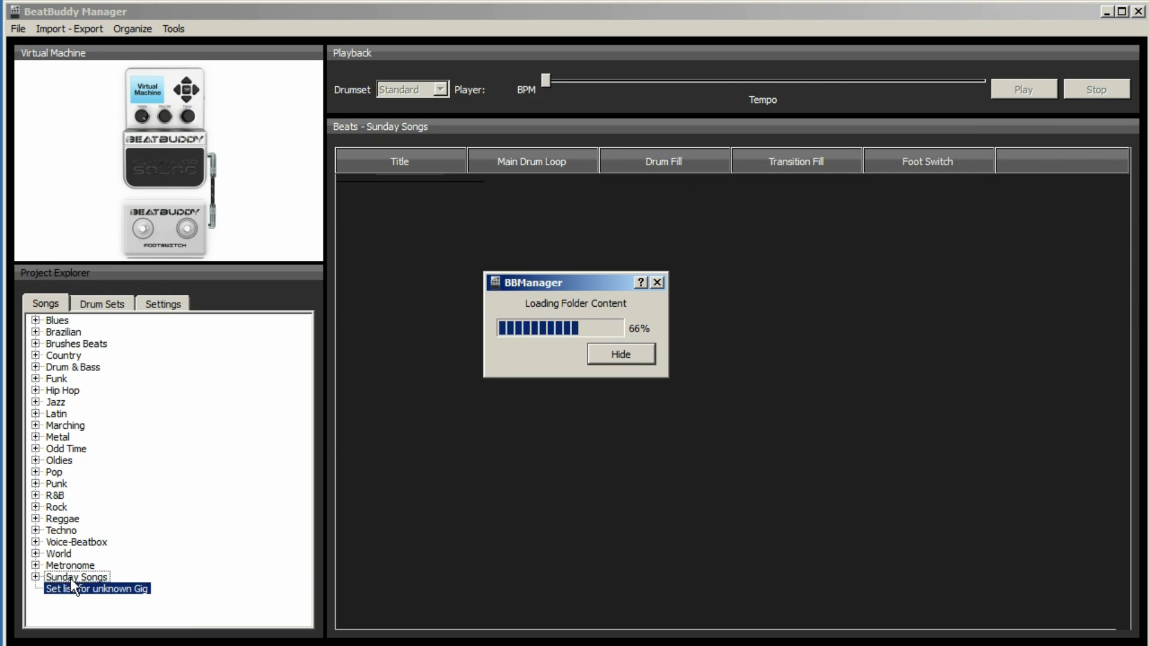
pyautogui.click(95, 589)
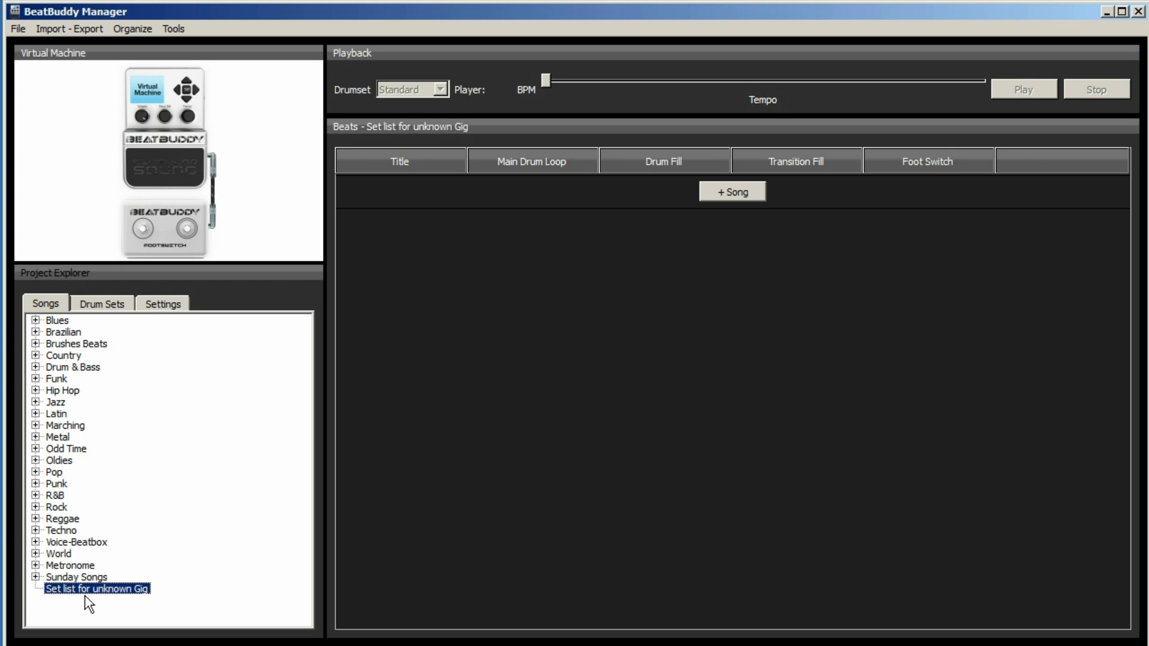
pyautogui.moveTo(94, 604)
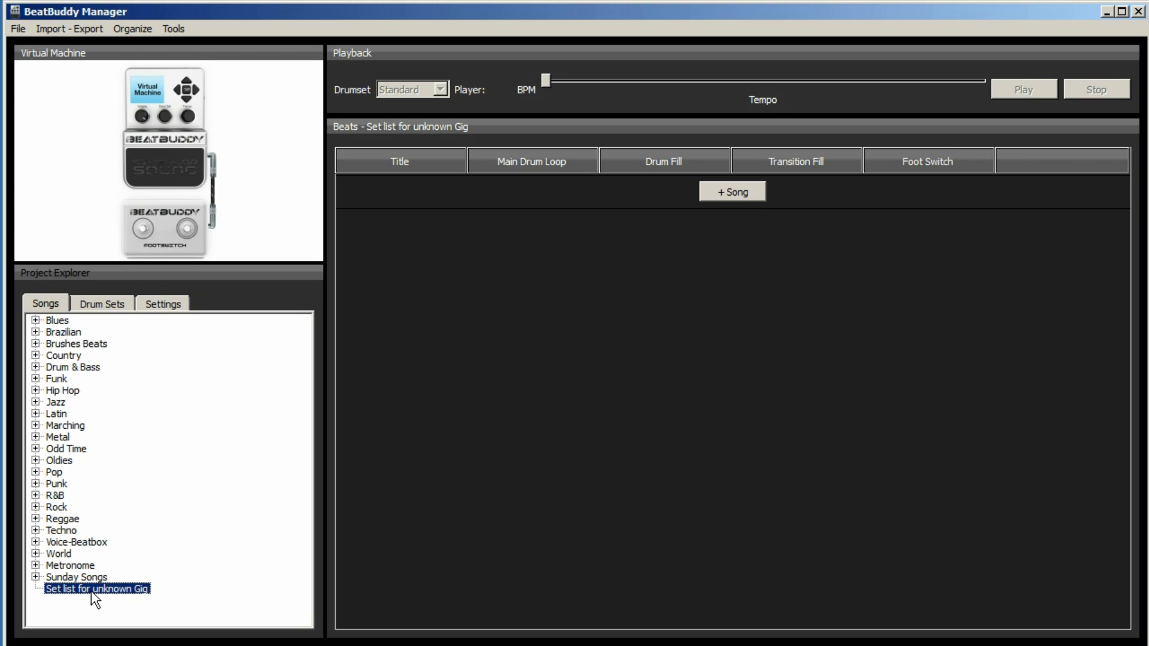
pyautogui.moveTo(95, 590)
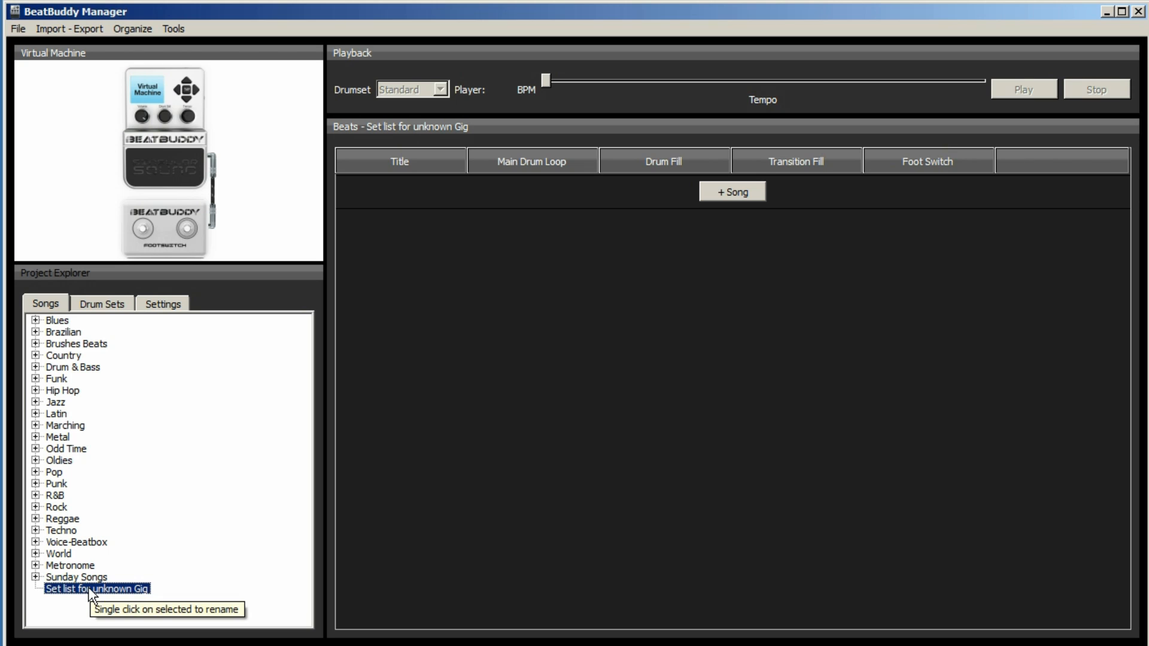
# - Play Blues 3- 6/8 on the virtual pedal, triggering a fill and the outro
pyautogui.click(36, 320)
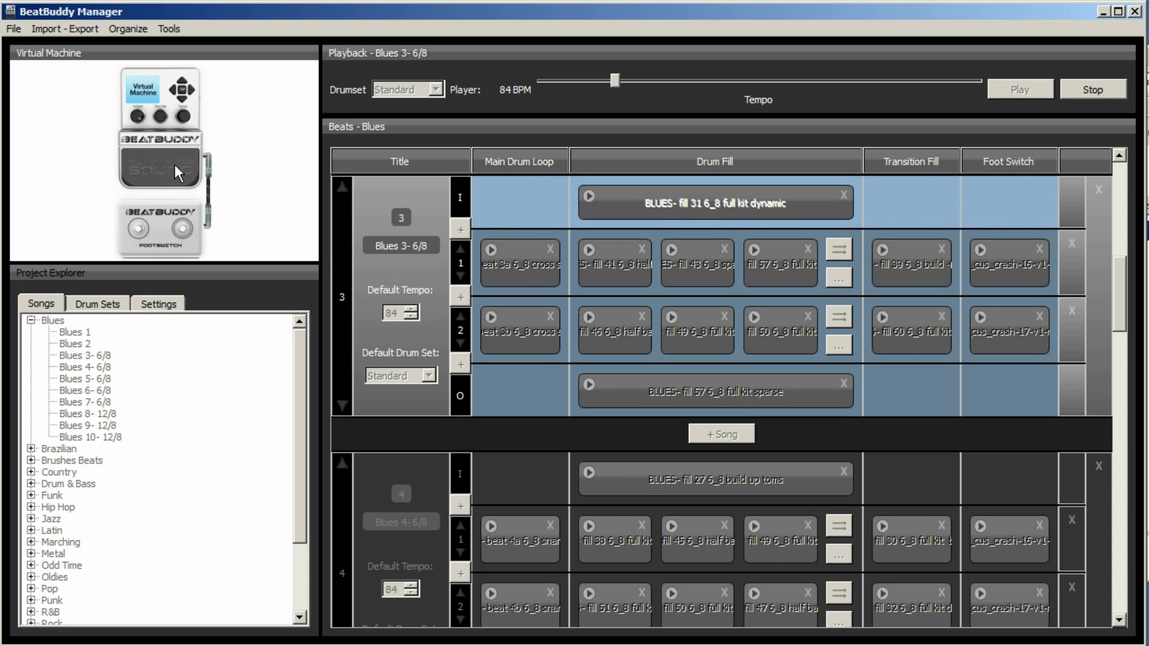
pyautogui.click(519, 263)
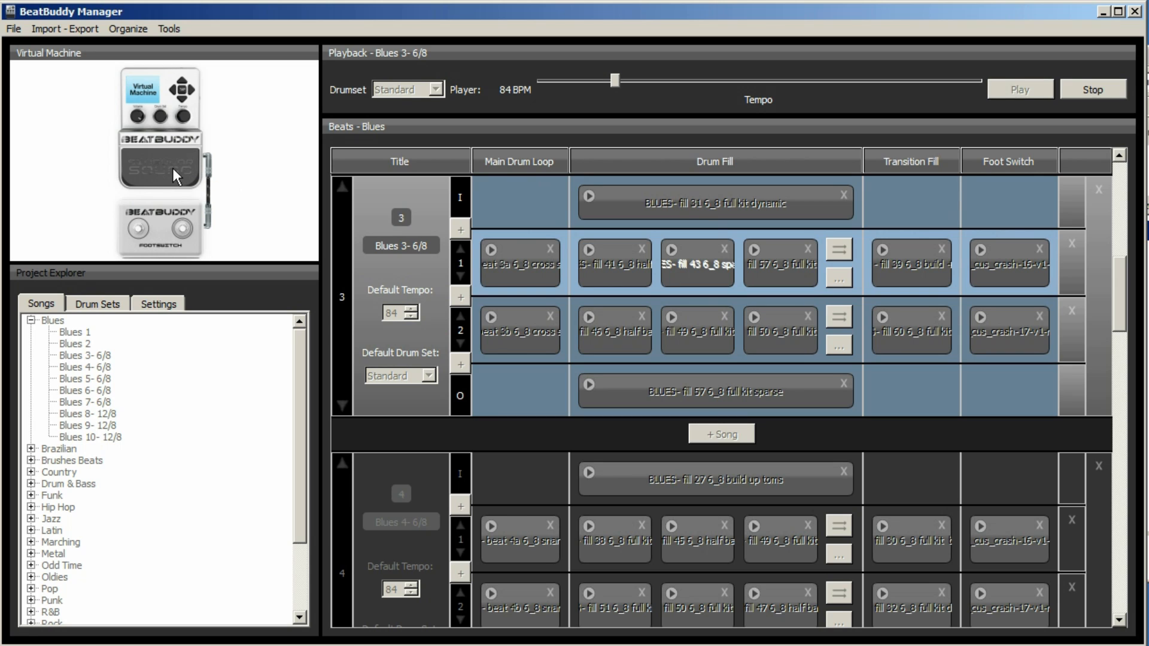
pyautogui.click(780, 262)
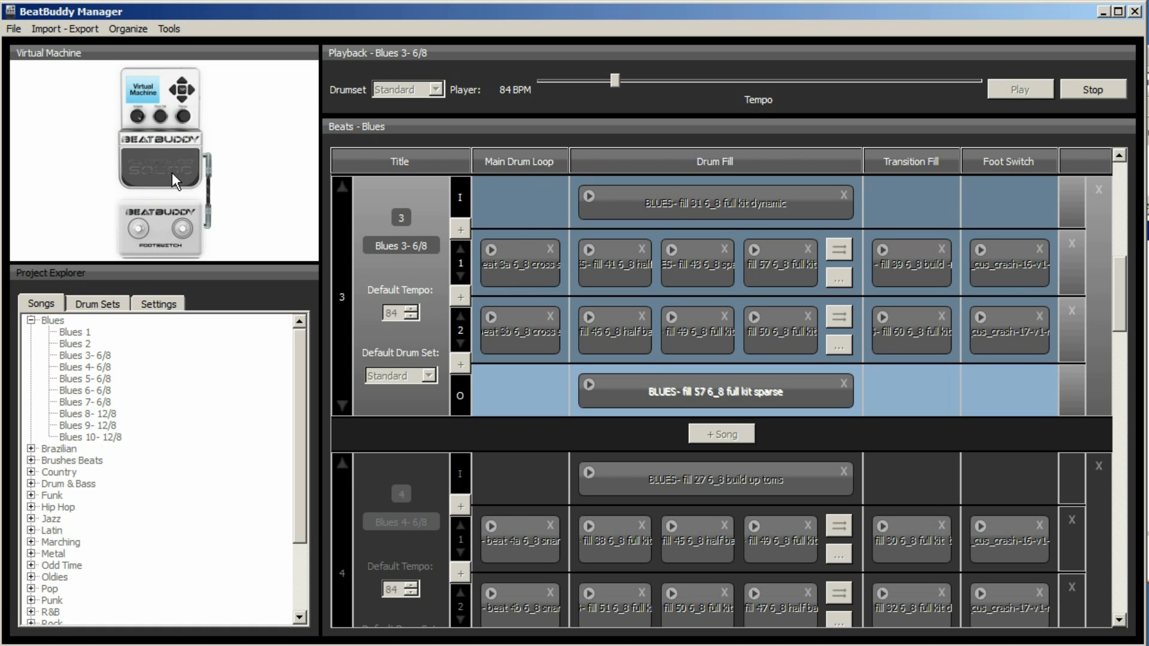
pyautogui.moveTo(614, 170)
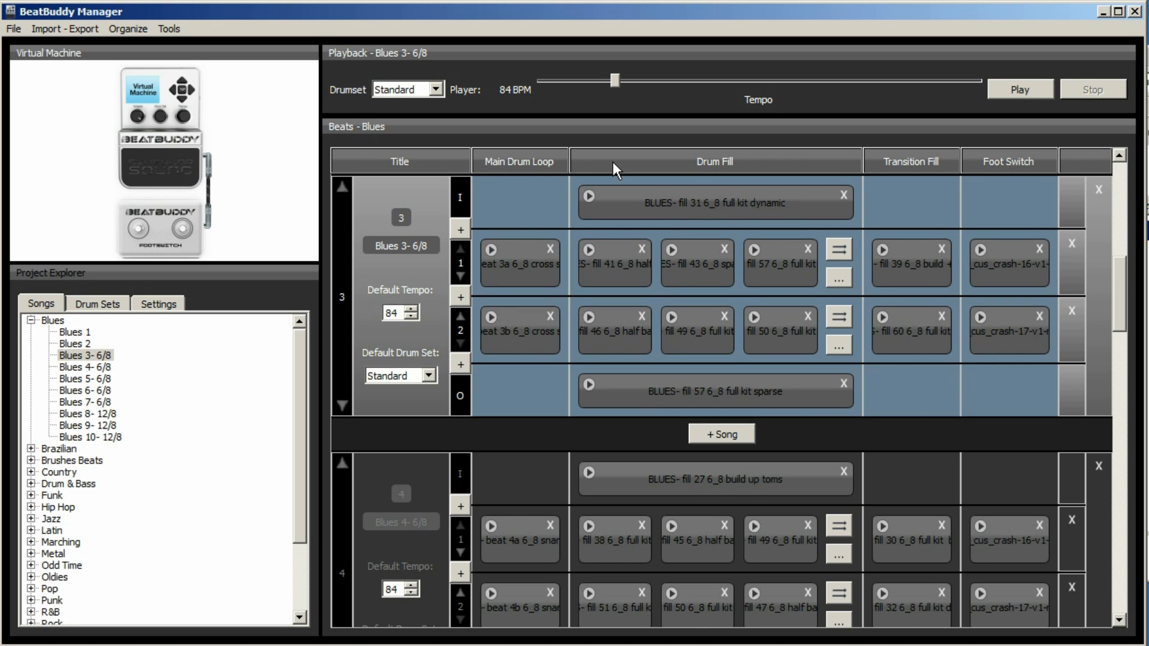
# - Reselect Blues 3- 6/8 after briefly browsing the Brazilian folder
pyautogui.click(84, 356)
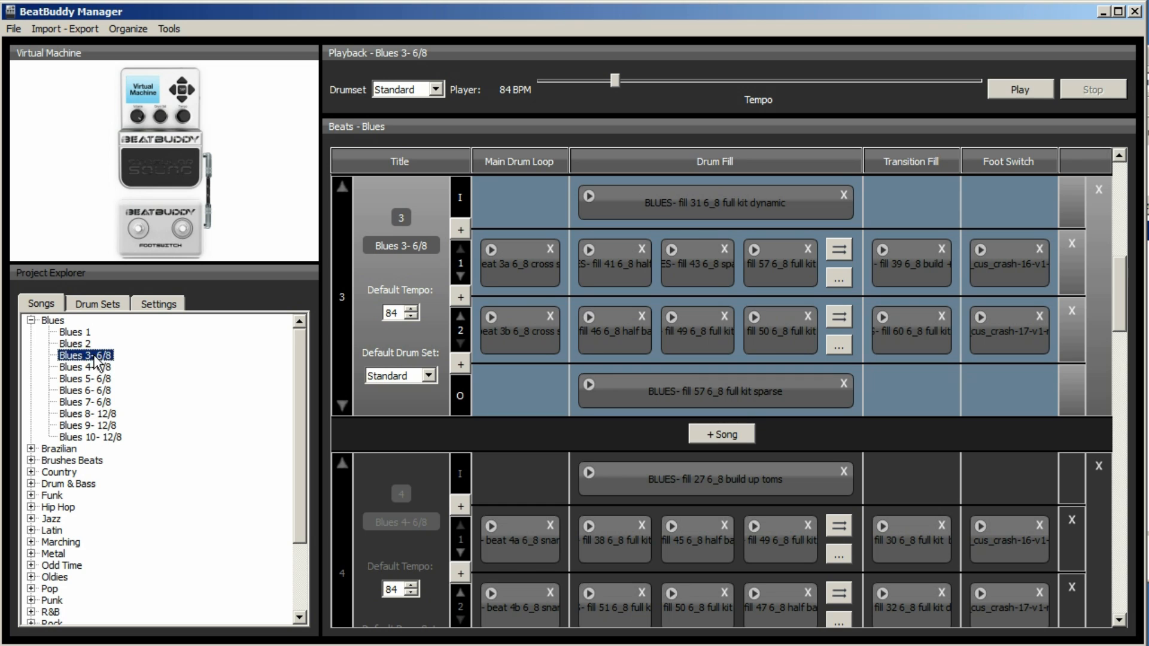
pyautogui.click(58, 448)
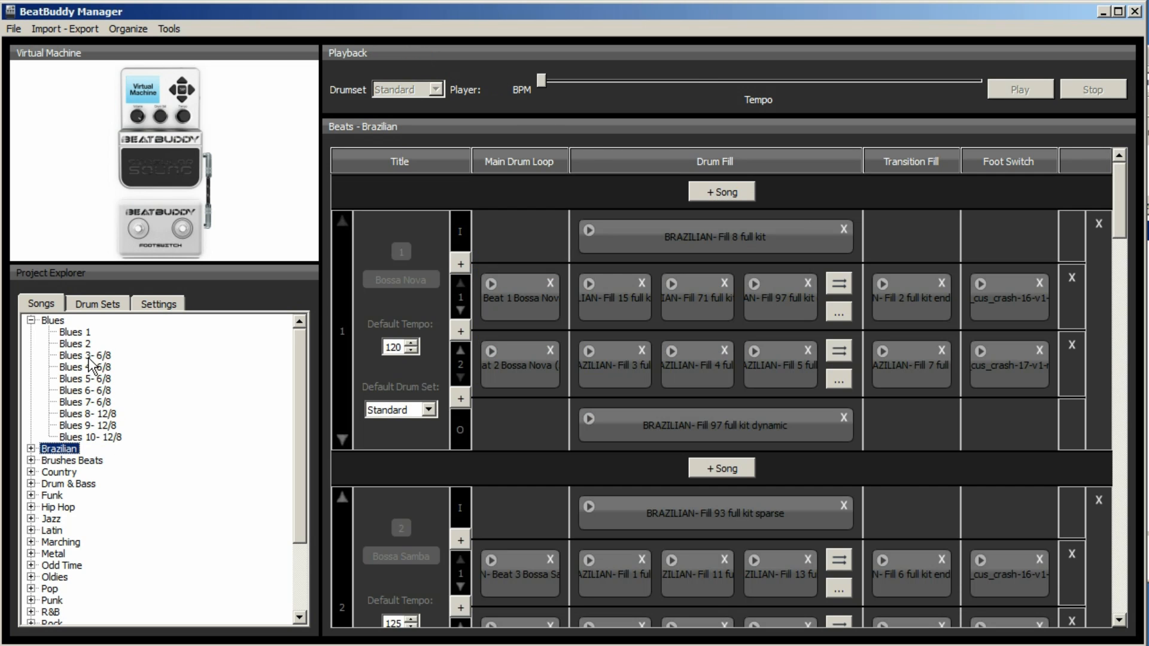
pyautogui.click(52, 320)
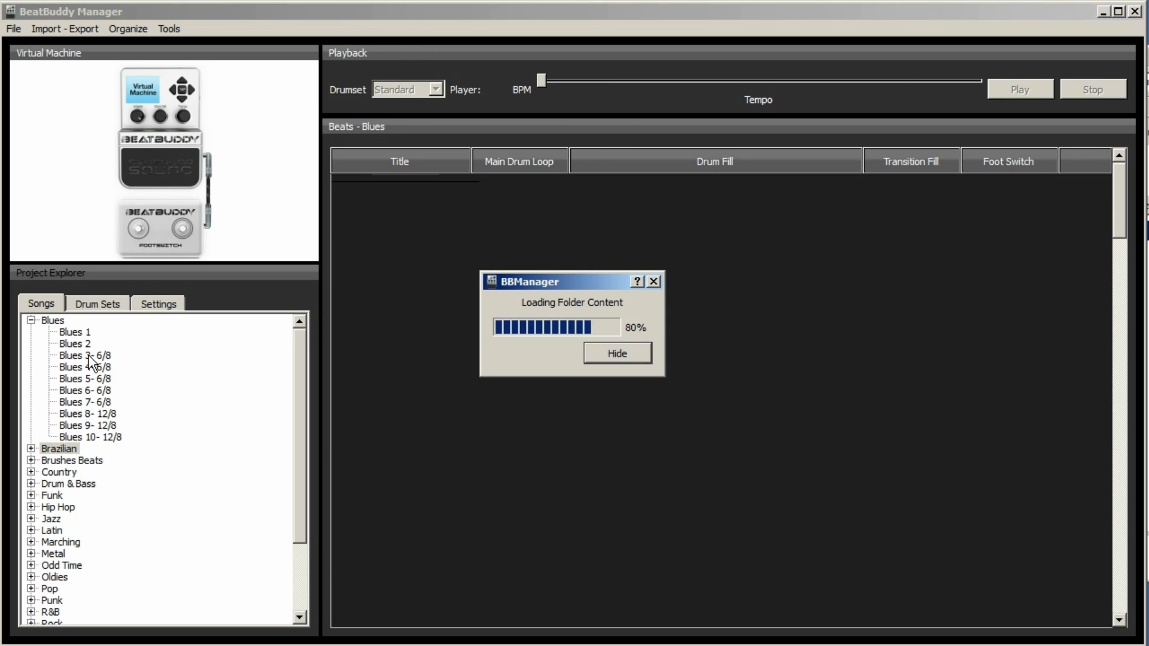
pyautogui.click(65, 29)
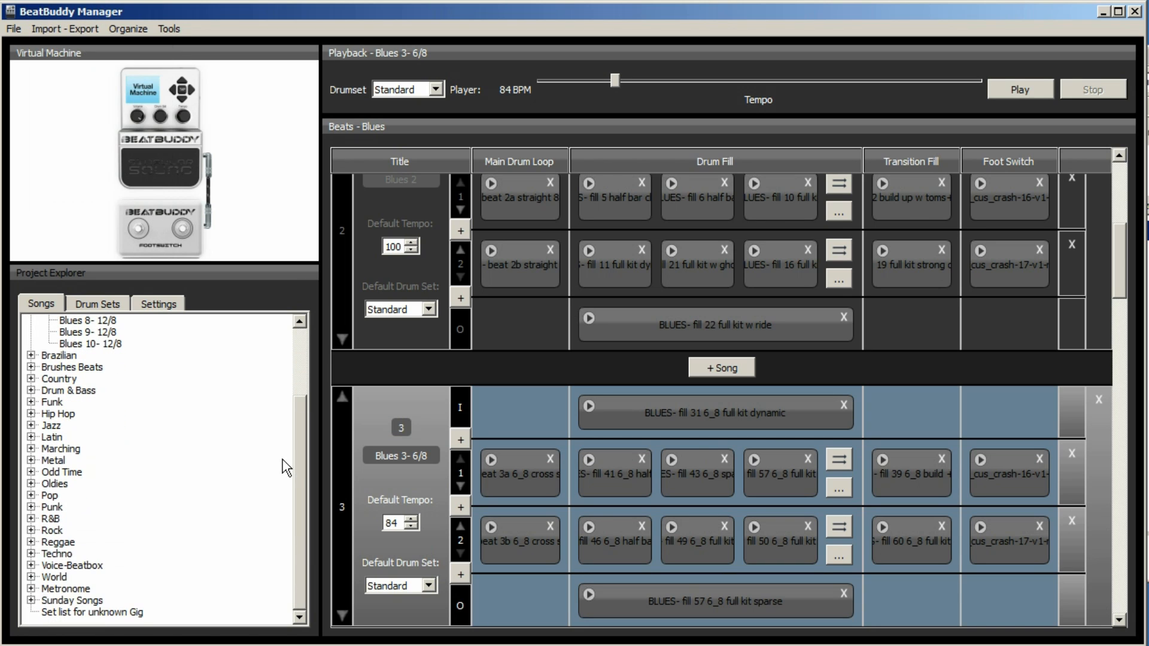
pyautogui.moveTo(314, 544)
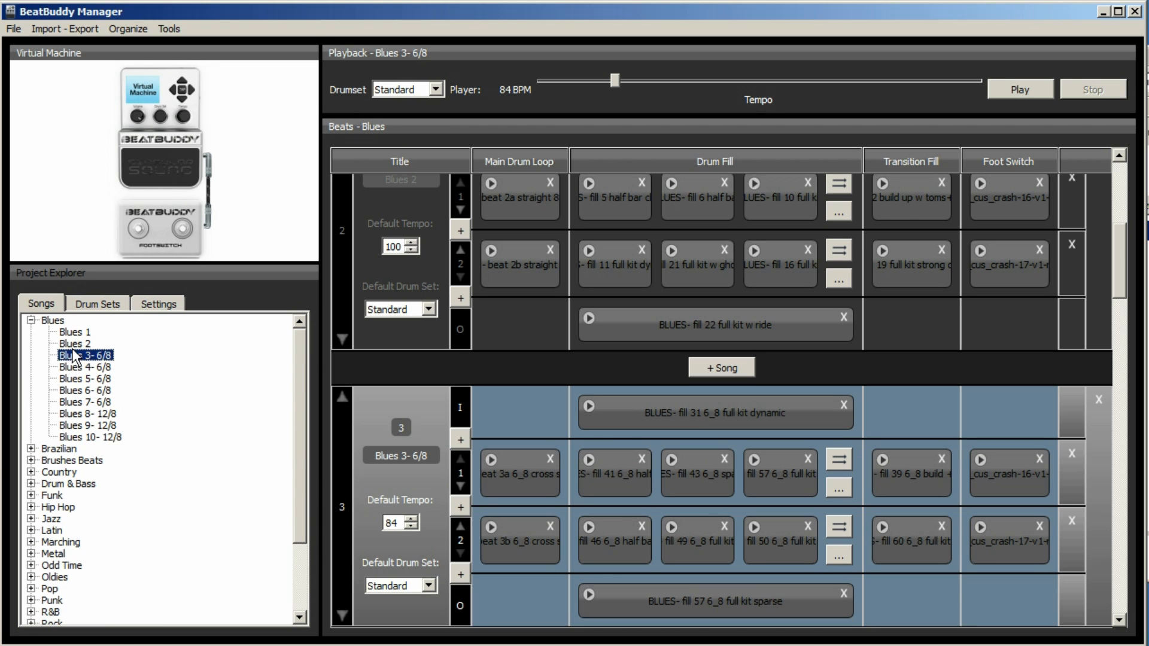
# - Export Blues 3- 6/8 as Blues 3- 6_8.sng, replacing the existing file
pyautogui.click(64, 29)
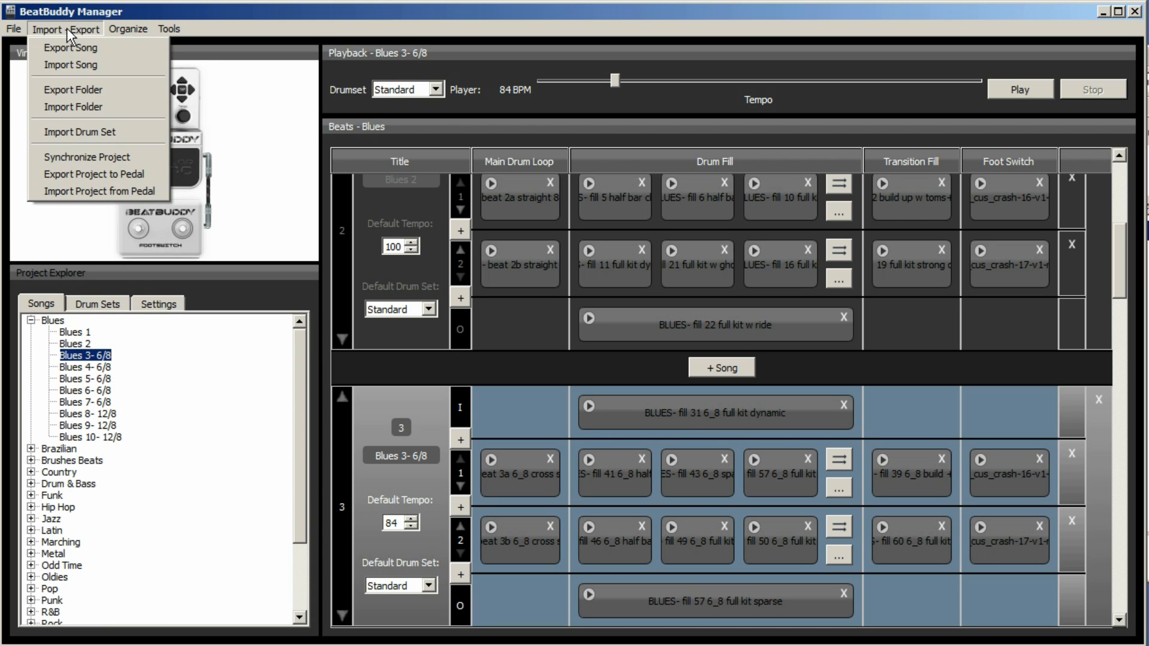
pyautogui.click(71, 48)
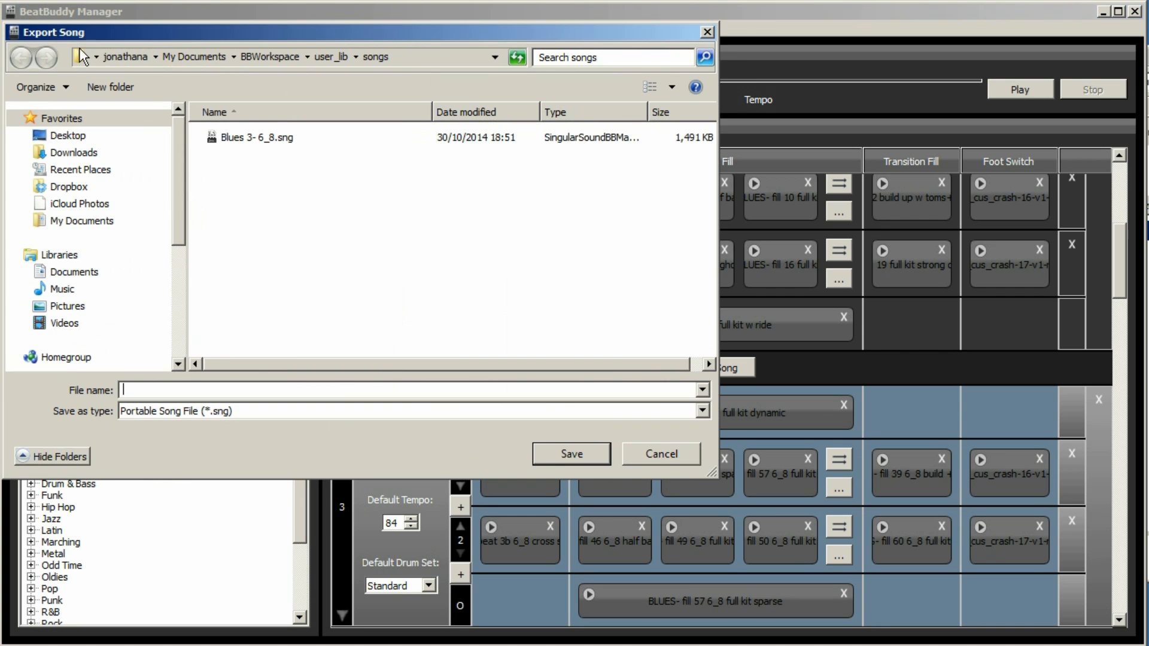
pyautogui.click(257, 137)
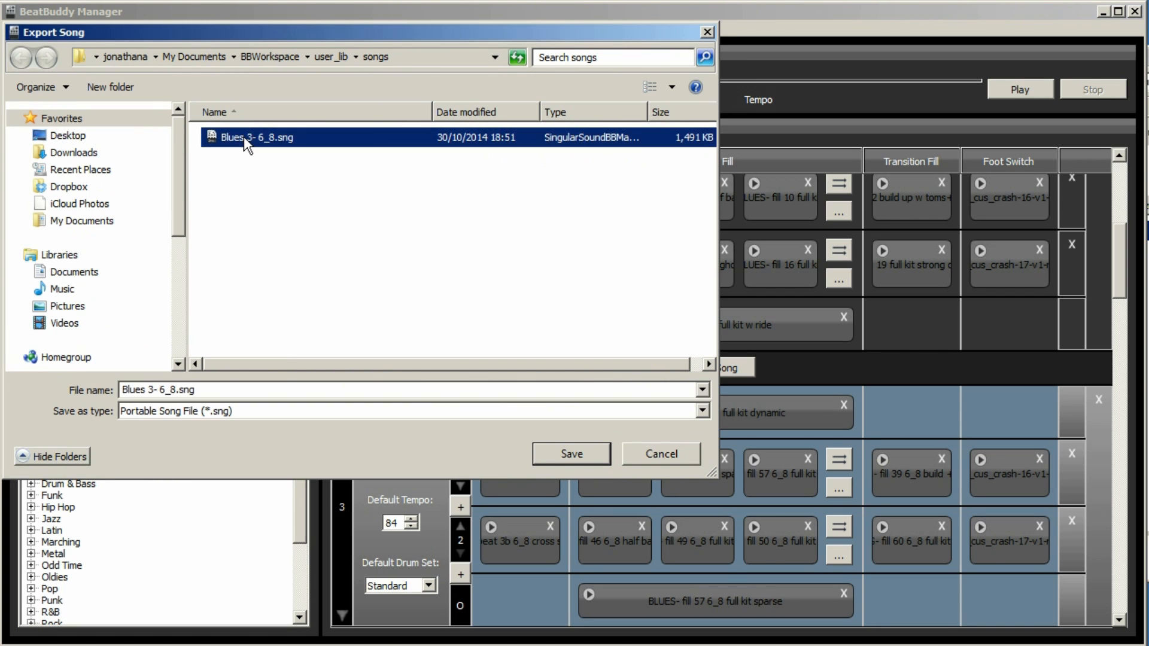
pyautogui.moveTo(265, 169)
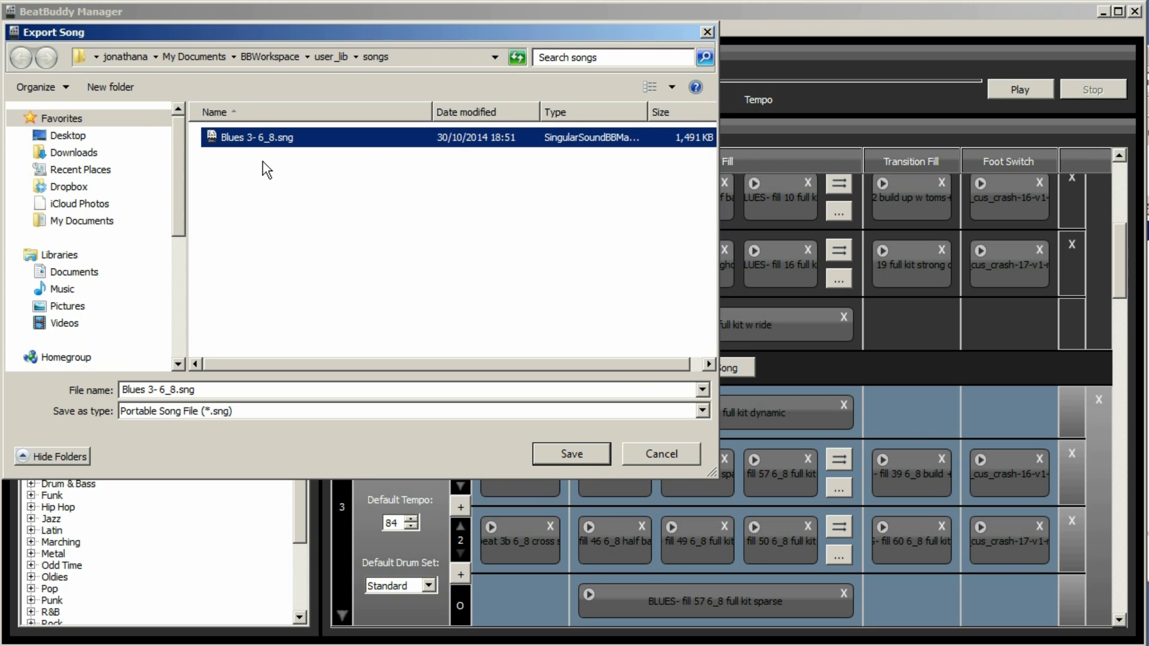
pyautogui.moveTo(527, 458)
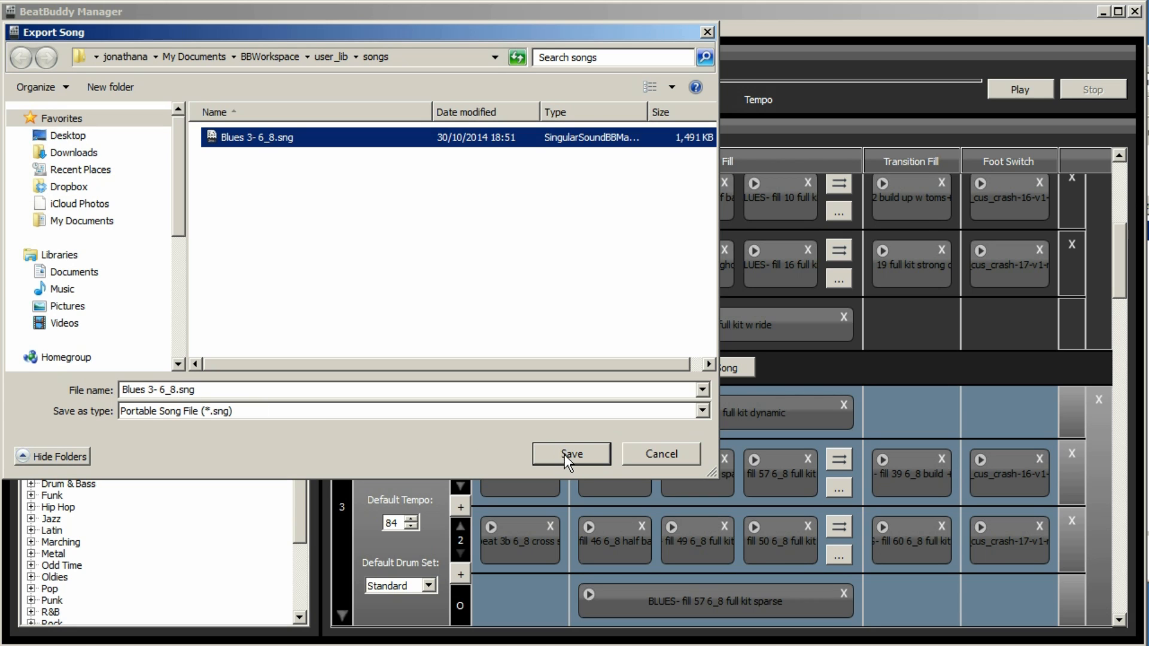
pyautogui.click(571, 453)
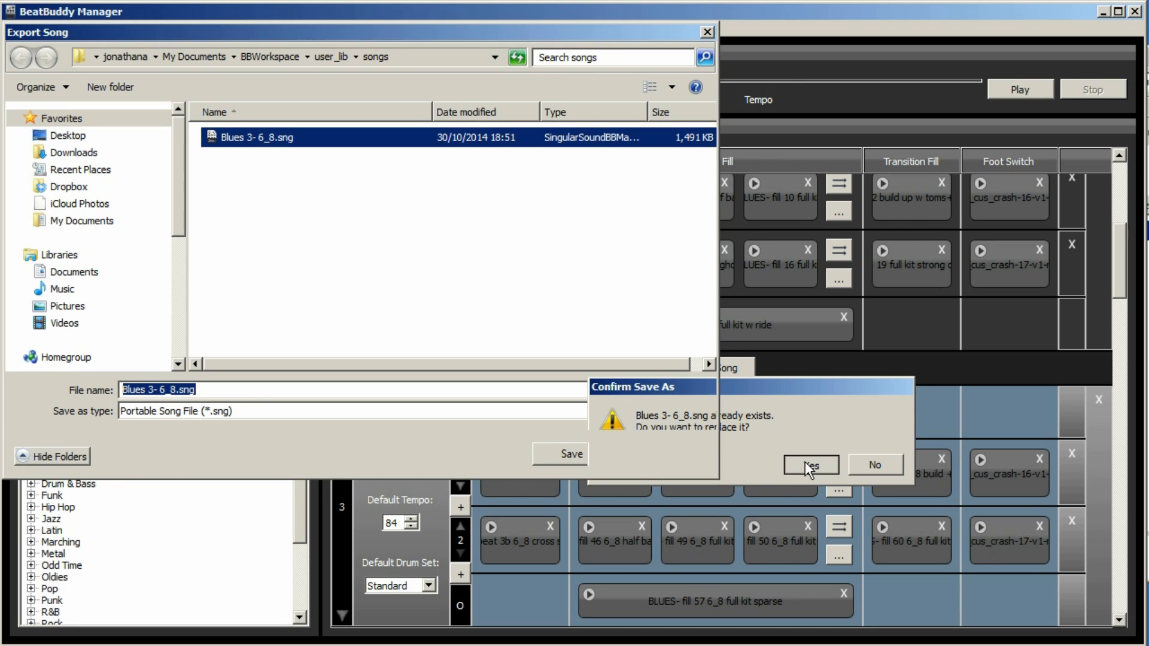
pyautogui.click(810, 465)
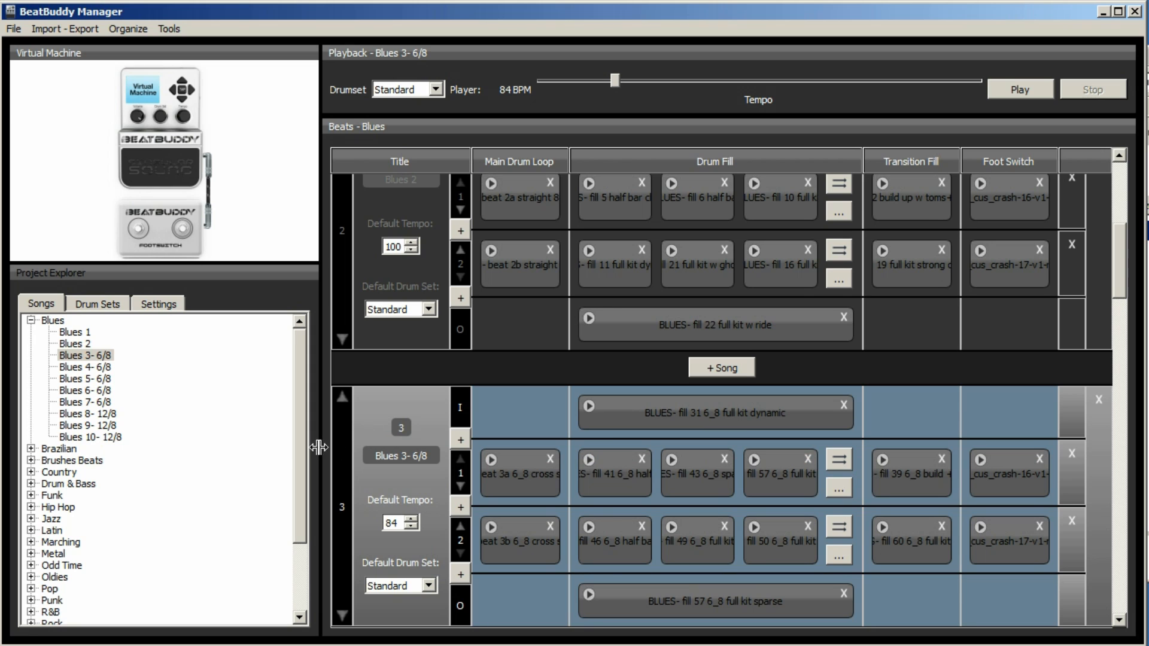
pyautogui.scroll(-3)
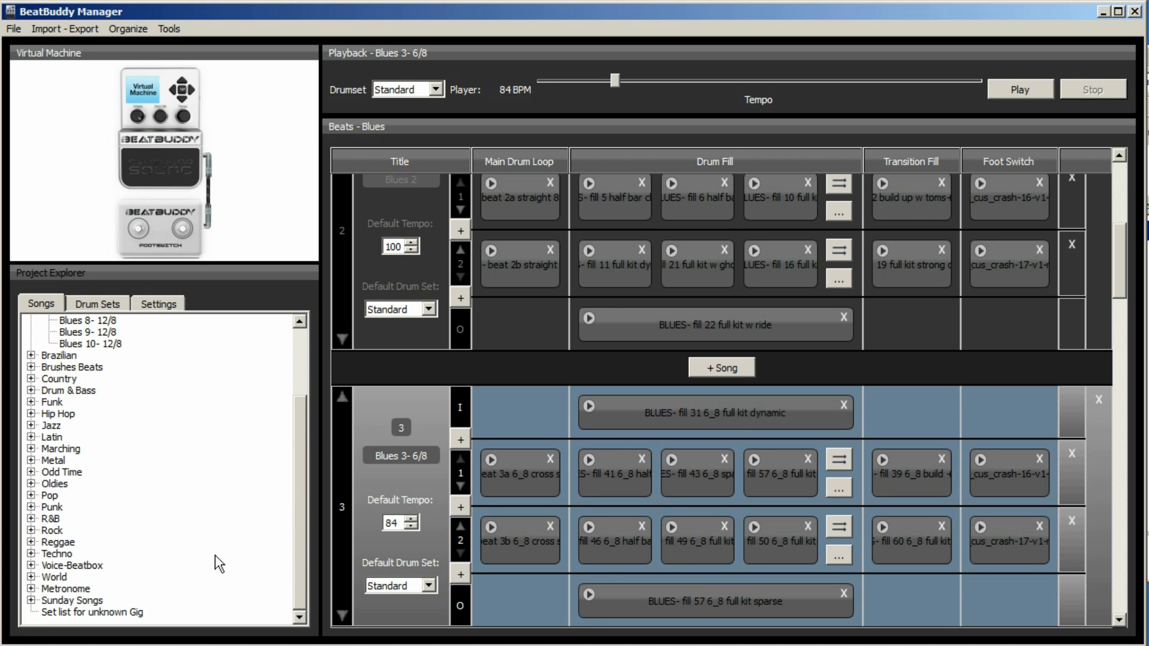
# - Try importing Blues 3- 6_8.sng into Set list for unknown Gig and dismiss the mapping error
pyautogui.click(91, 611)
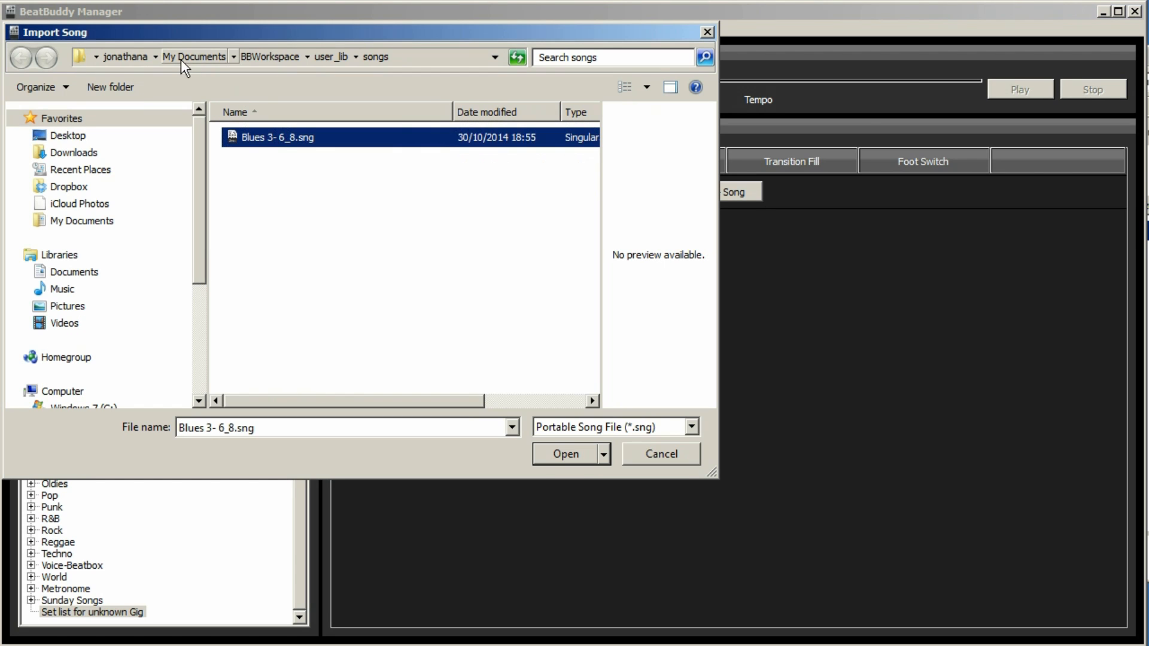
pyautogui.moveTo(216, 68)
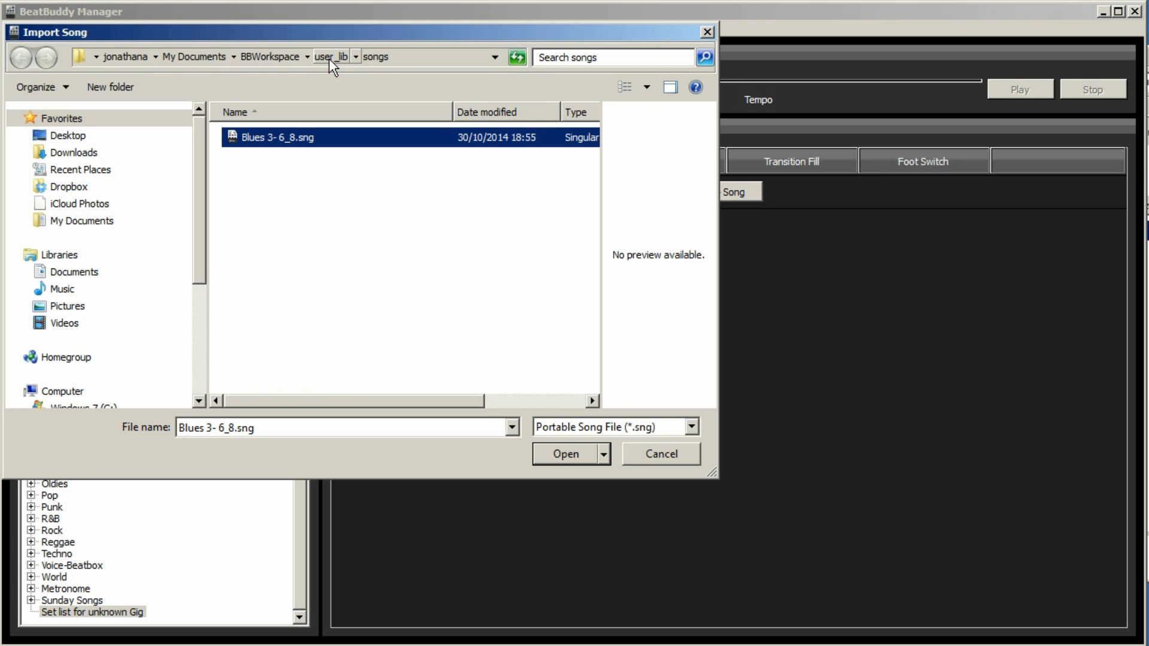
pyautogui.click(565, 454)
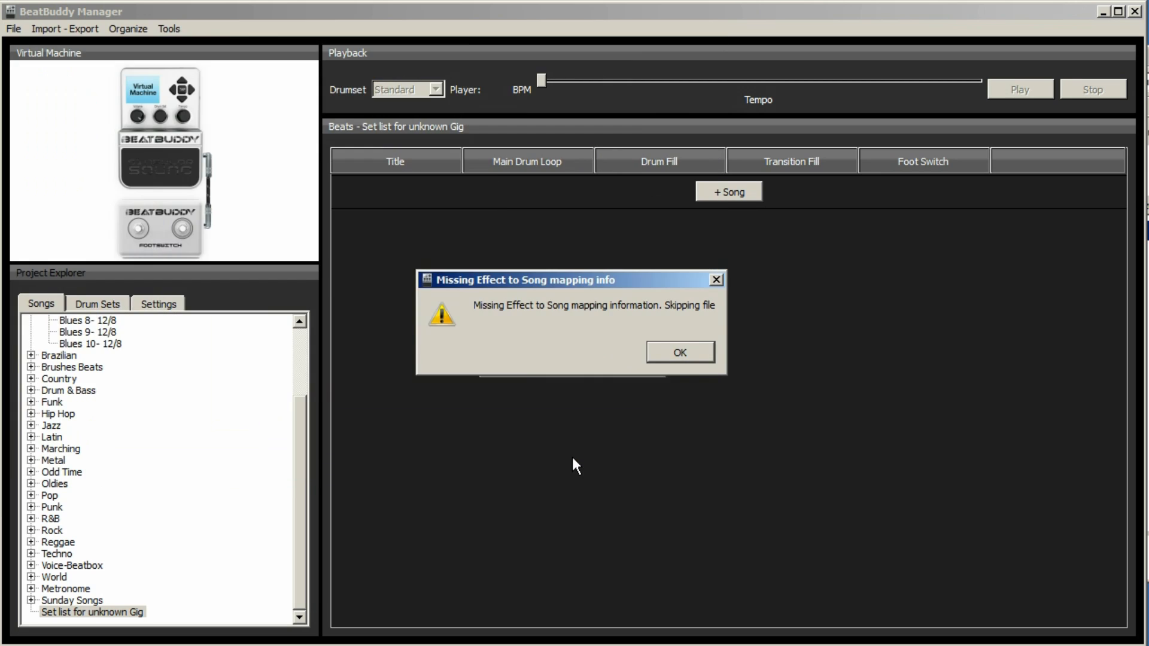
pyautogui.moveTo(678, 352)
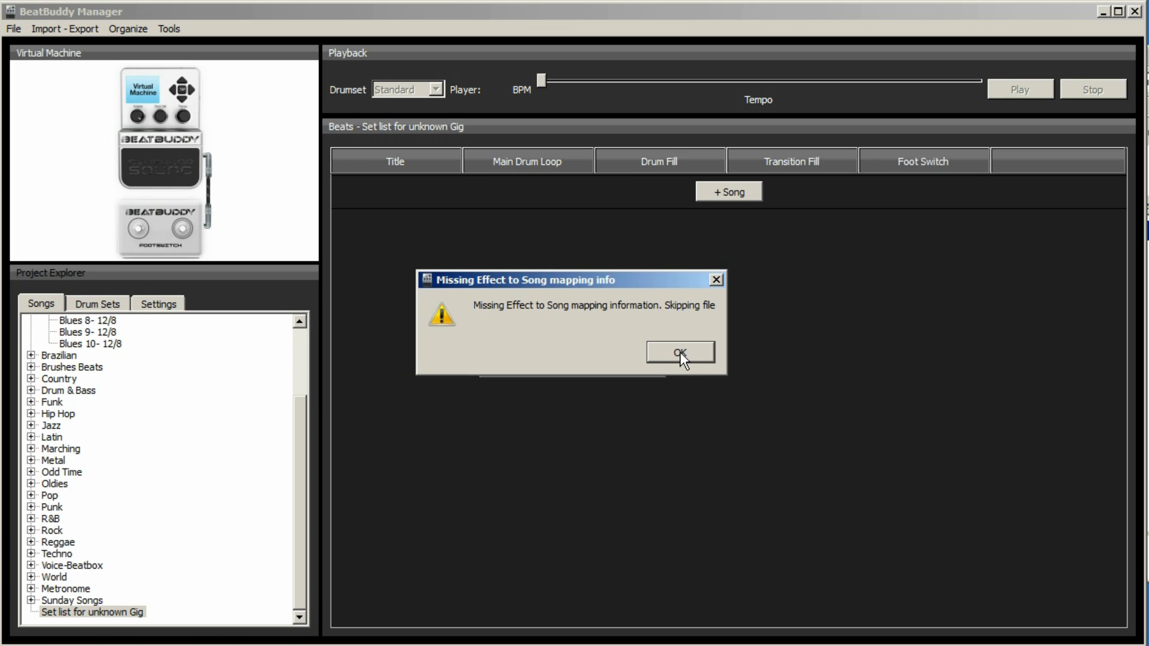
pyautogui.moveTo(532, 373)
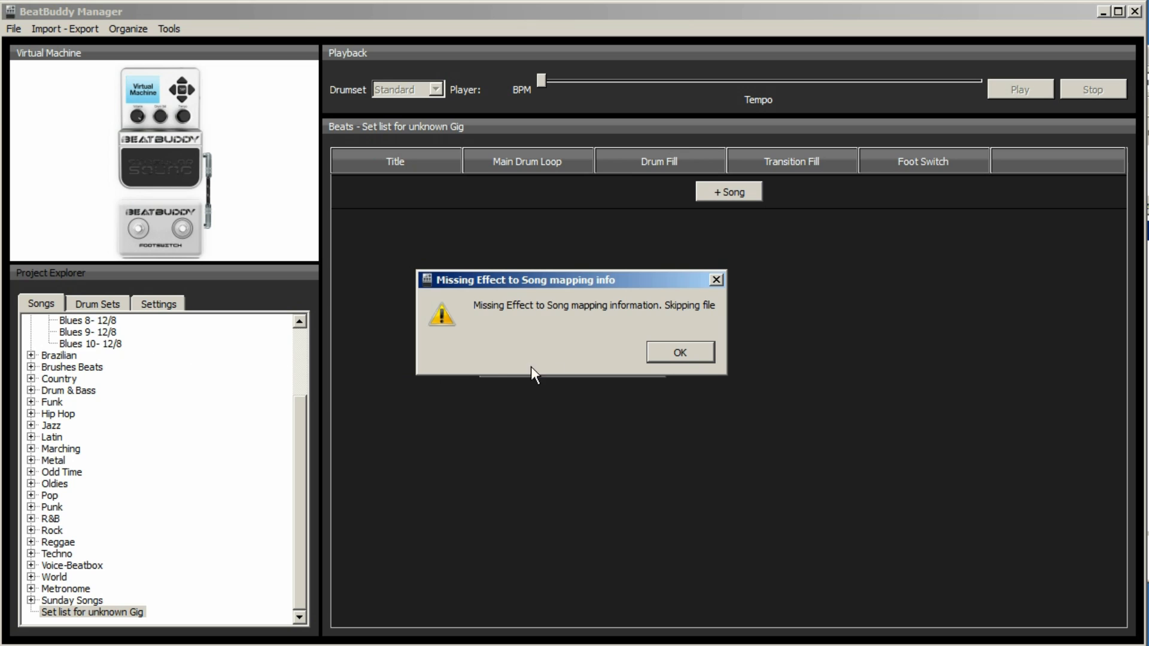
pyautogui.click(678, 353)
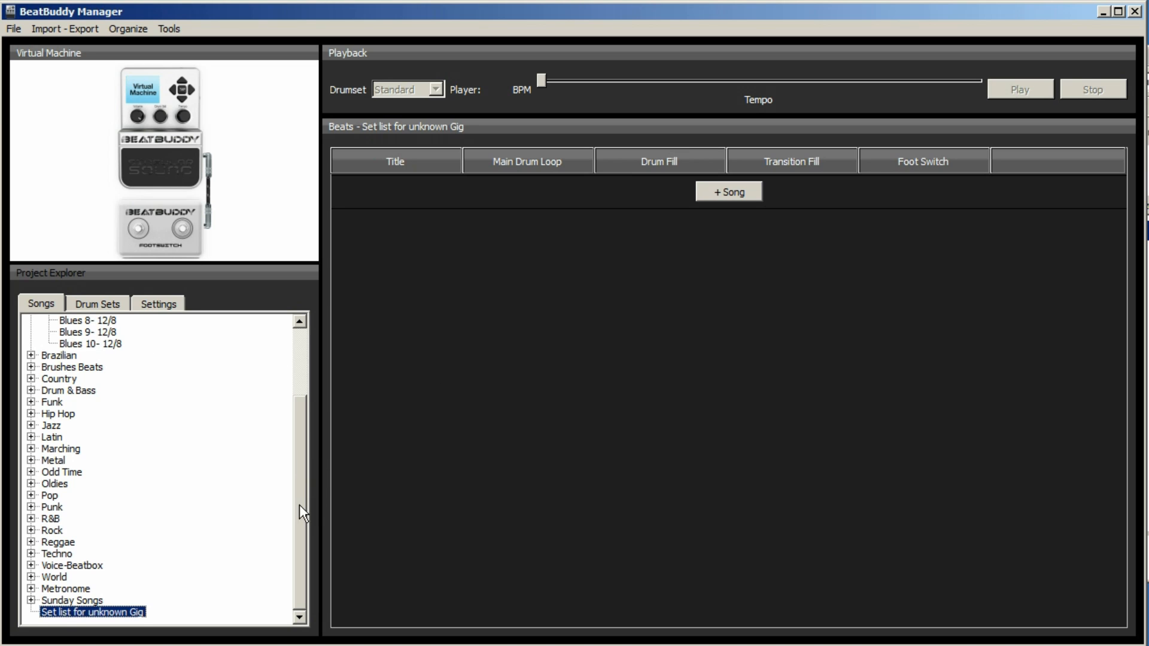
# - Retitle the song Blues 3- 6_8 and re-export it over Blues 3- 6_8.sng
pyautogui.click(82, 356)
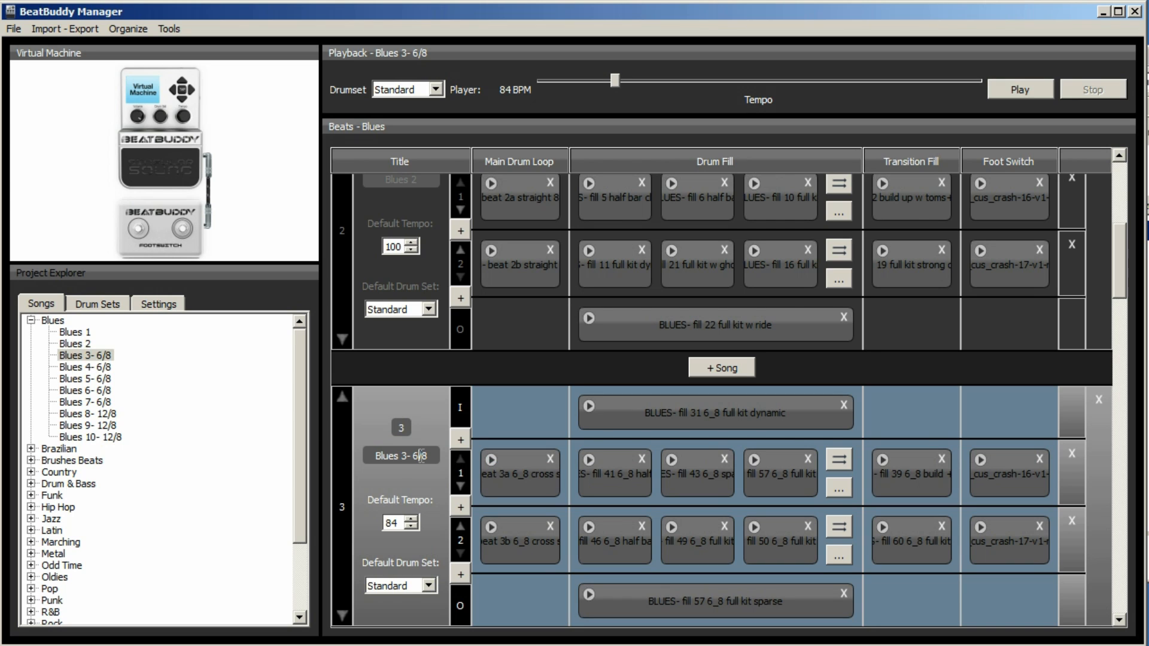
pyautogui.moveTo(445, 467)
pyautogui.write('_')
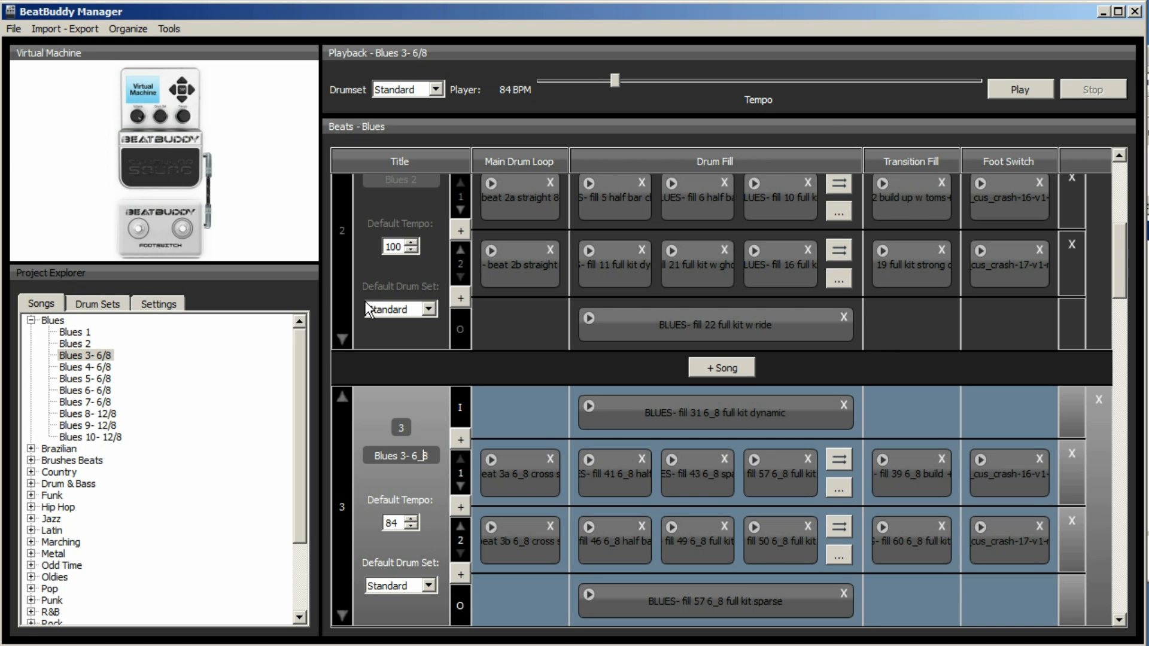
pyautogui.moveTo(254, 232)
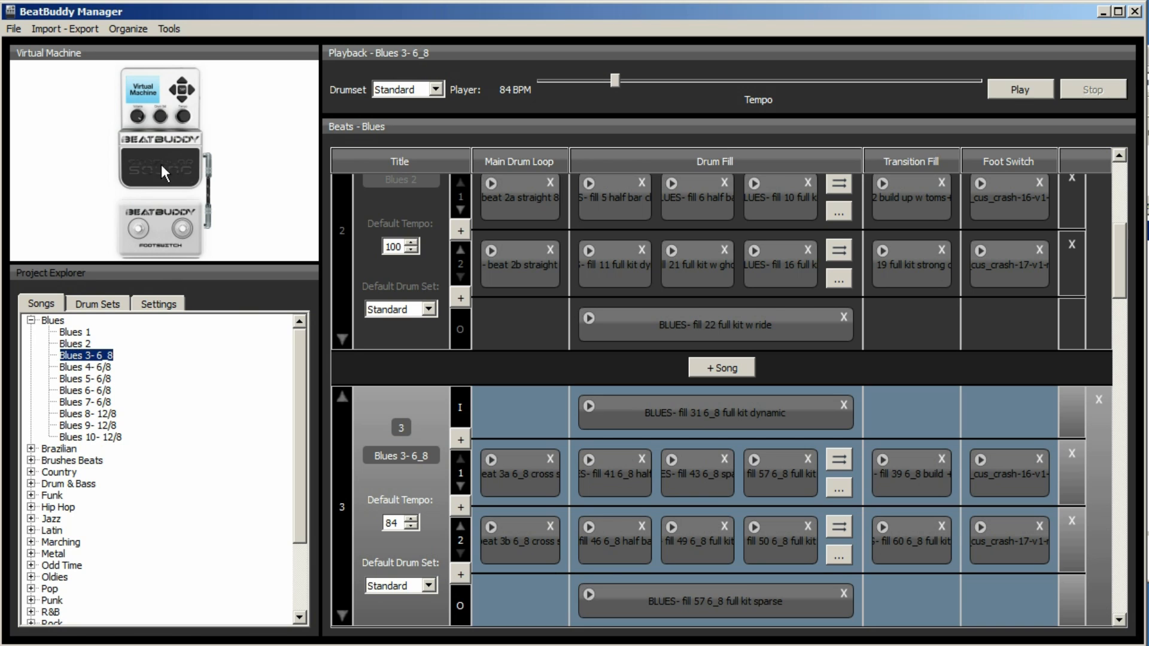
pyautogui.click(65, 28)
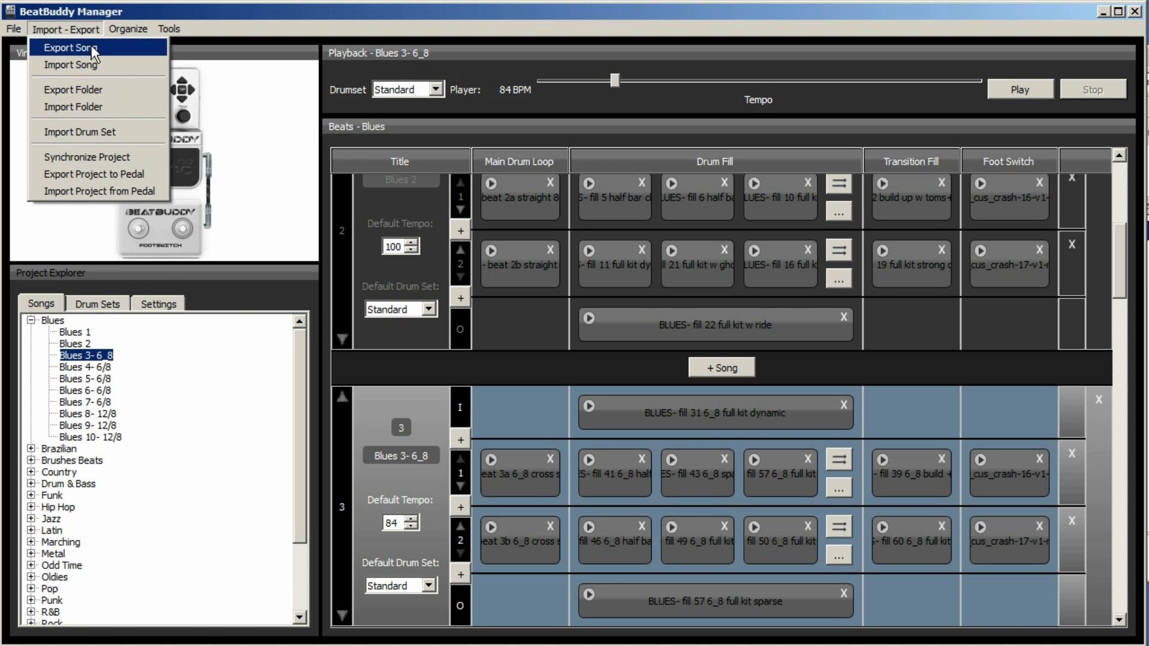
pyautogui.click(69, 47)
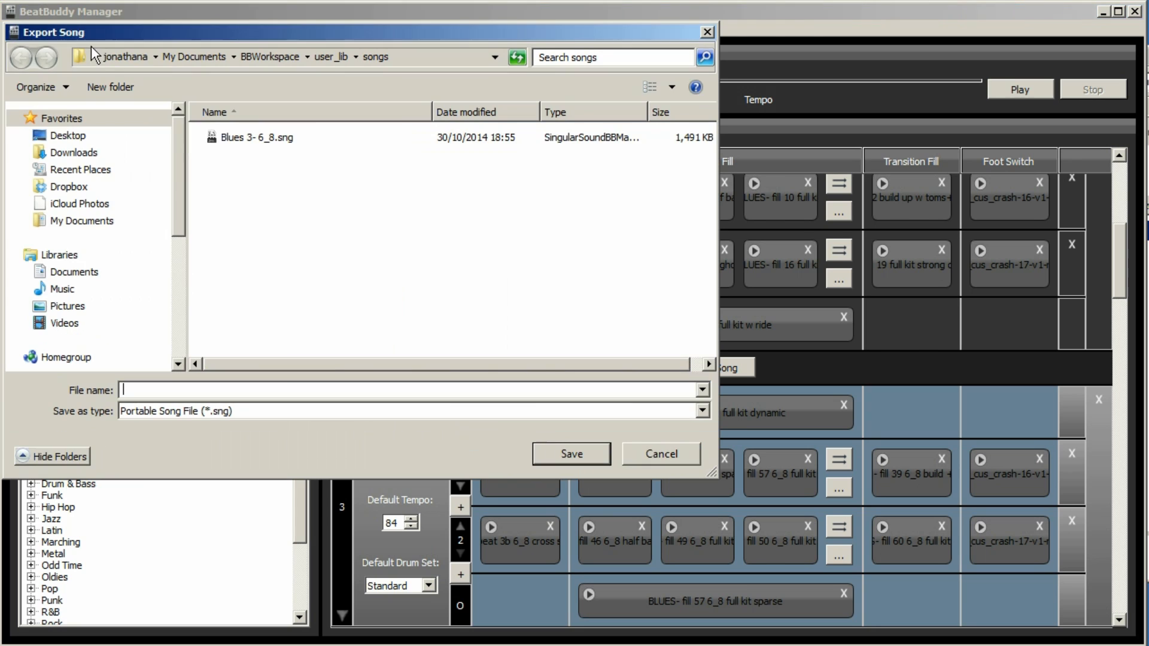
pyautogui.click(257, 137)
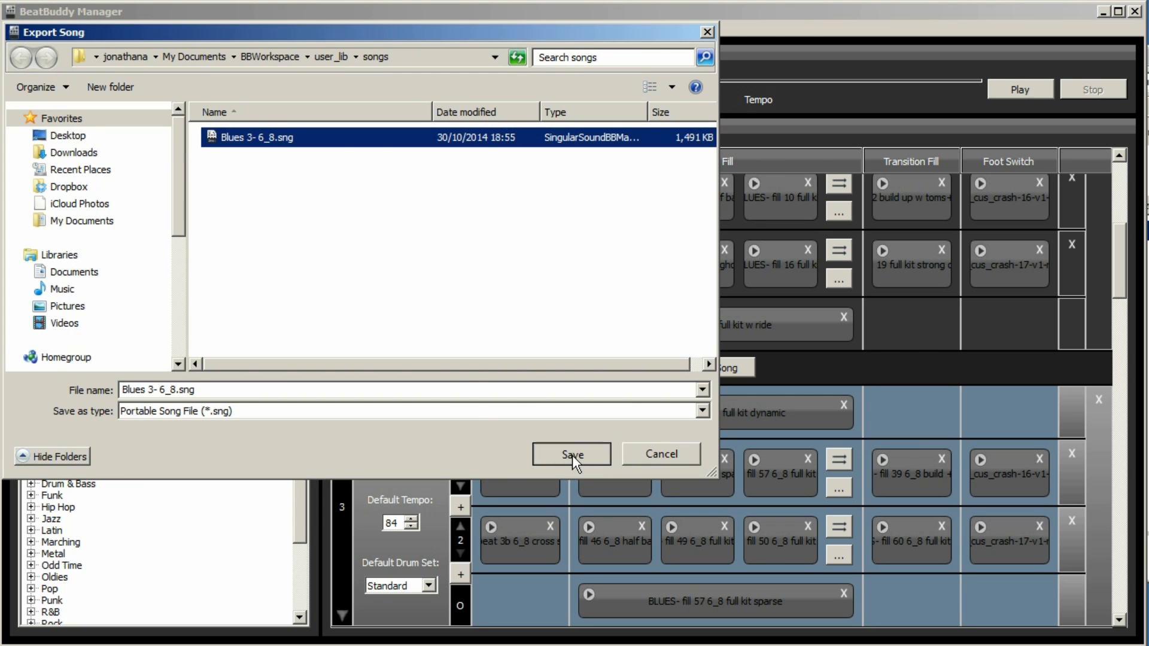
pyautogui.click(571, 454)
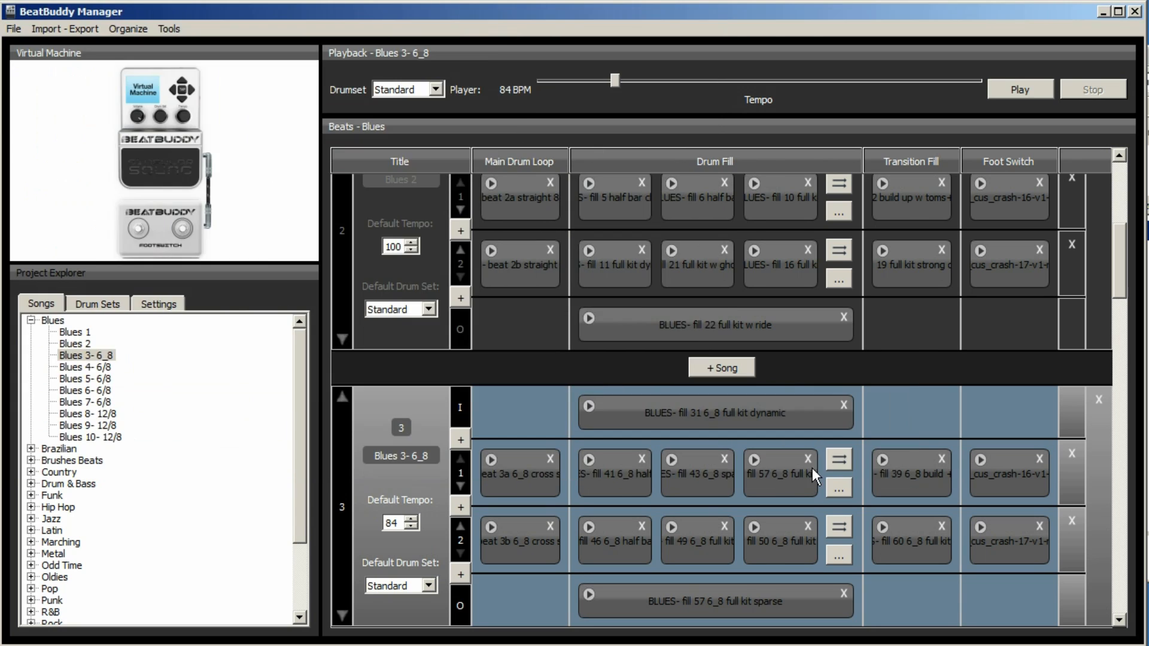
pyautogui.scroll(-3)
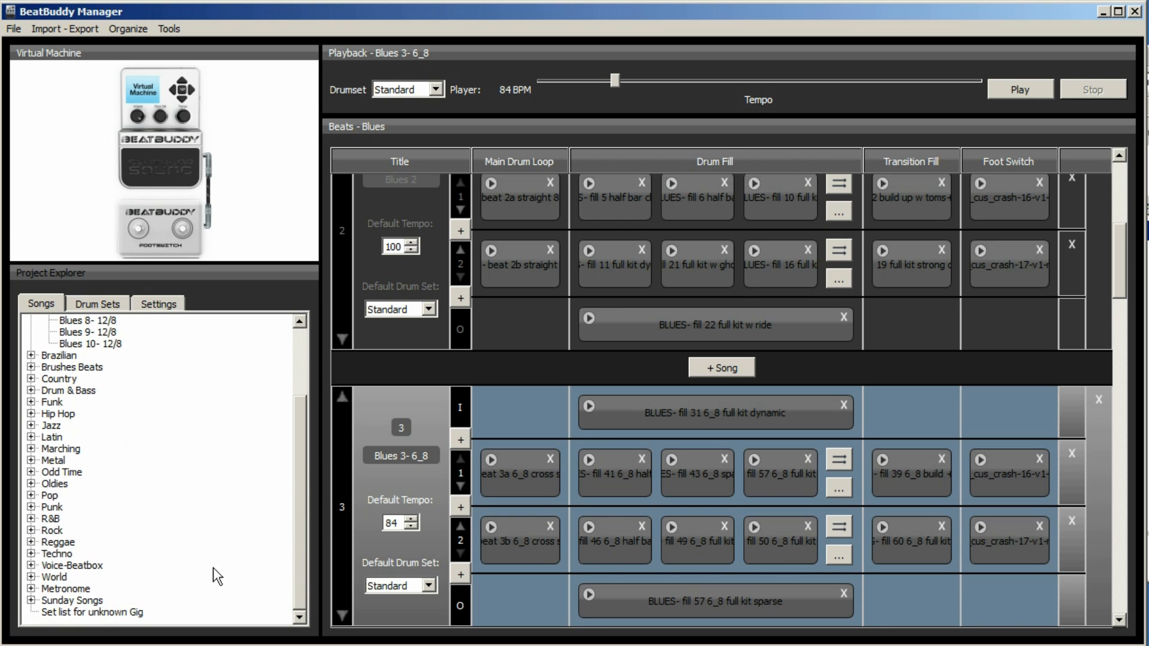
# - Import the Blues 3- 6_8.sng file into the Set list for unknown Gig folder
pyautogui.click(91, 612)
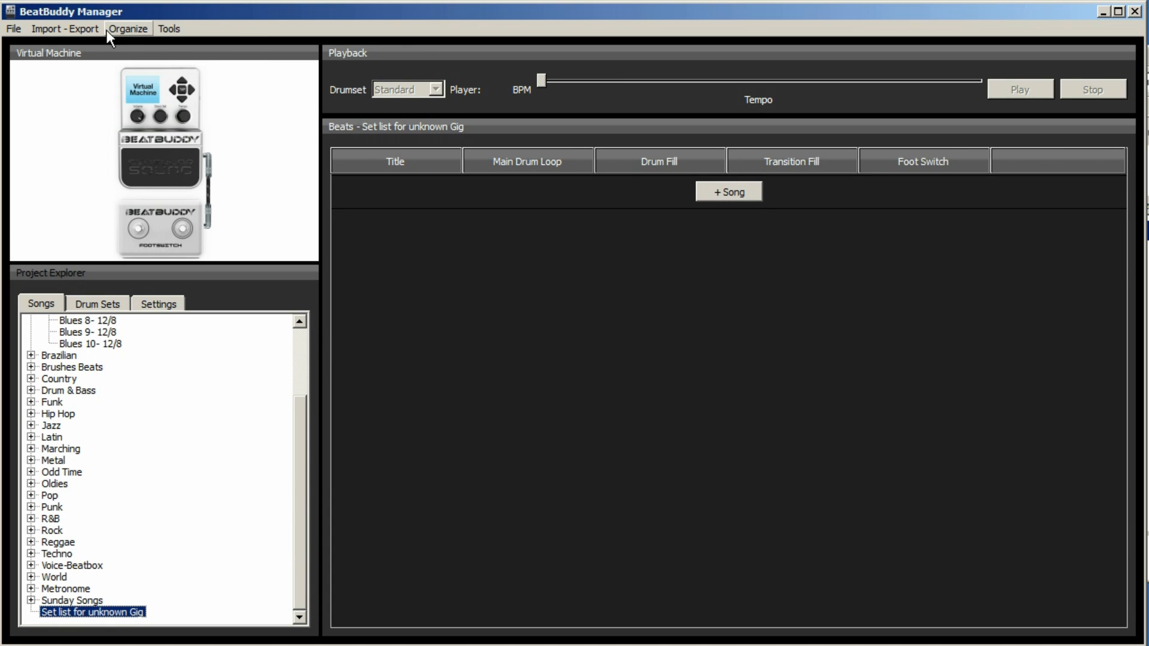
pyautogui.click(64, 29)
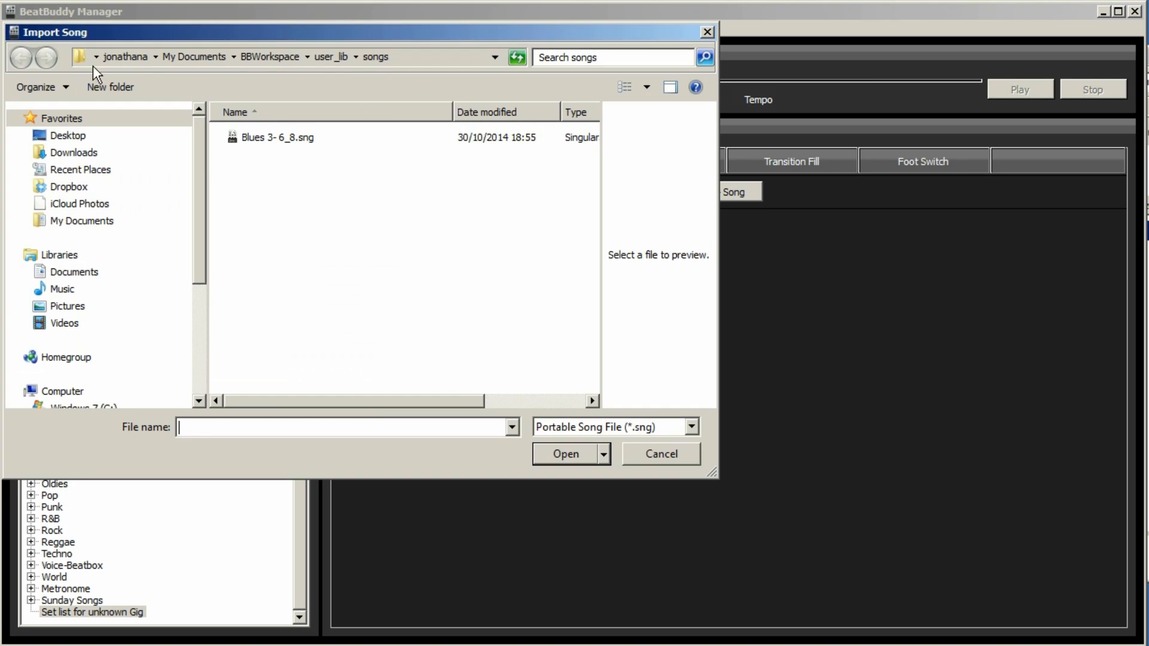
pyautogui.click(277, 137)
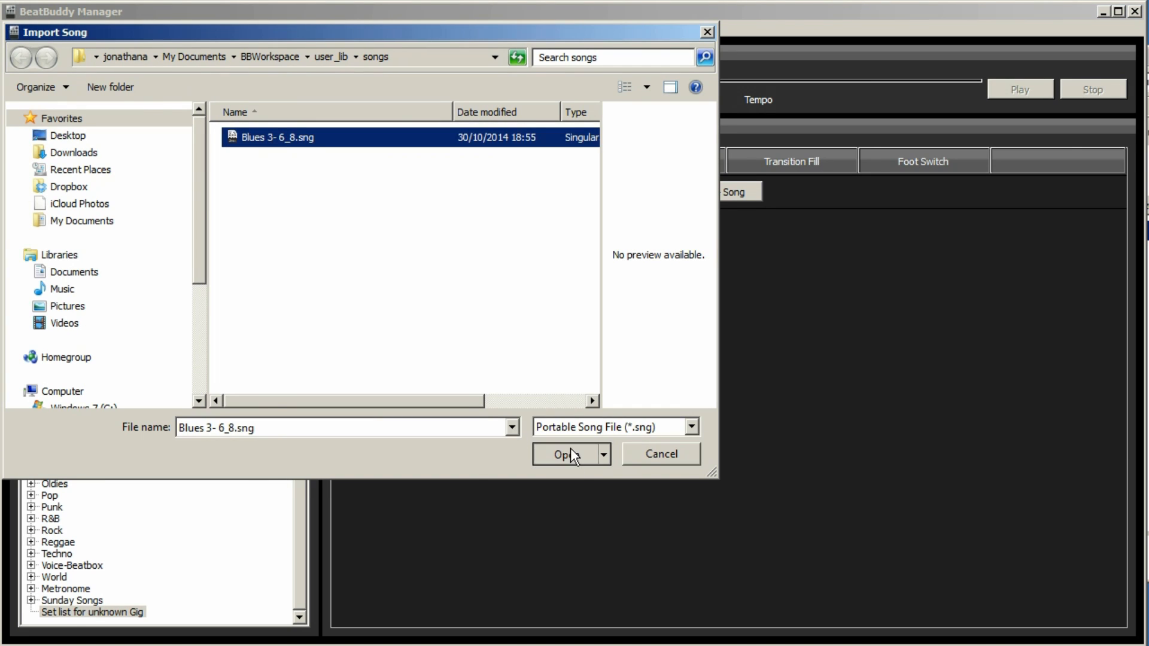
pyautogui.click(564, 455)
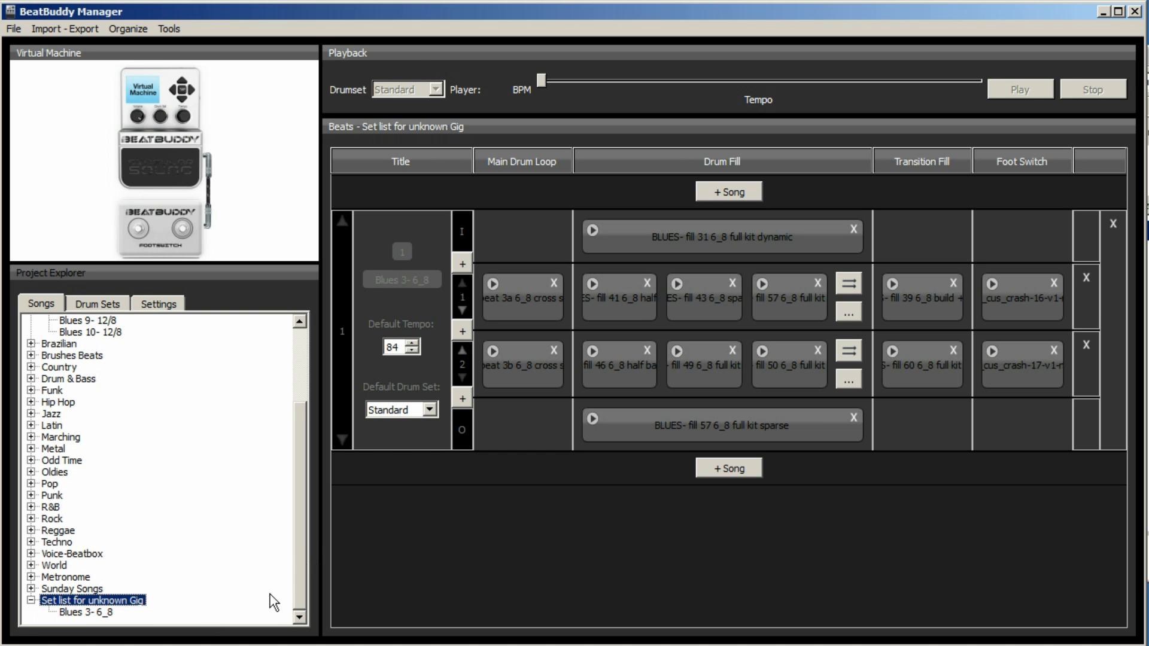
# - Retitle the imported set-list song to 3_8 beat, then expand the Blues folder
pyautogui.click(85, 613)
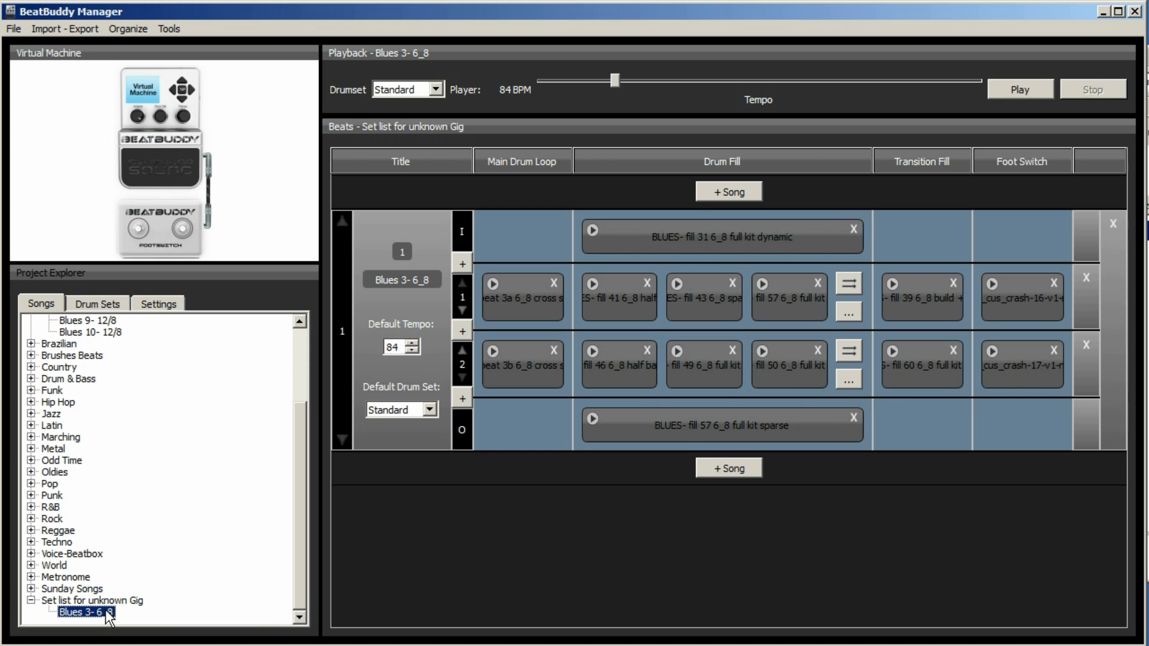
pyautogui.moveTo(105, 623)
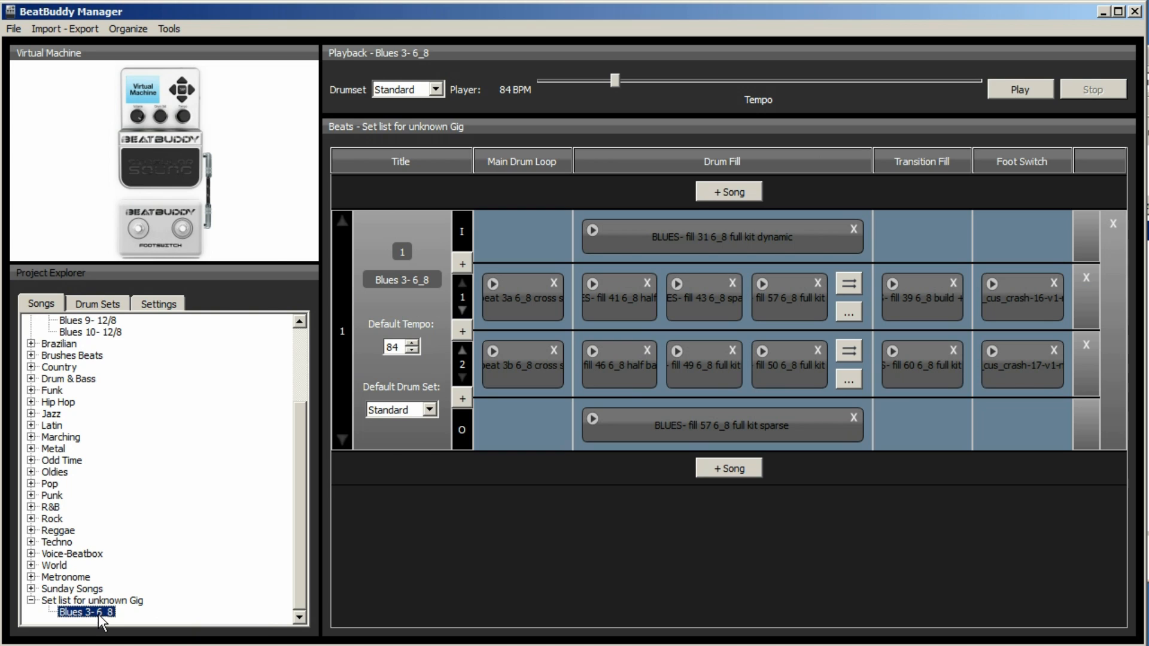
pyautogui.moveTo(379, 323)
pyautogui.write('3_8 beat')
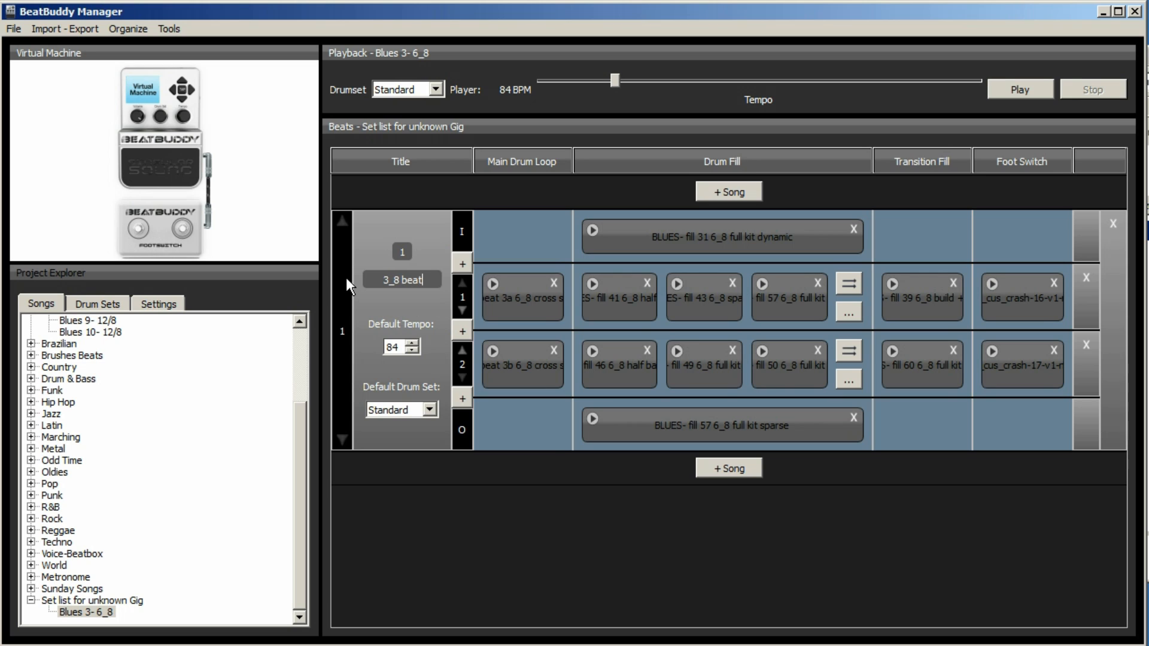
pyautogui.moveTo(415, 402)
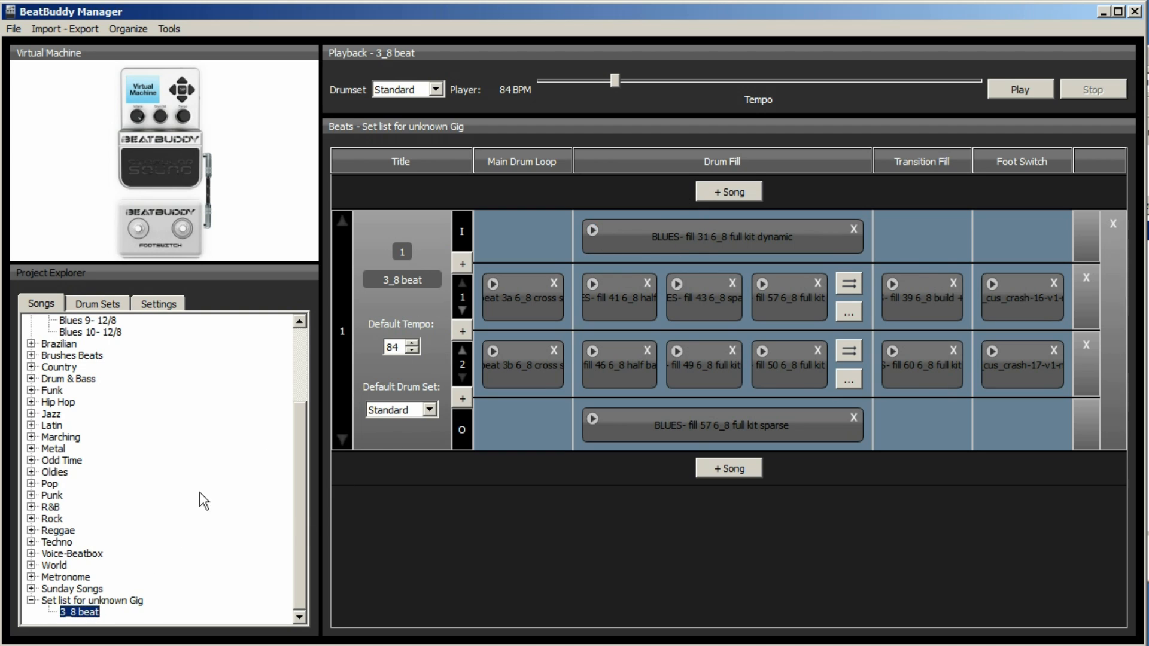
pyautogui.moveTo(274, 427)
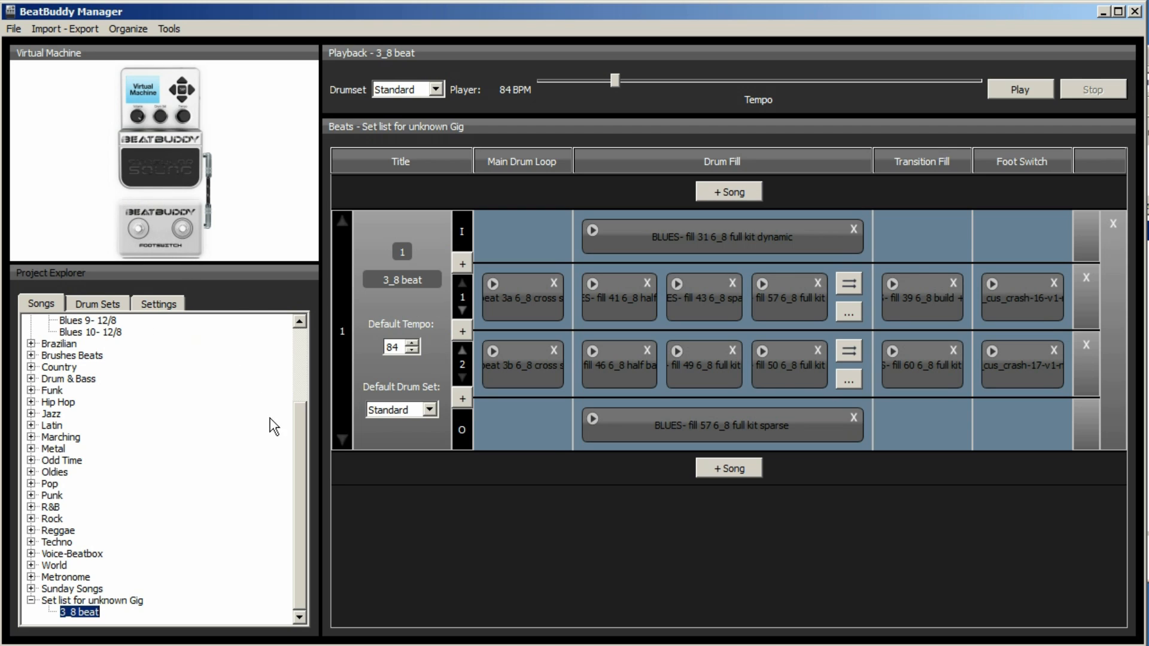
pyautogui.click(31, 320)
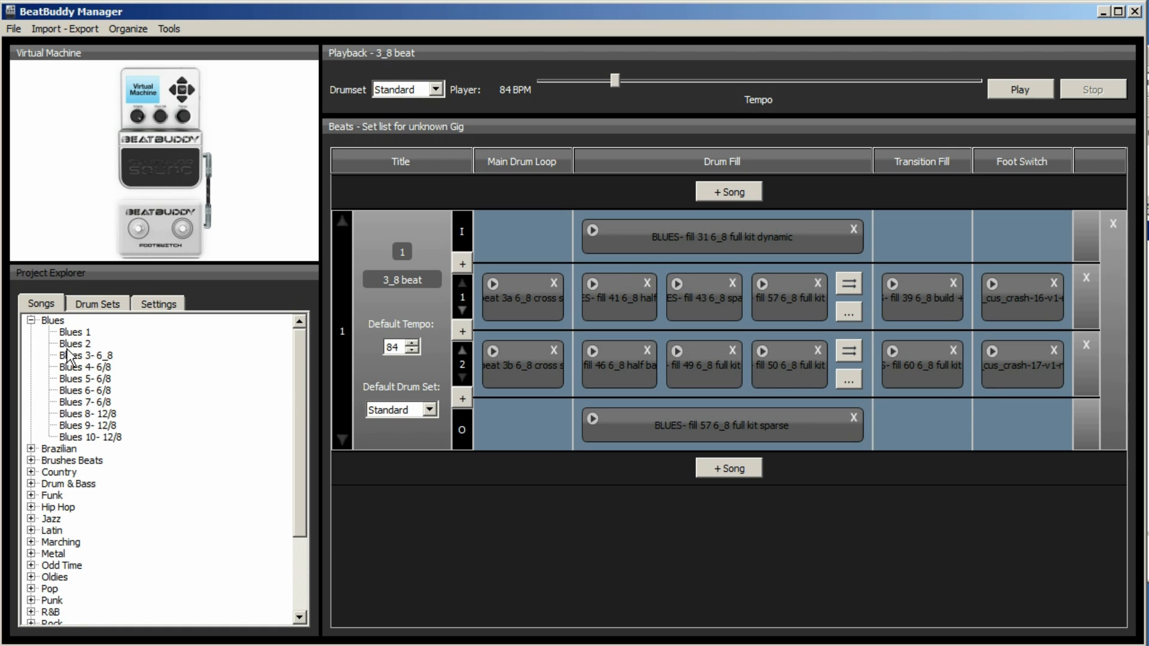
# - Open Bossa Nova from the Brazilian folder and play it on the virtual pedal
pyautogui.click(30, 448)
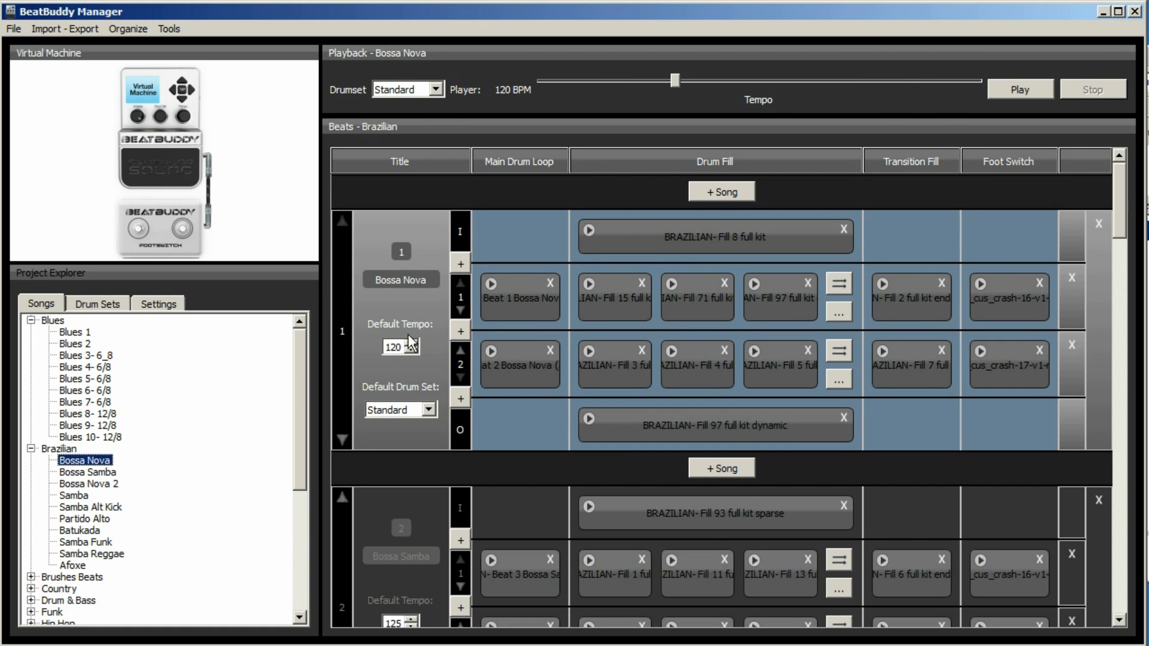
pyautogui.moveTo(250, 178)
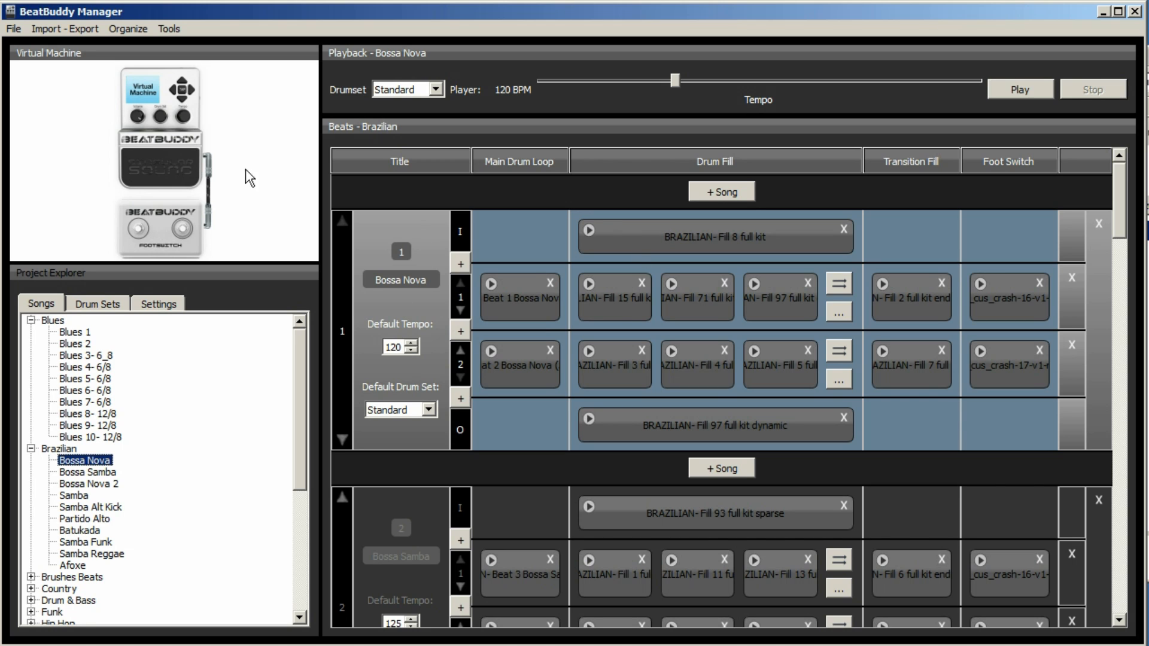
pyautogui.click(159, 167)
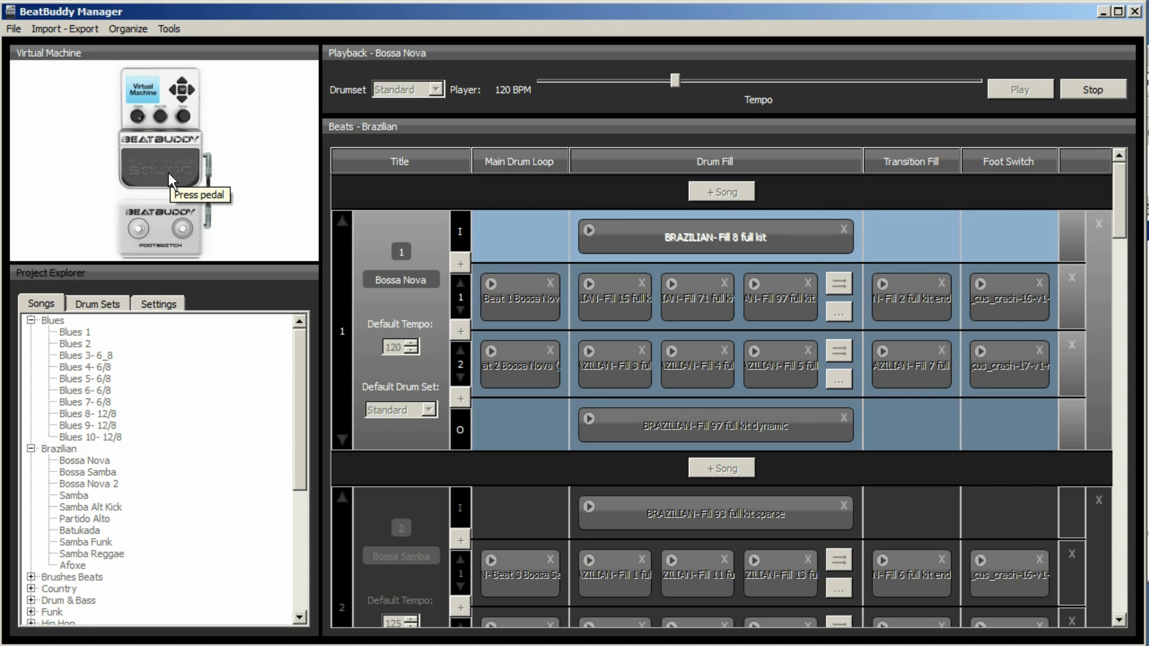
pyautogui.click(519, 298)
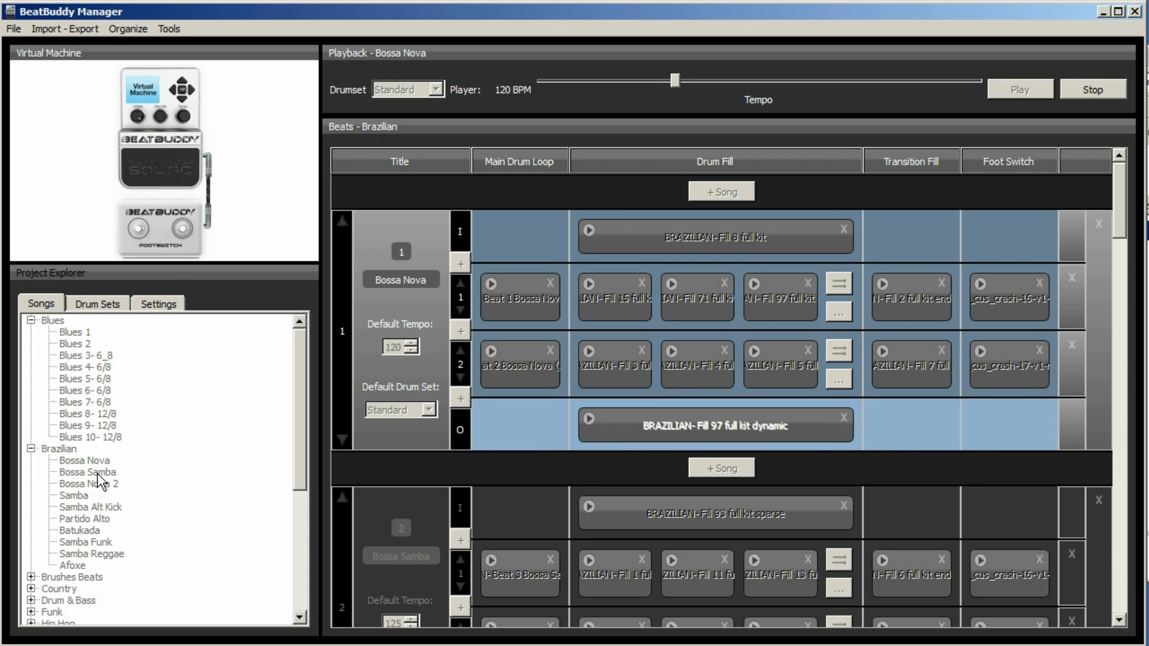
# - Export the Bossa Nova song to a file named 'Bossa Nova'
pyautogui.click(85, 461)
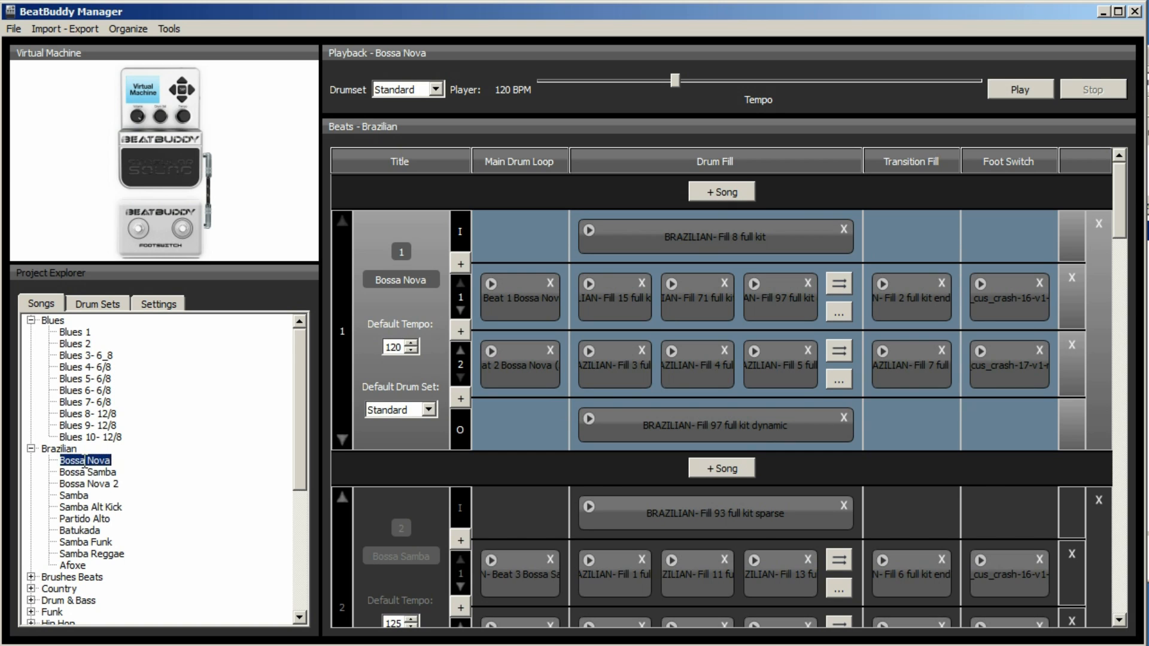
pyautogui.click(65, 29)
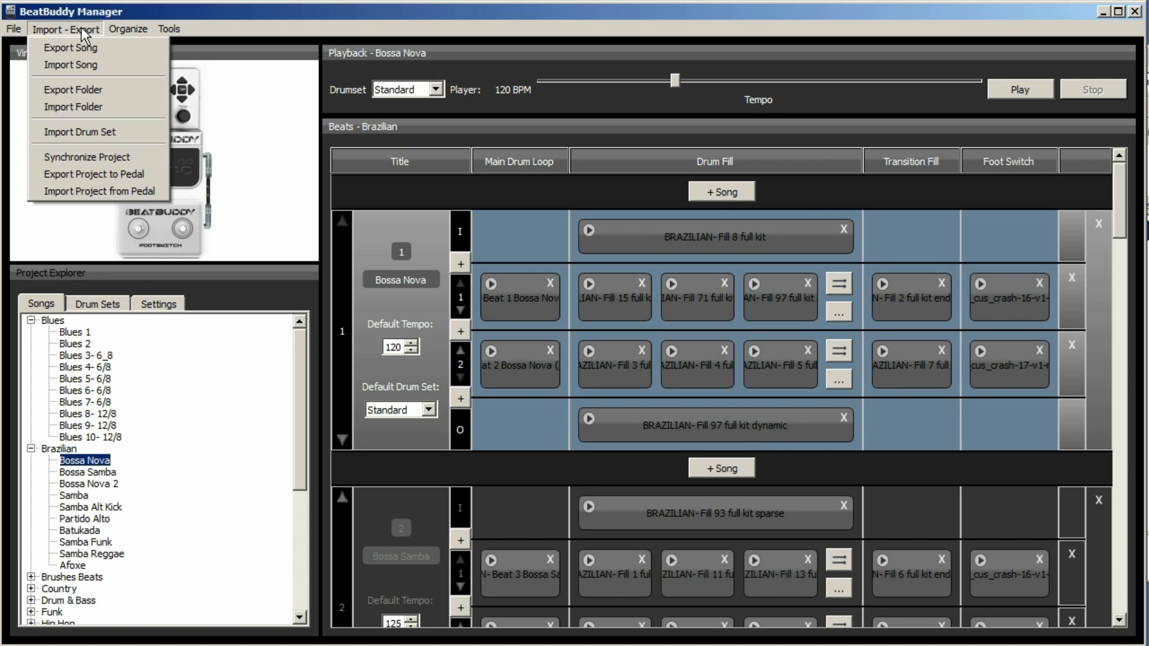
pyautogui.moveTo(396, 257)
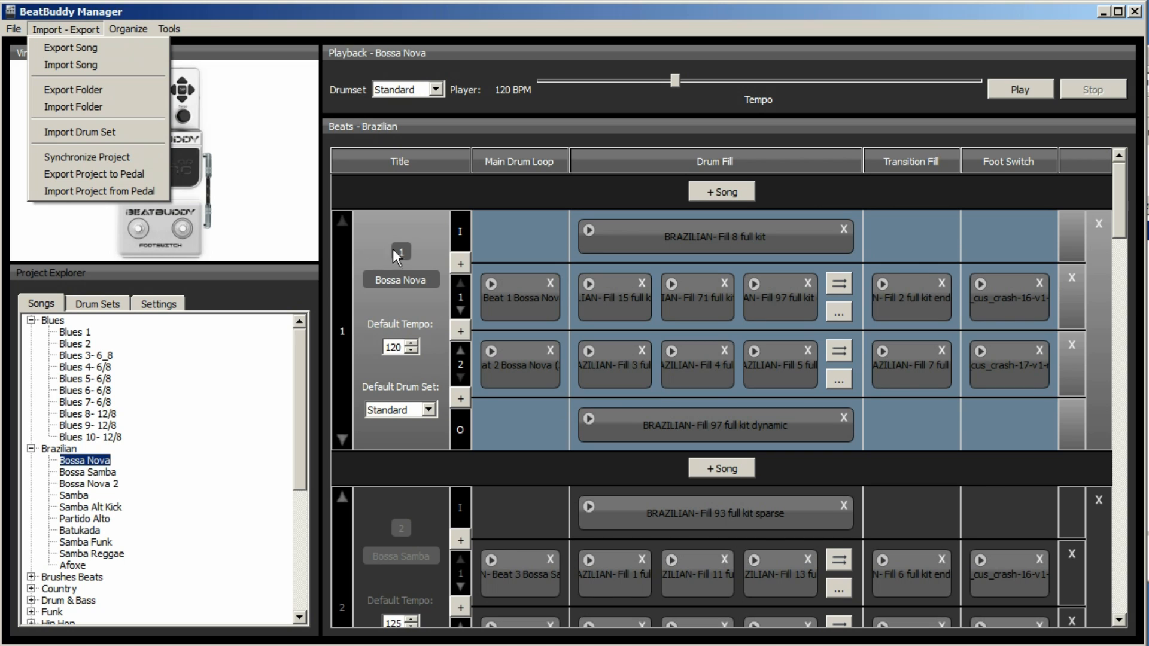
pyautogui.rightClick(401, 280)
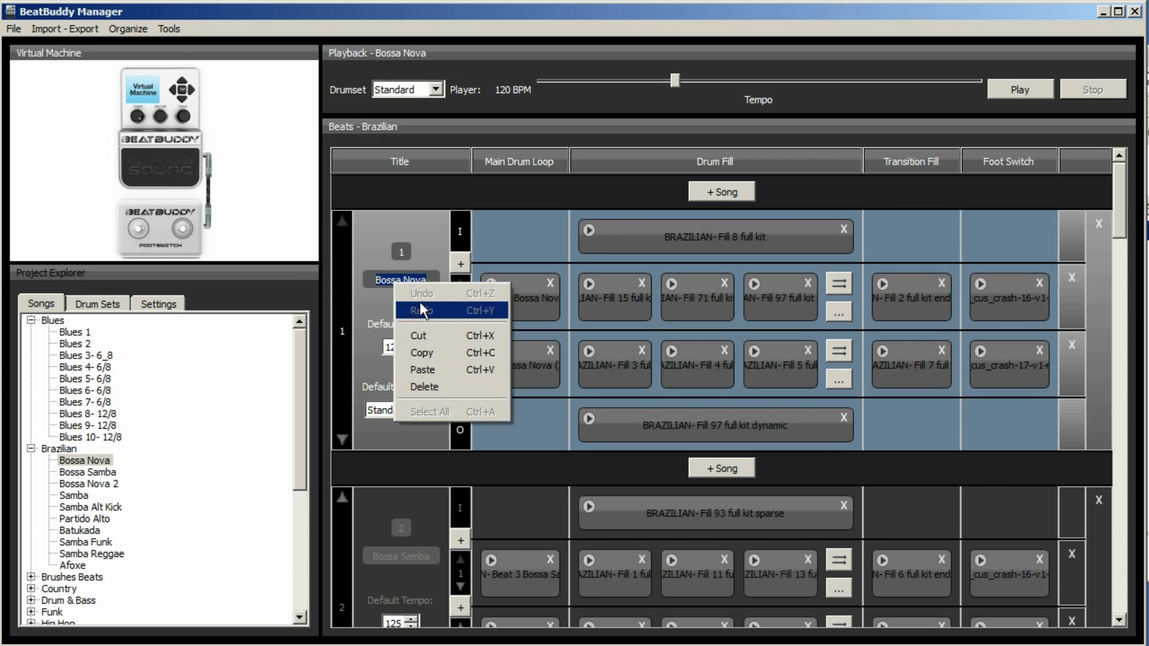
pyautogui.click(65, 29)
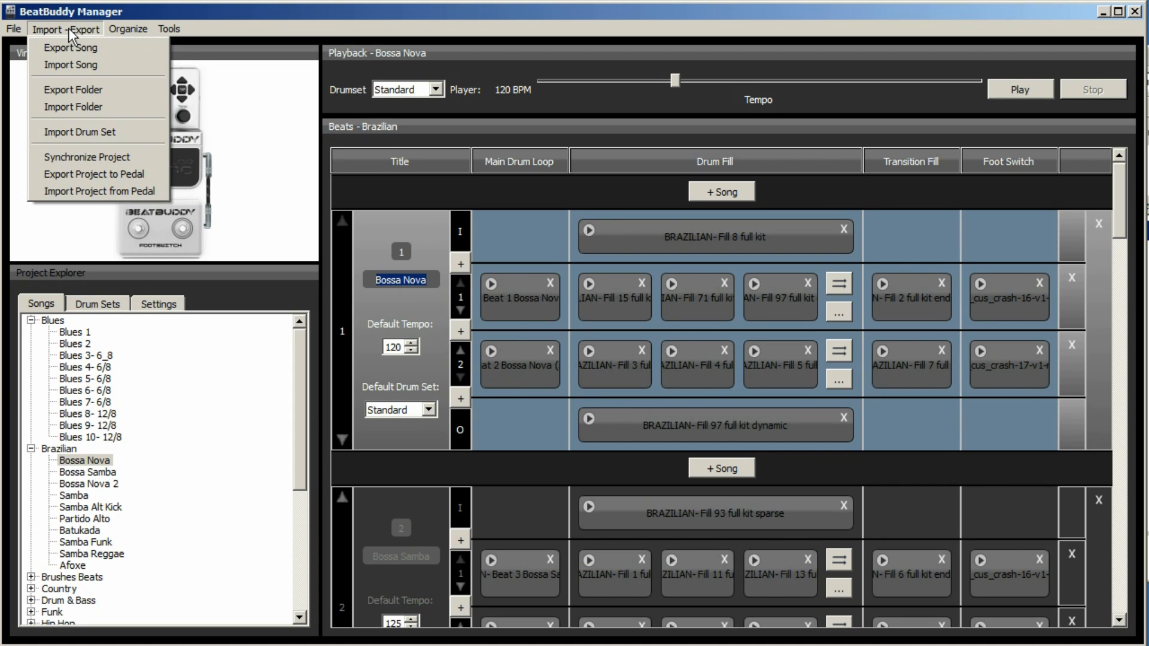
pyautogui.moveTo(71, 46)
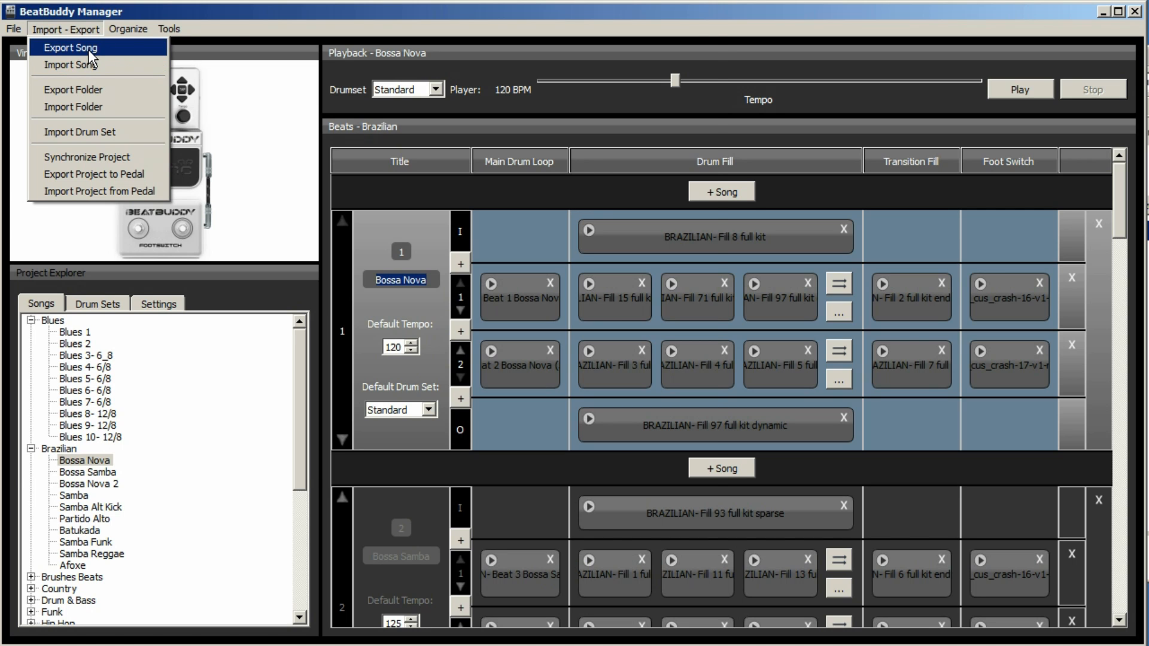
pyautogui.click(70, 47)
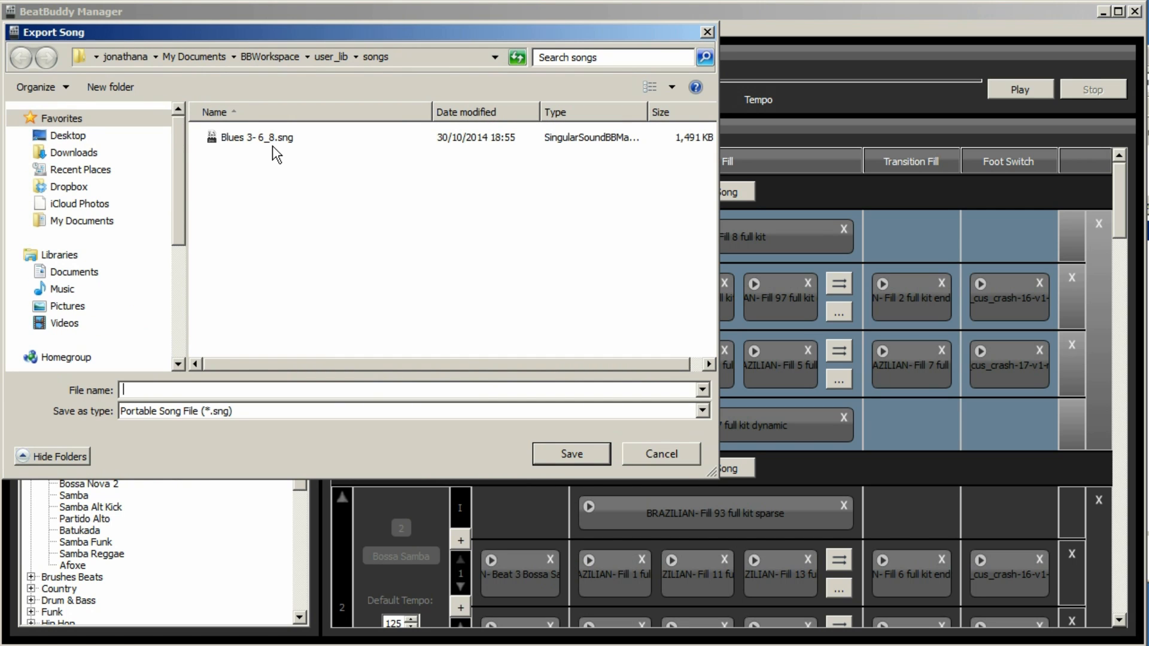
pyautogui.write('Bossa Nova')
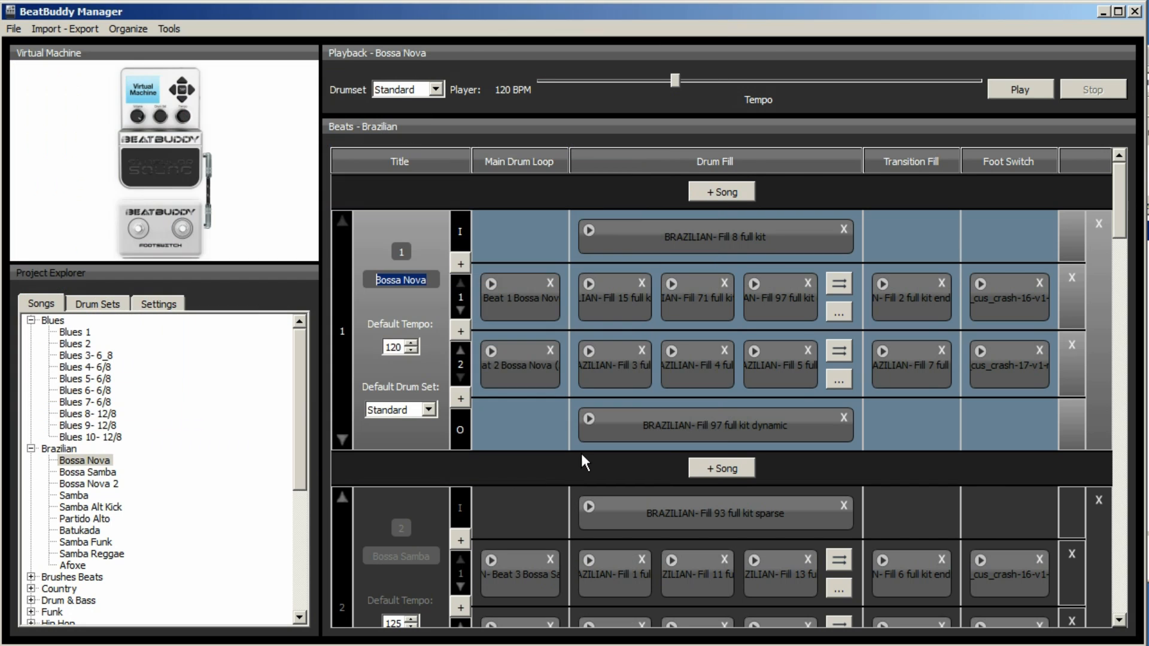
pyautogui.scroll(-3)
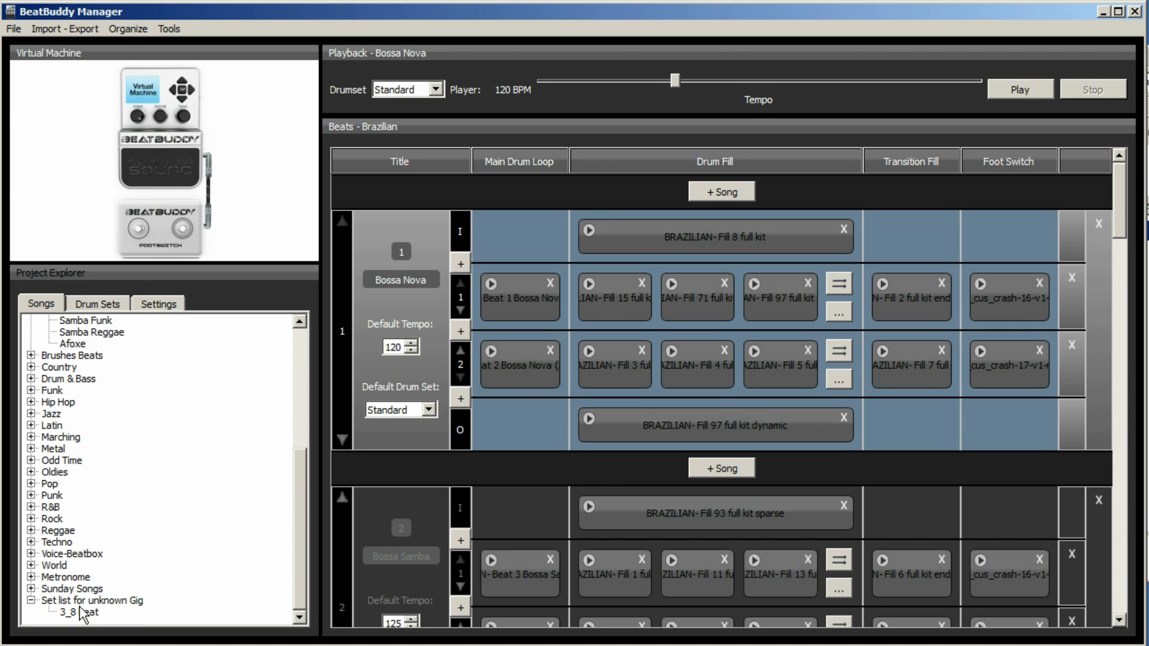
# - Import Bossa Nova.sng into Set list for unknown Gig as its second song
pyautogui.click(92, 599)
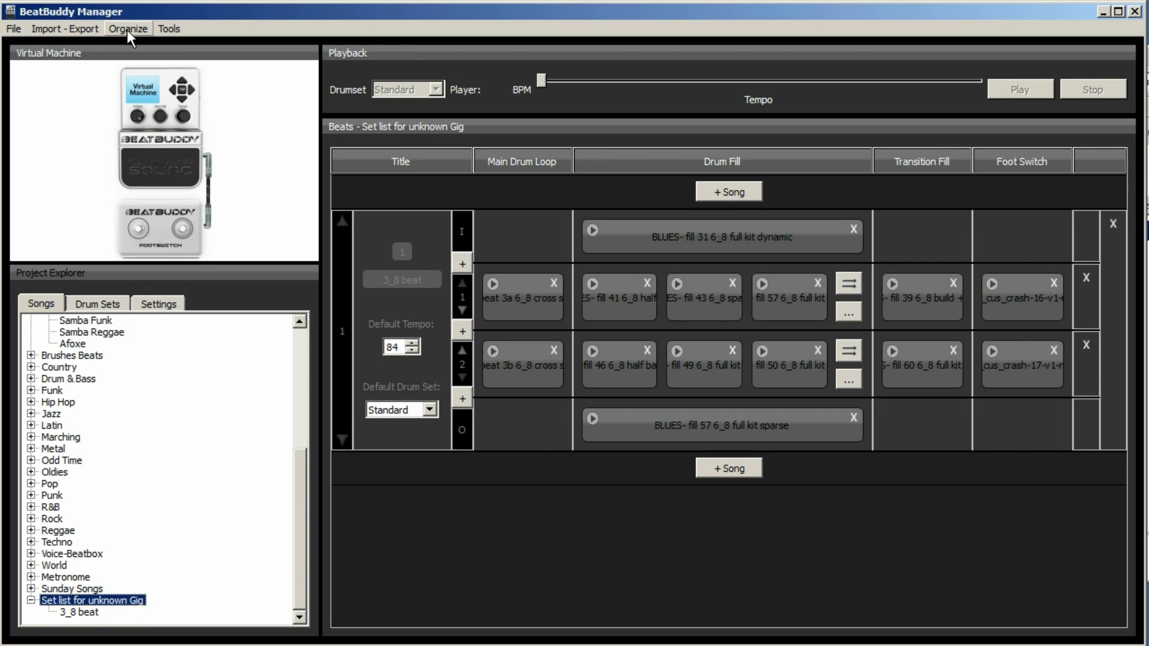
pyautogui.click(64, 28)
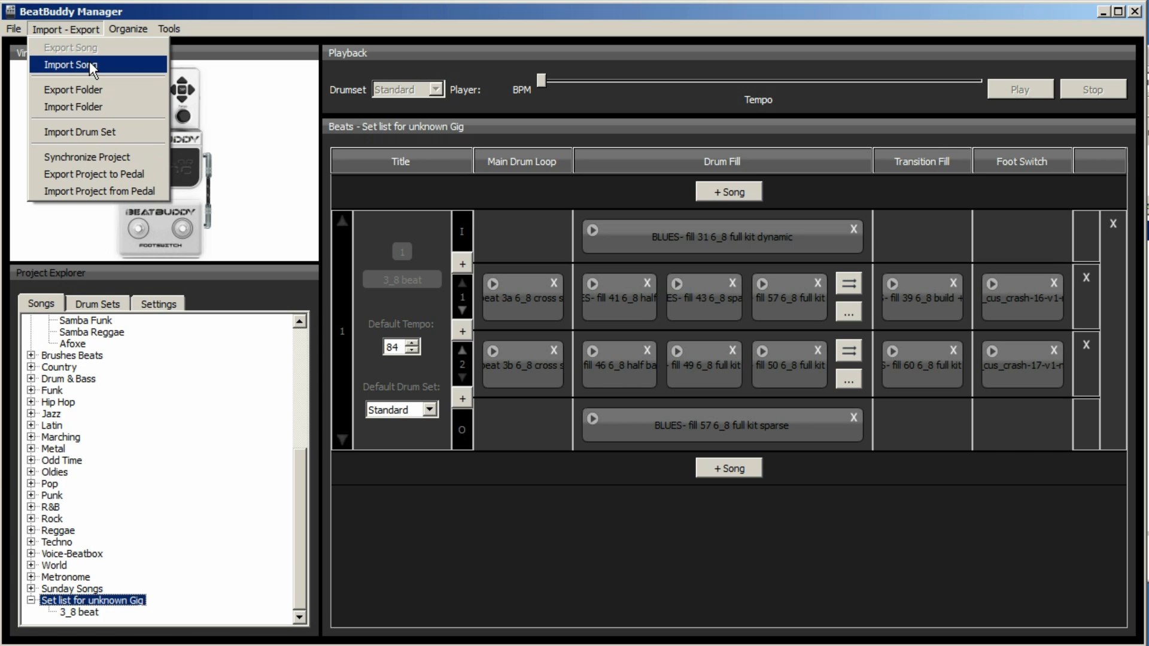
pyautogui.click(71, 65)
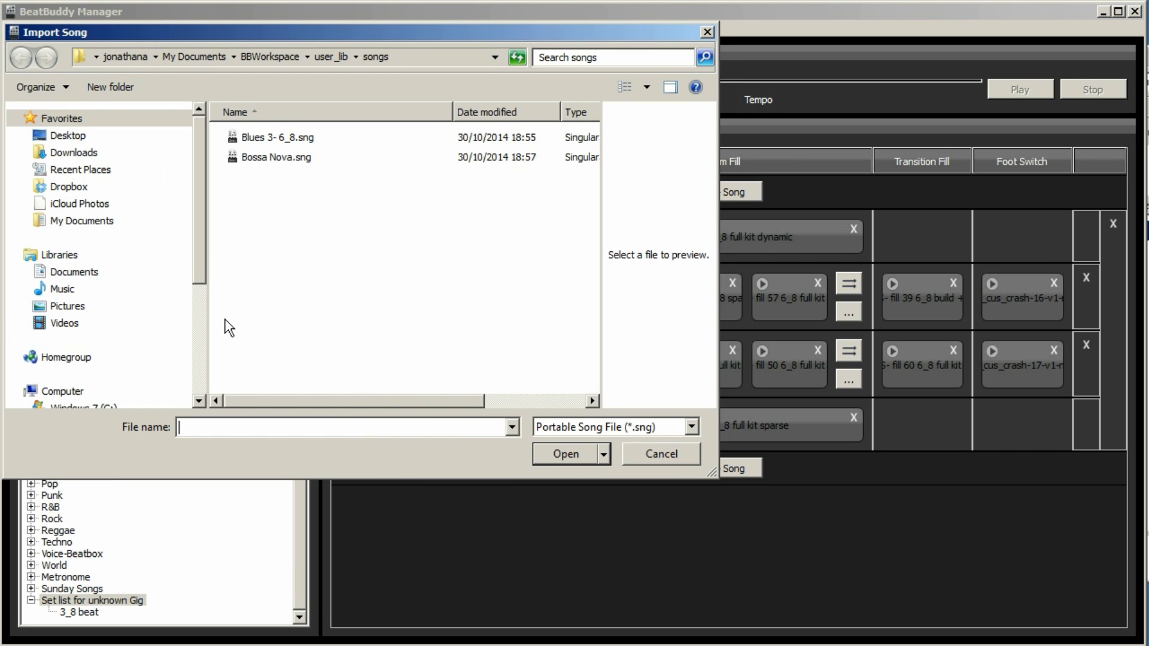
pyautogui.click(659, 454)
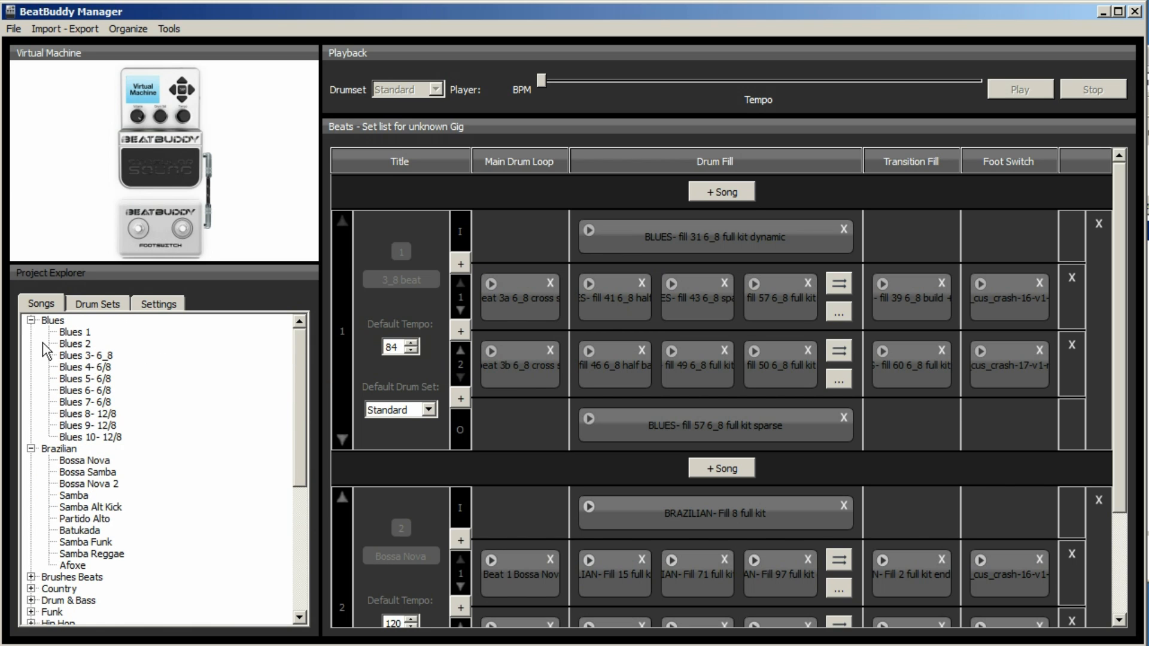
pyautogui.scroll(-3)
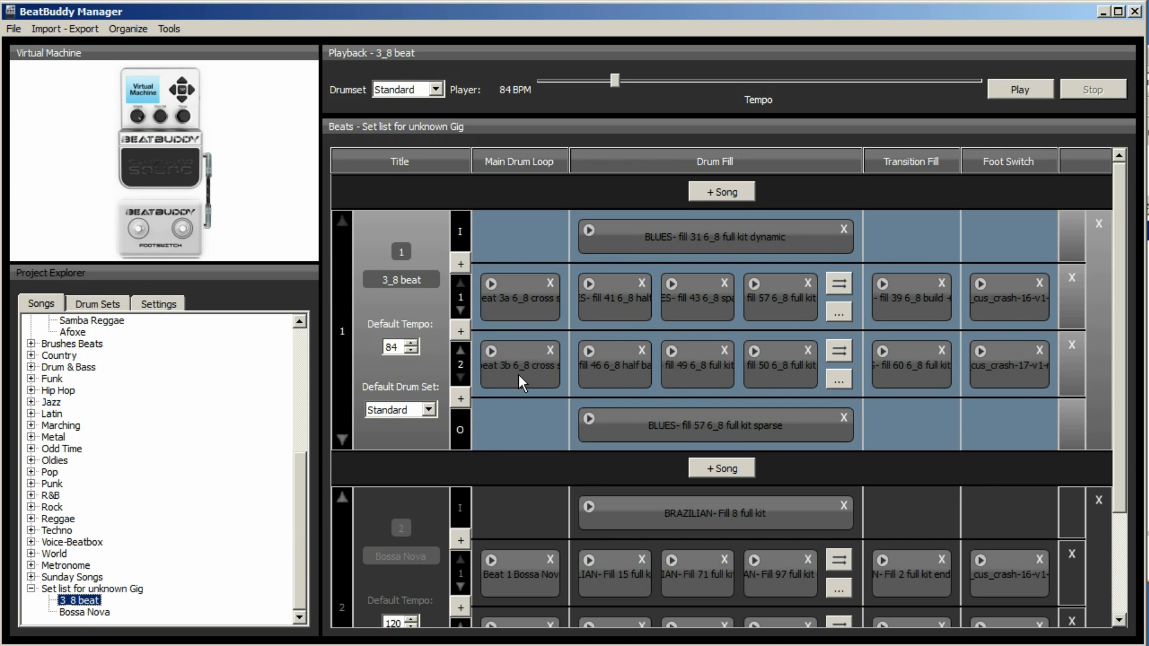
pyautogui.moveTo(519, 381)
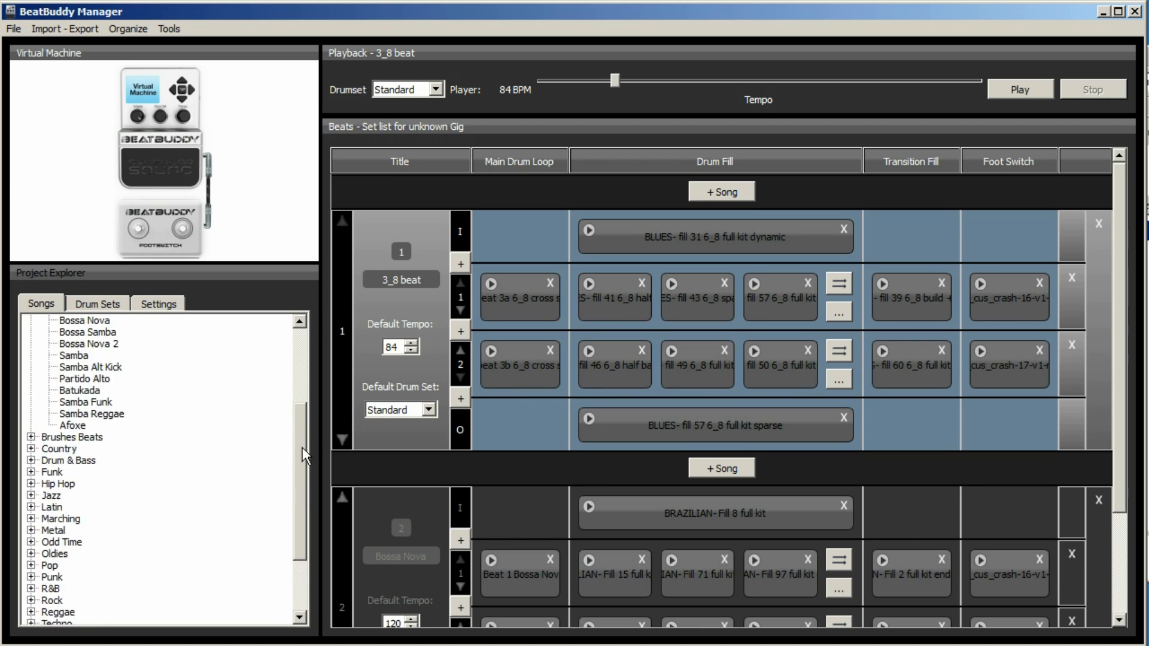
# - Export Funk 10- swung from the Funk folder as a song file named after its title
pyautogui.scroll(3)
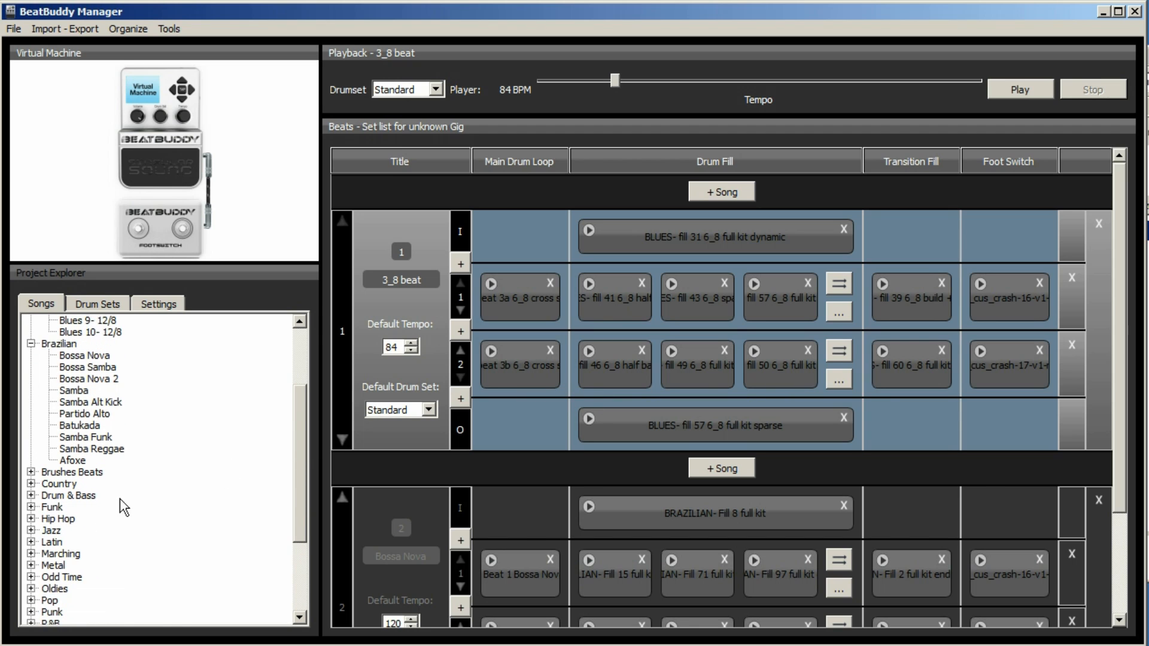
pyautogui.click(31, 507)
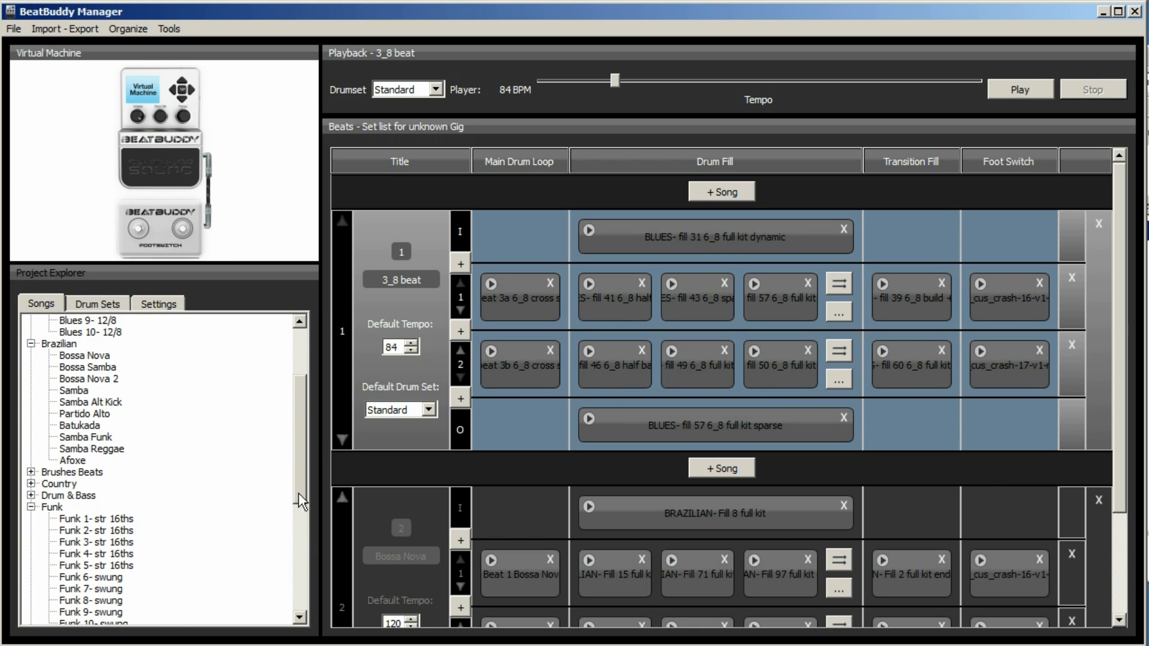
pyautogui.scroll(-3)
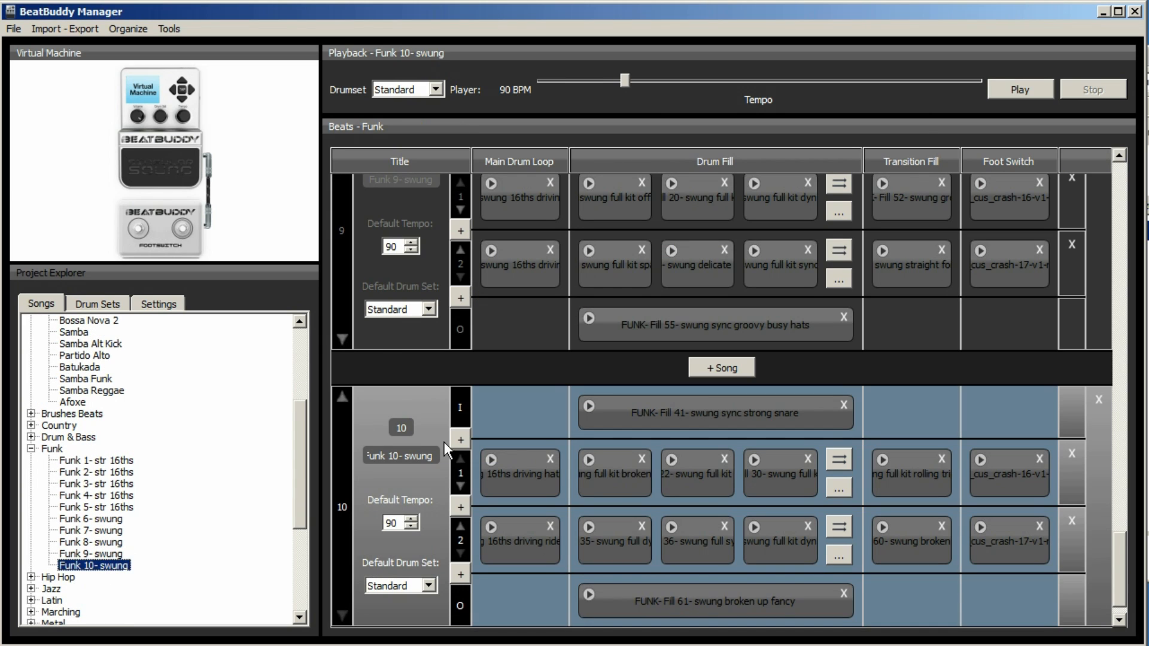
pyautogui.rightClick(401, 455)
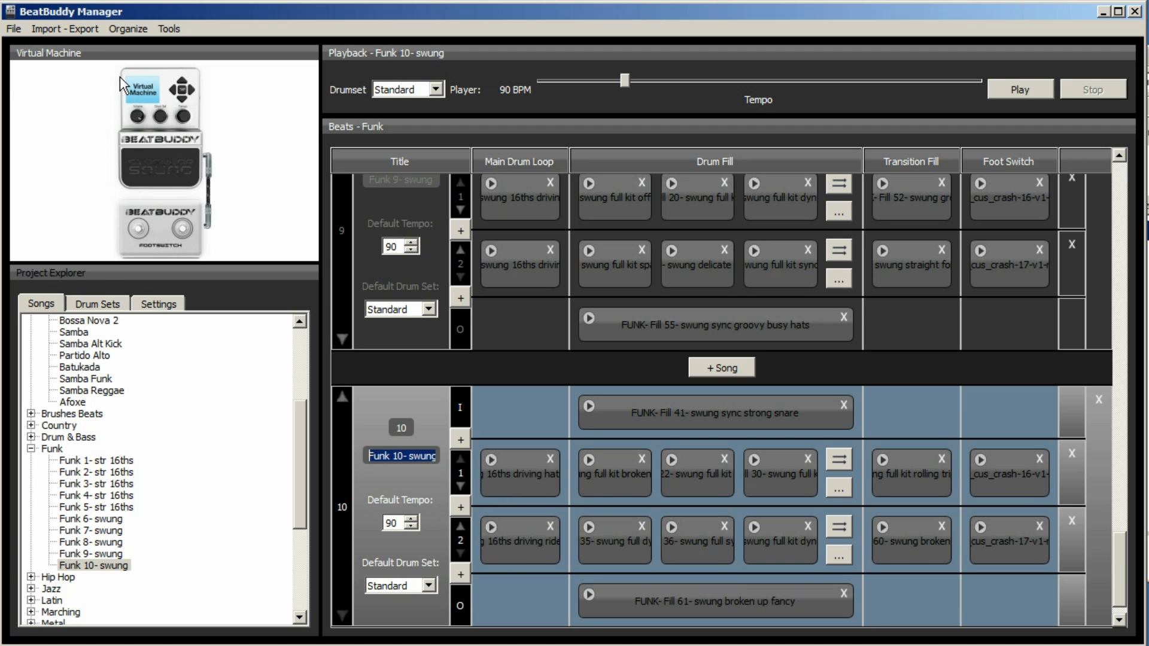
pyautogui.click(65, 28)
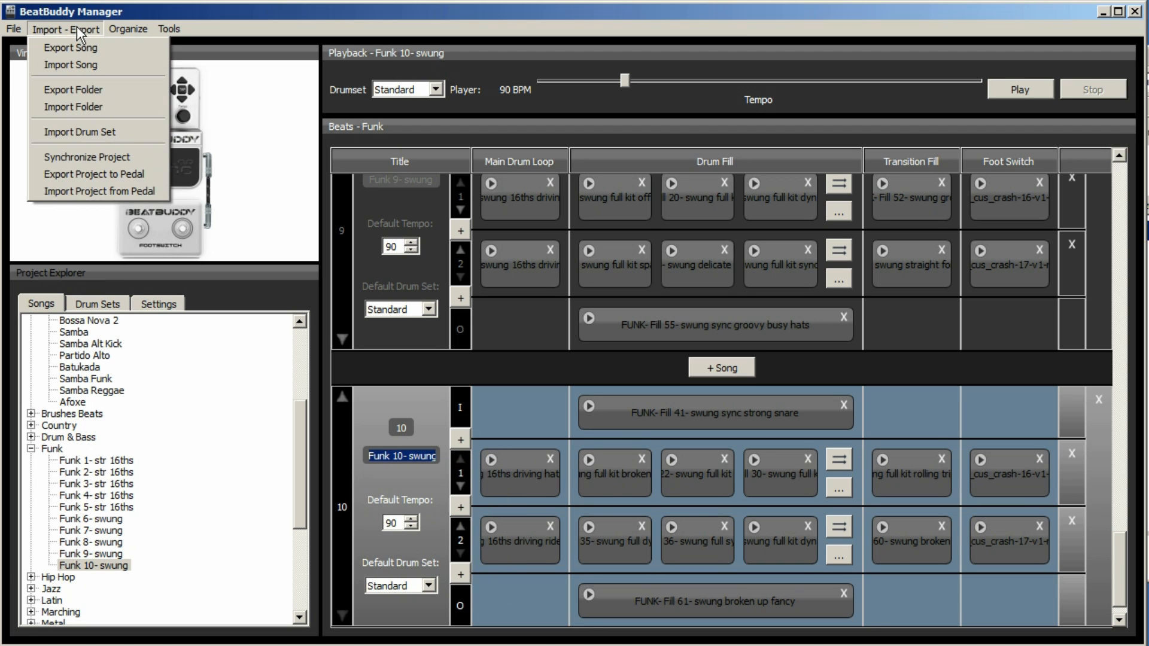
pyautogui.click(70, 48)
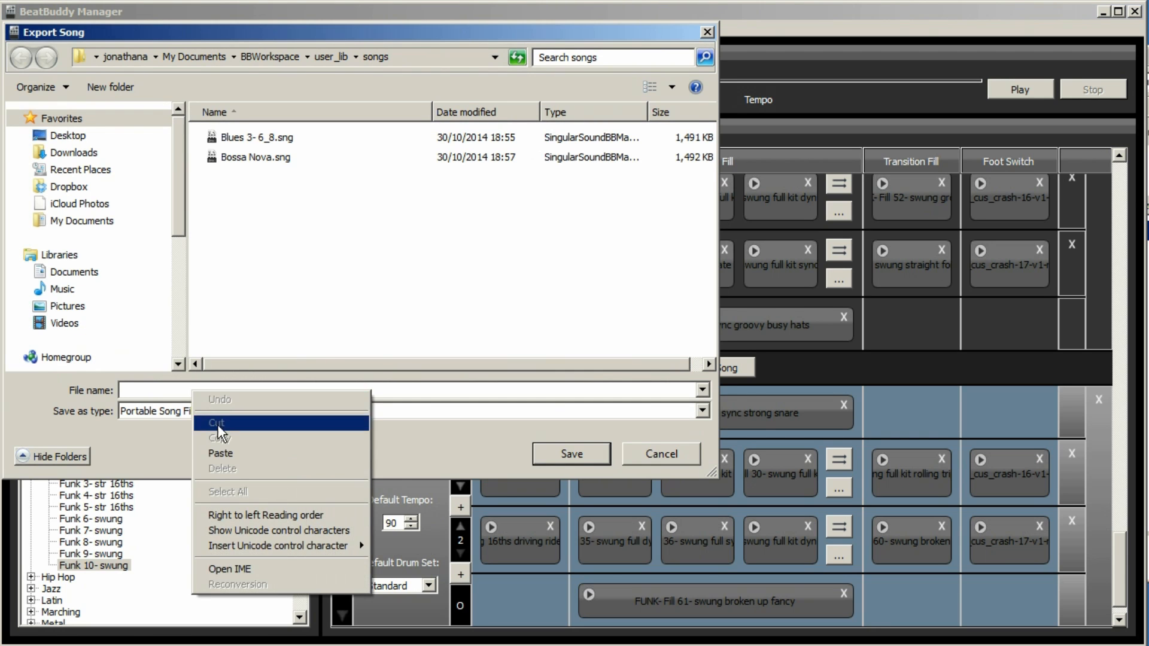
pyautogui.click(220, 453)
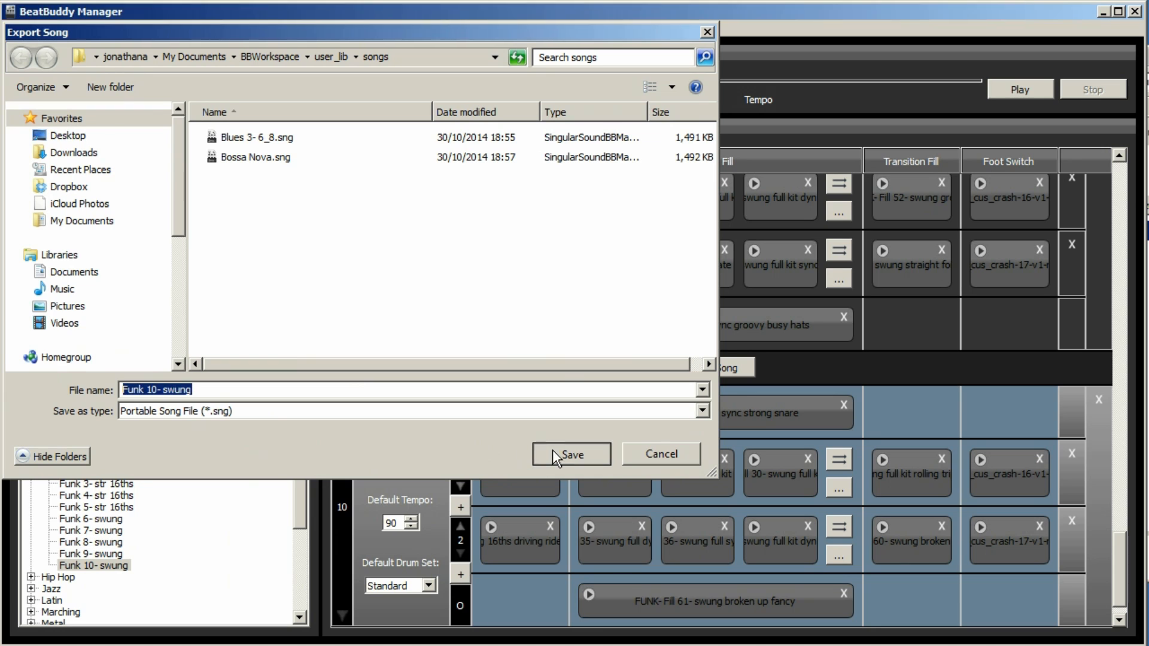
pyautogui.click(571, 455)
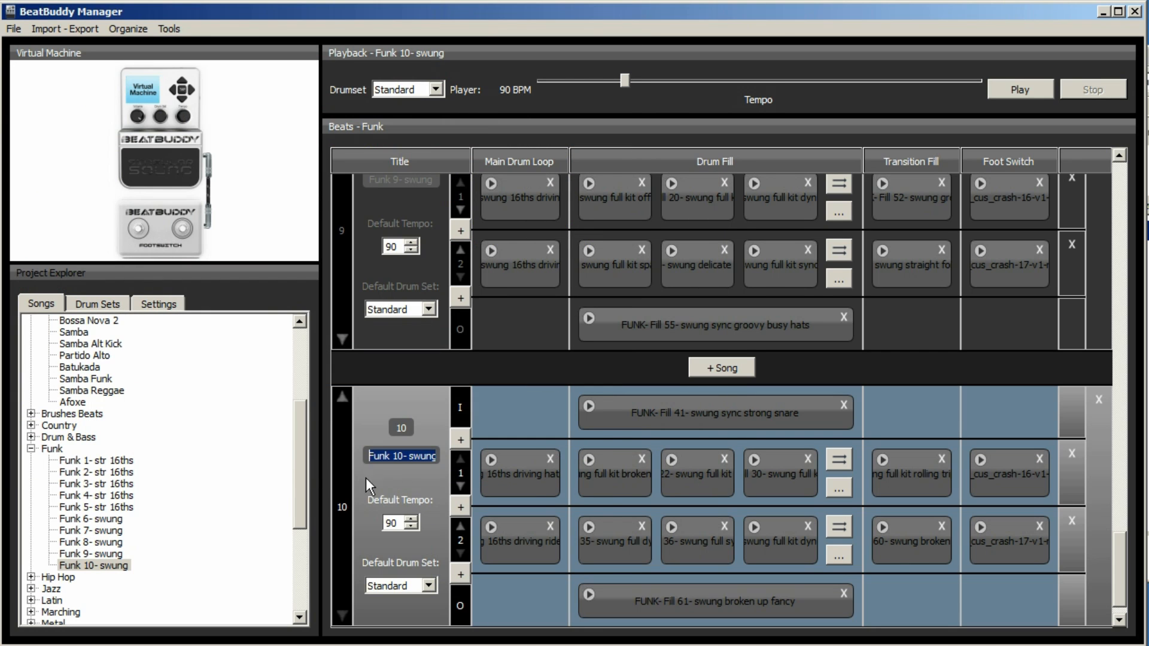
pyautogui.scroll(-3)
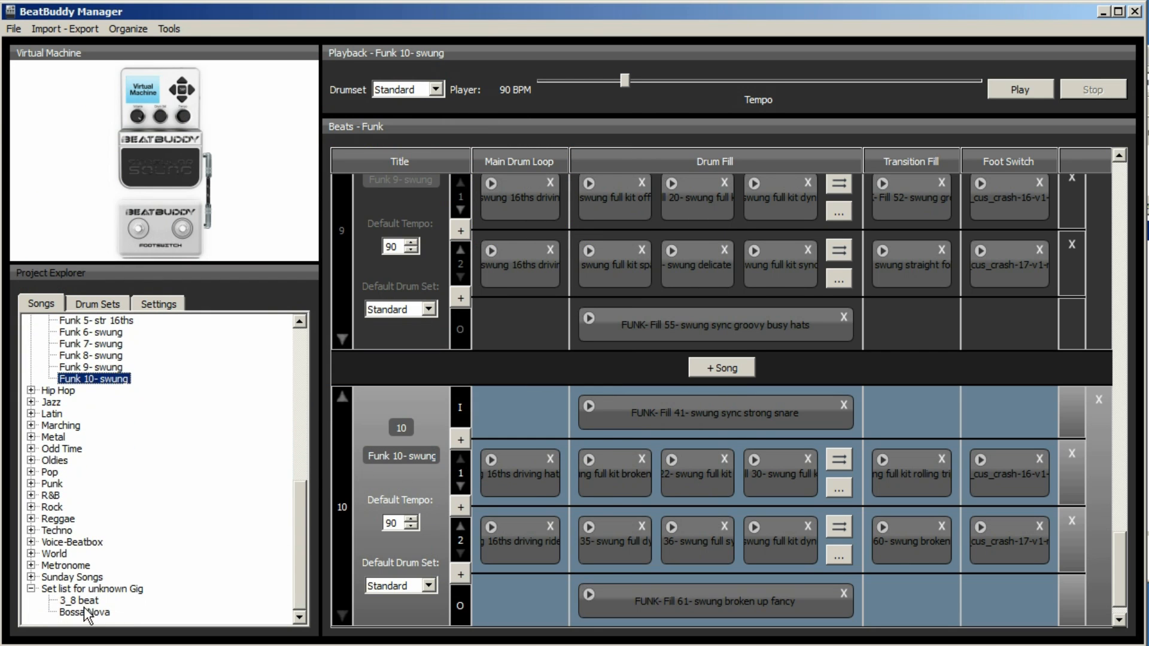
# - Import Funk 10- swung.sng into Set list for unknown Gig, dismissing the 'File not found' error
pyautogui.click(93, 588)
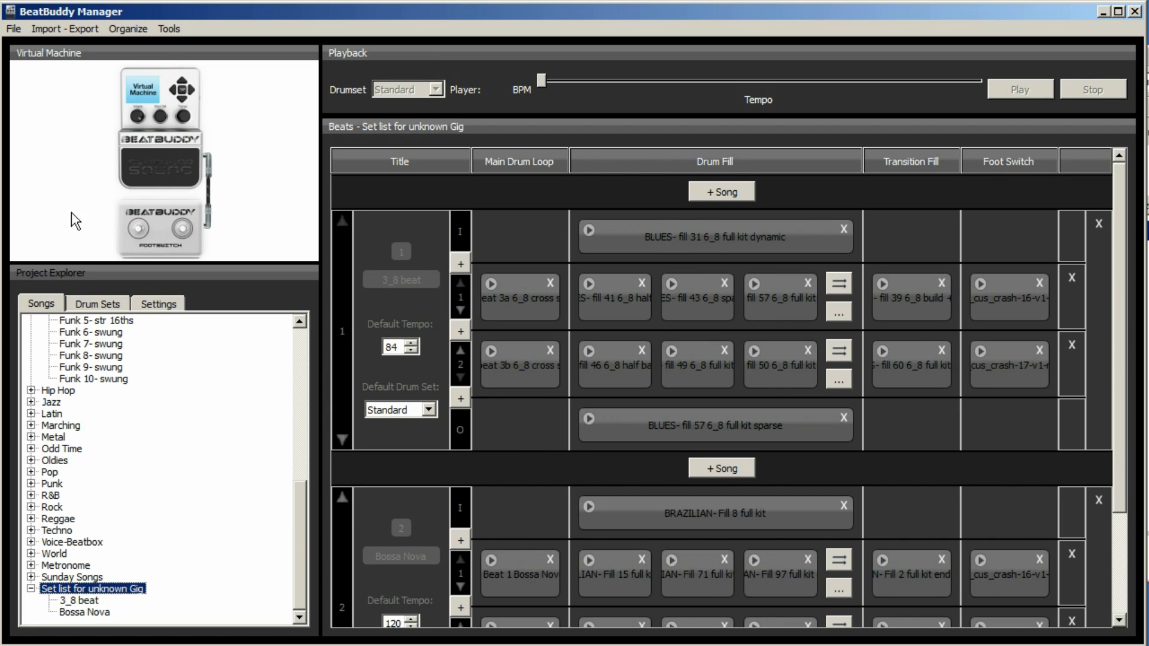
pyautogui.click(65, 28)
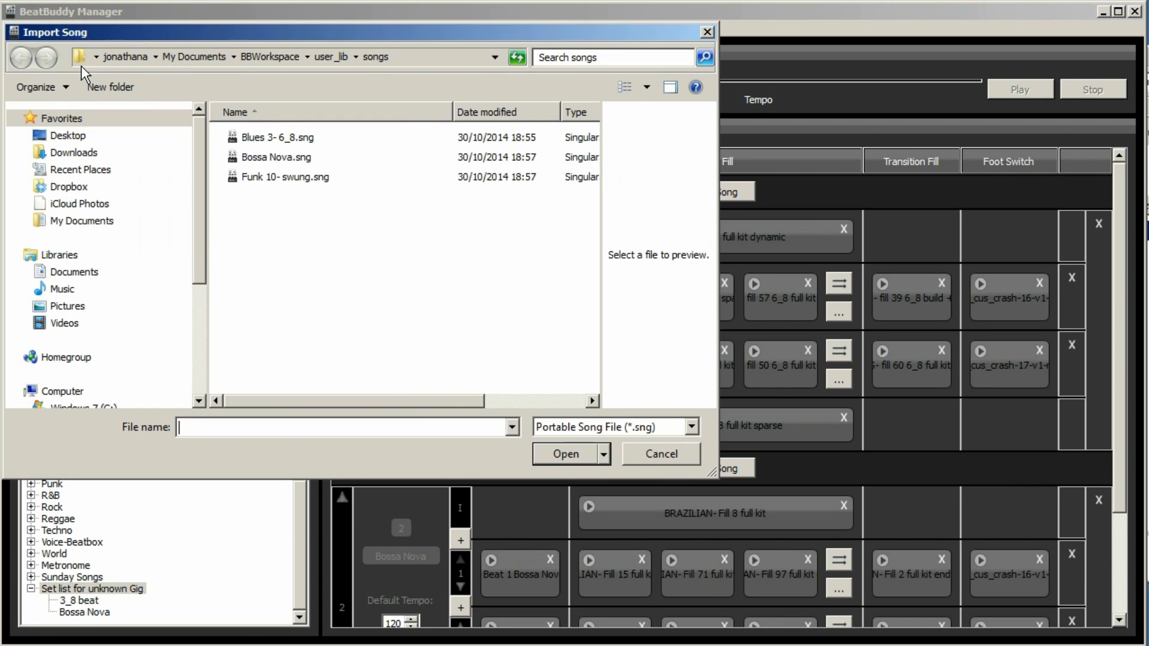
pyautogui.rightClick(345, 428)
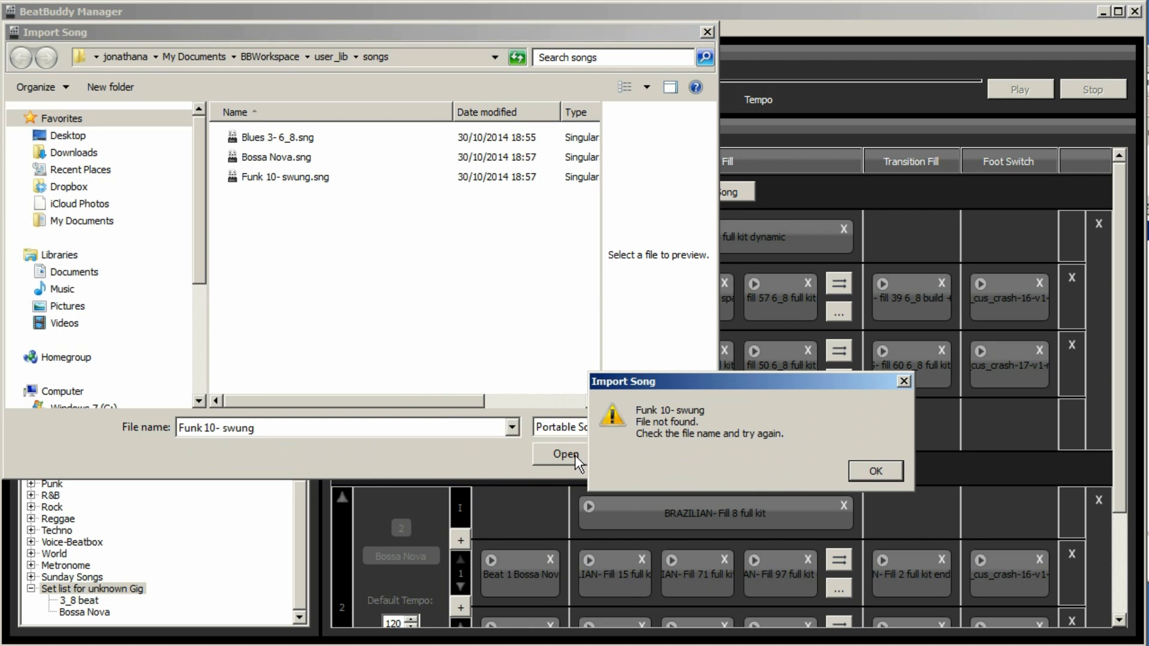
pyautogui.click(874, 470)
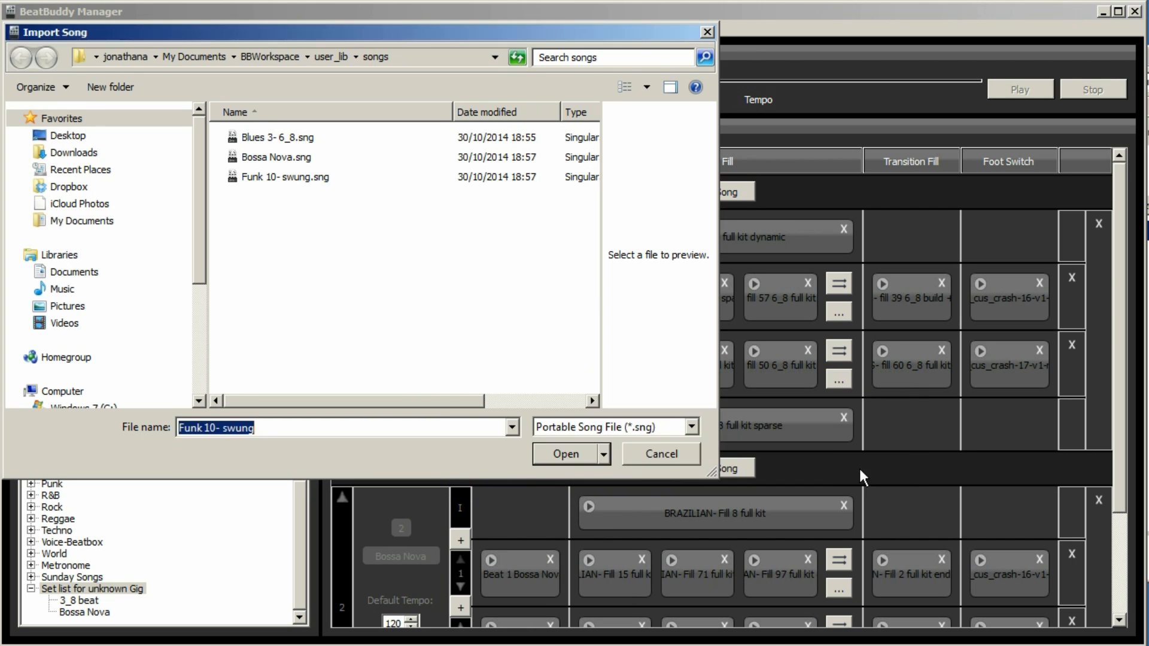
pyautogui.moveTo(263, 180)
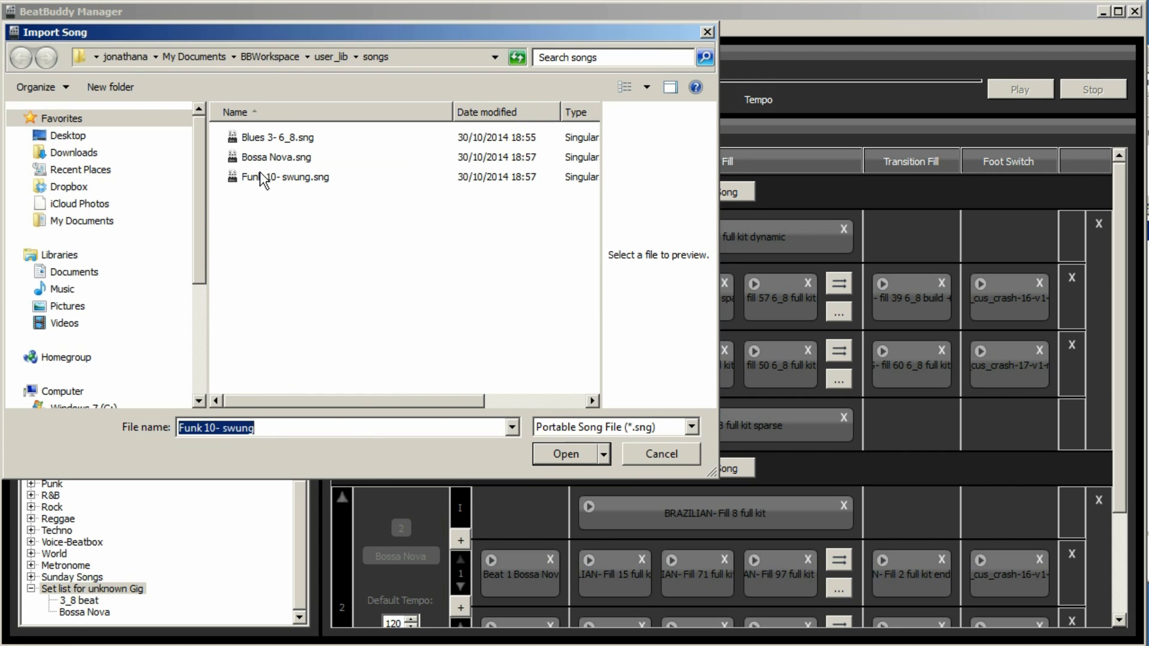
pyautogui.click(564, 454)
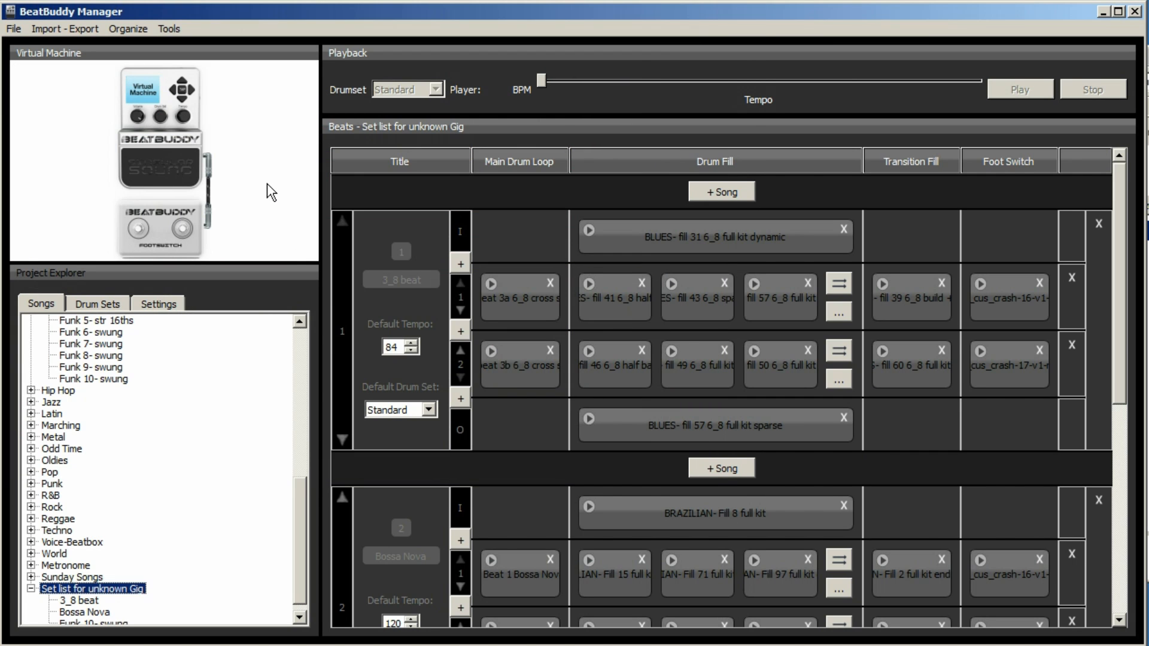
# - Change the third song's title from Funk 10- swung to Funk Song
pyautogui.click(93, 612)
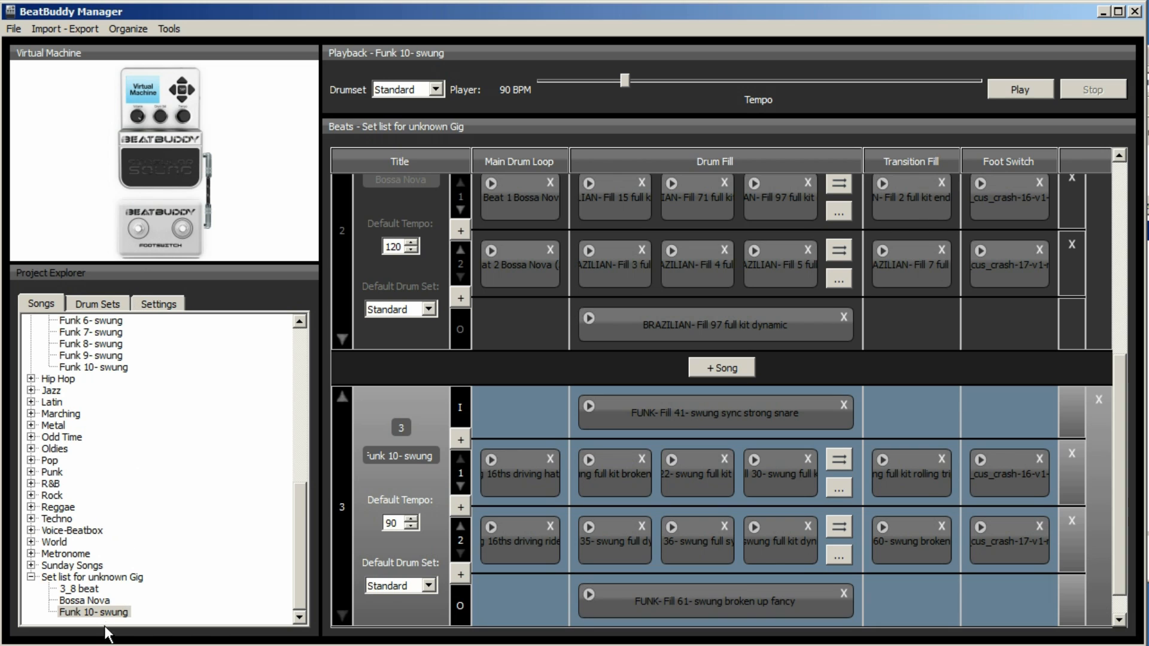
pyautogui.click(93, 612)
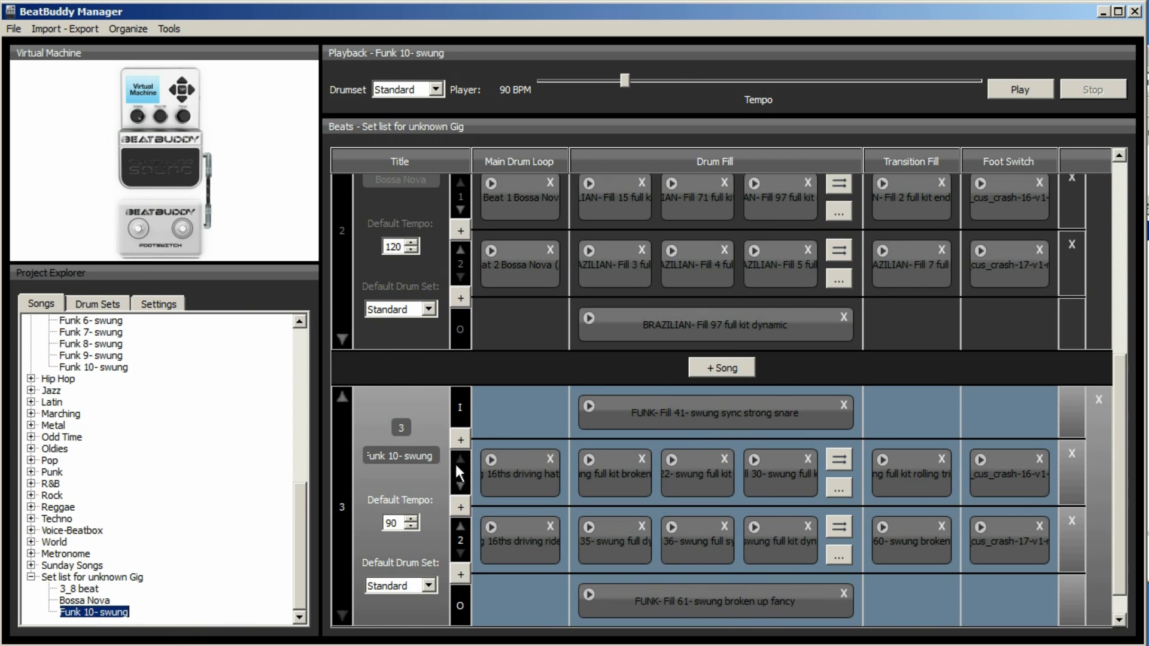
pyautogui.doubleClick(401, 455)
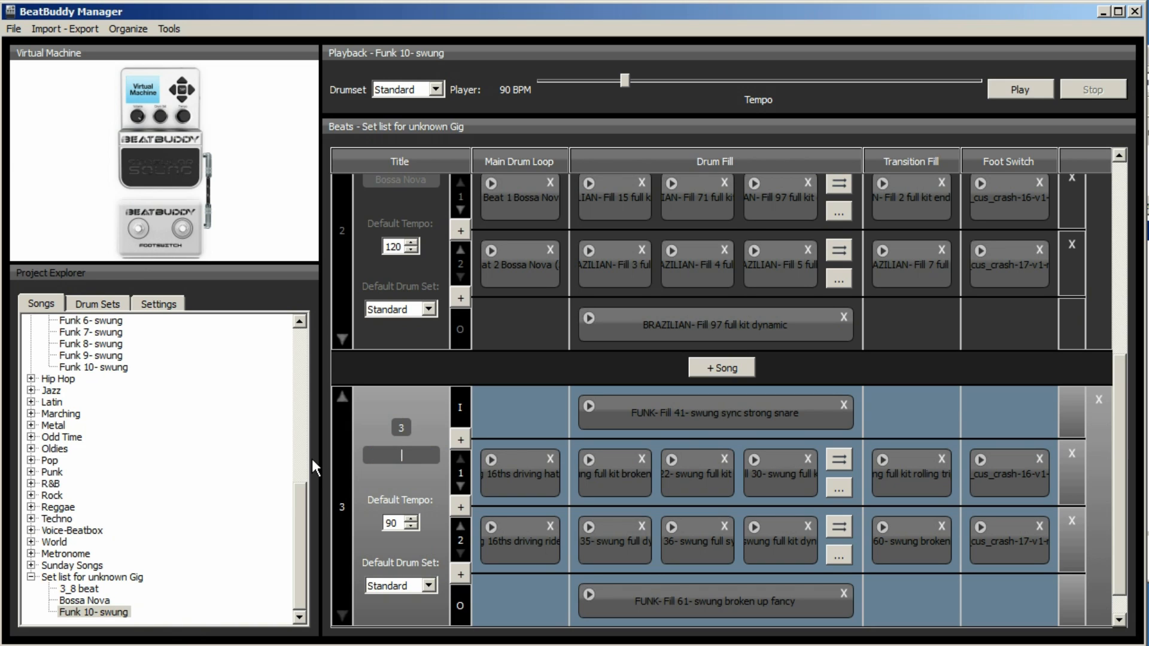
pyautogui.write('Funk')
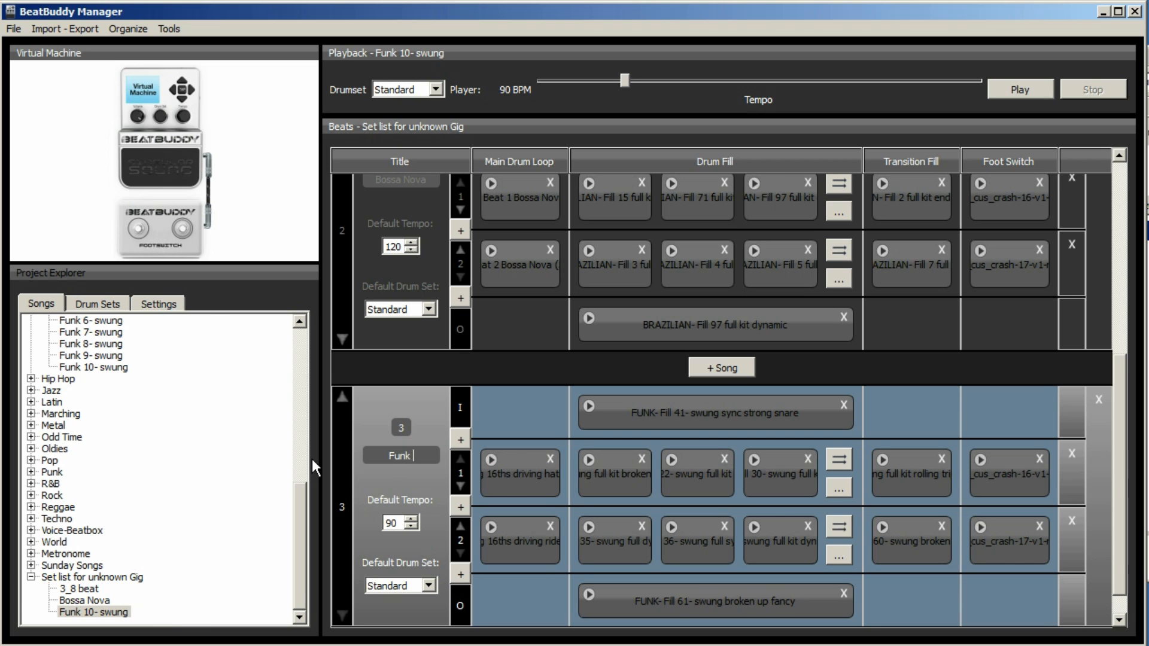
pyautogui.write('Song')
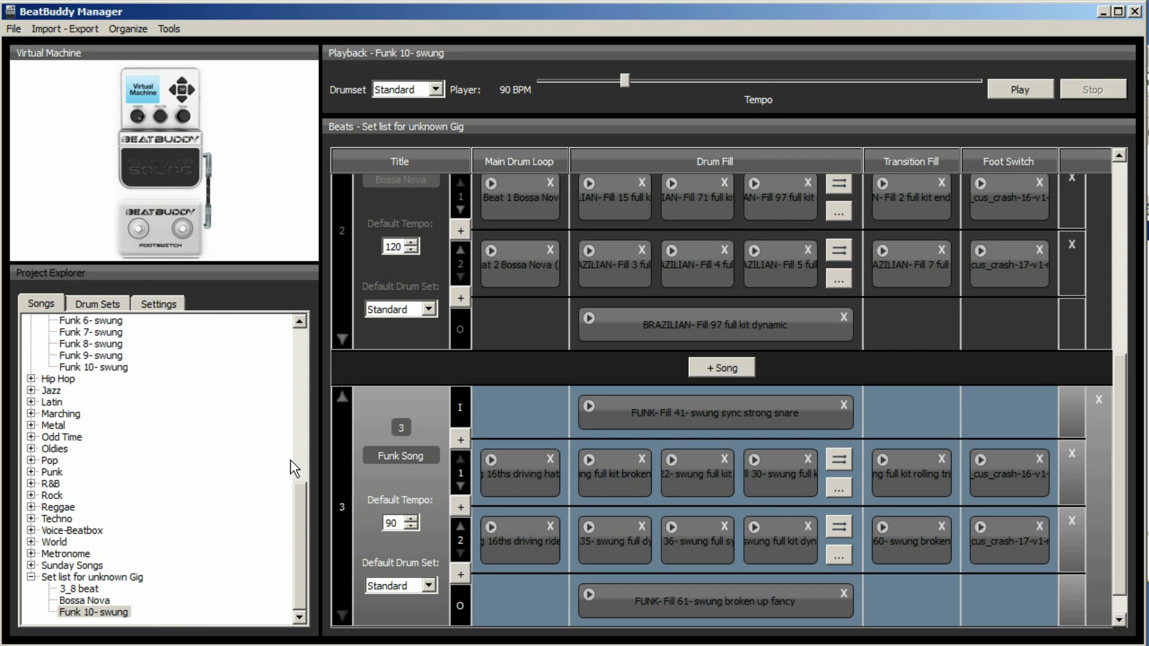
pyautogui.click(81, 611)
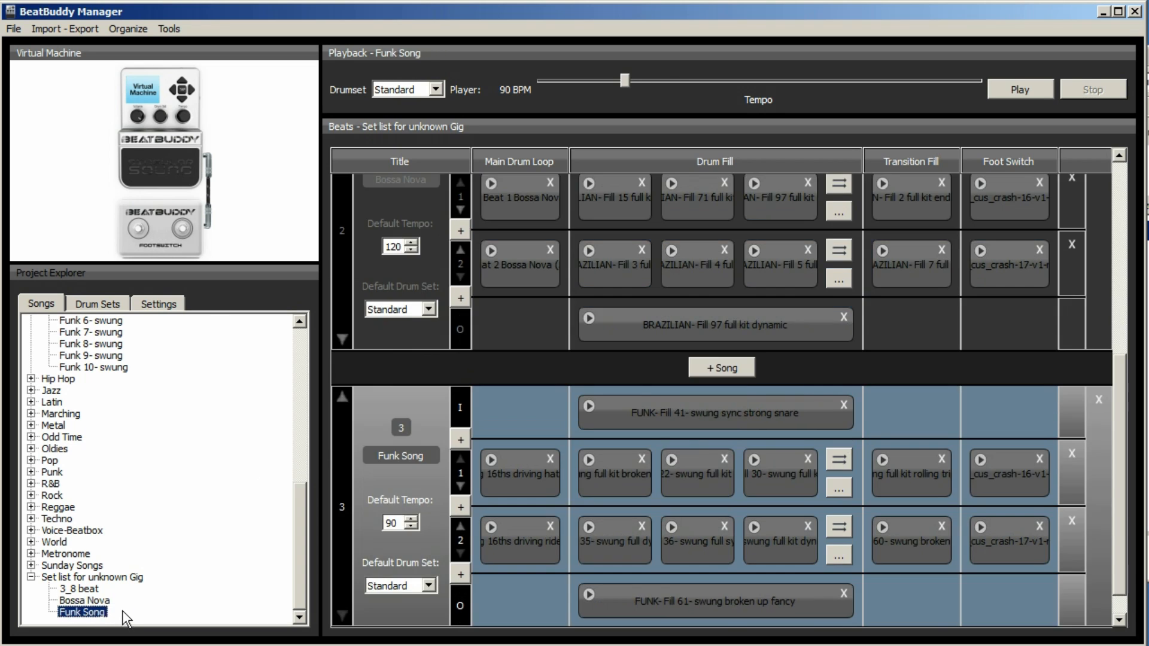
pyautogui.moveTo(967, 348)
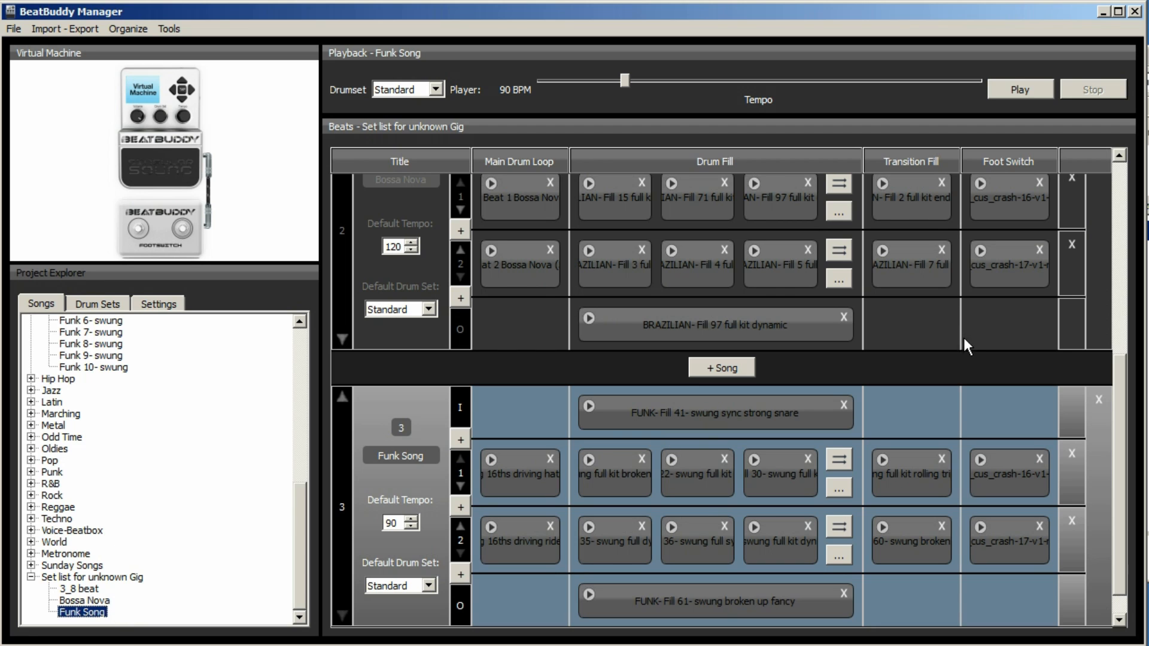
pyautogui.moveTo(336, 400)
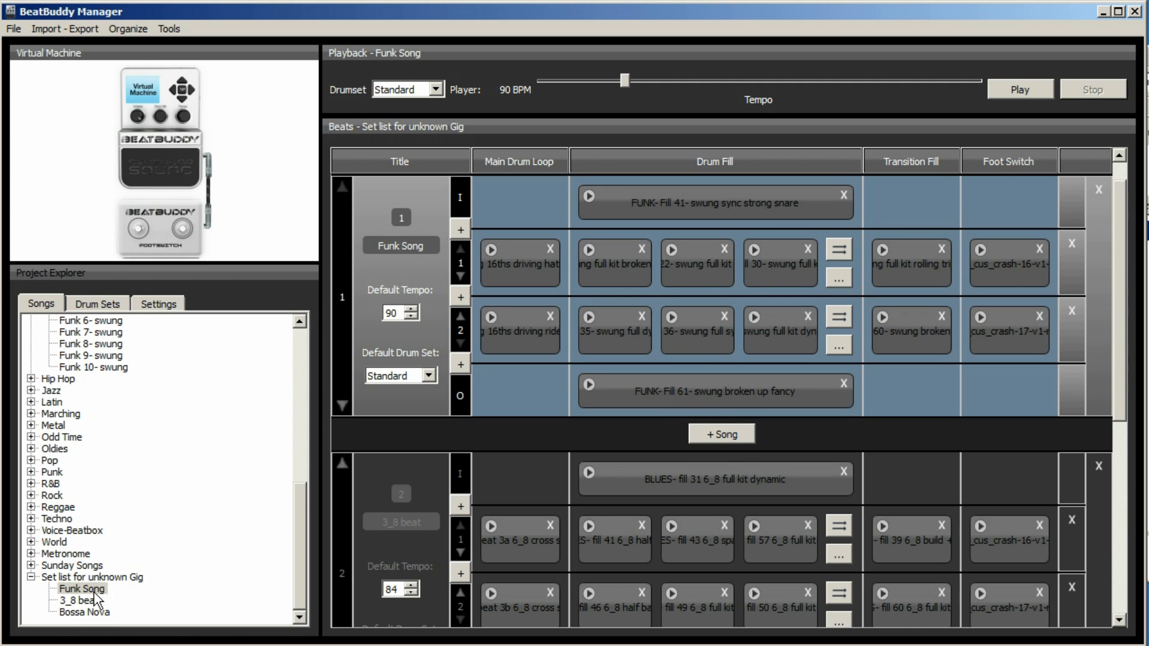
# - Move Funk Song to the top of the set list using Organize > Move Song Up
pyautogui.click(128, 29)
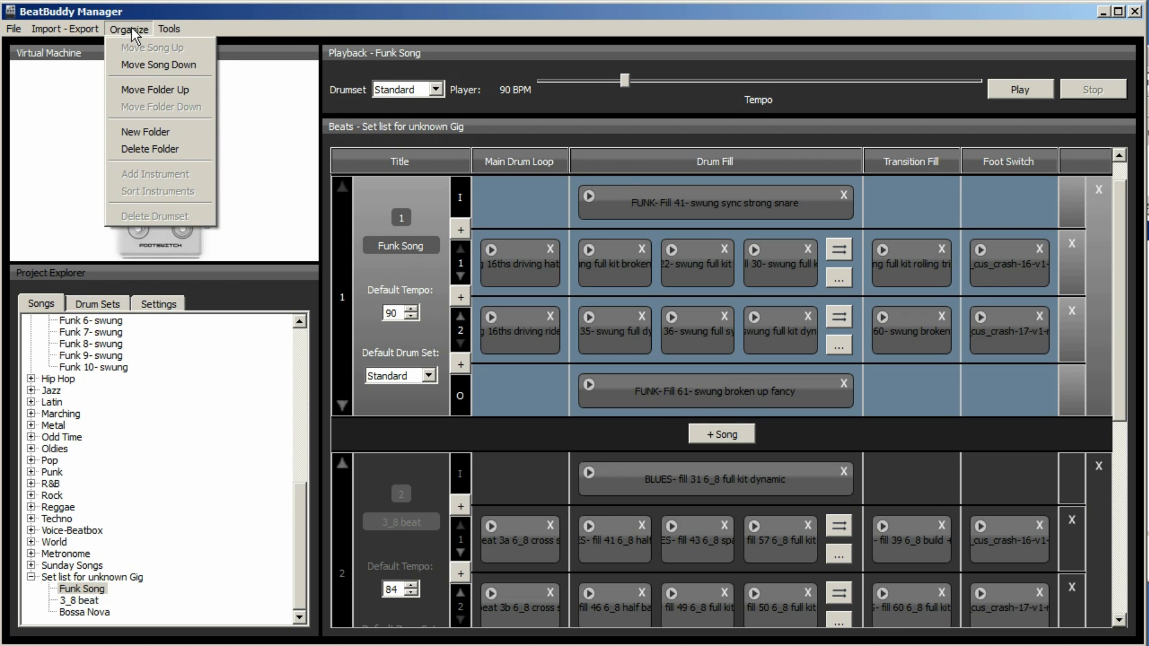
pyautogui.moveTo(158, 65)
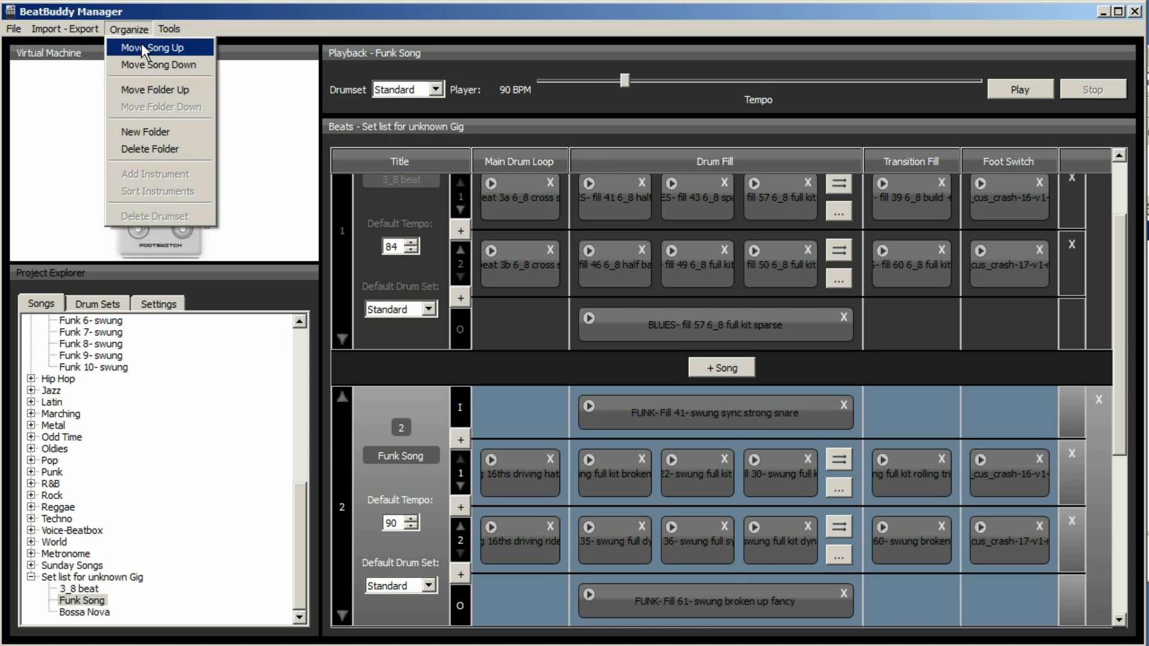
pyautogui.click(153, 46)
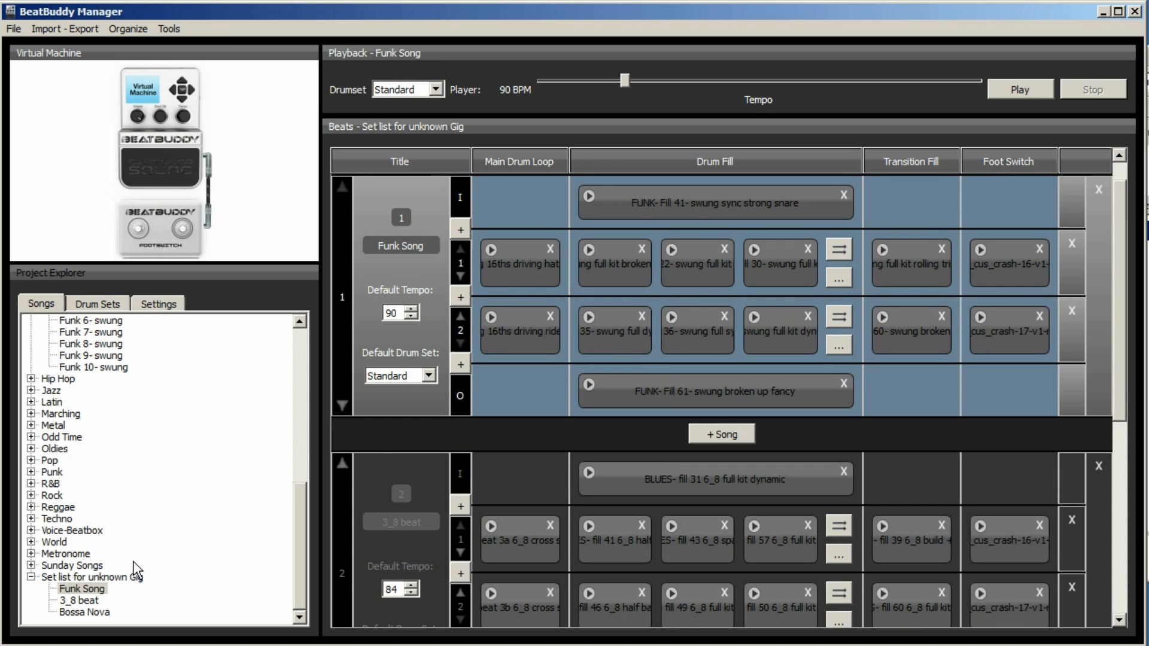
pyautogui.moveTo(136, 567)
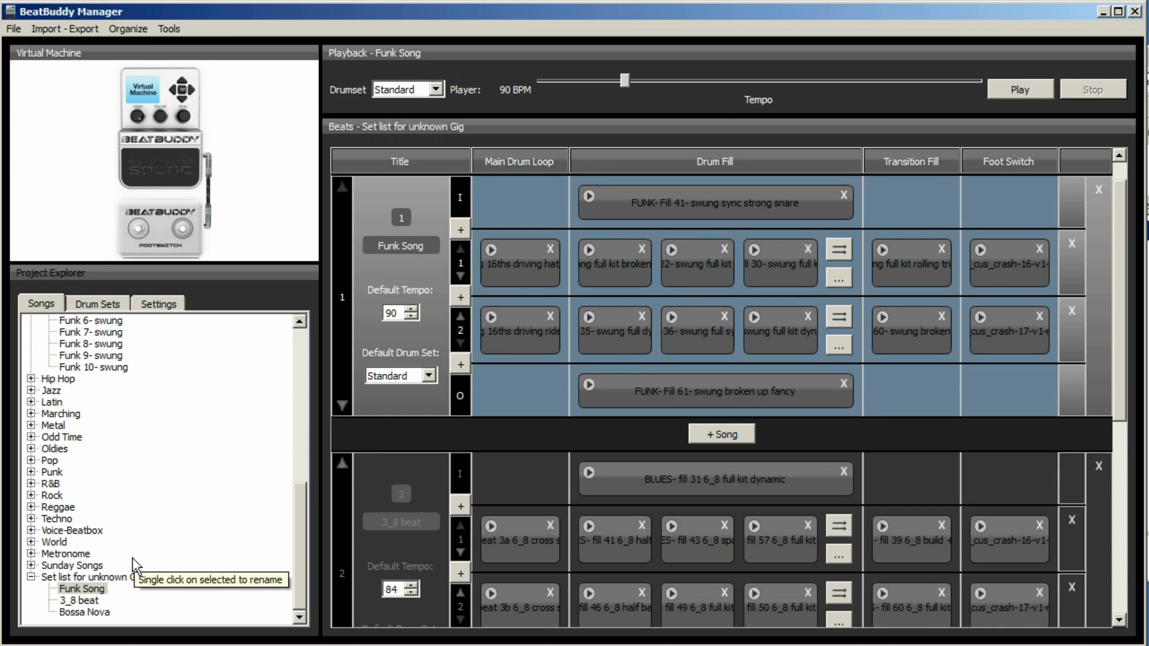
pyautogui.moveTo(140, 506)
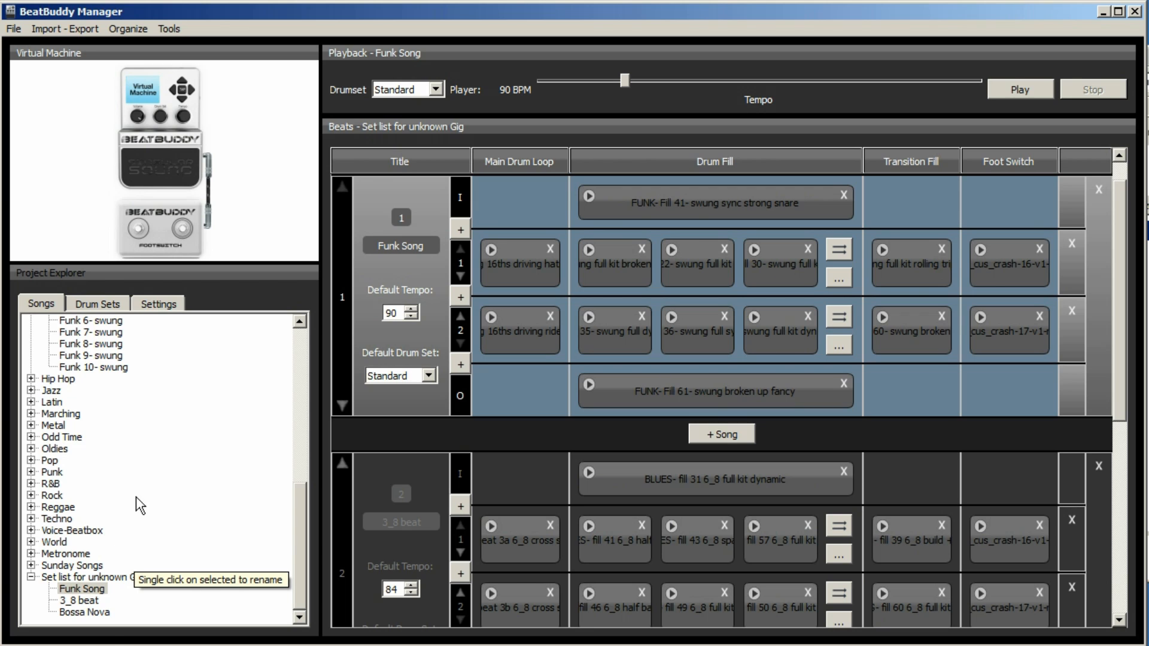
# - Add a new empty song, New Song, to Set list for unknown Gig
pyautogui.click(91, 577)
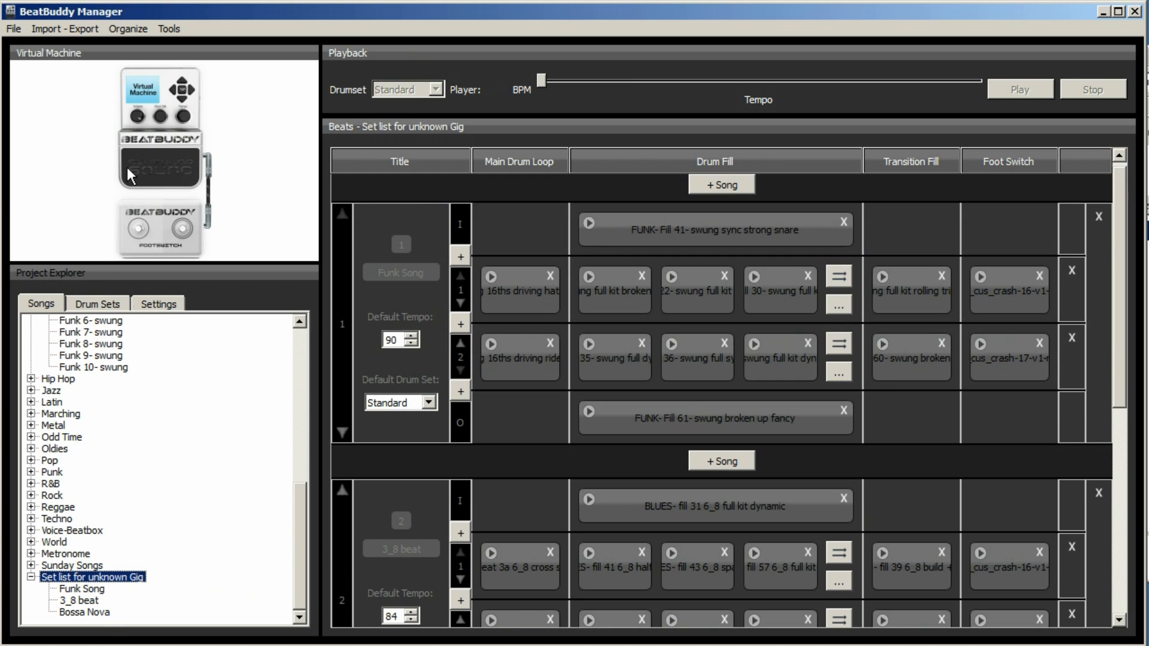
pyautogui.click(128, 29)
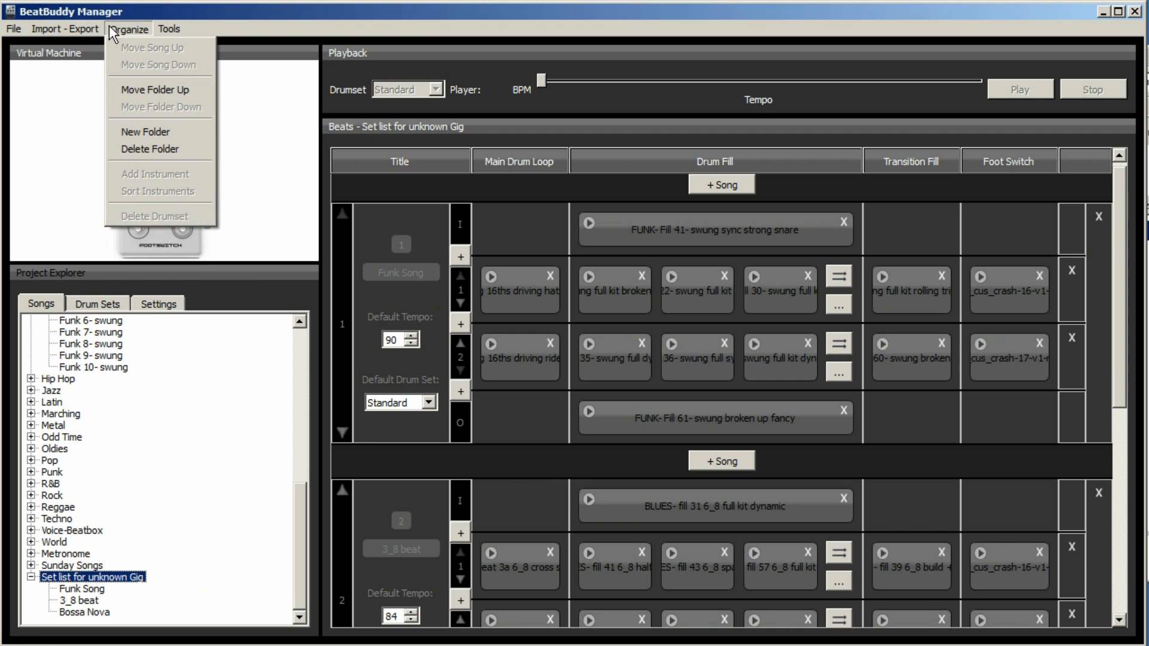
pyautogui.click(65, 28)
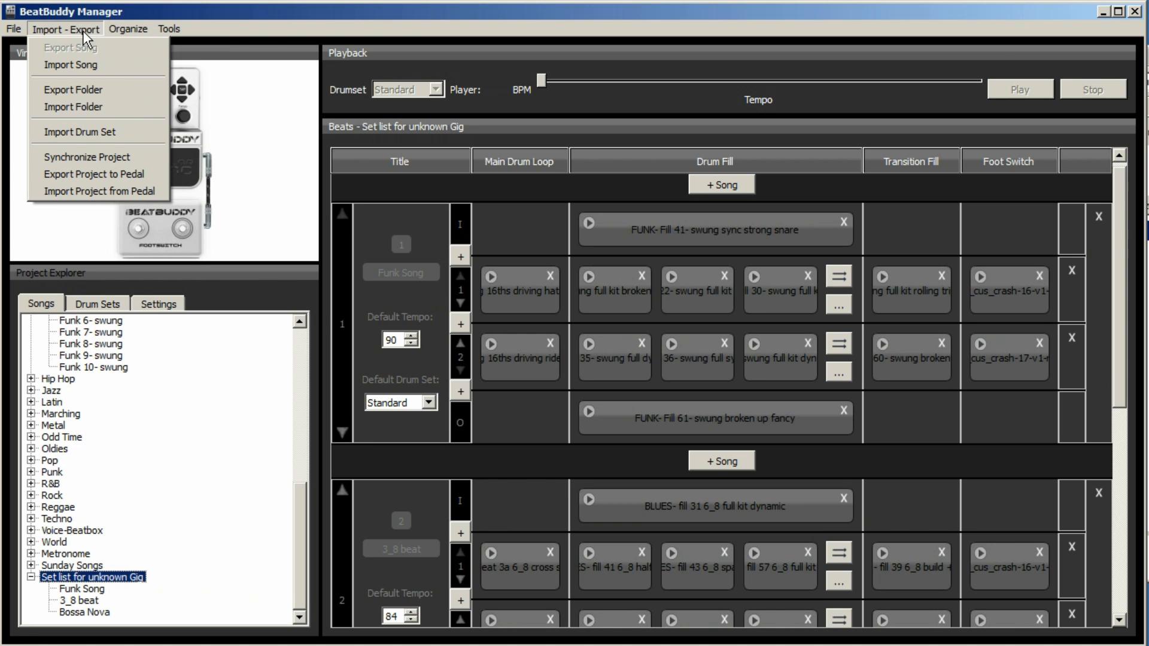
pyautogui.click(13, 28)
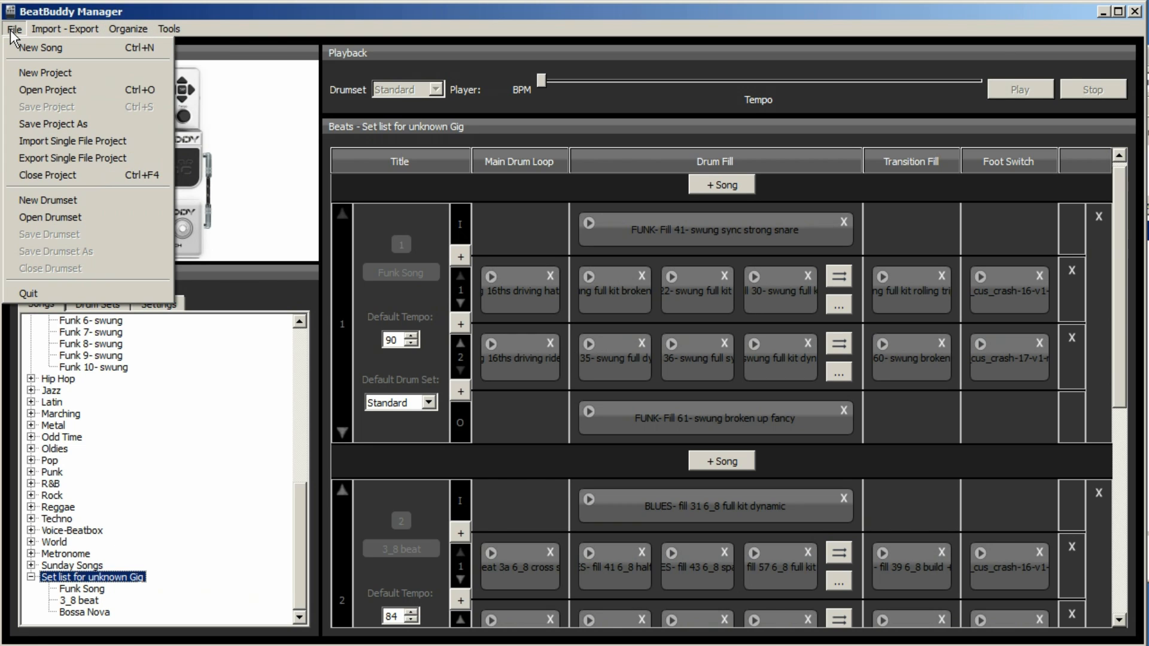
pyautogui.click(41, 48)
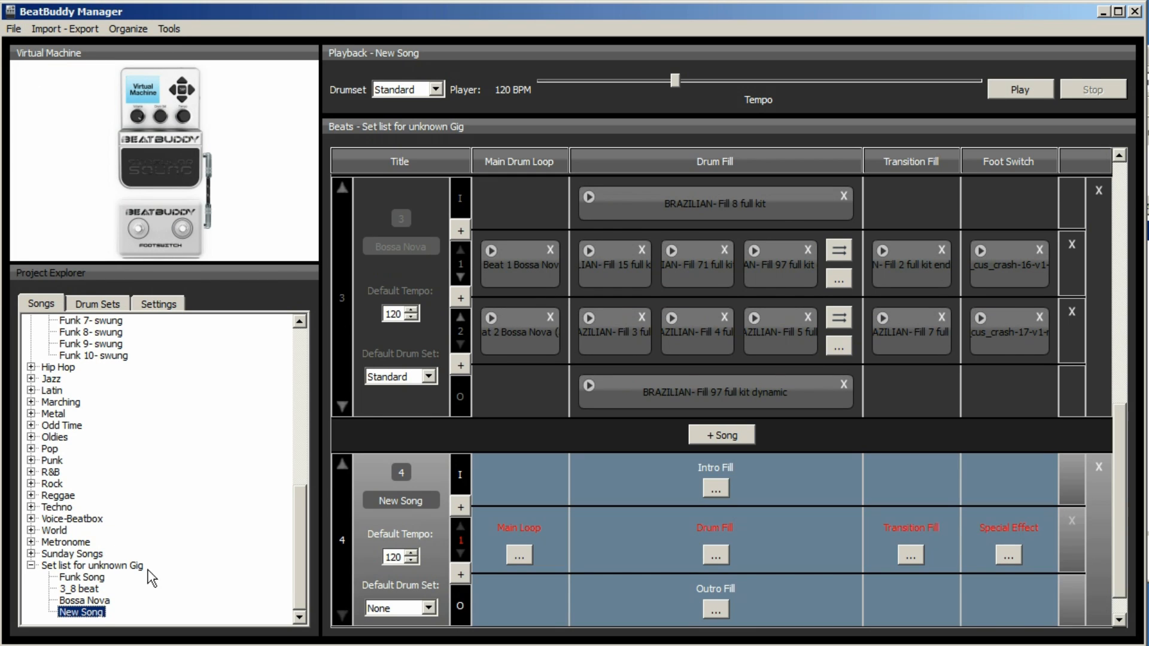
pyautogui.moveTo(494, 592)
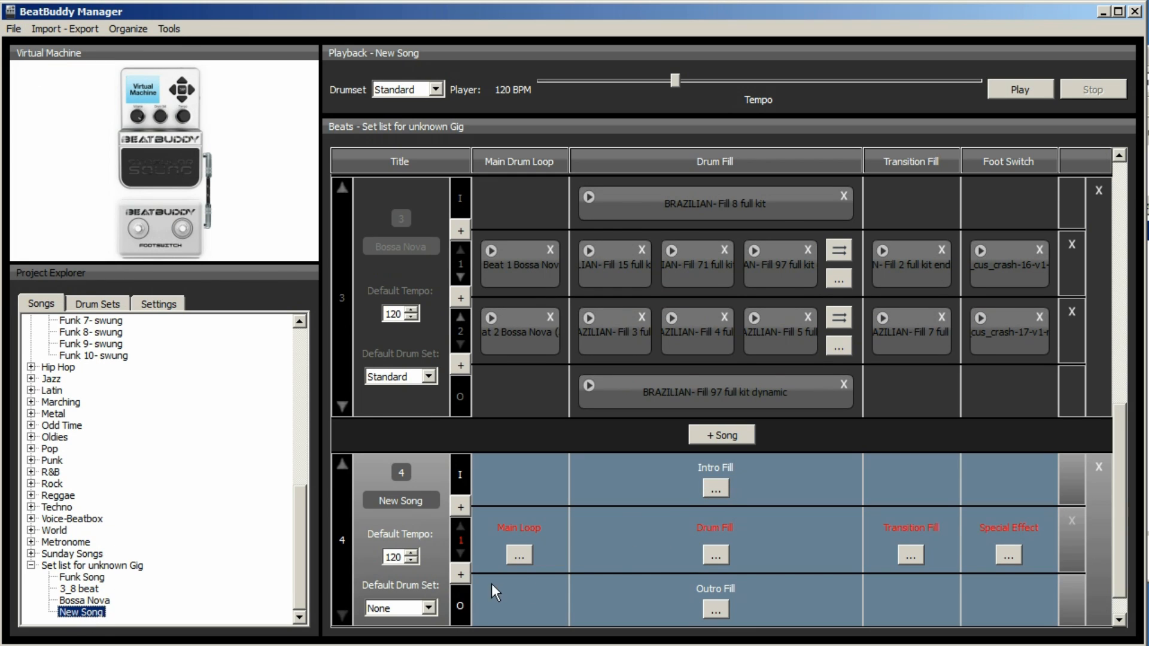
pyautogui.moveTo(764, 605)
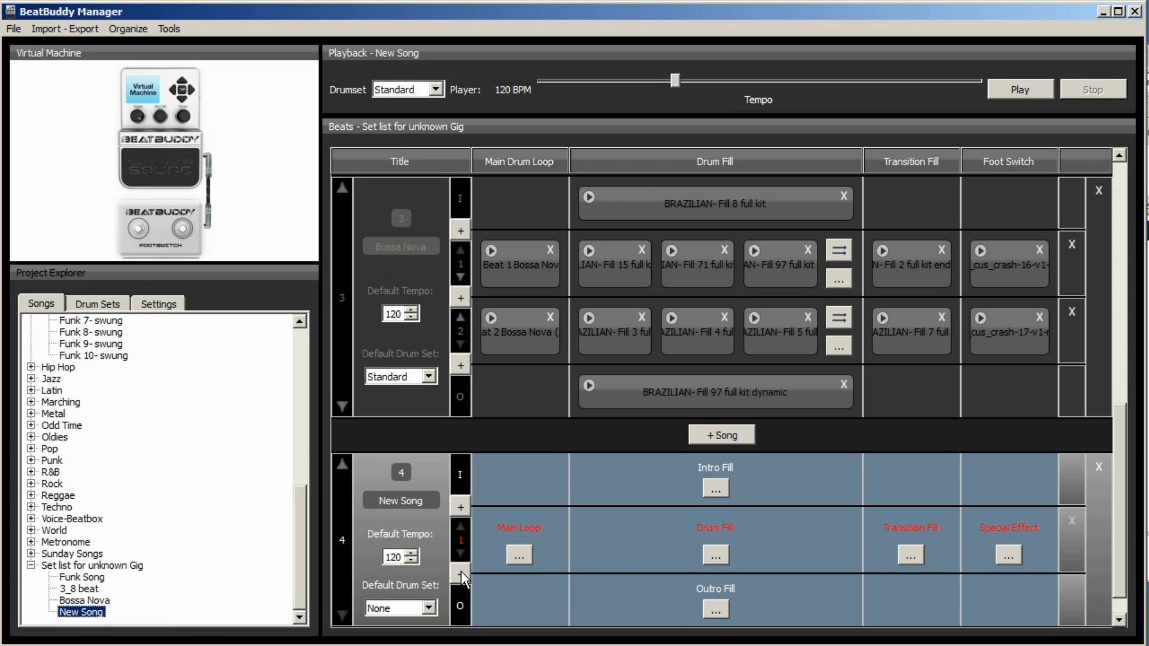
pyautogui.moveTo(722, 493)
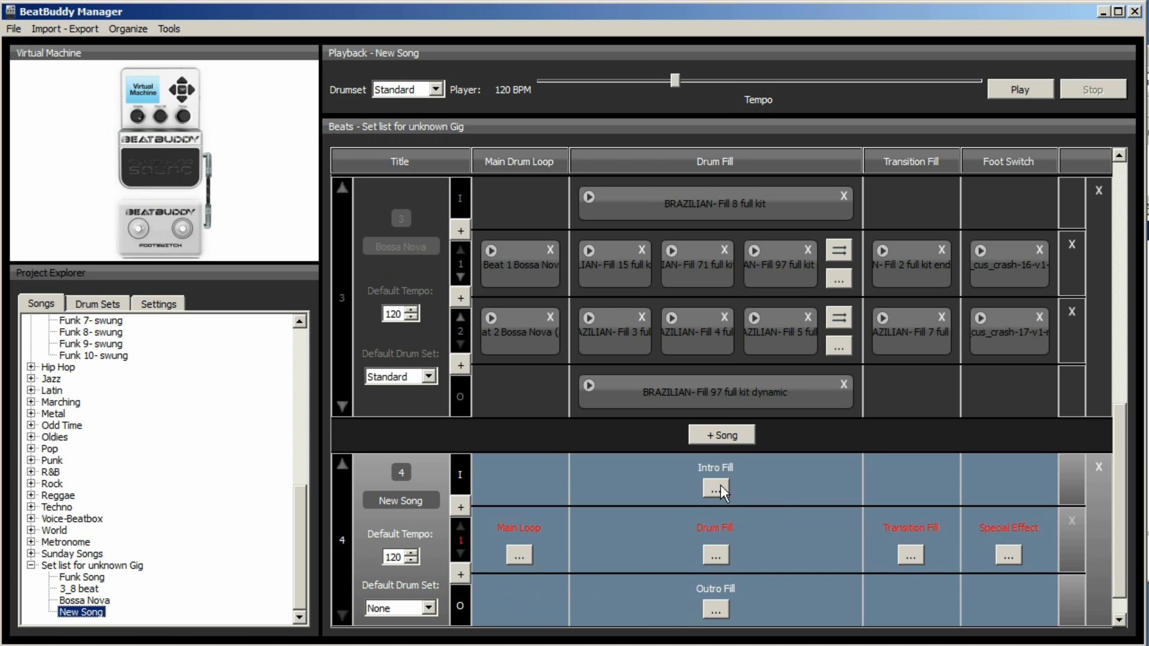
# - Browse to Desktop > Midi > Praise to the Lord > Good for New Song's intro fill MIDI
pyautogui.click(716, 489)
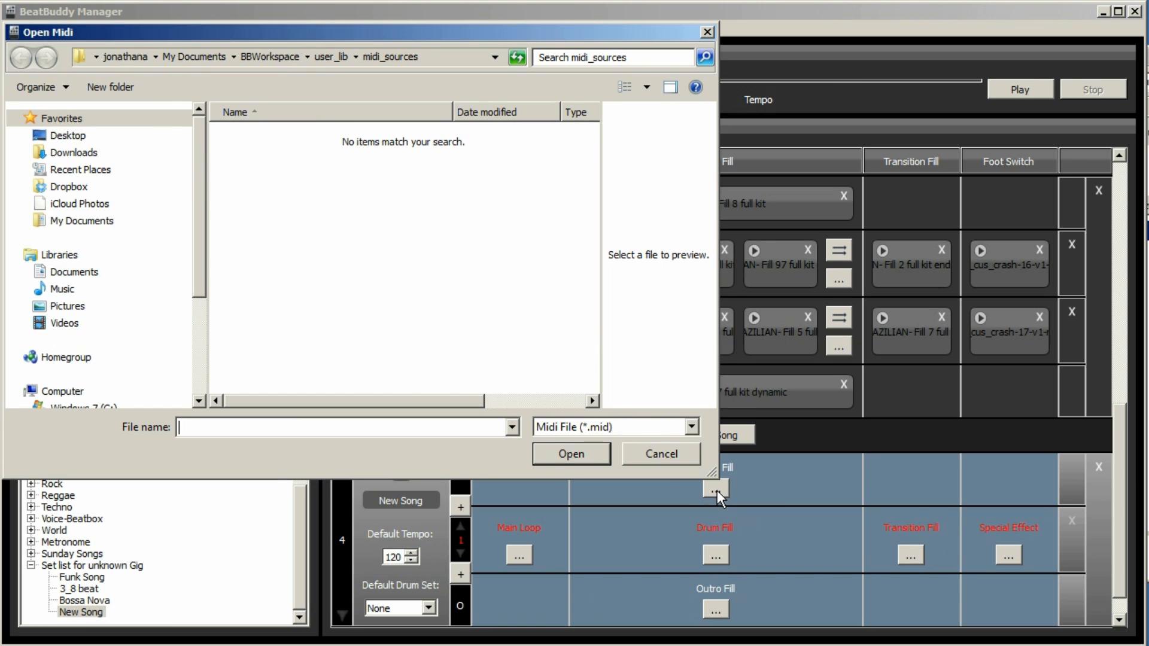
pyautogui.moveTo(305, 79)
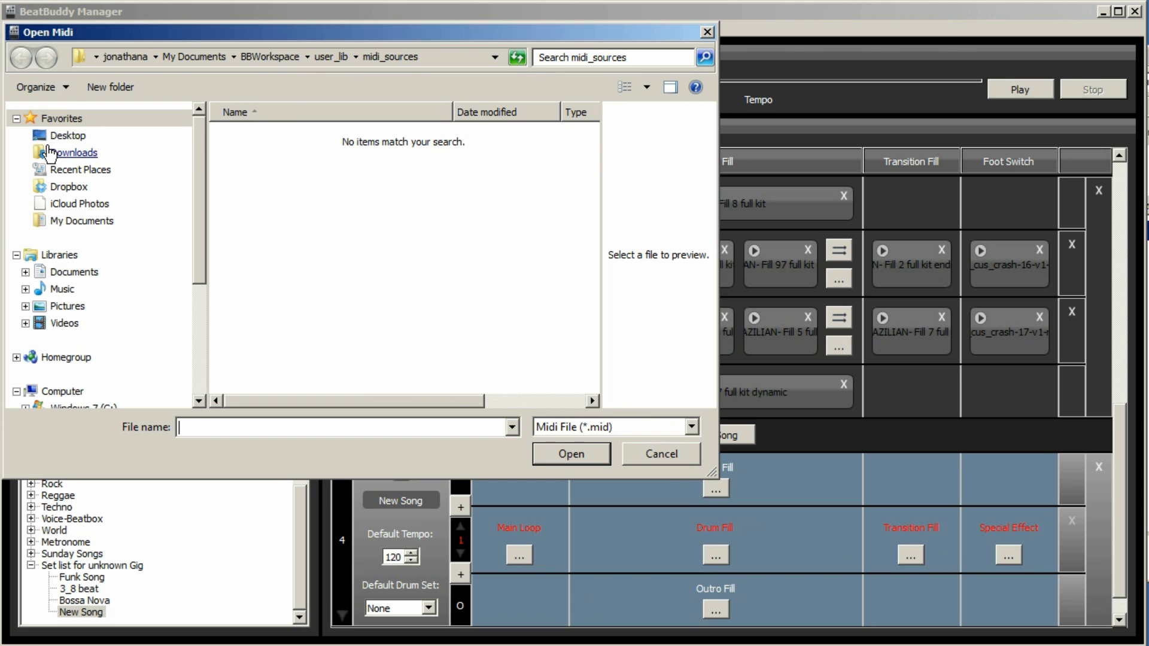
pyautogui.click(67, 135)
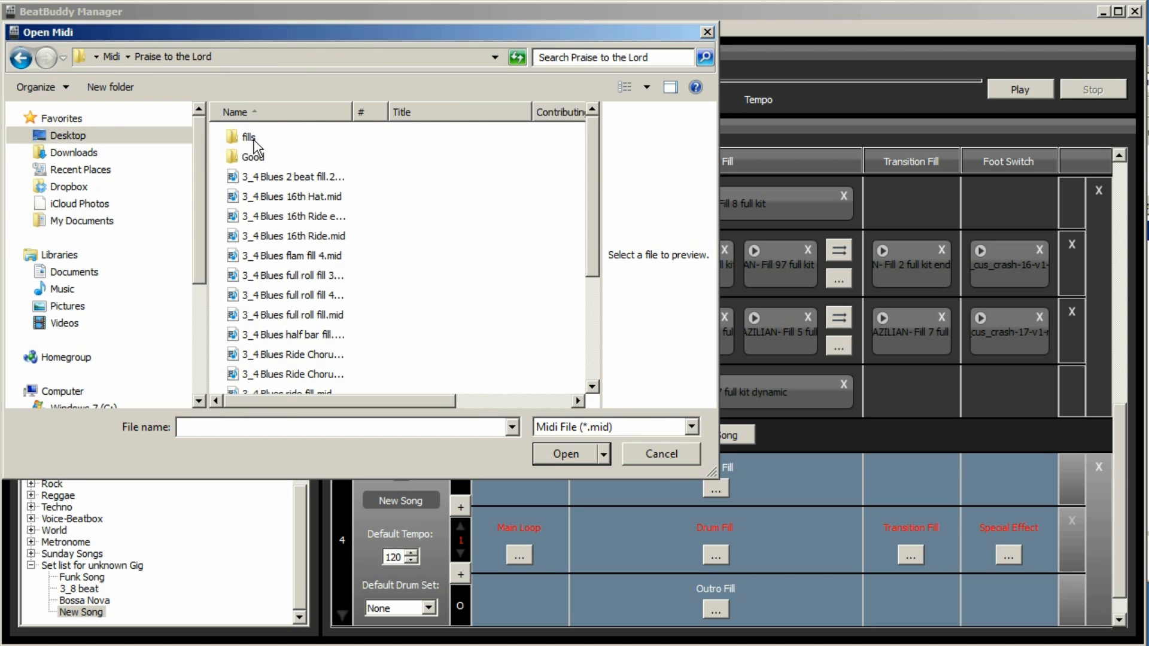
pyautogui.moveTo(351, 117)
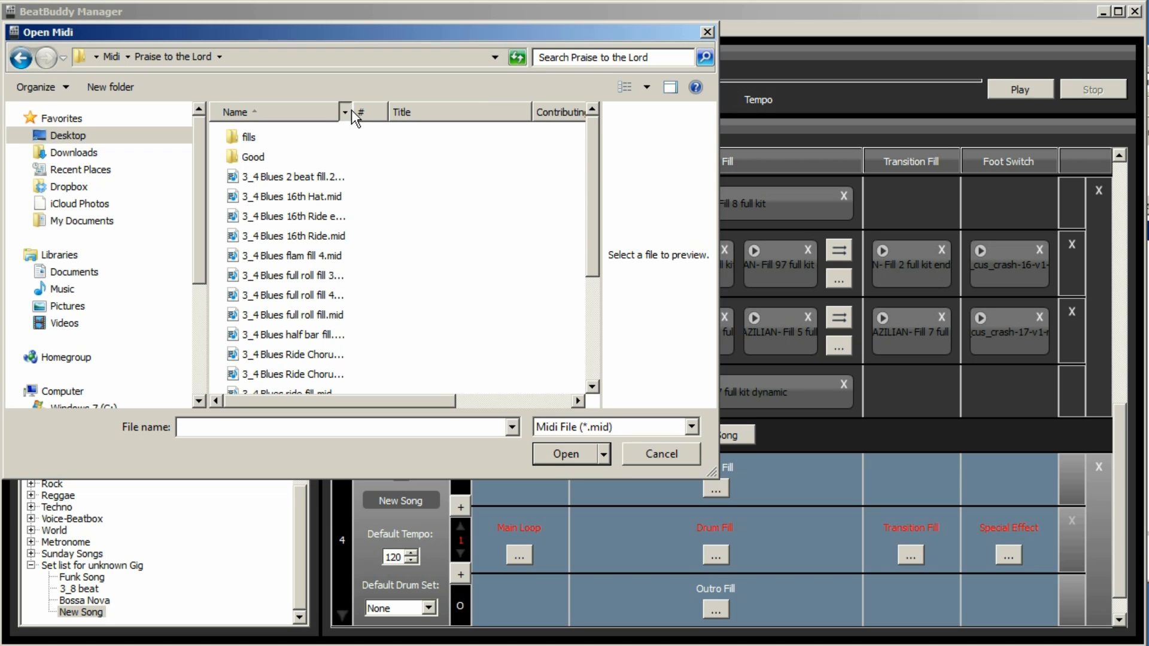
pyautogui.moveTo(353, 113)
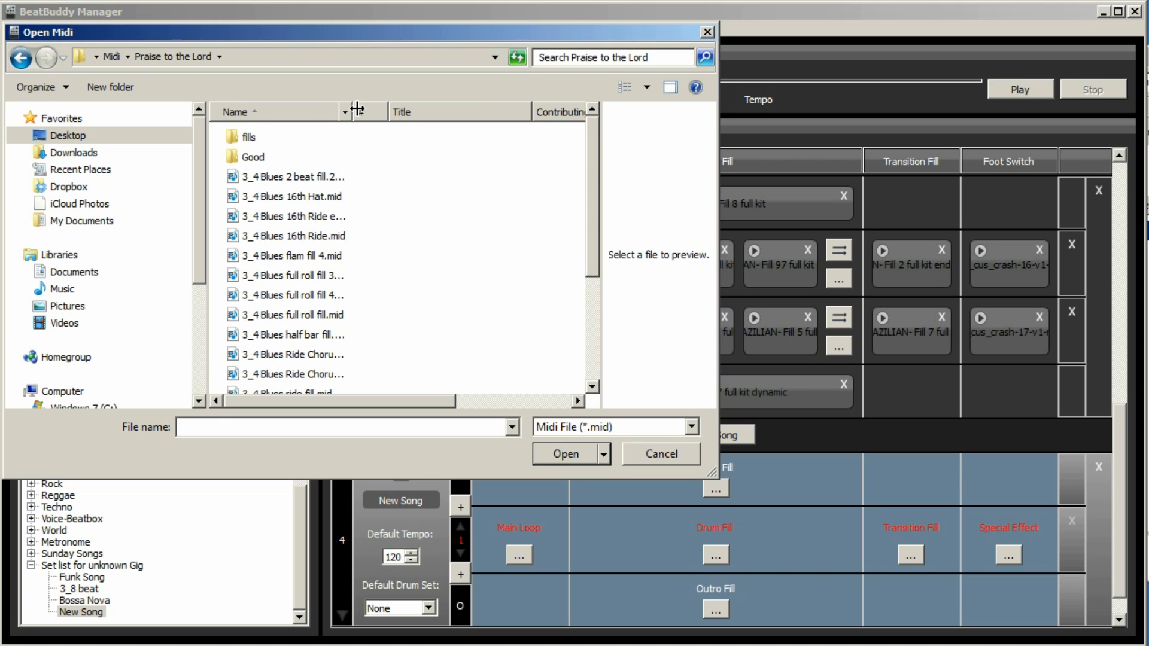
pyautogui.moveTo(357, 111); pyautogui.dragTo(476, 111)
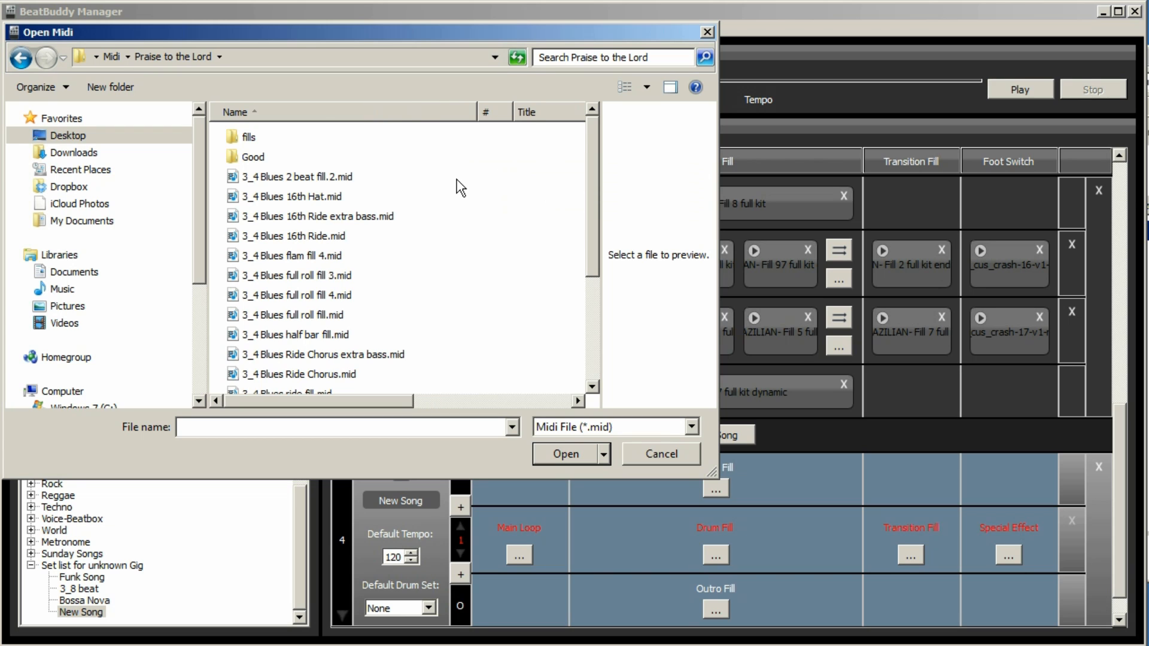
pyautogui.moveTo(326, 204)
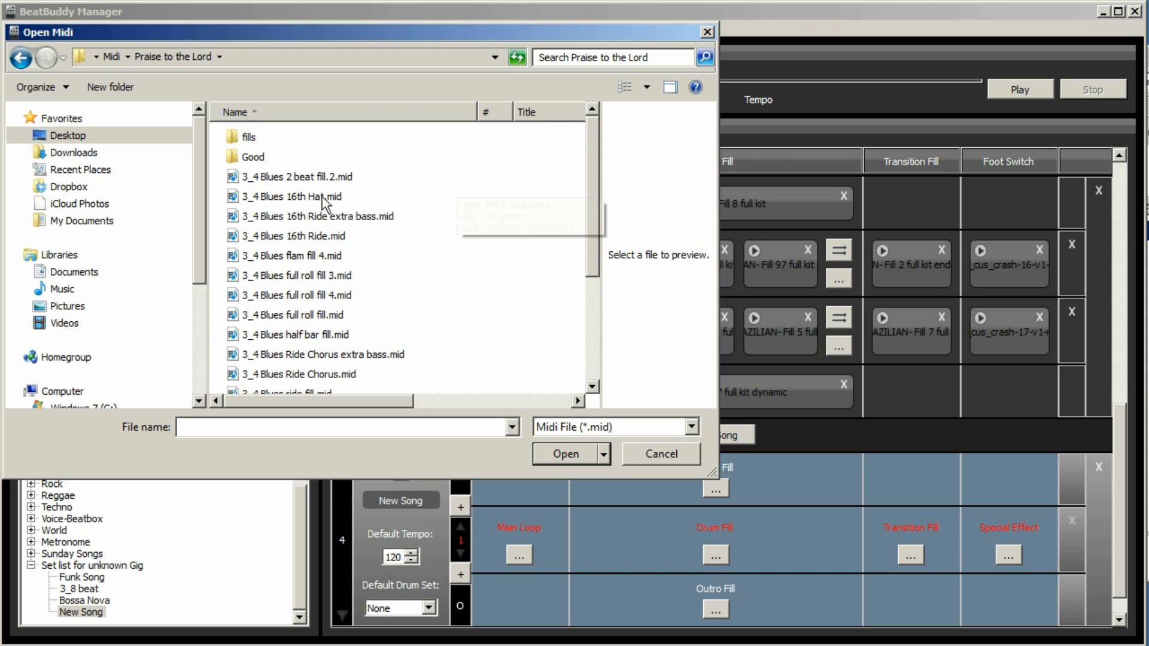
pyautogui.doubleClick(255, 156)
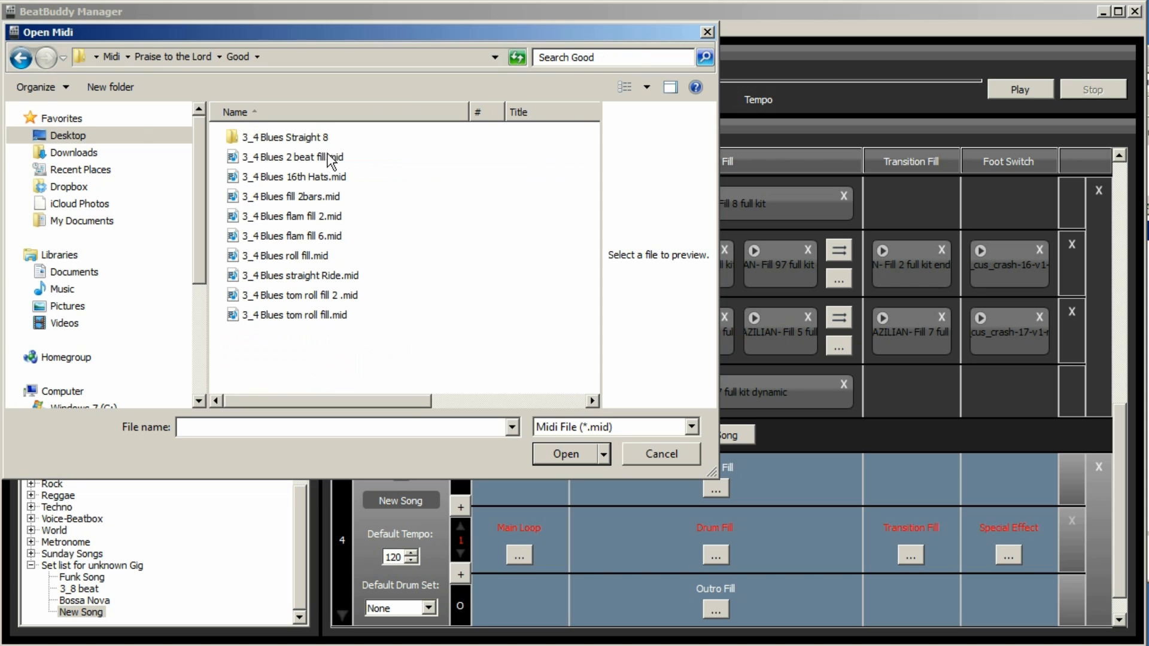
pyautogui.moveTo(293, 255)
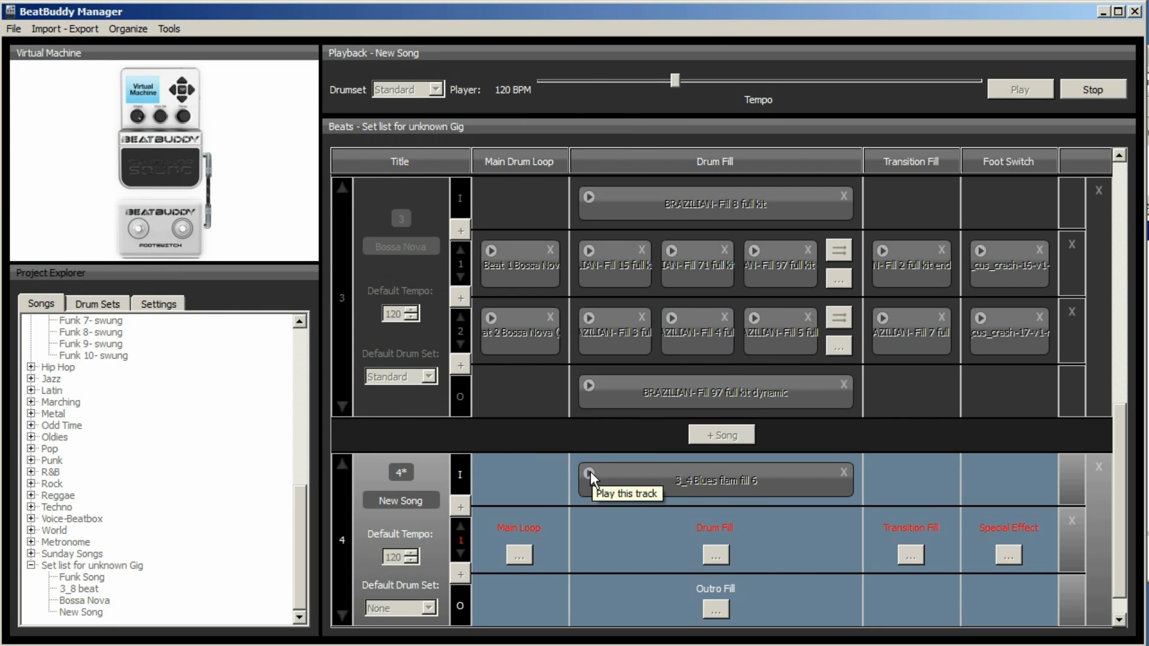
pyautogui.moveTo(519, 561)
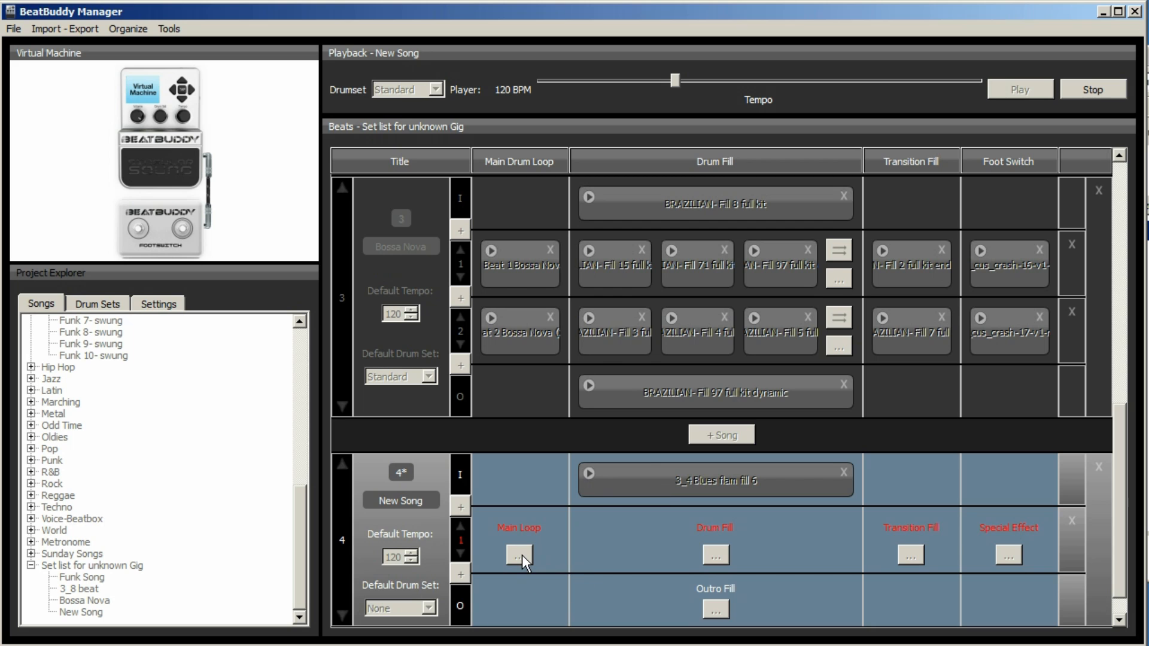
# - Give part 1 the 3_4 Blues straight Hat main loop and 3_4 Blues flam fill 3 drum fill
pyautogui.click(519, 555)
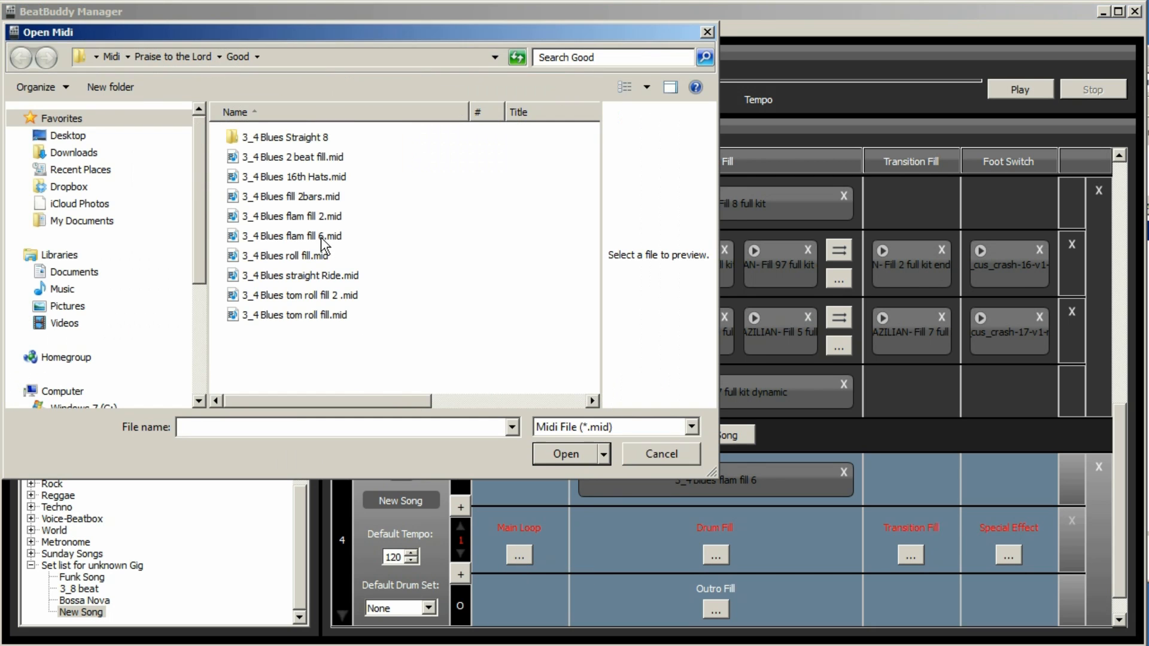
pyautogui.moveTo(335, 283)
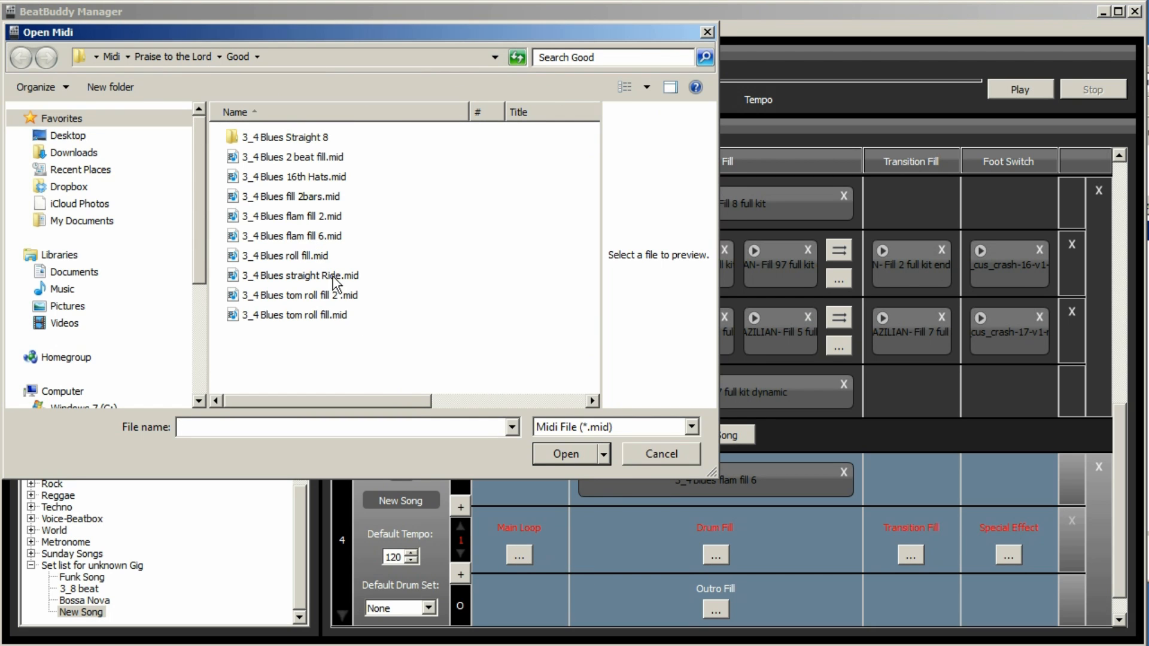
pyautogui.click(284, 137)
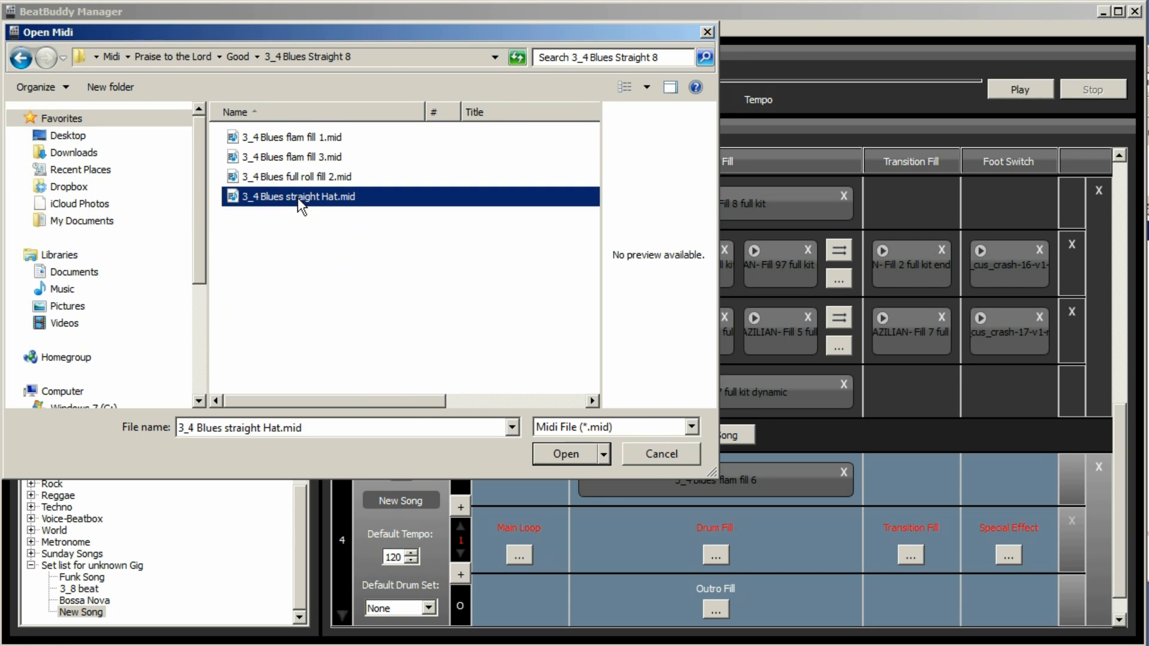
pyautogui.click(565, 455)
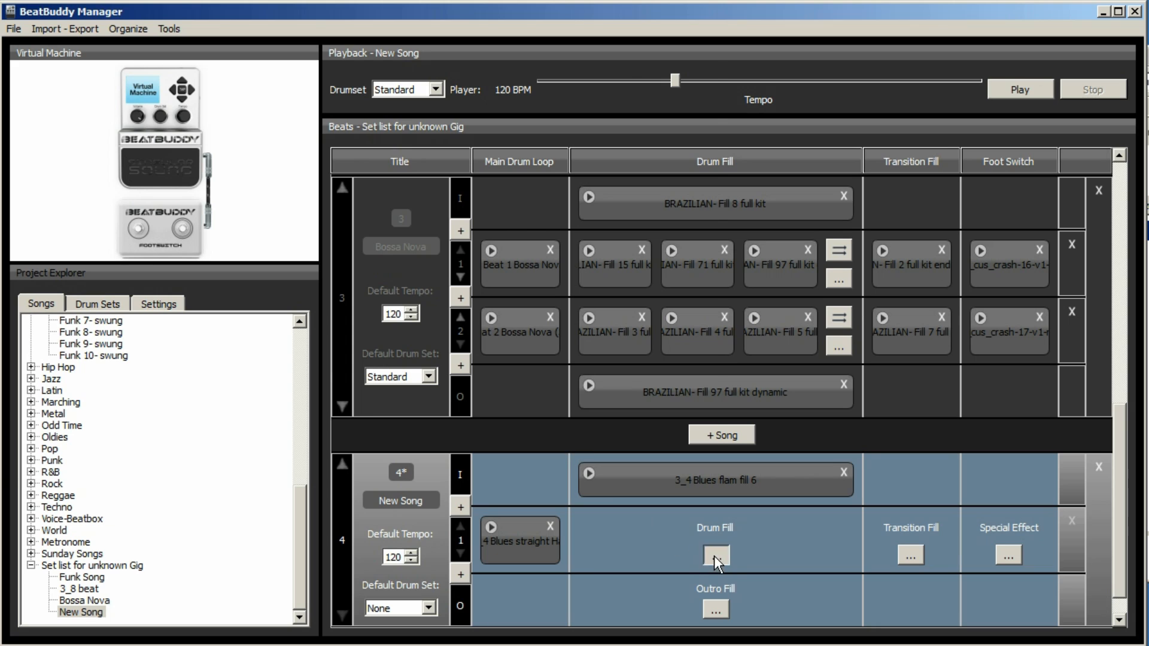
pyautogui.click(714, 555)
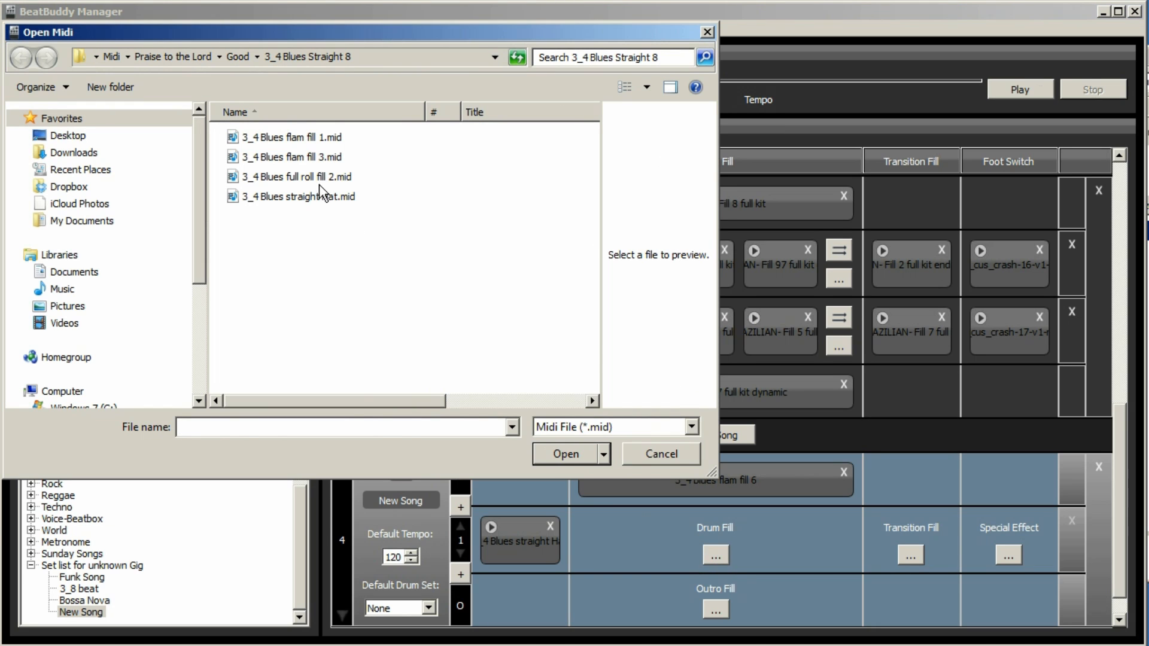
pyautogui.click(292, 157)
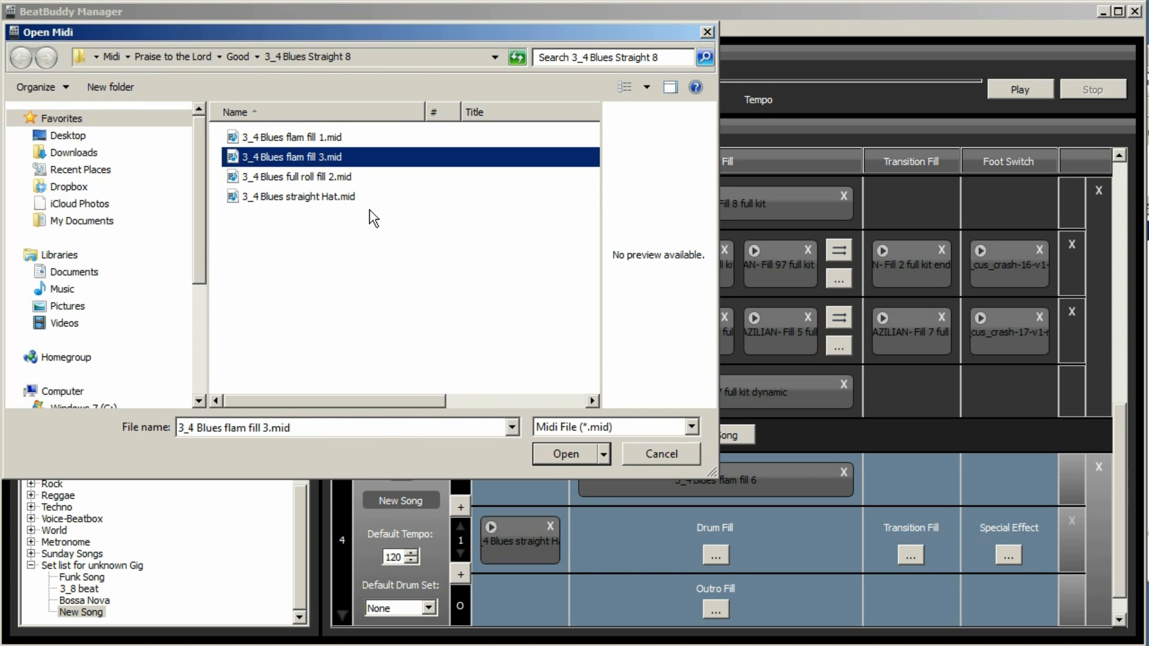
pyautogui.click(565, 455)
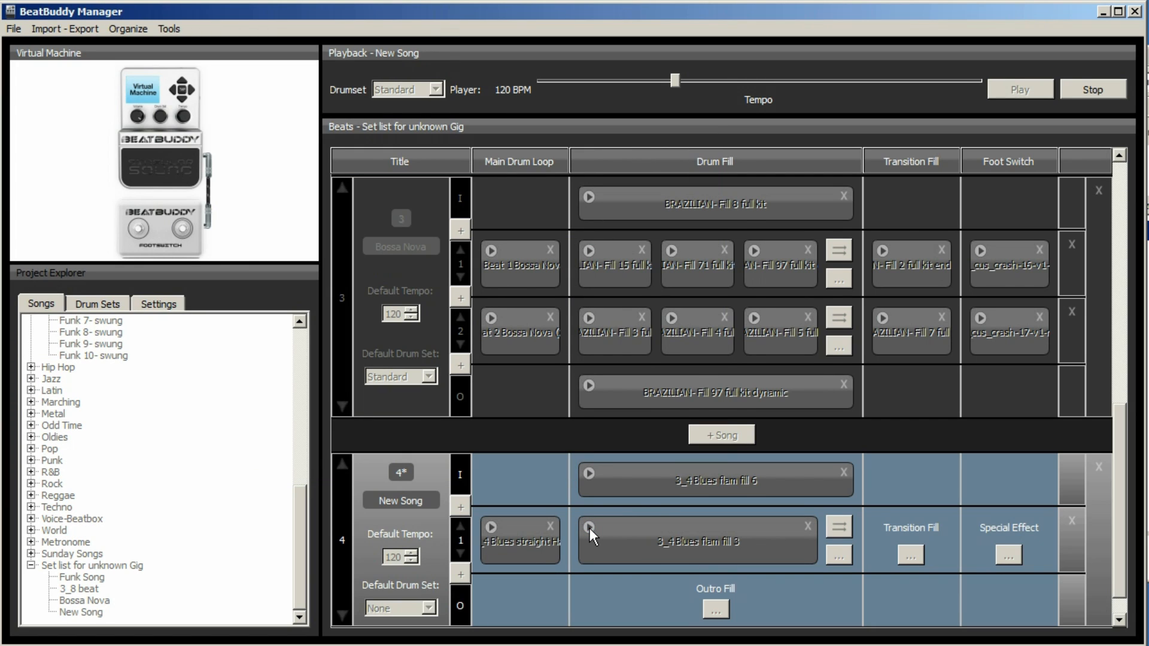
pyautogui.moveTo(588, 528)
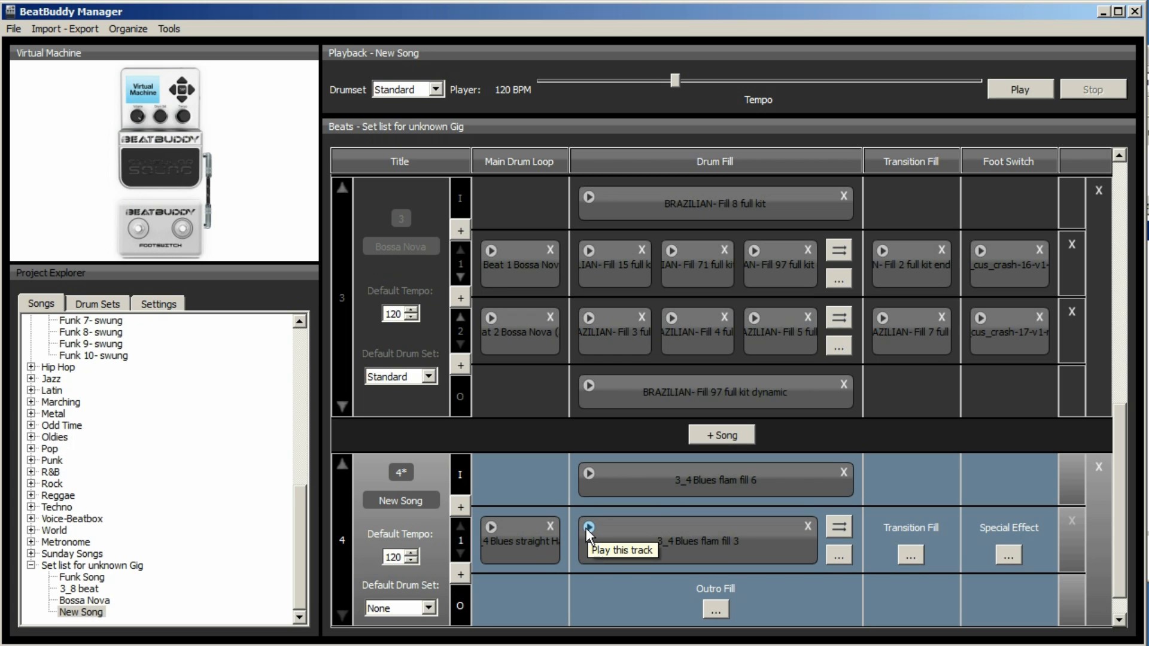
# - Add tom build fills from the fills folder as part 1's transition and outro fills
pyautogui.click(911, 555)
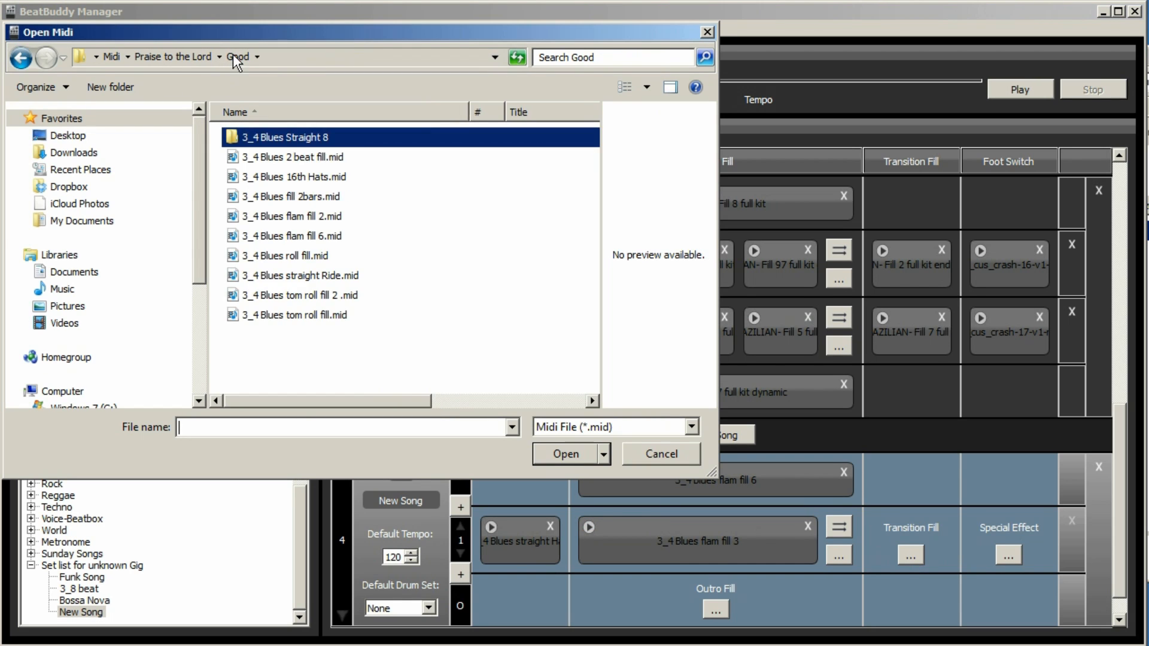
pyautogui.click(174, 57)
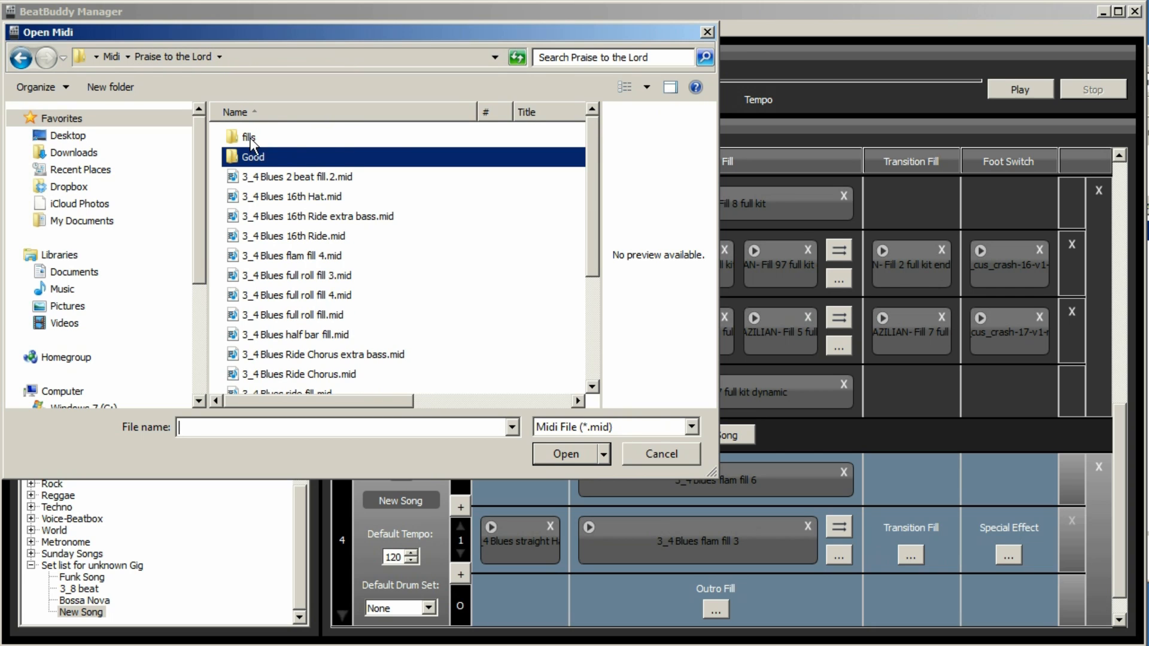
pyautogui.doubleClick(248, 137)
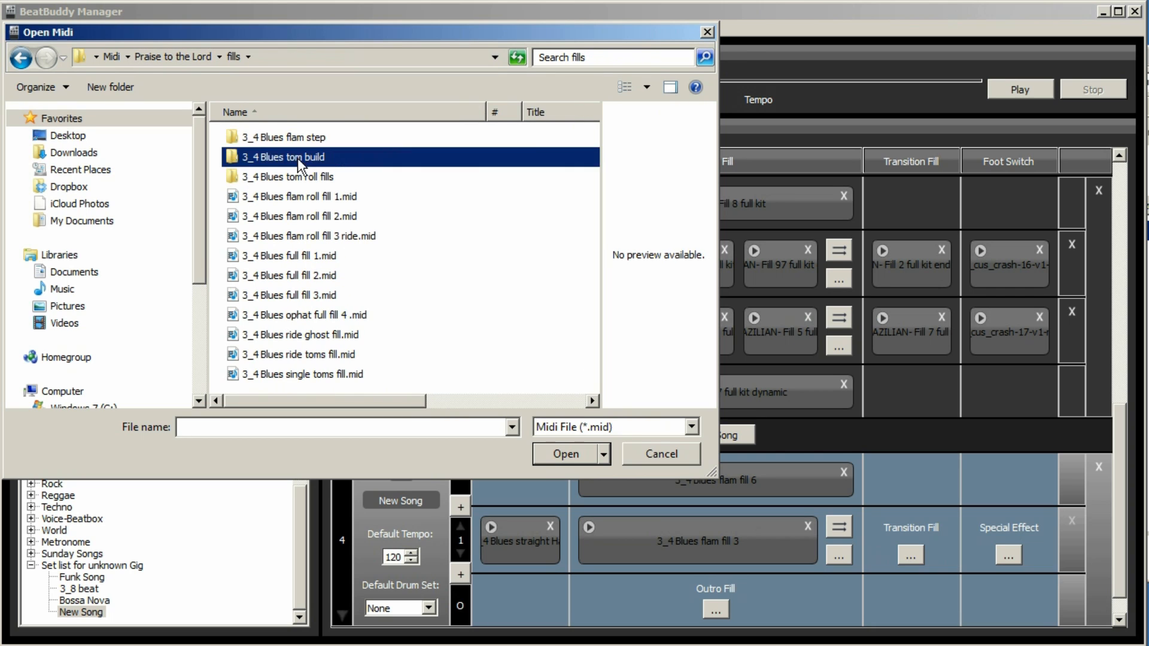
pyautogui.click(564, 454)
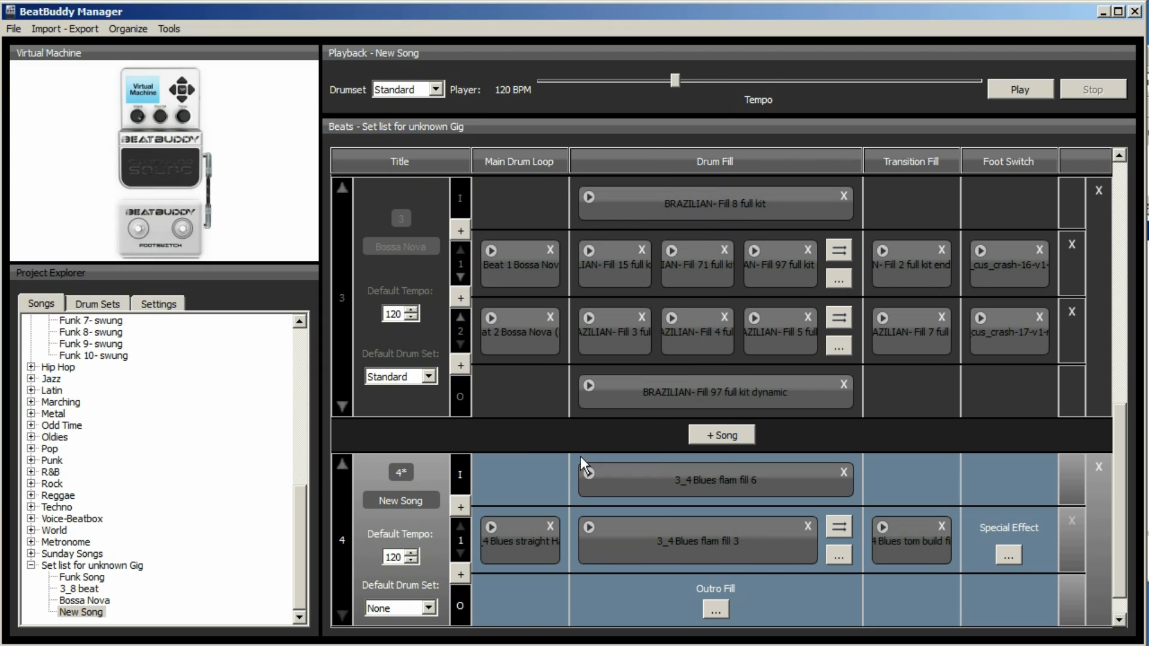
pyautogui.moveTo(725, 490)
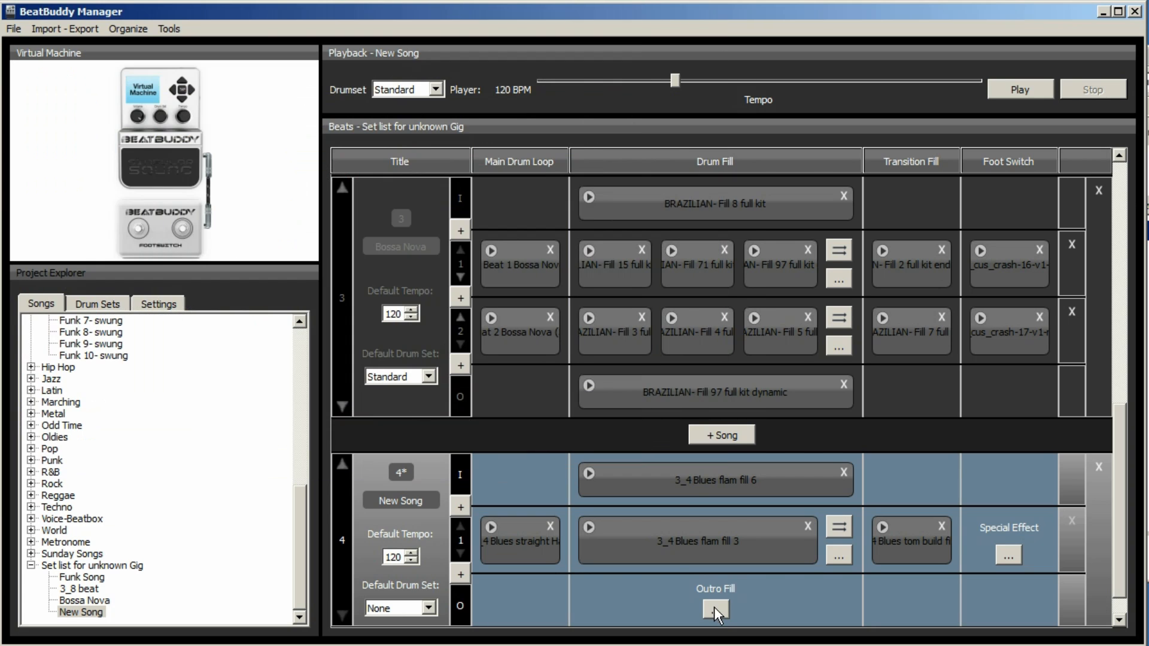
pyautogui.click(715, 609)
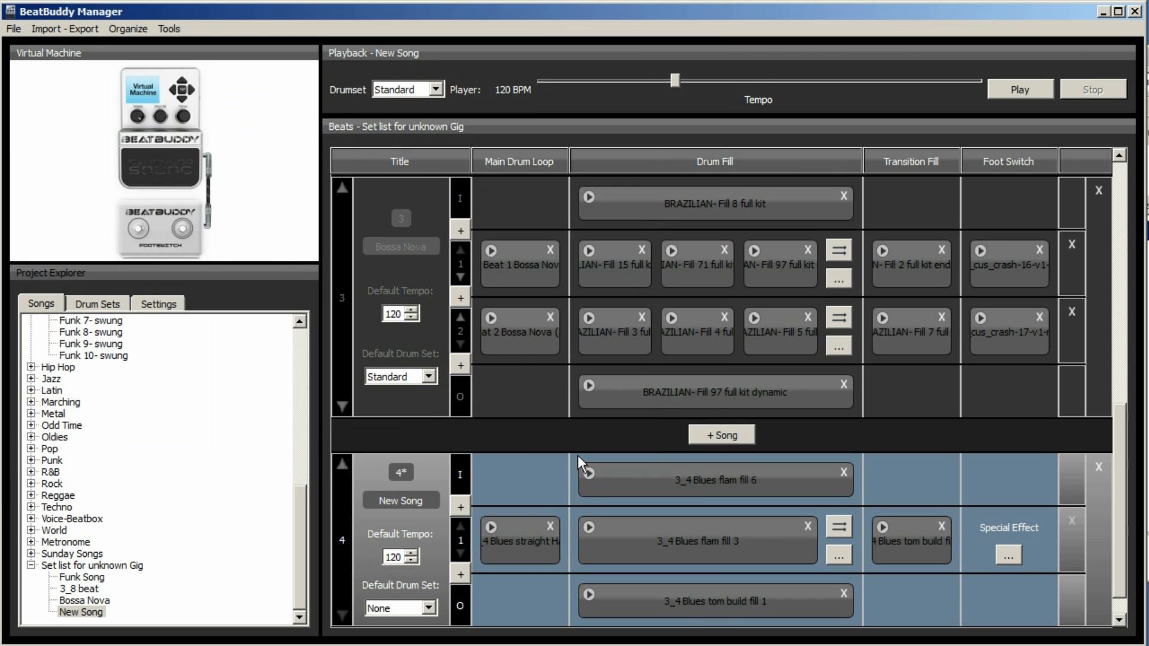
pyautogui.click(79, 589)
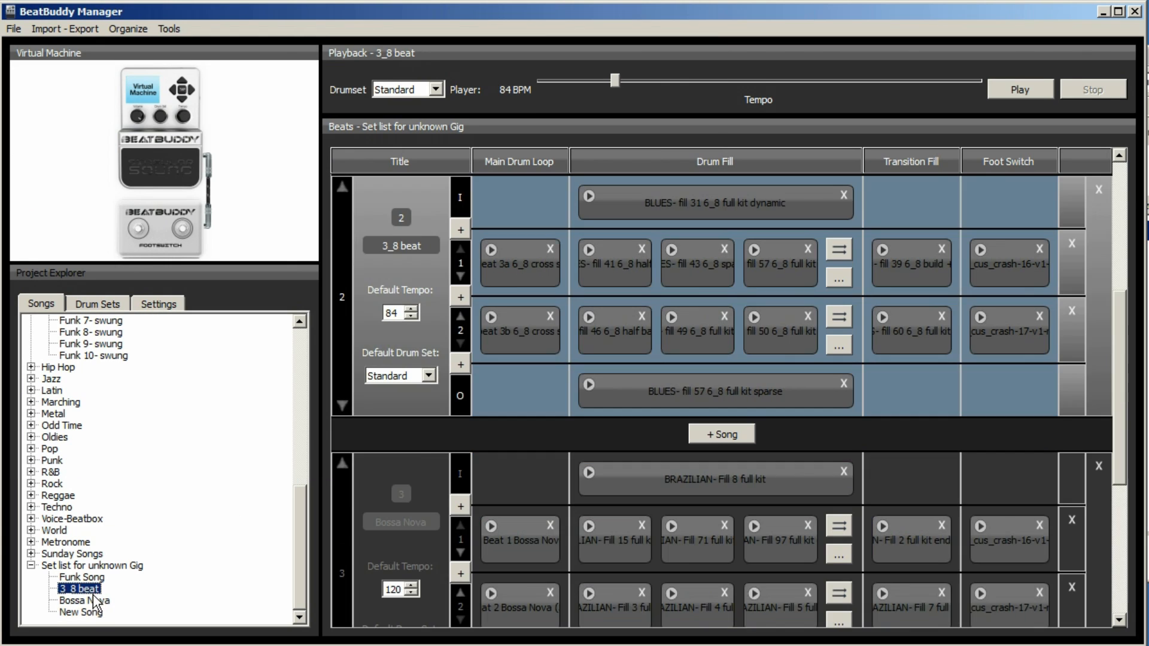
# - Return to New Song and save its changes in the Unsaved Changes prompt
pyautogui.click(81, 612)
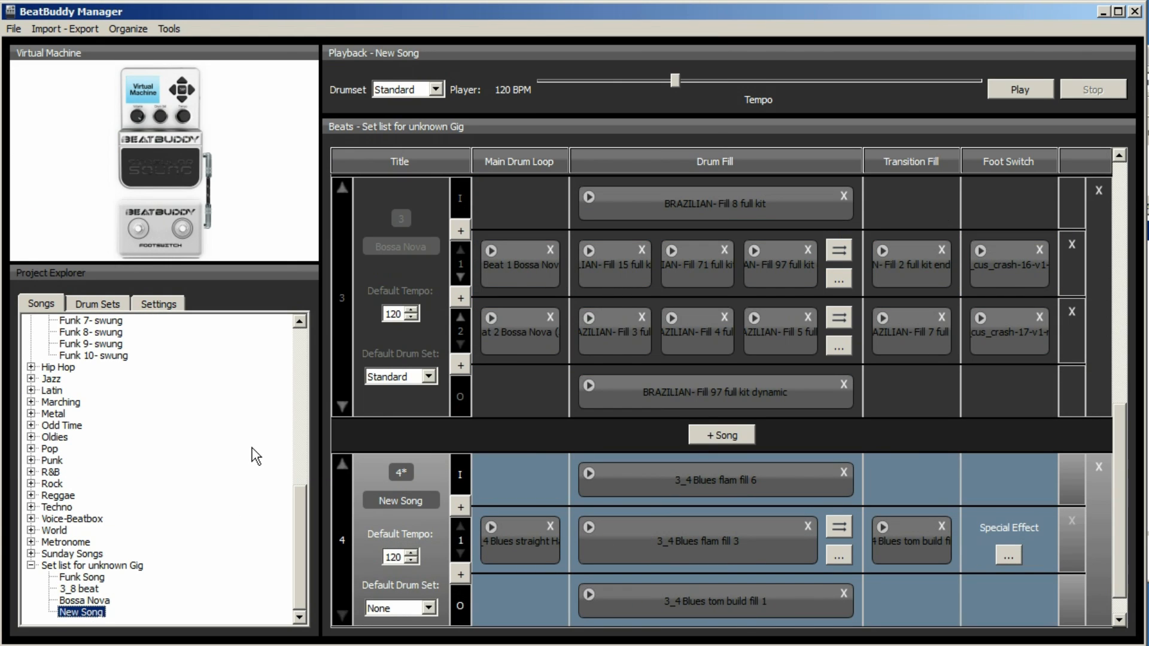
pyautogui.moveTo(182, 206)
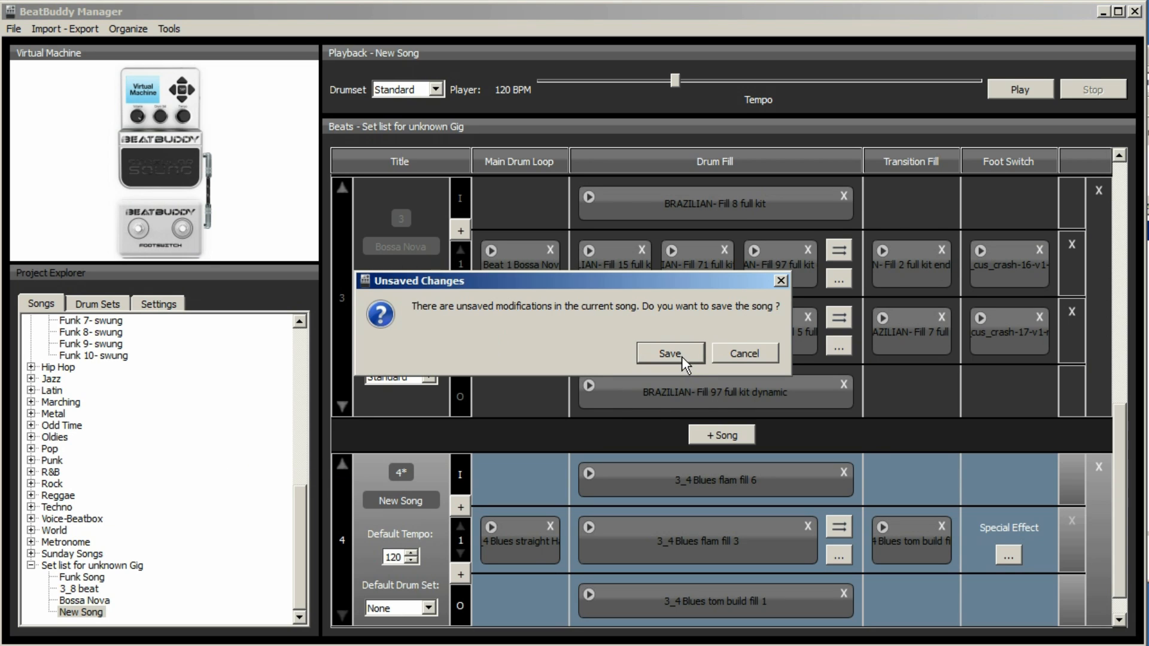
pyautogui.click(668, 354)
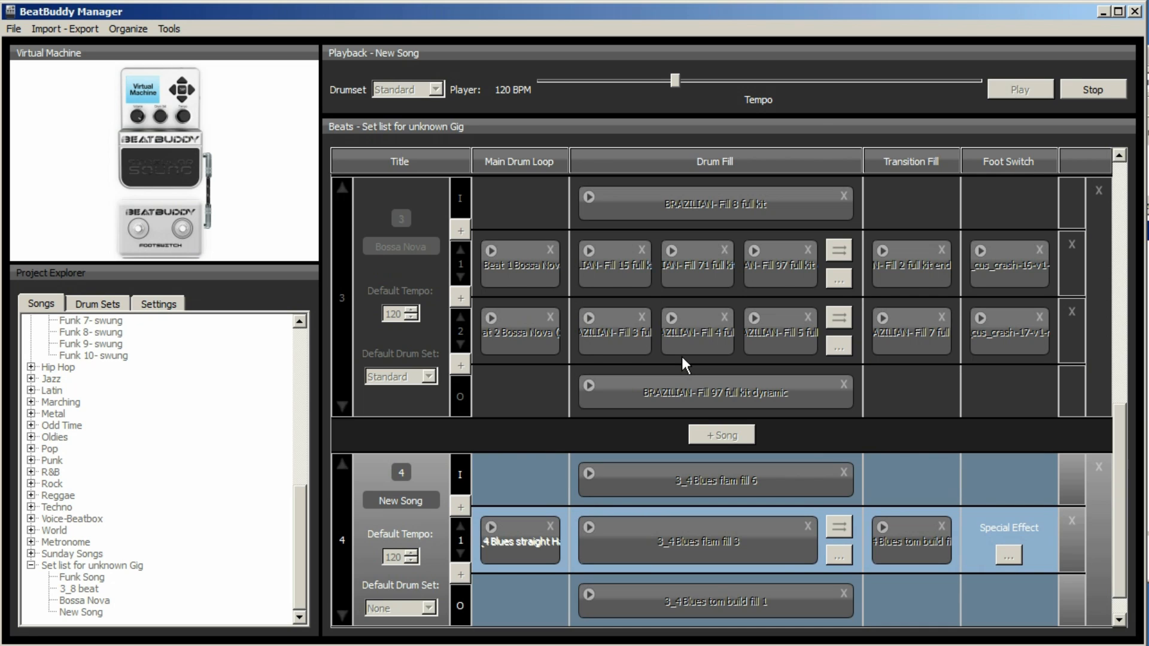
pyautogui.moveTo(160, 170)
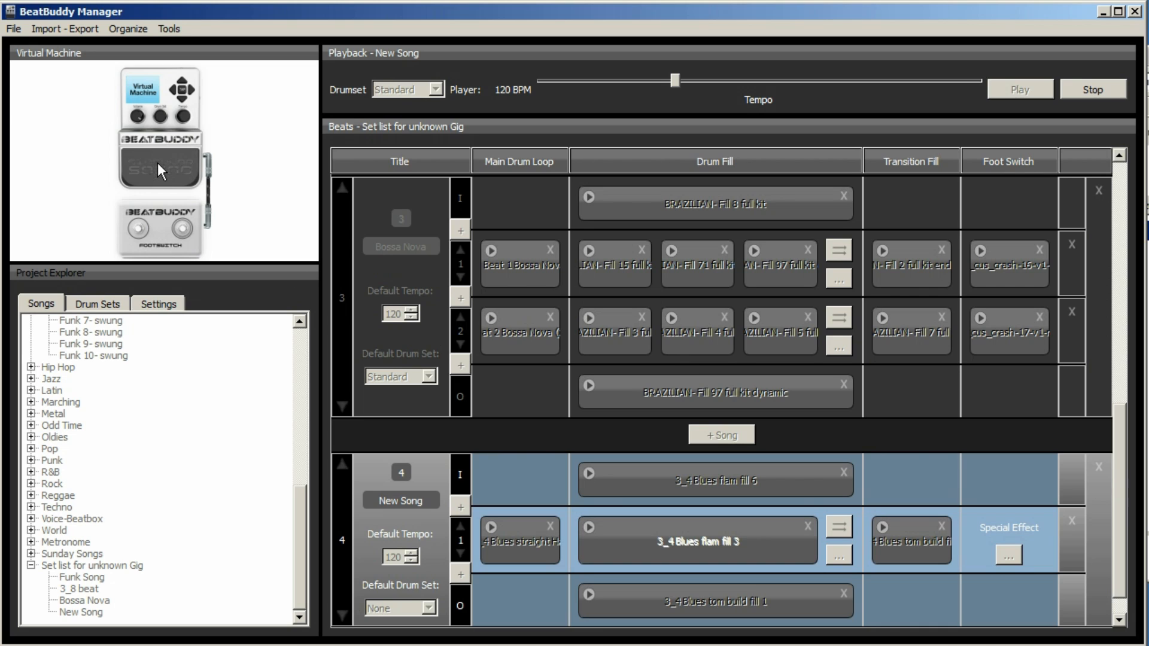
pyautogui.moveTo(160, 167)
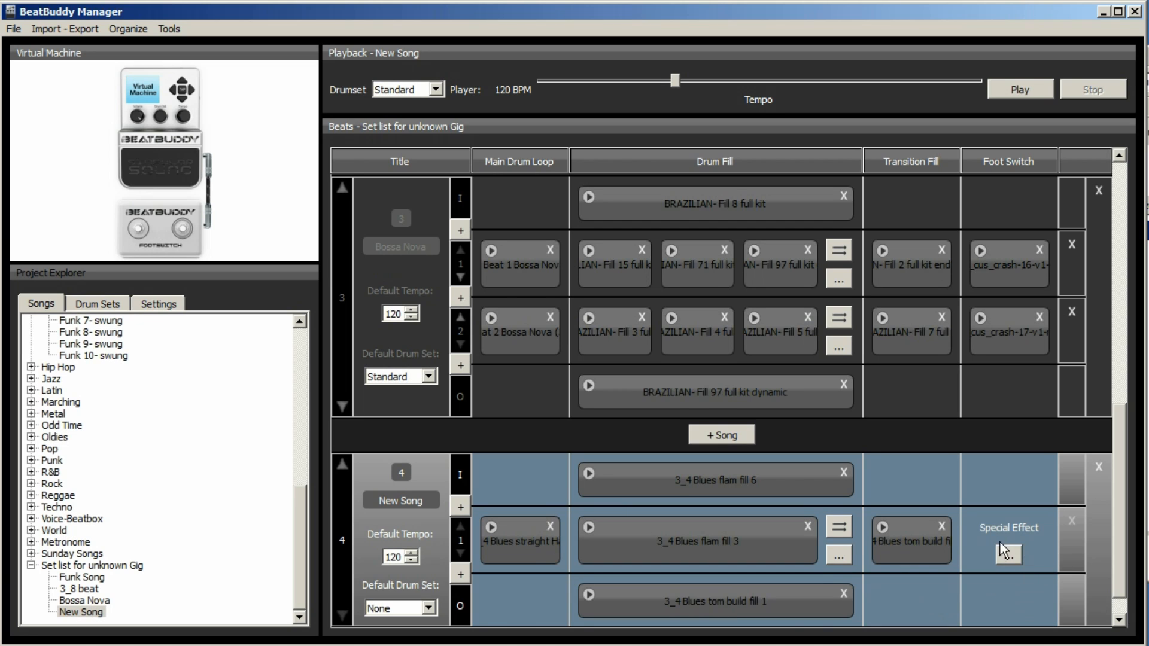
# - Assign LUK-voice-special_FX-1.wav as part 1's foot switch special effect
pyautogui.click(1009, 555)
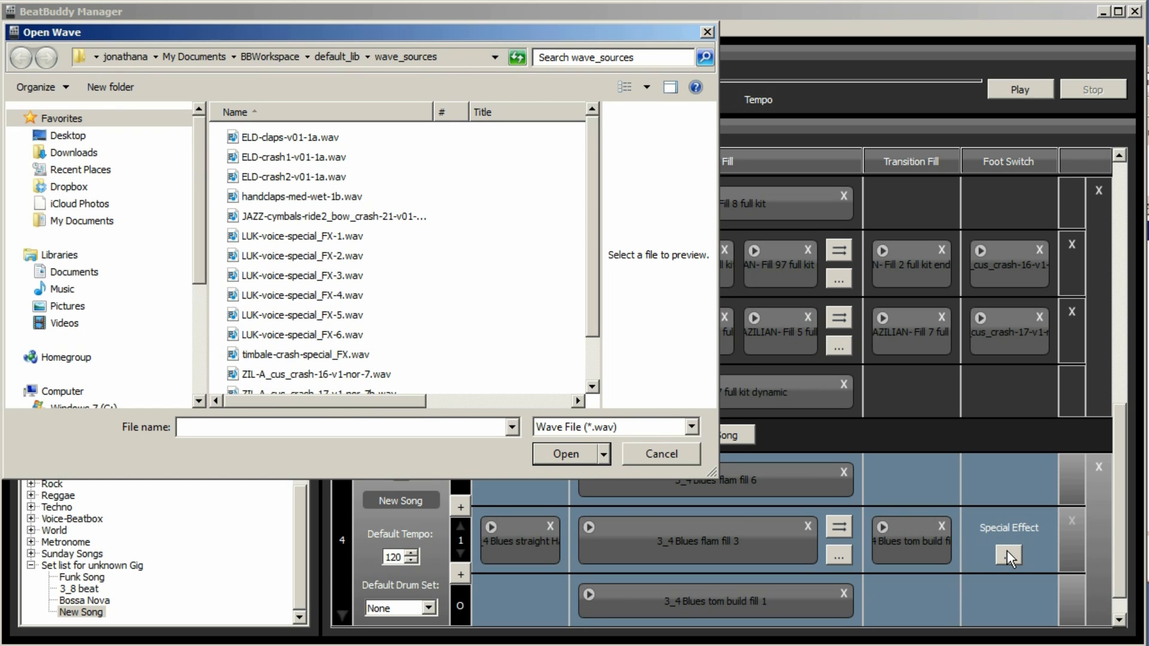
pyautogui.moveTo(278, 66)
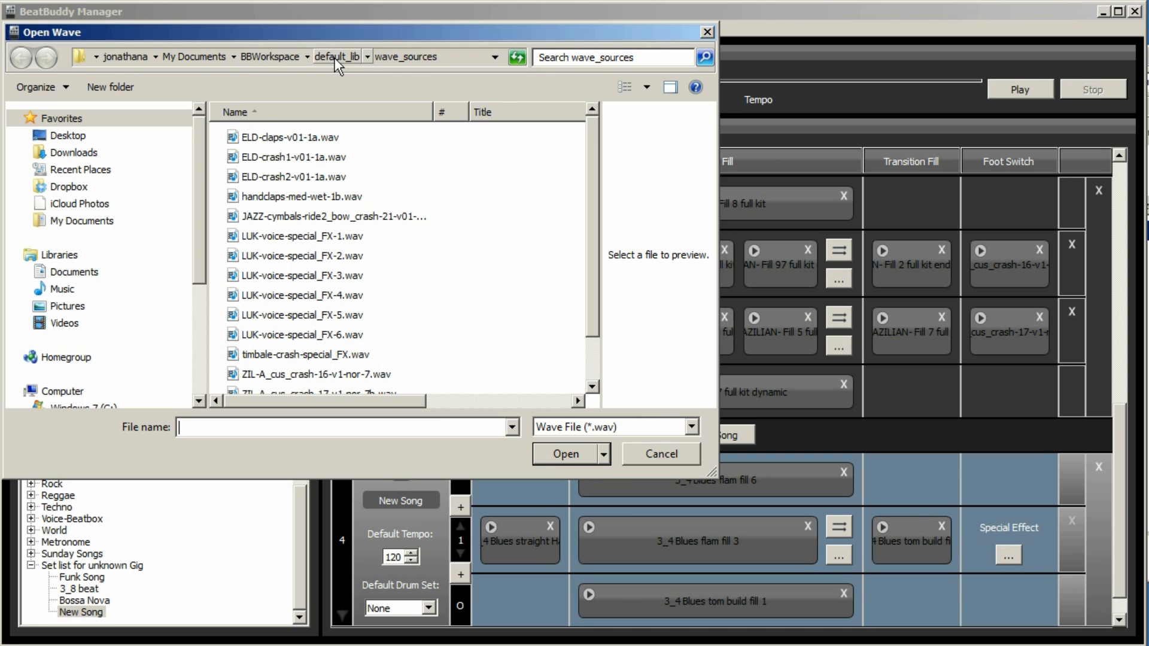
pyautogui.moveTo(399, 65)
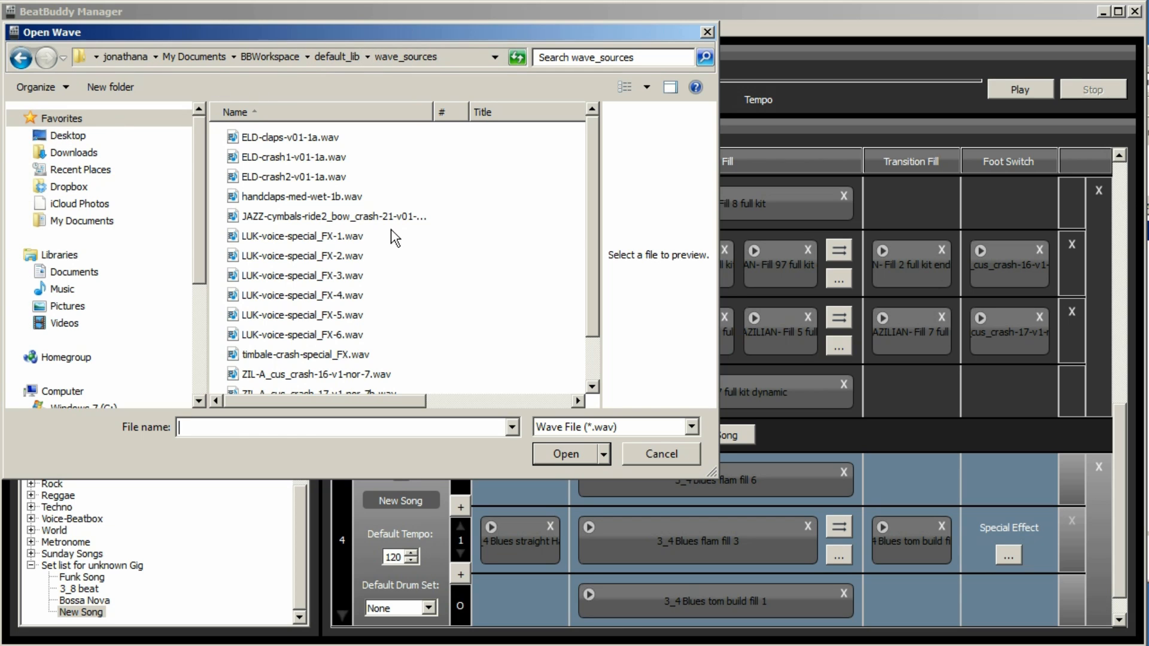
pyautogui.click(300, 235)
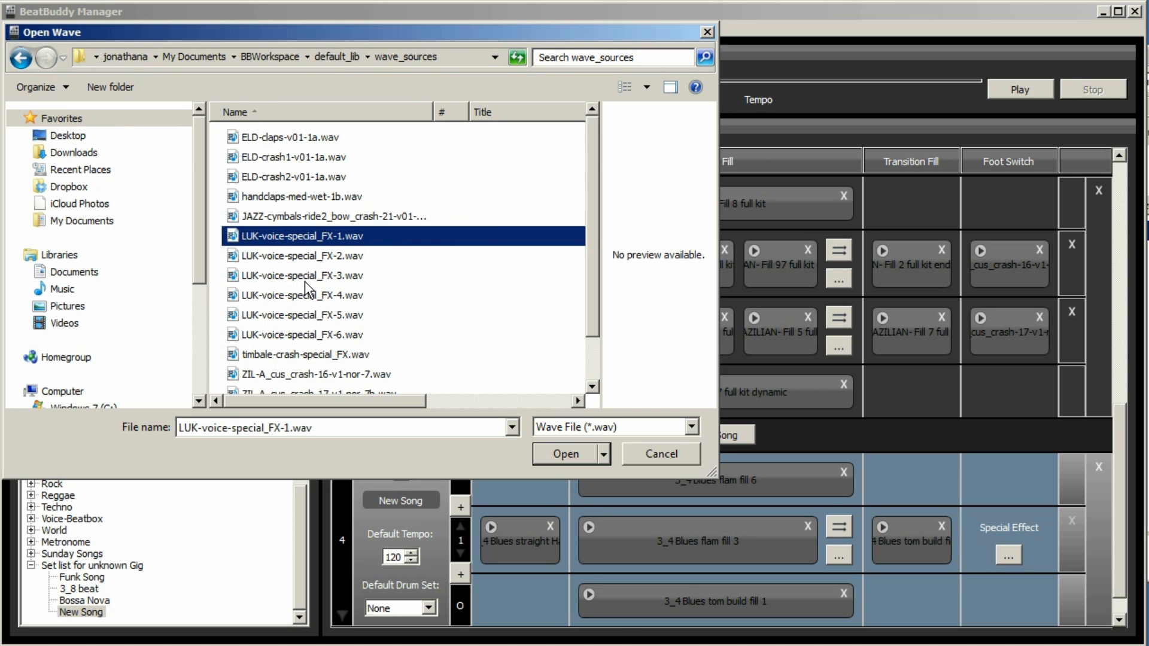
pyautogui.click(564, 454)
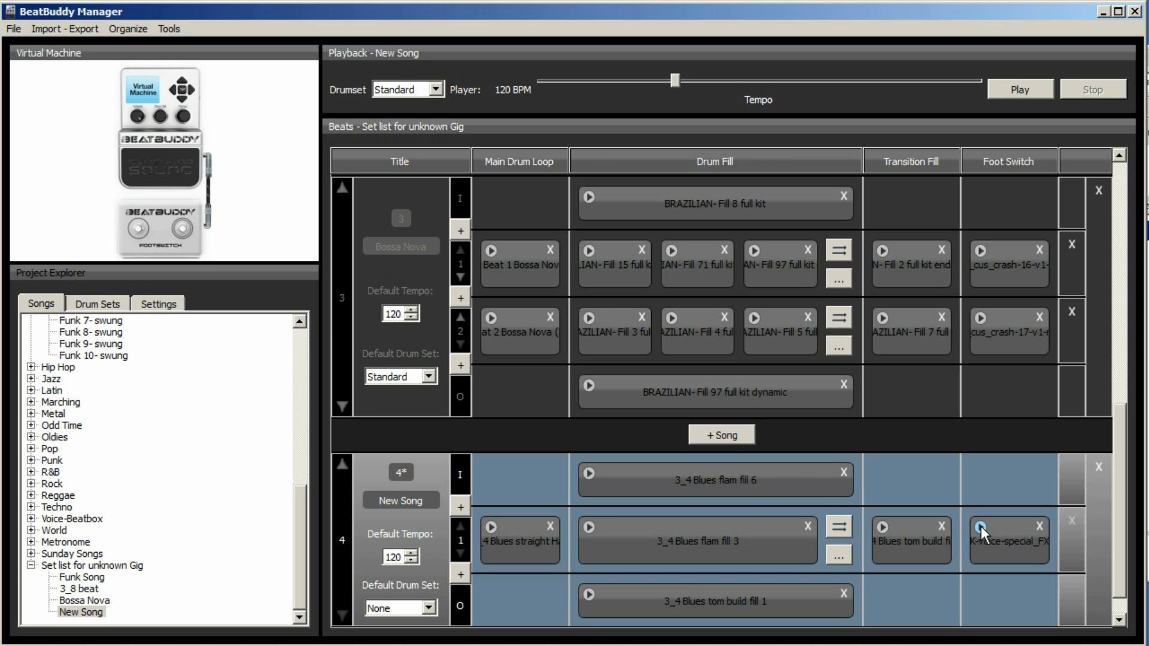
pyautogui.moveTo(966, 538)
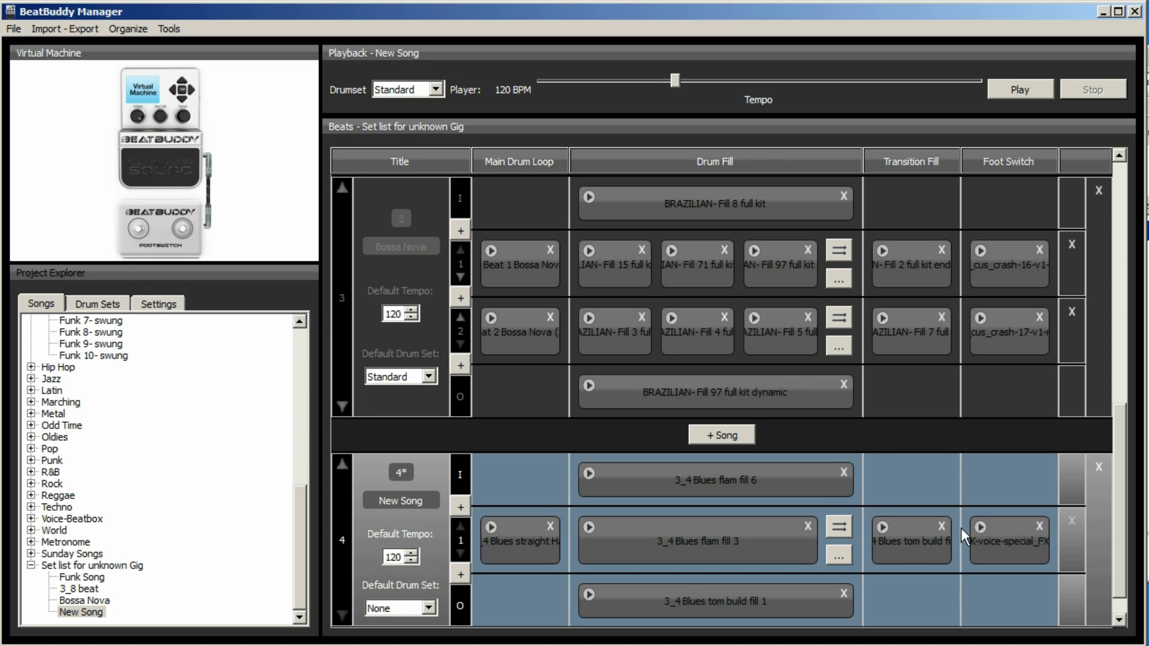
pyautogui.moveTo(522, 598)
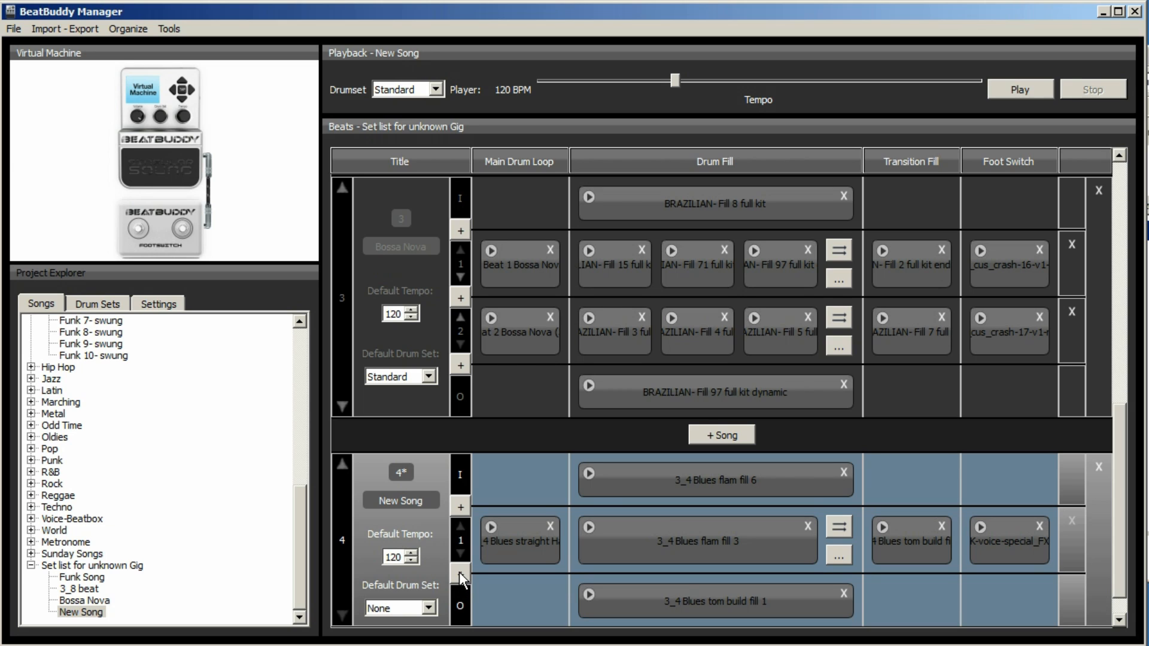
pyautogui.moveTo(460, 579)
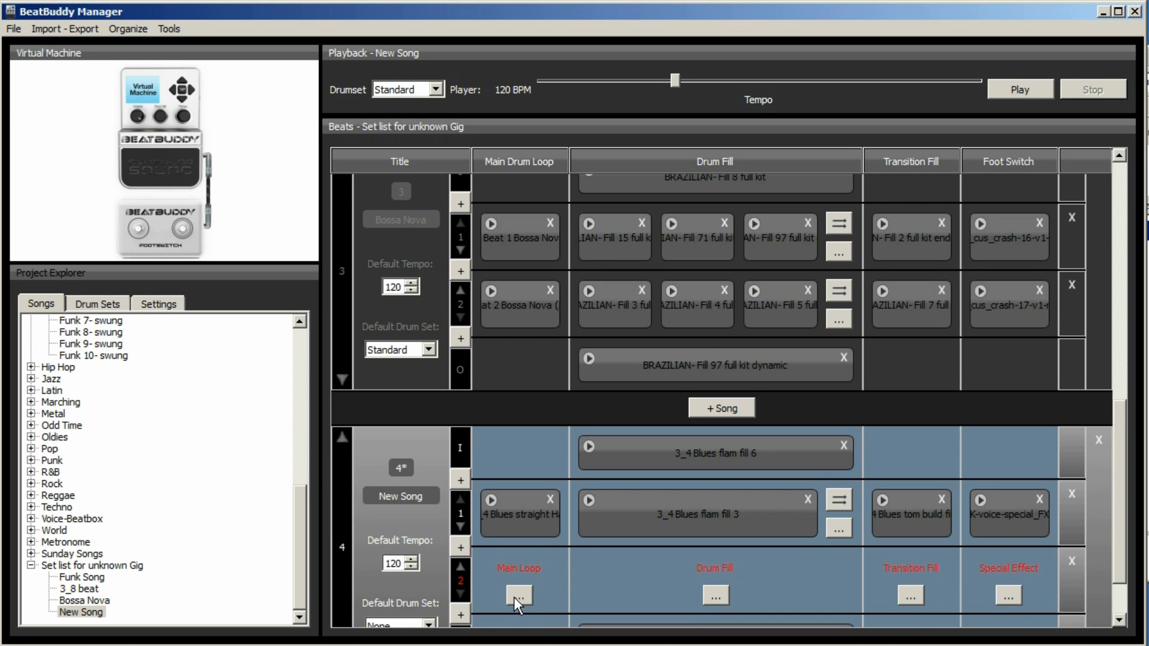
pyautogui.click(519, 595)
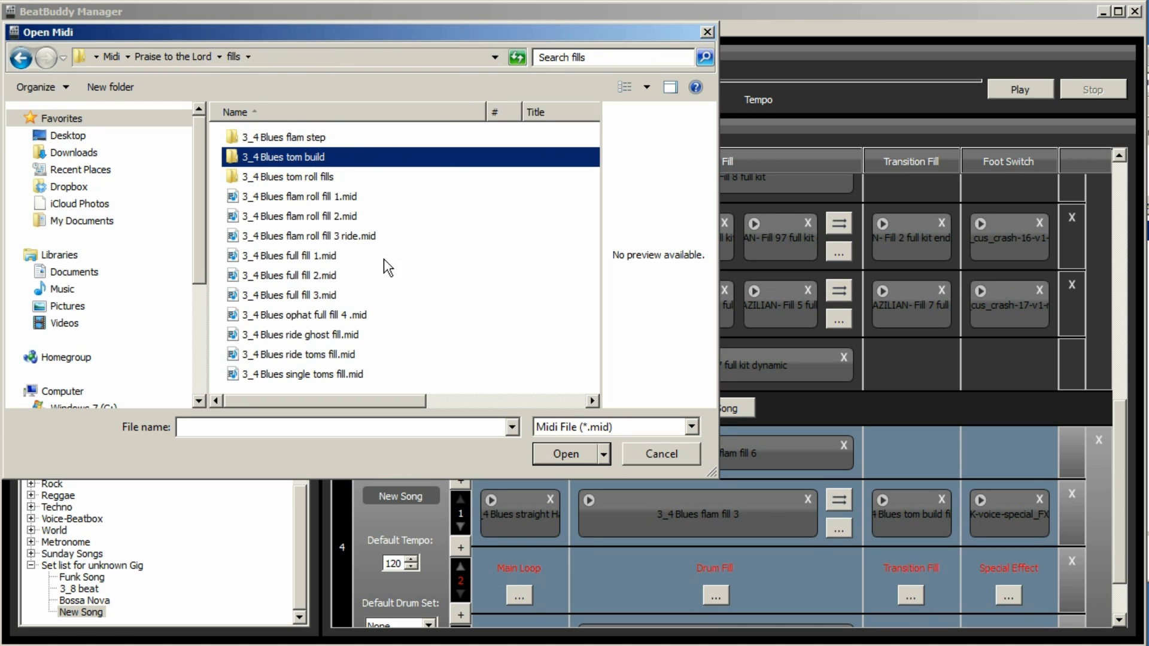
pyautogui.moveTo(241, 146)
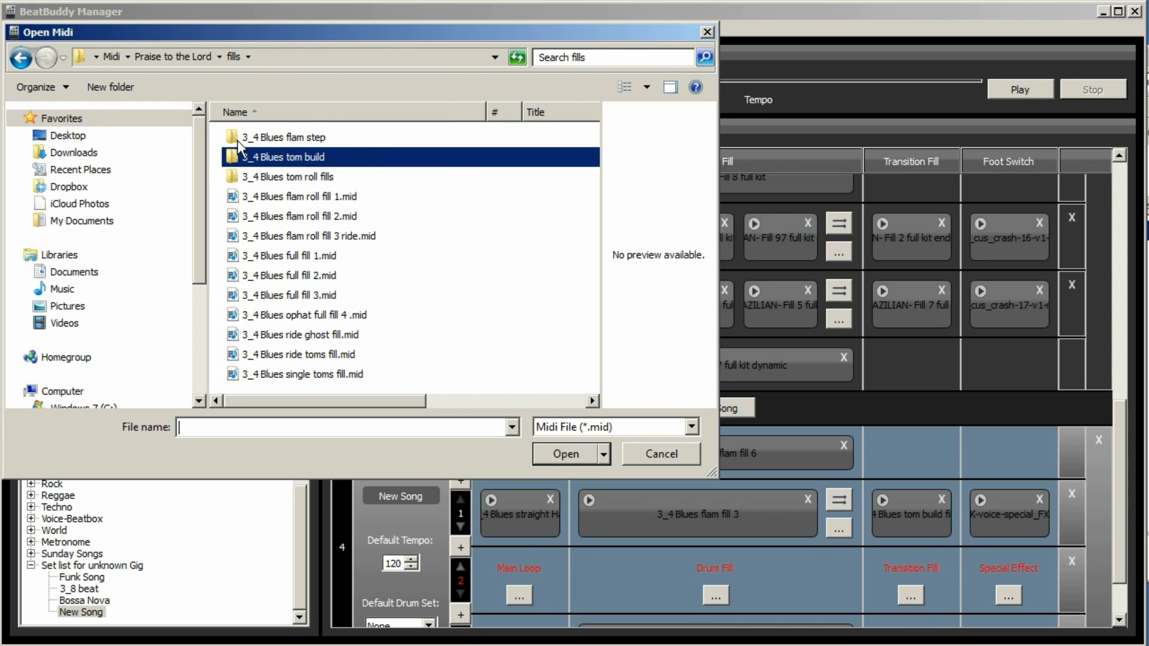
pyautogui.doubleClick(286, 137)
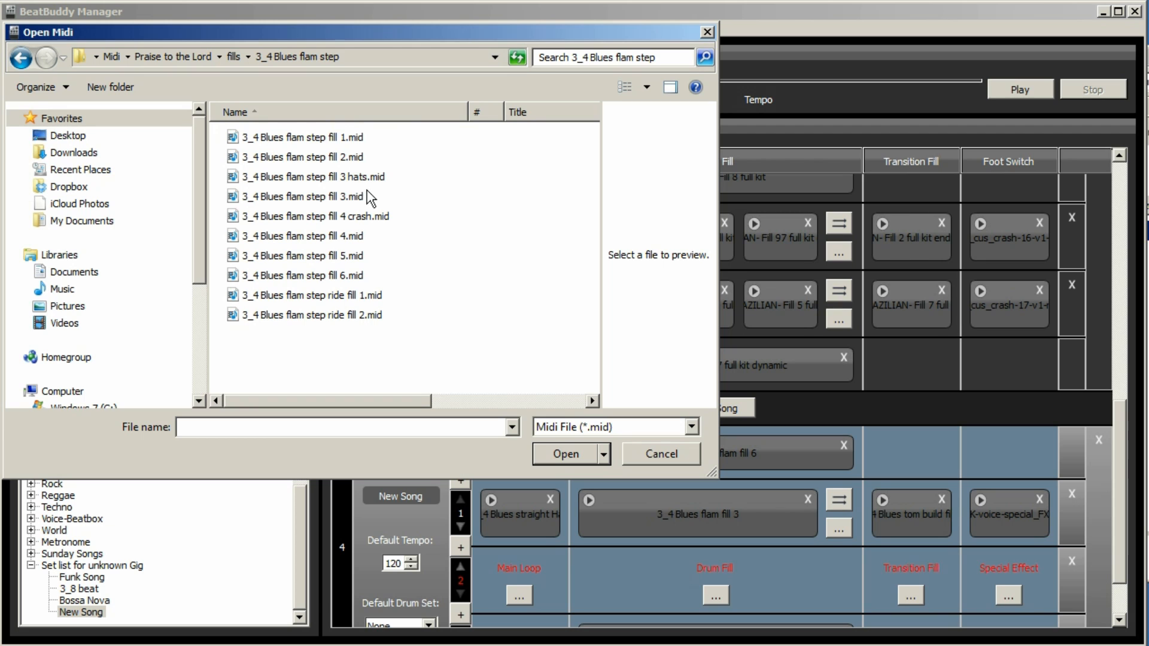
pyautogui.moveTo(240, 70)
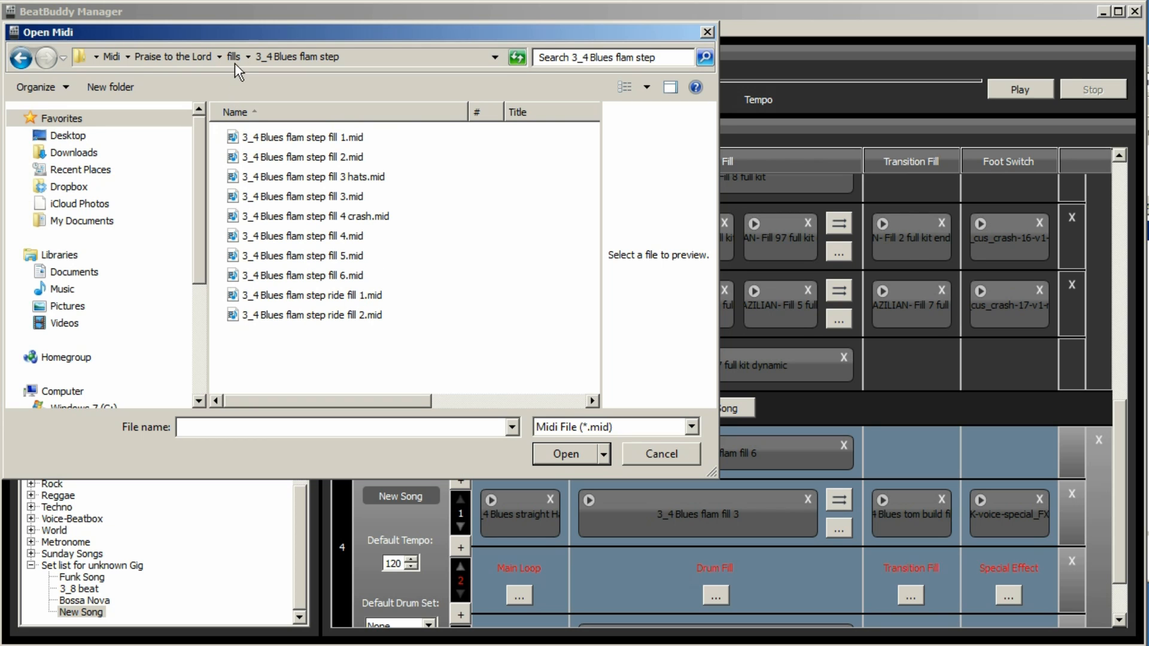
pyautogui.click(233, 57)
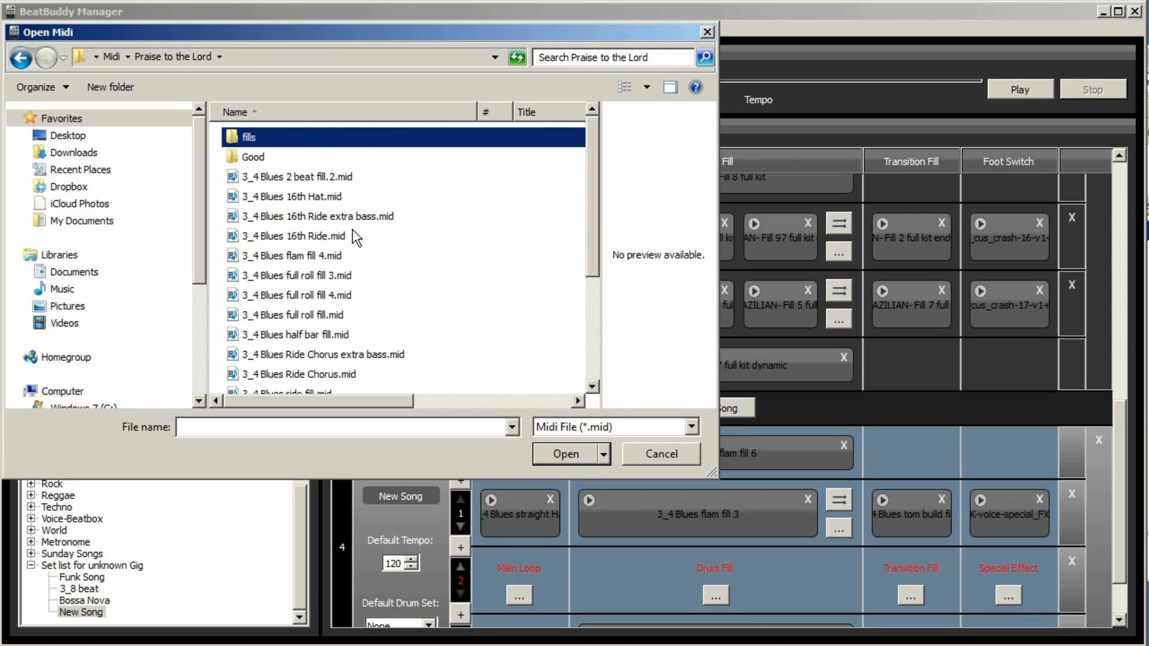
pyautogui.moveTo(355, 225)
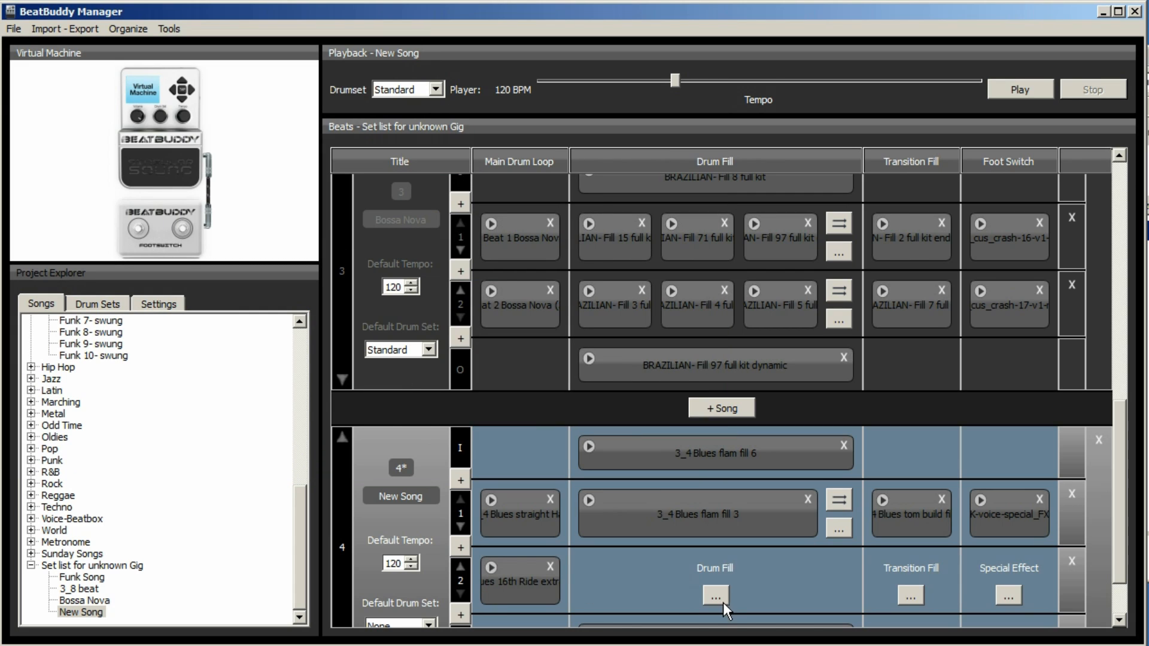
pyautogui.click(714, 595)
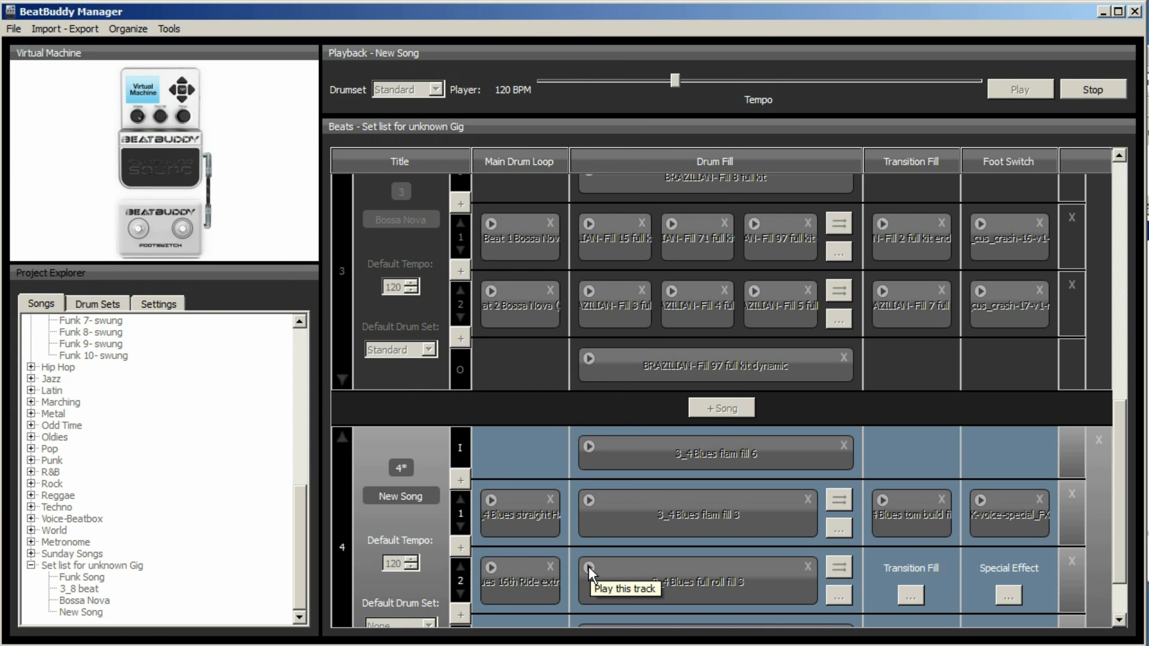
pyautogui.moveTo(774, 582)
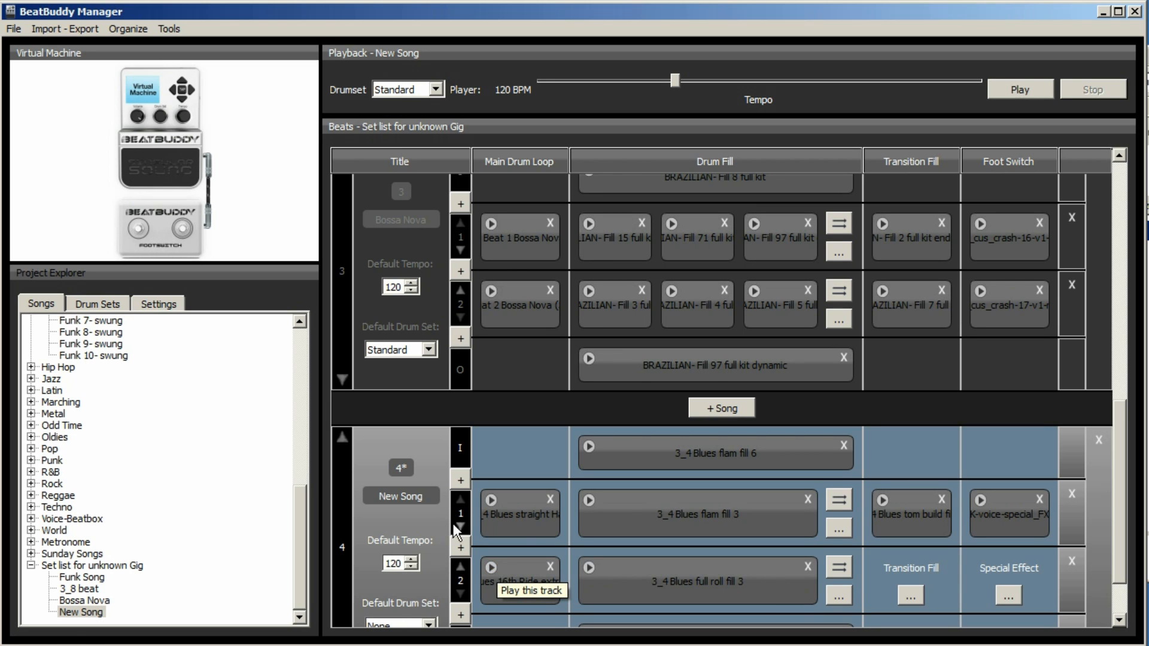
pyautogui.moveTo(497, 562)
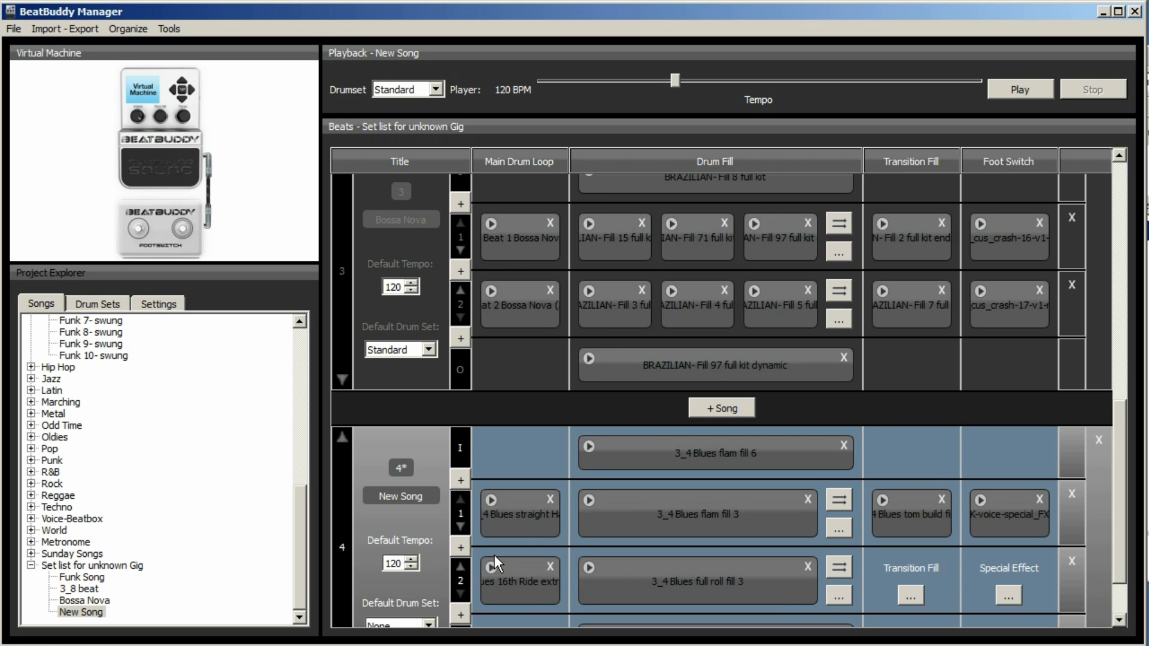
pyautogui.moveTo(539, 592)
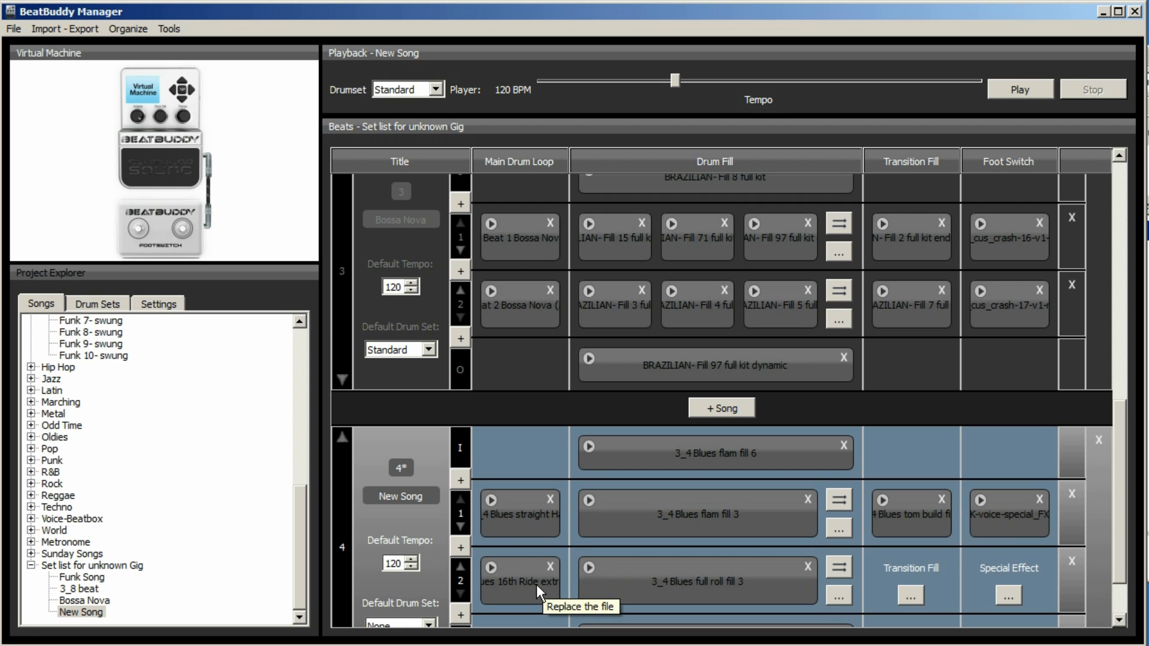
pyautogui.scroll(-3)
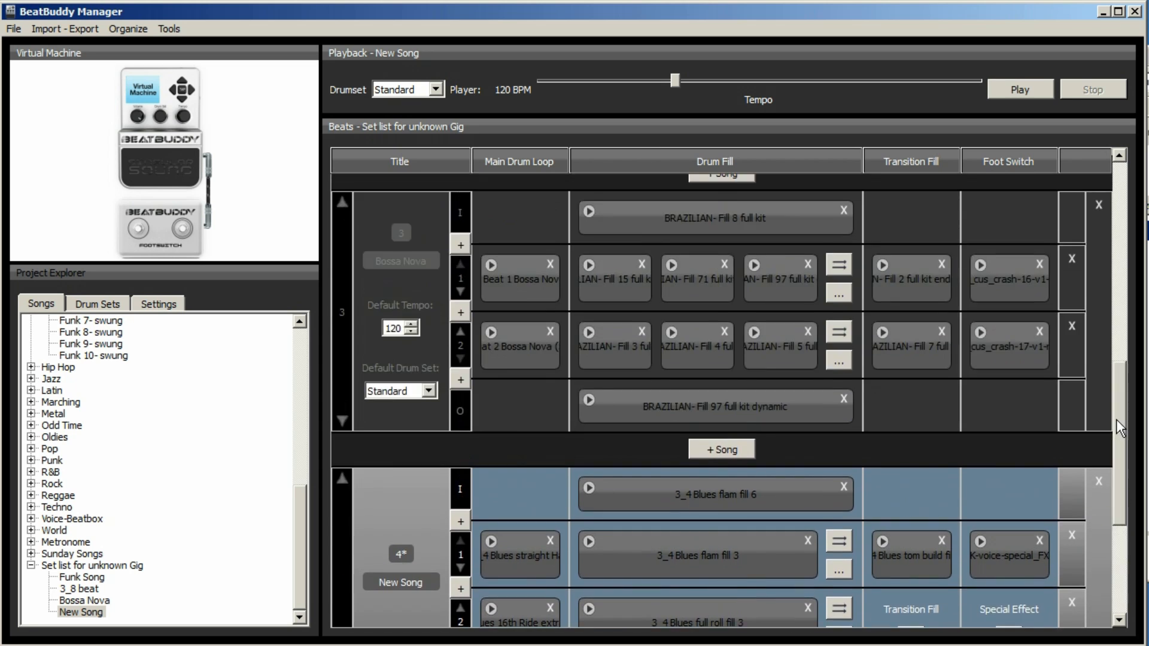
pyautogui.scroll(3)
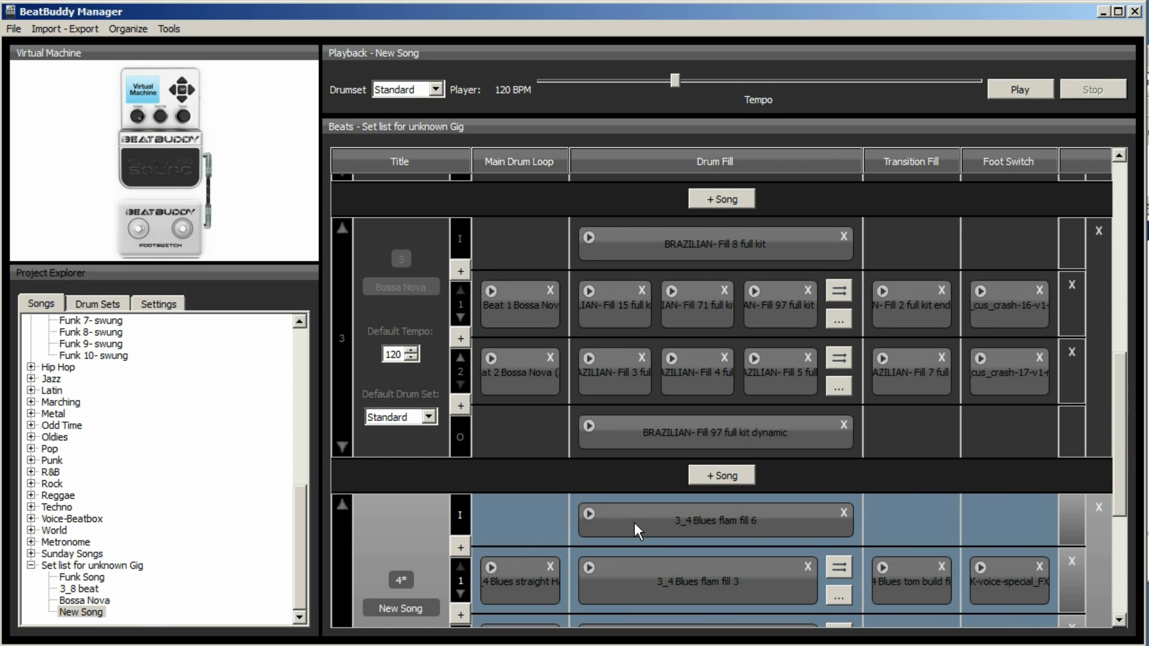
pyautogui.moveTo(634, 524)
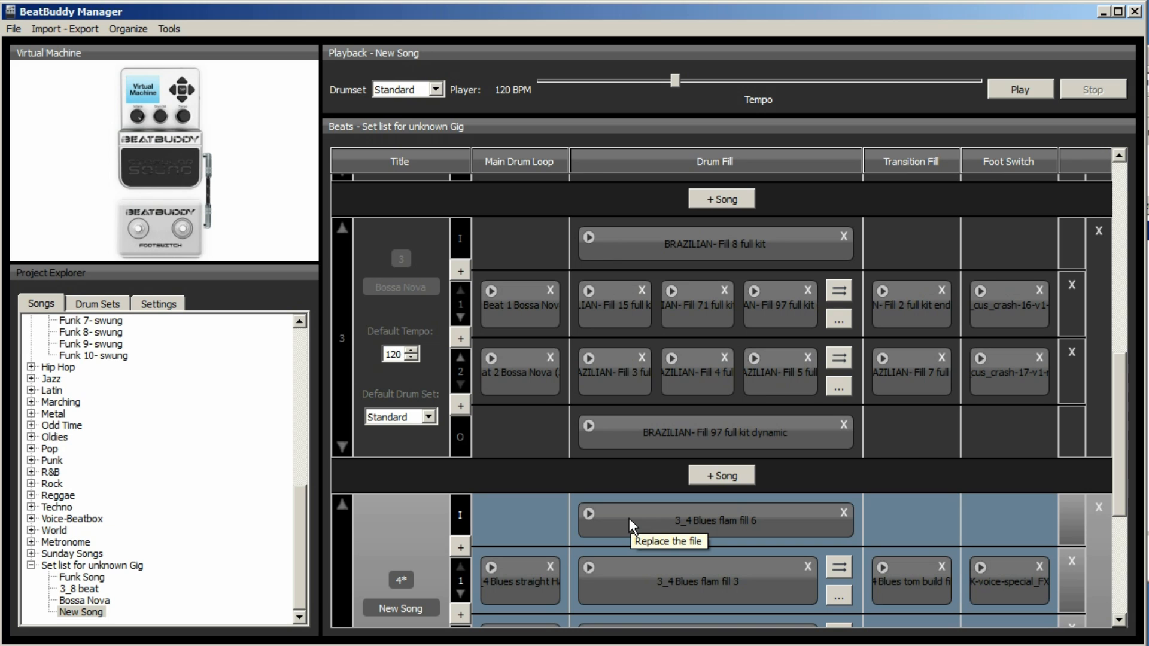
pyautogui.moveTo(1124, 458)
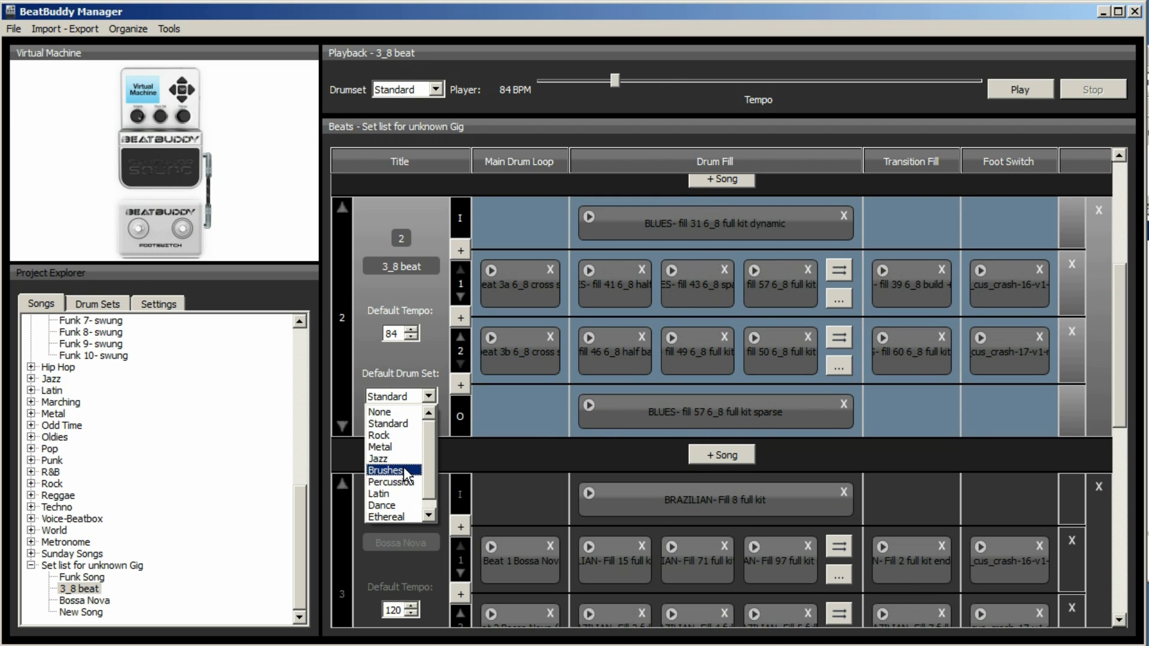
# - Choose Brushes in the 3_8 beat song's Default Drum Set dropdown
pyautogui.click(385, 470)
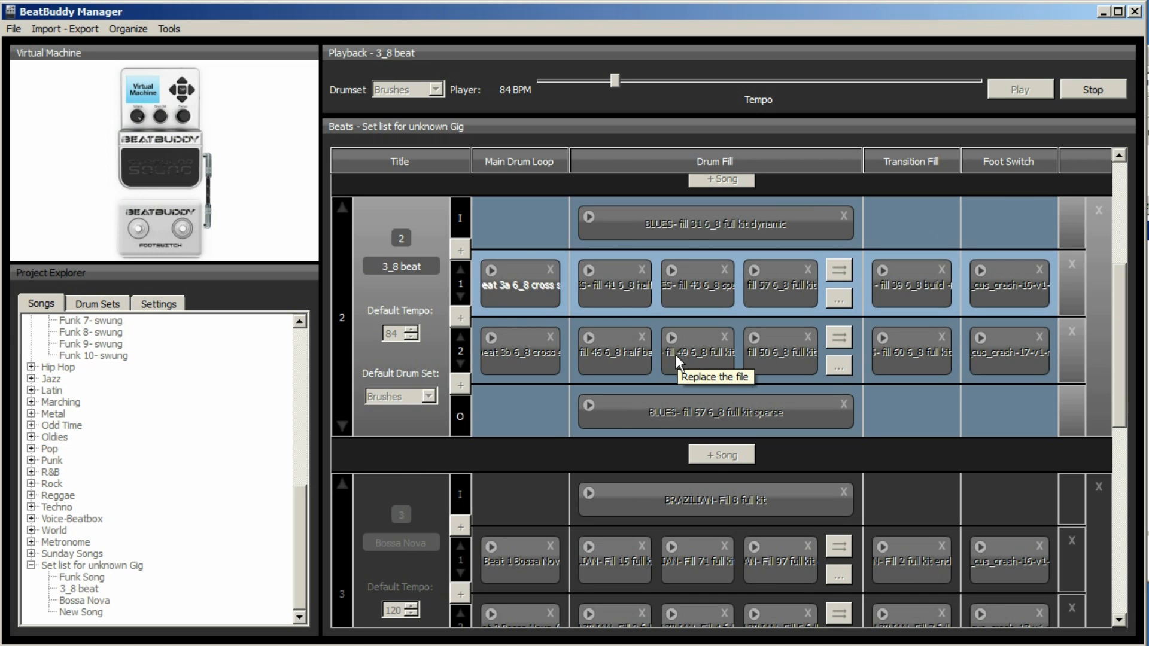
pyautogui.moveTo(570, 378)
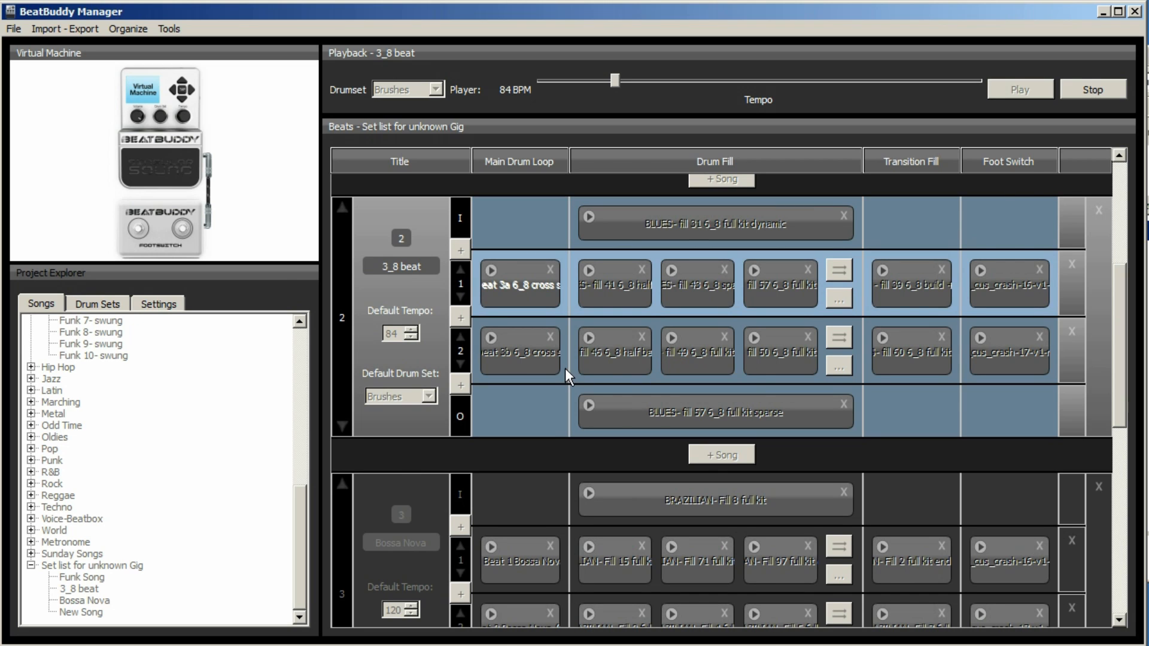
pyautogui.moveTo(182, 232)
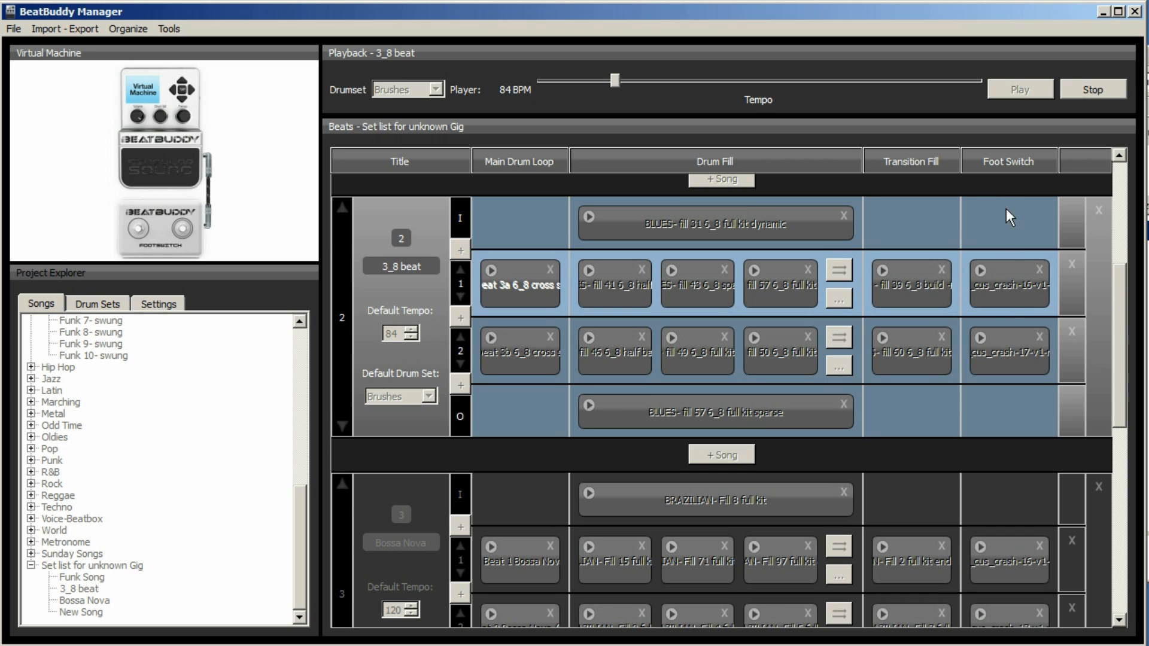
pyautogui.moveTo(1000, 311)
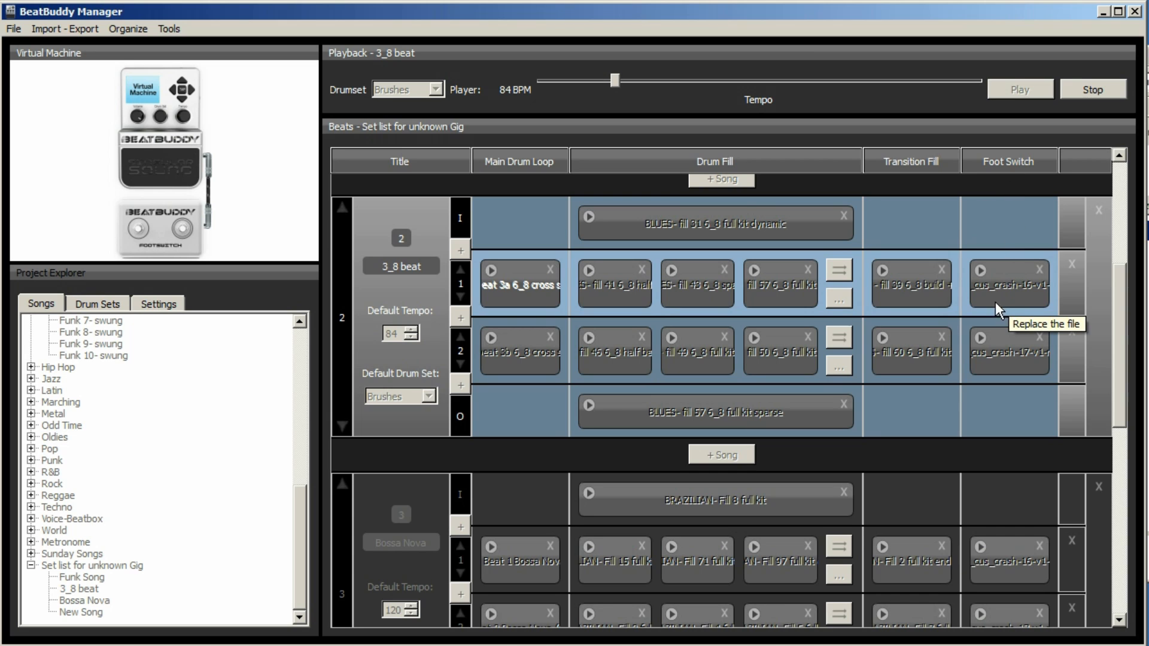
pyautogui.moveTo(194, 200)
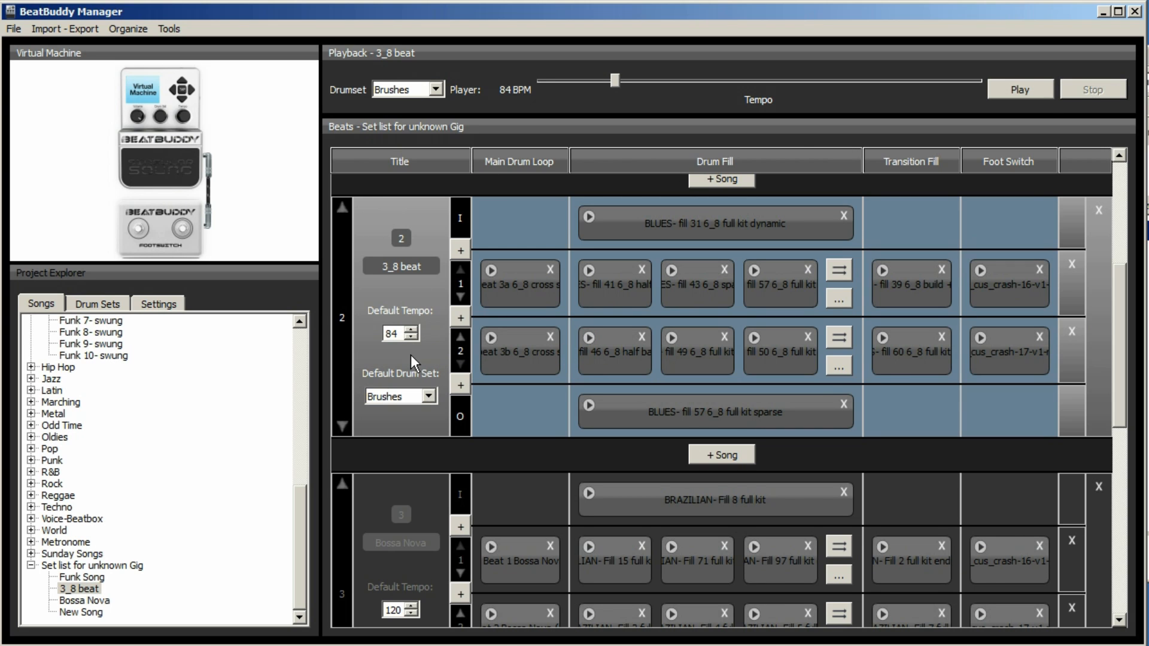
# - Stop playback, set 3_8 beat's default tempo to 90 BPM, and save the song
pyautogui.click(411, 338)
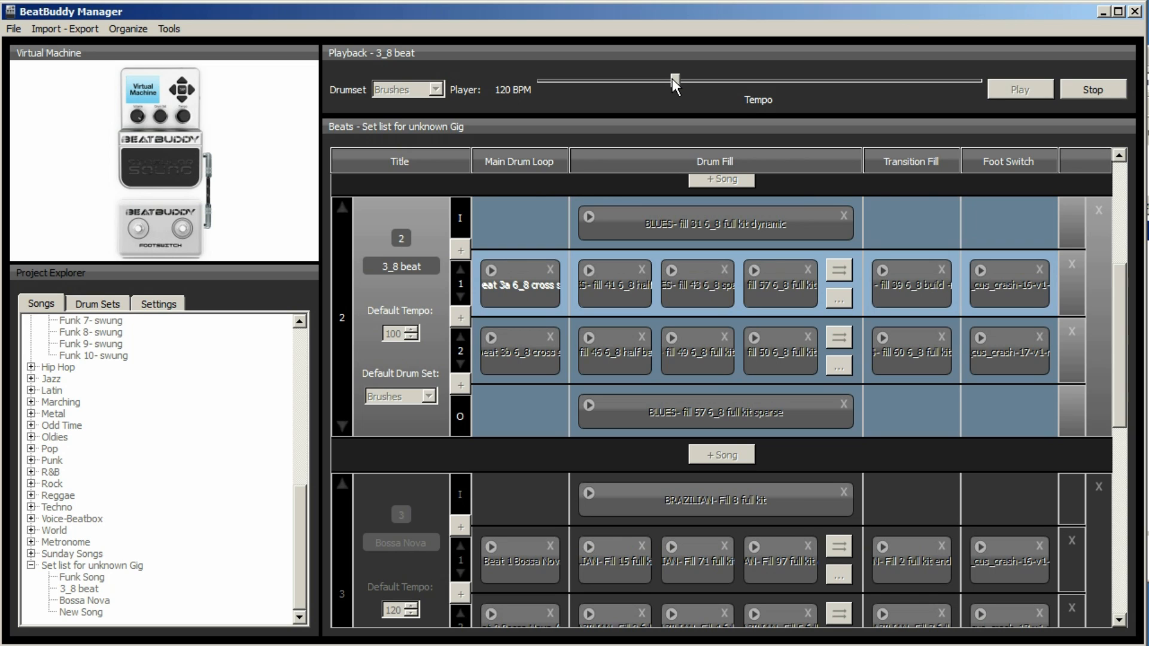
pyautogui.moveTo(375, 349)
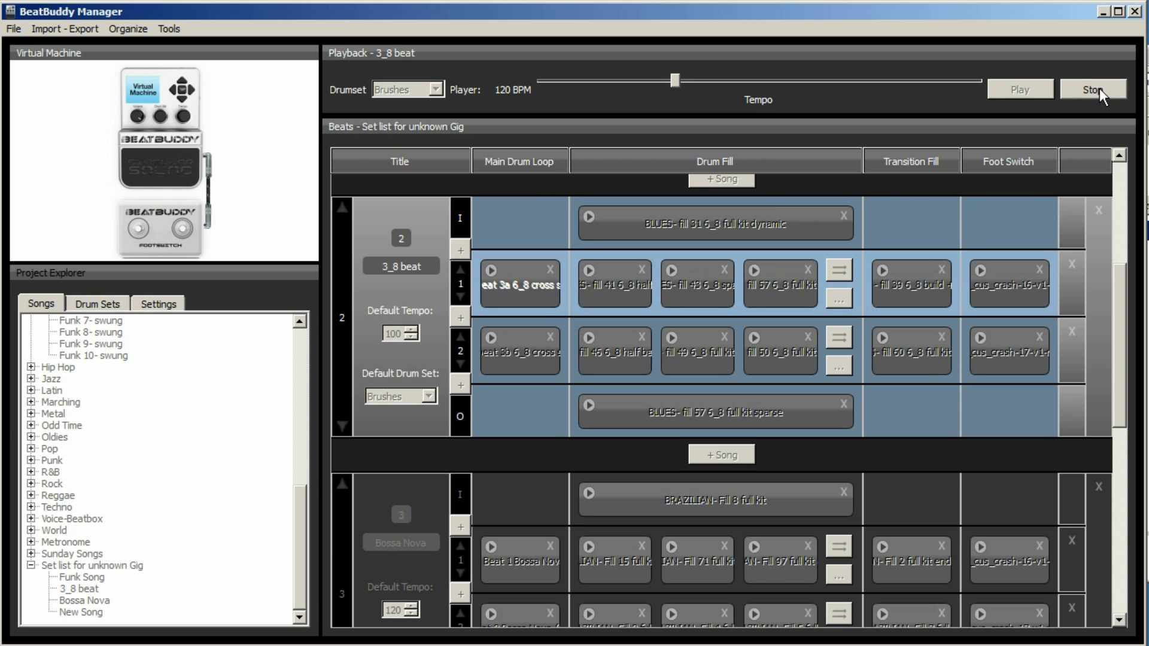
pyautogui.click(1093, 88)
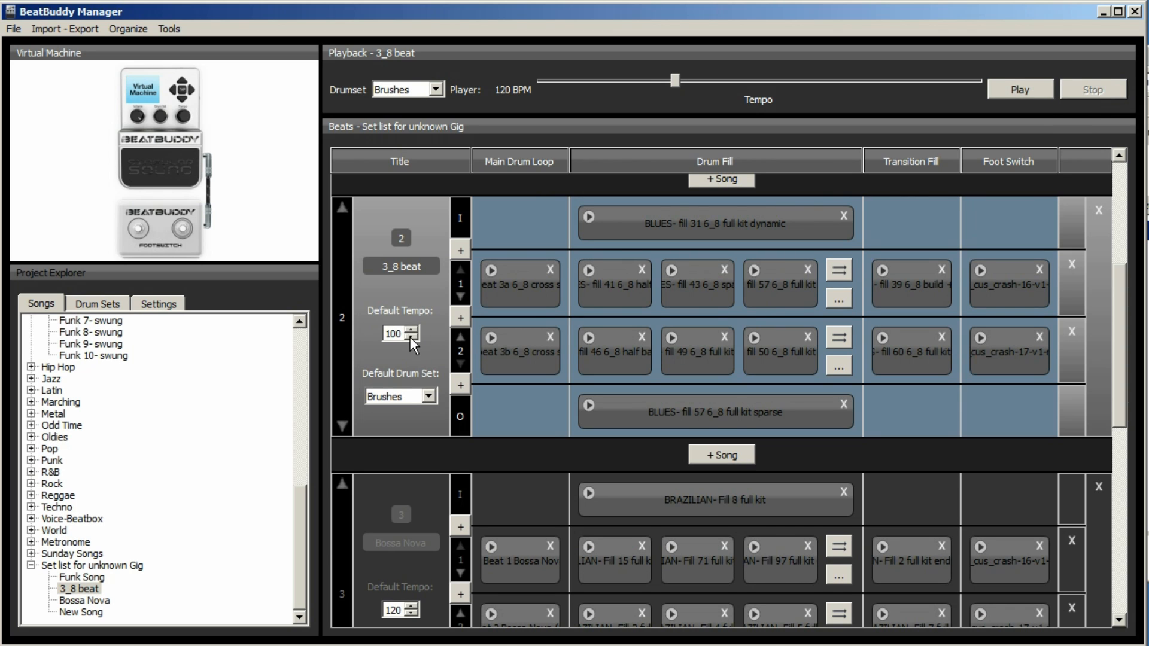
pyautogui.click(412, 342)
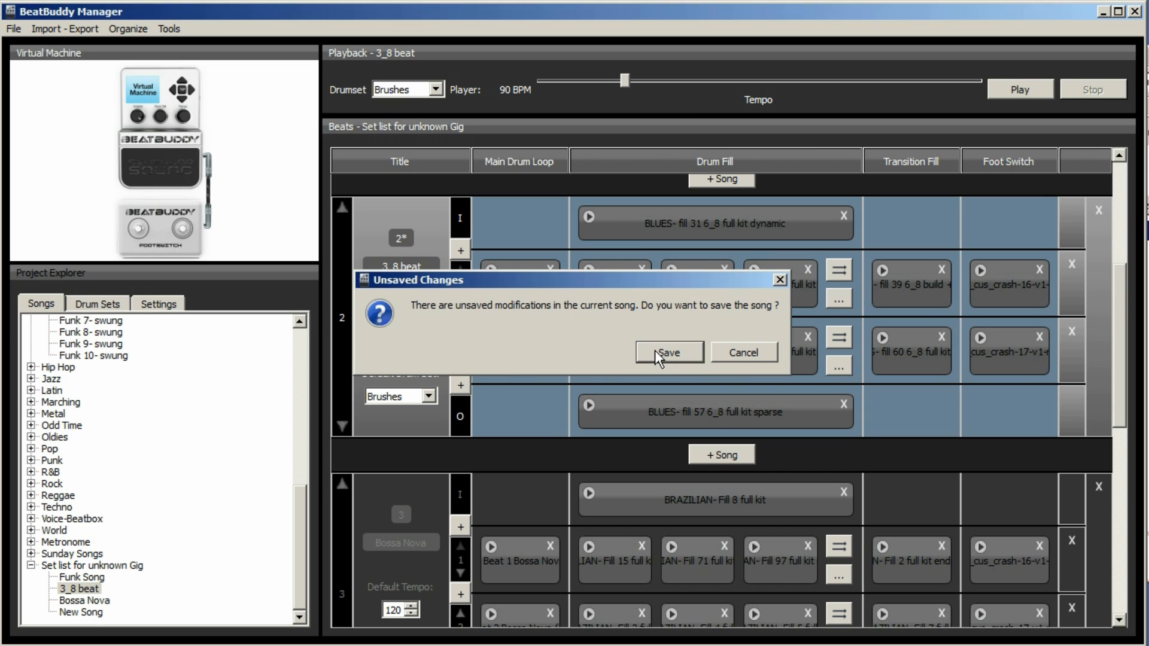
pyautogui.click(665, 353)
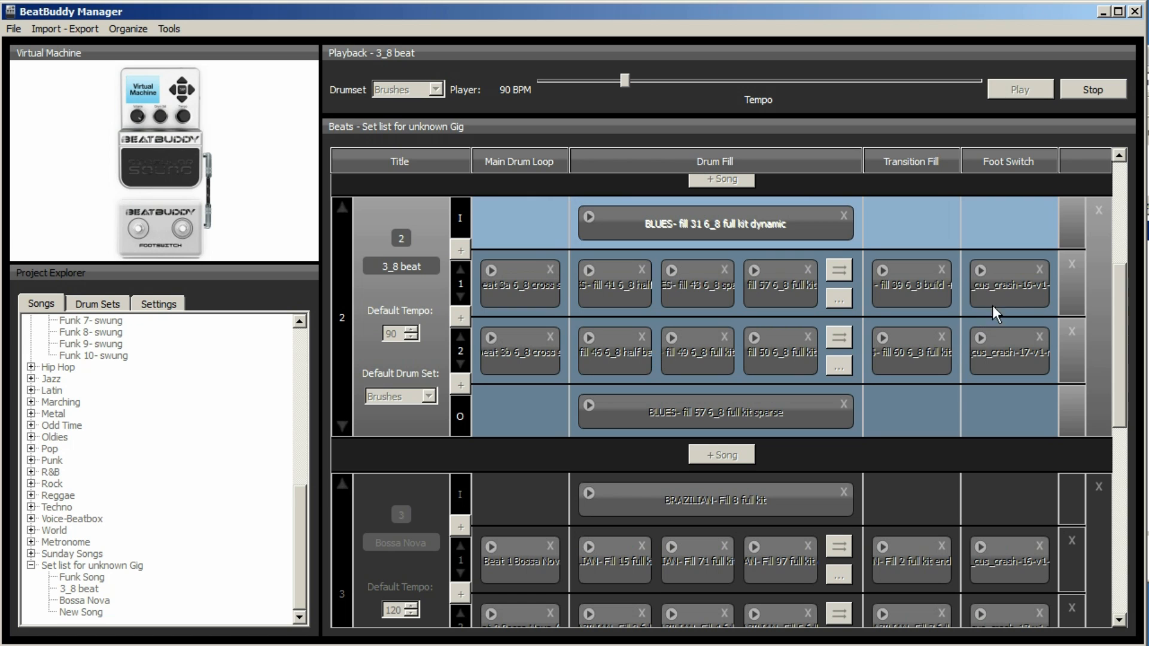
# - Select Set list for unknown Gig, then load New Song into the player
pyautogui.scroll(-3)
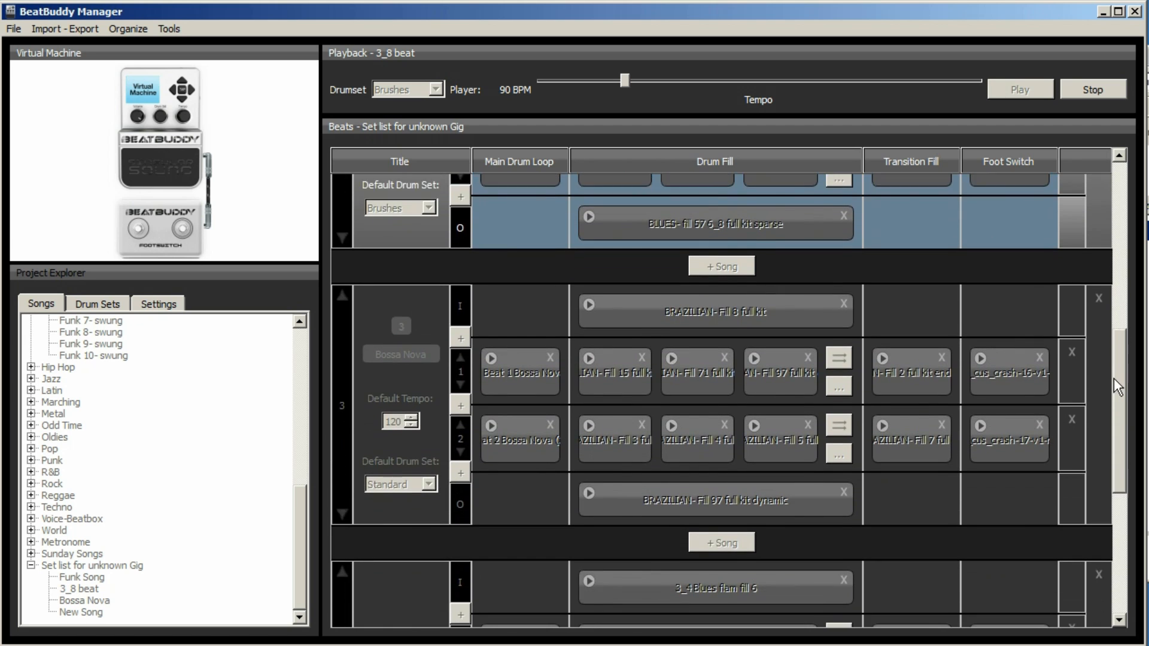
pyautogui.scroll(-3)
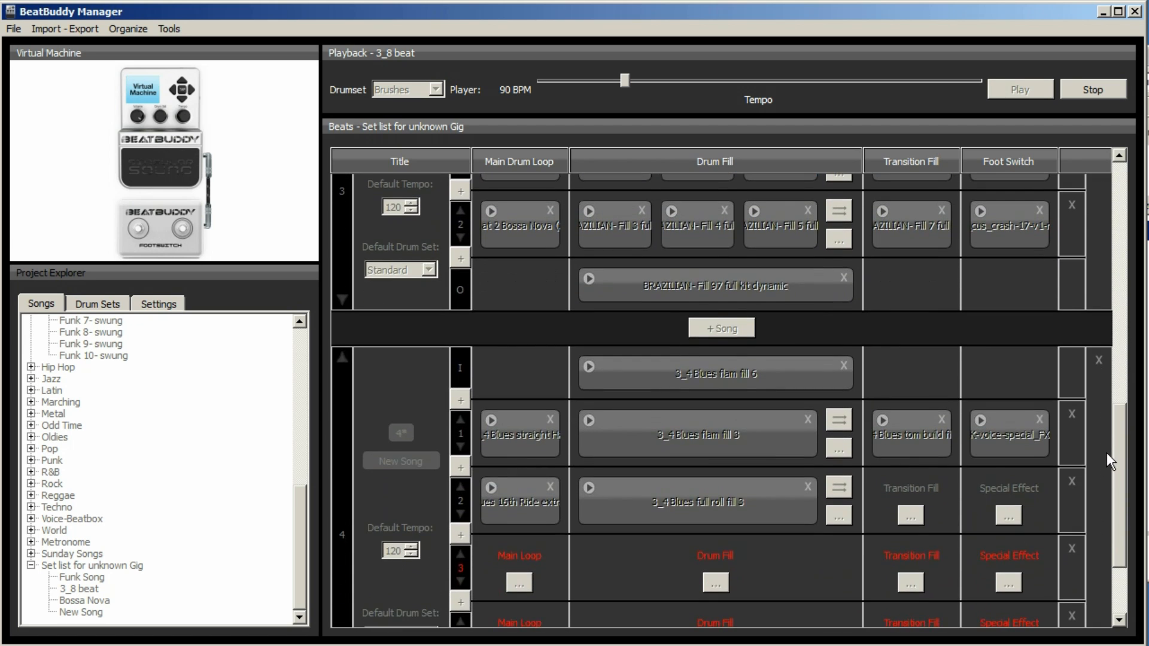
pyautogui.scroll(-3)
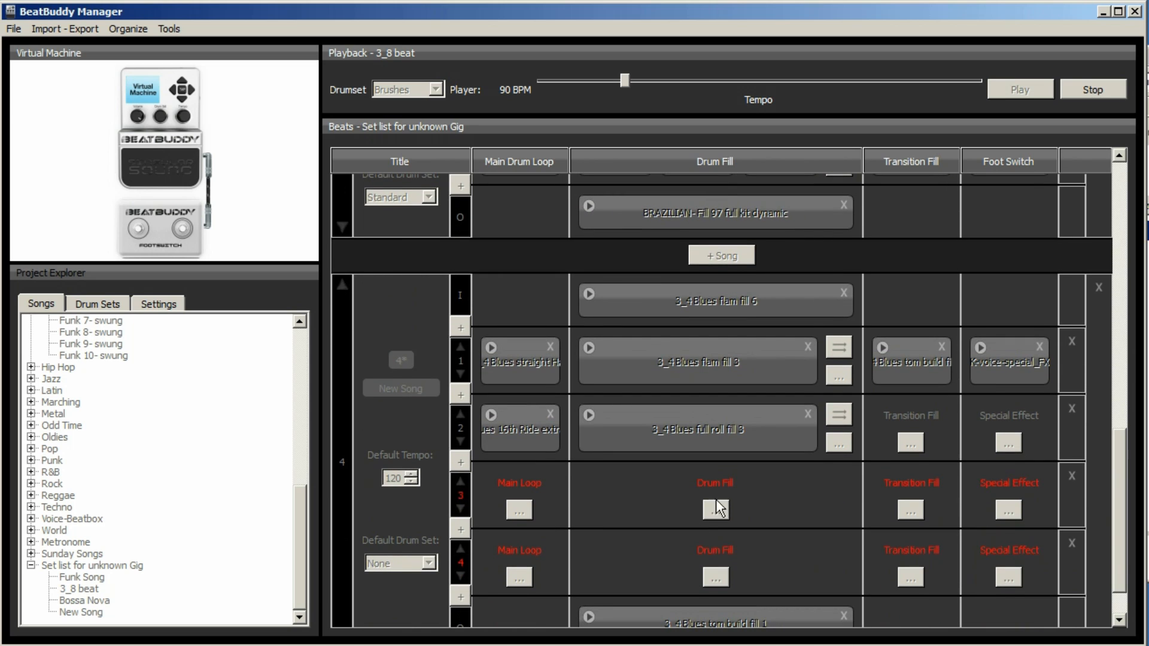
pyautogui.moveTo(154, 179)
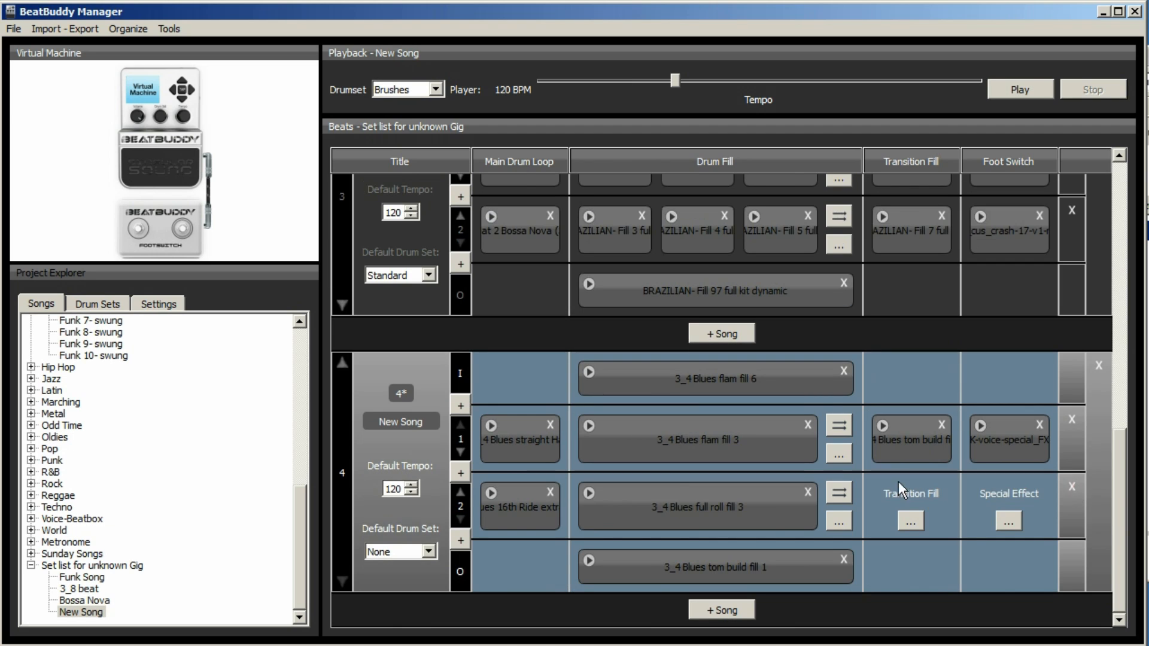
pyautogui.click(92, 565)
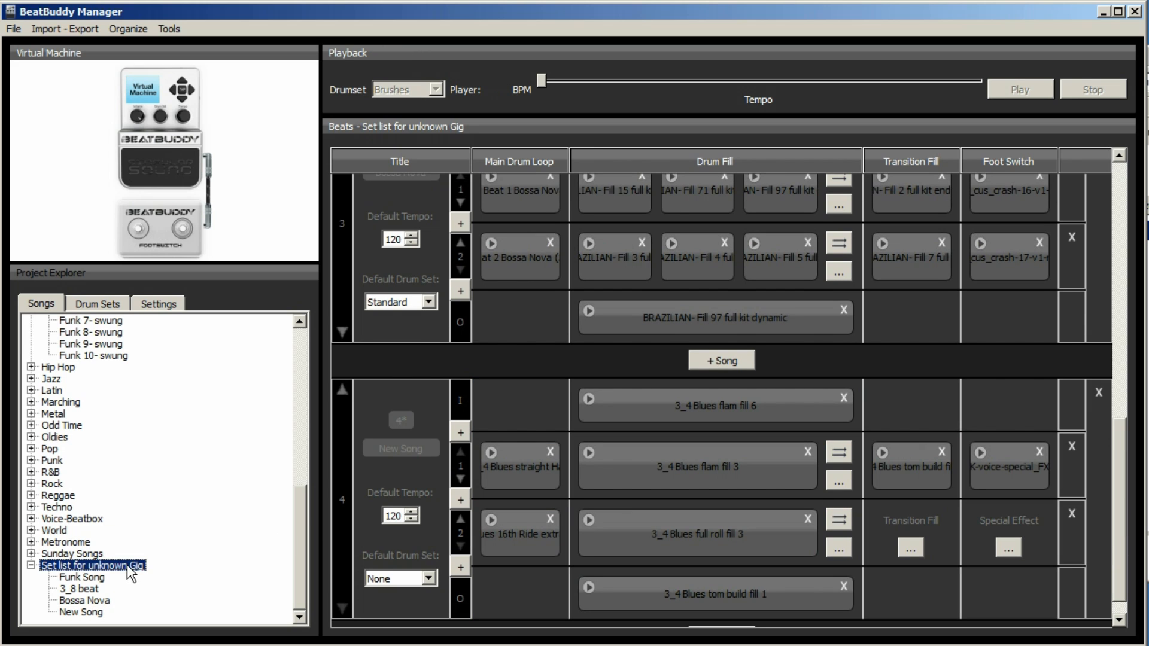
pyautogui.click(79, 612)
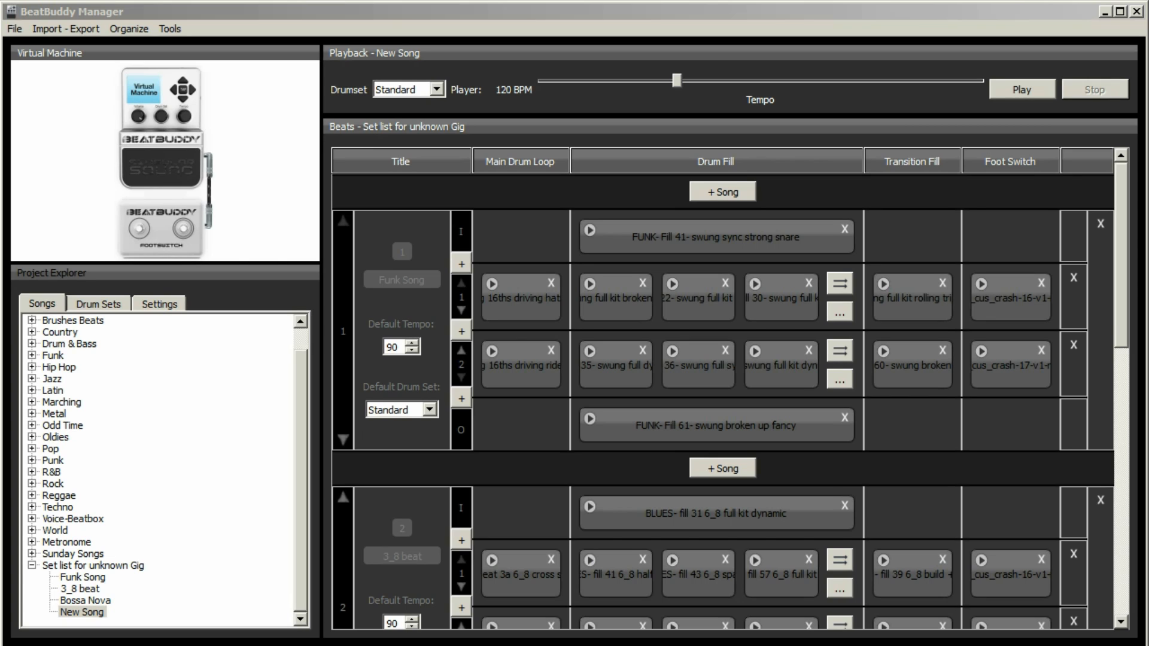
pyautogui.moveTo(155, 618)
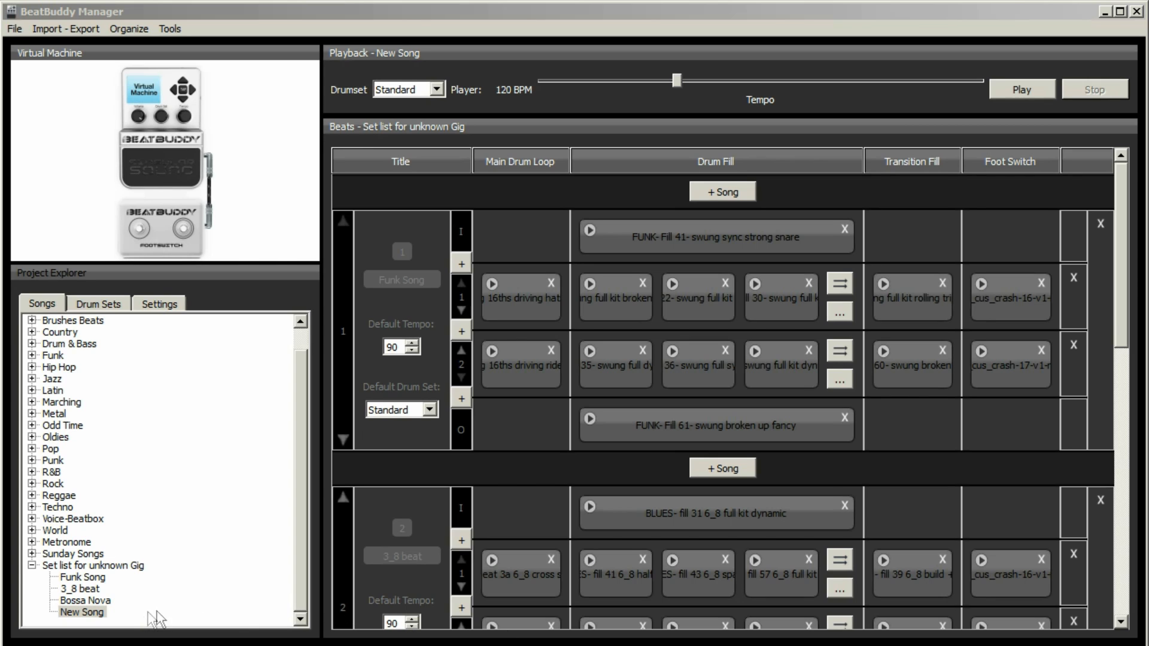
pyautogui.moveTo(85, 586)
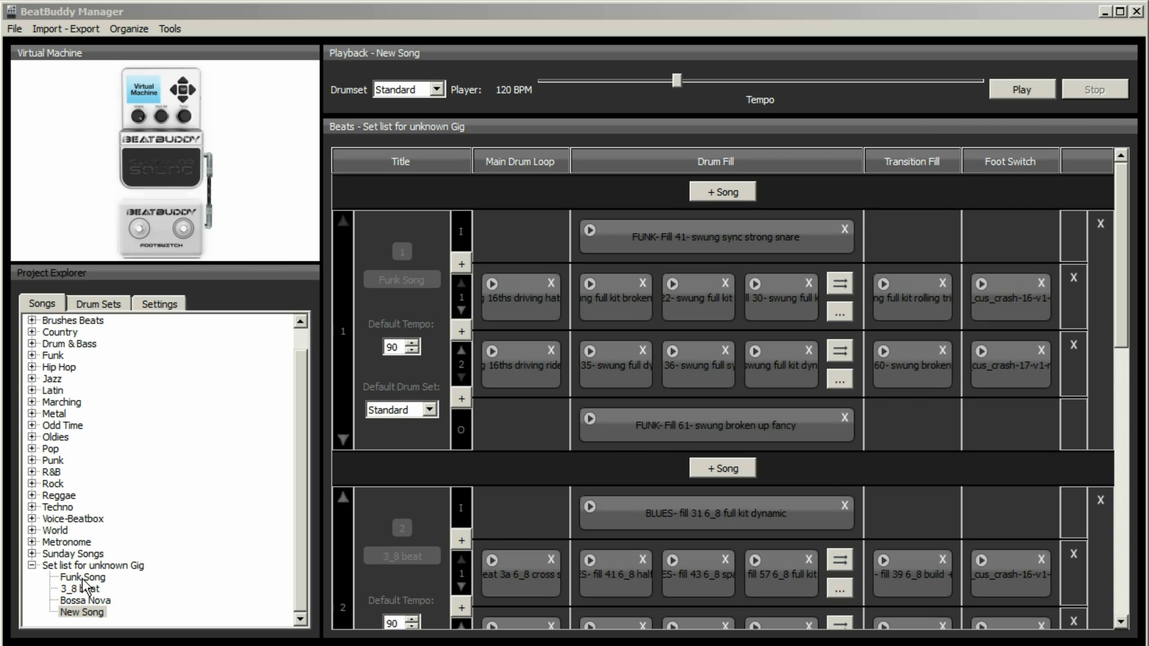
# - Open Funk Song and browse Documents > BBWorkspace > default_lib > midi_sources for a fill
pyautogui.click(81, 578)
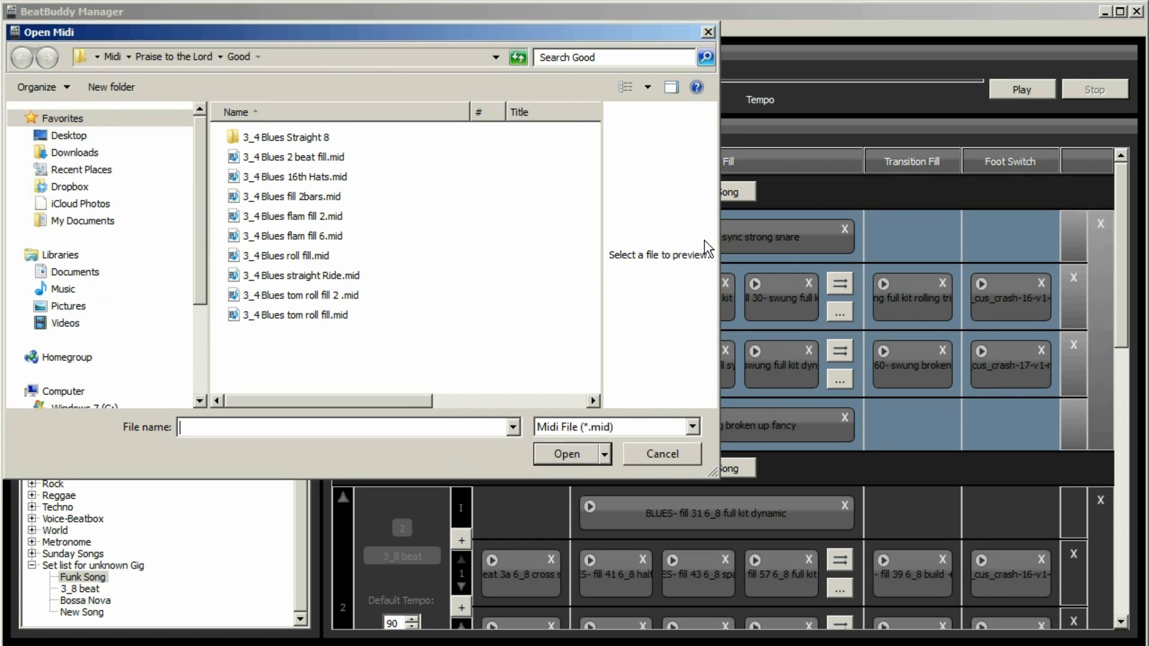
pyautogui.moveTo(297, 259)
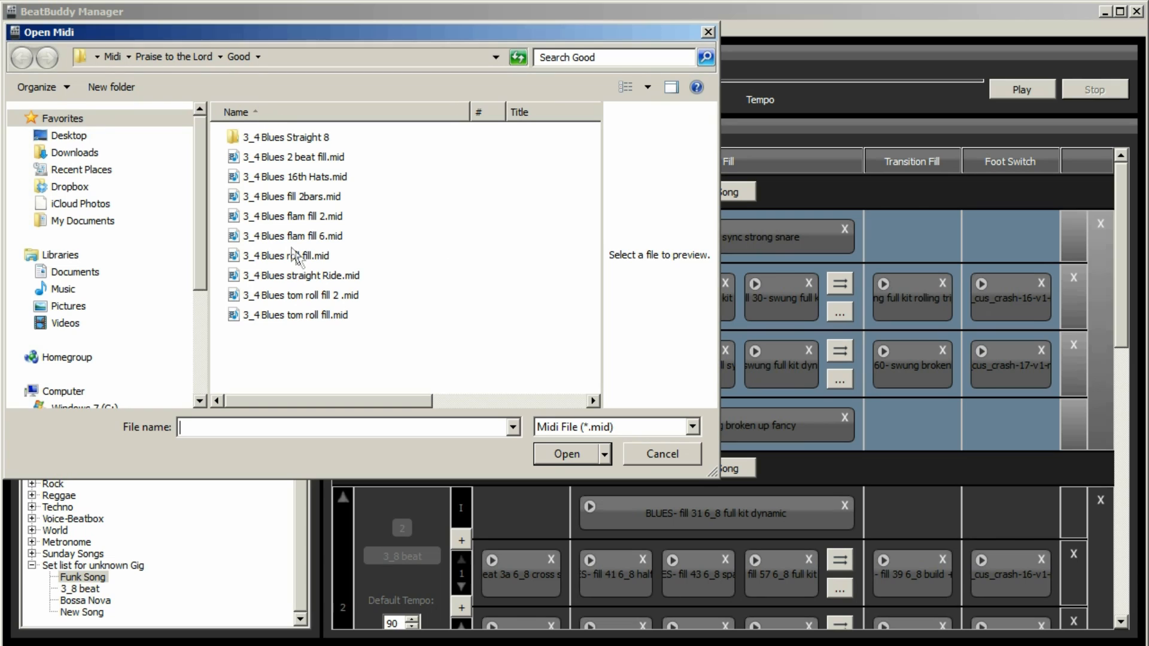
pyautogui.moveTo(264, 248)
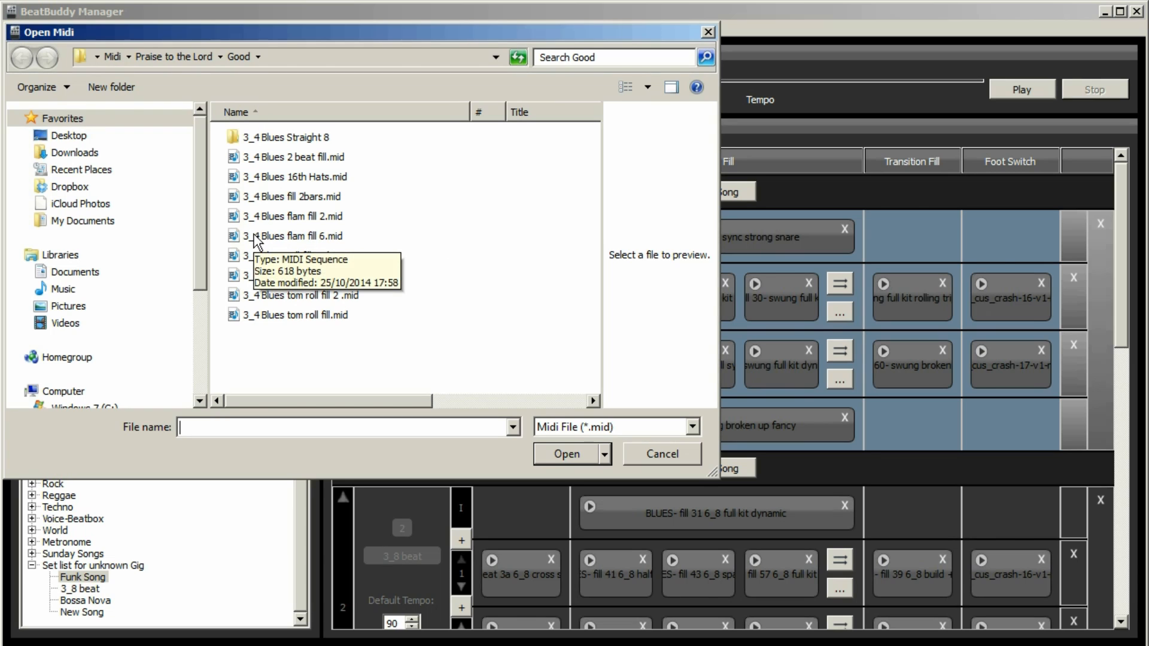
pyautogui.moveTo(82, 170)
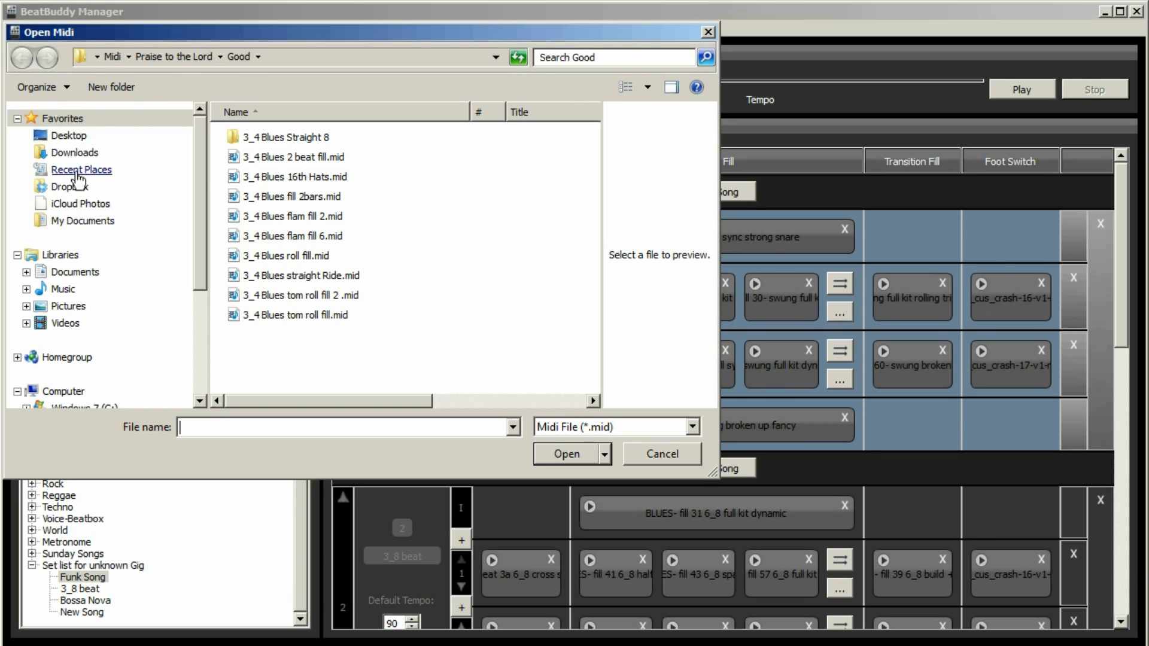
pyautogui.click(75, 271)
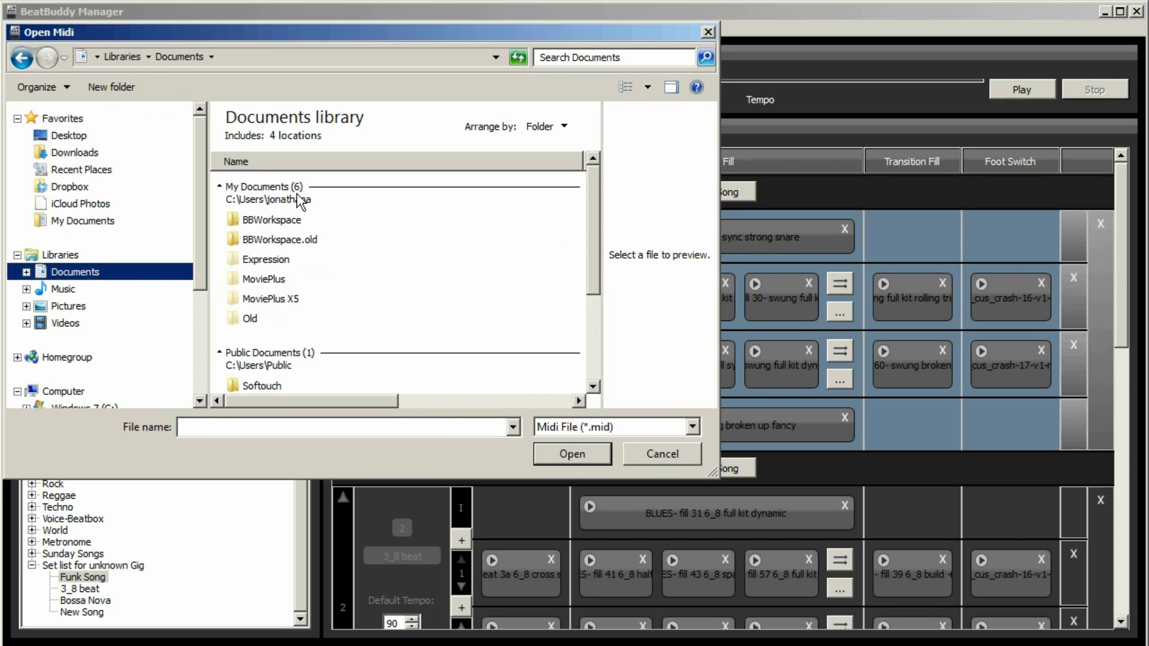
pyautogui.doubleClick(271, 219)
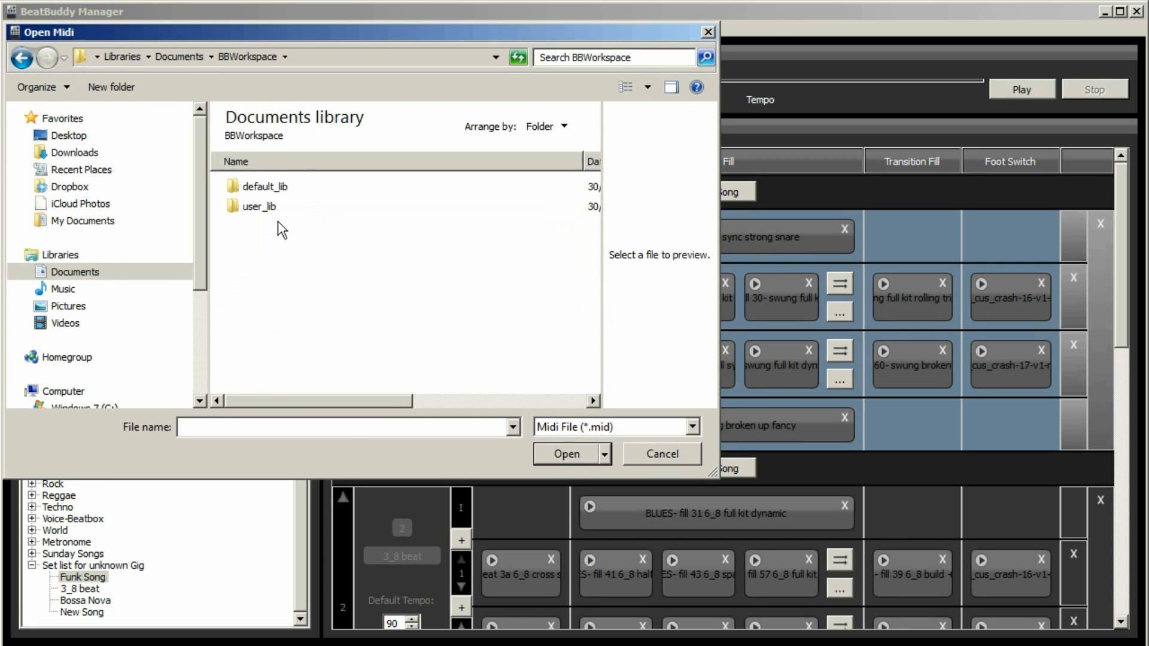
pyautogui.doubleClick(269, 186)
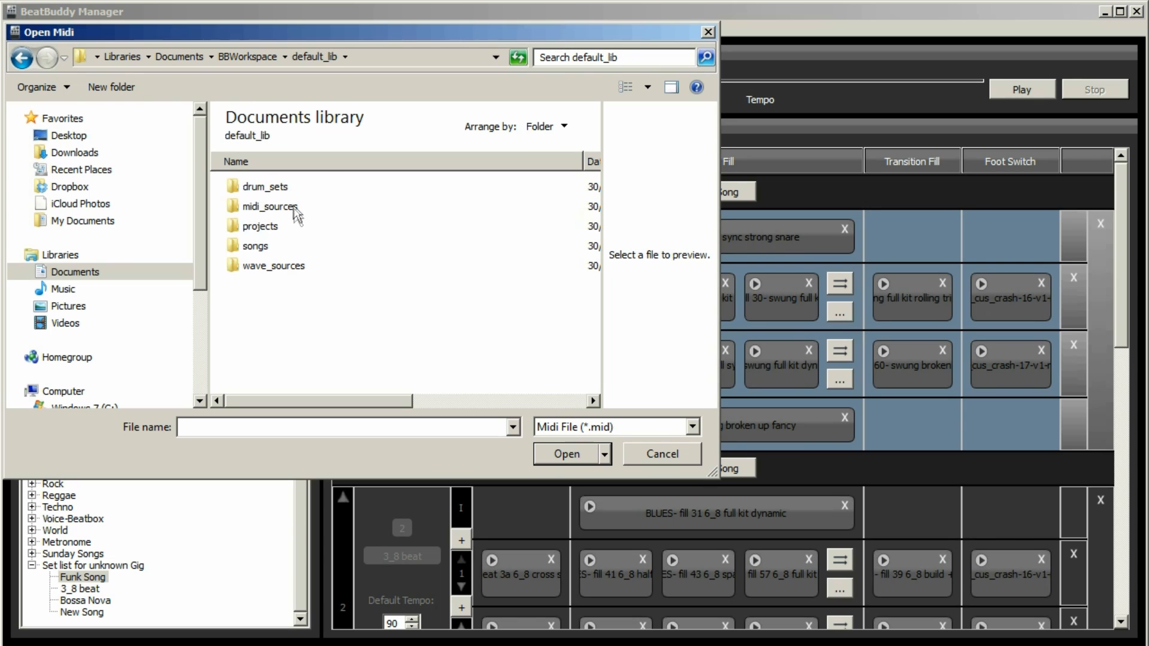
pyautogui.doubleClick(270, 206)
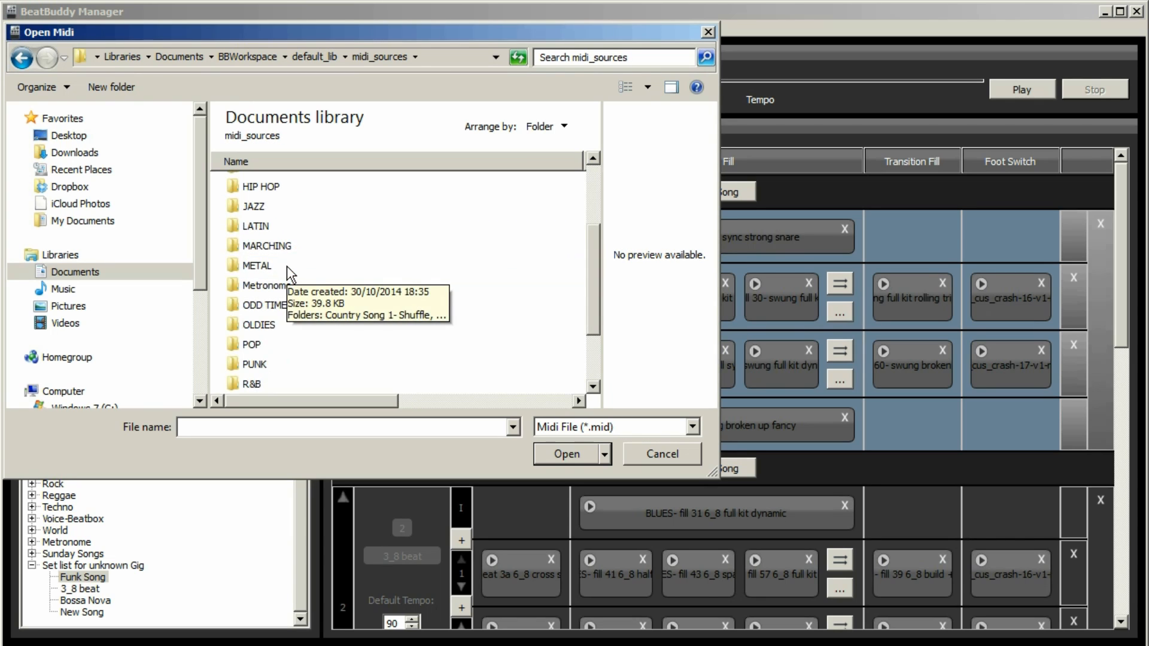
pyautogui.moveTo(262, 370)
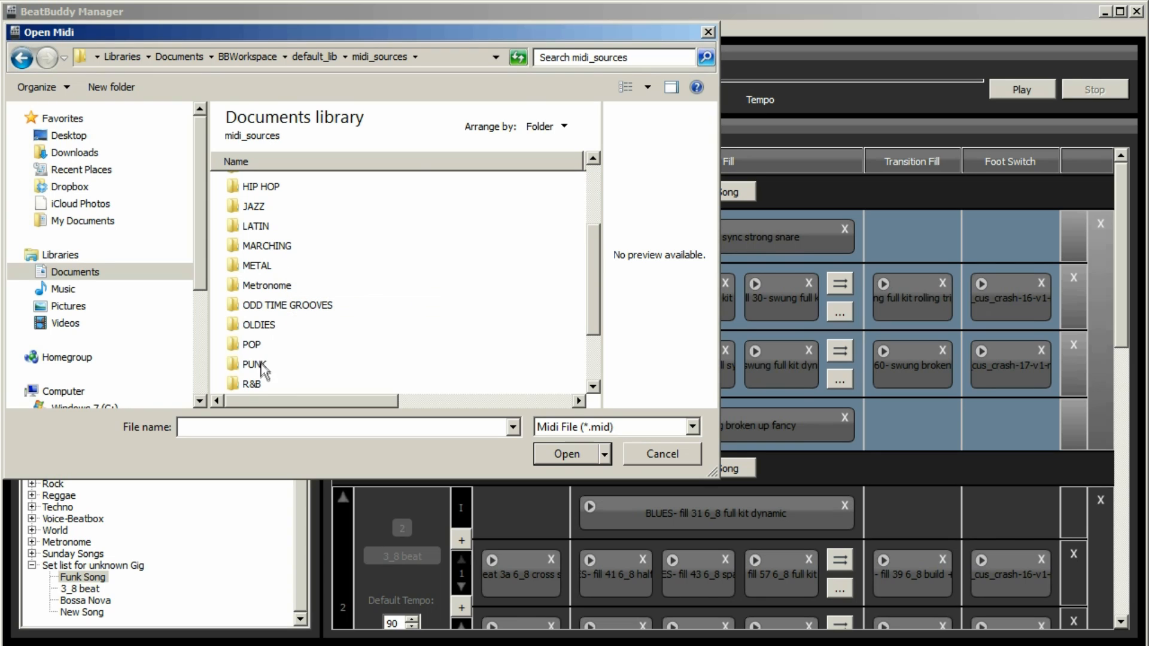
pyautogui.moveTo(260, 373)
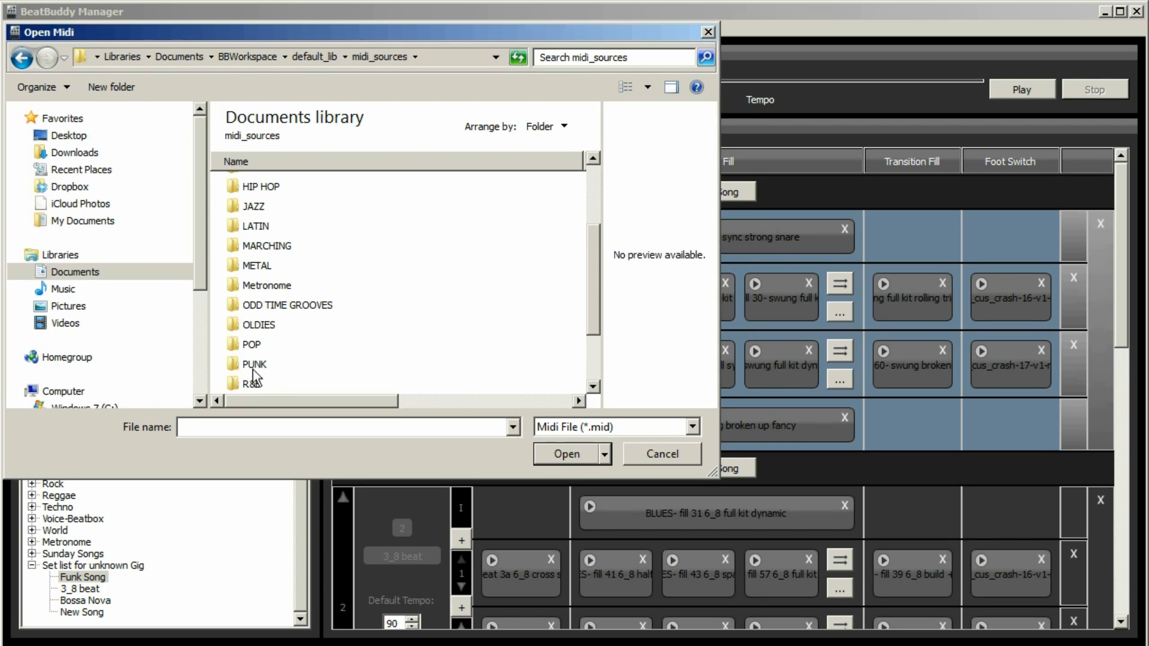
pyautogui.scroll(3)
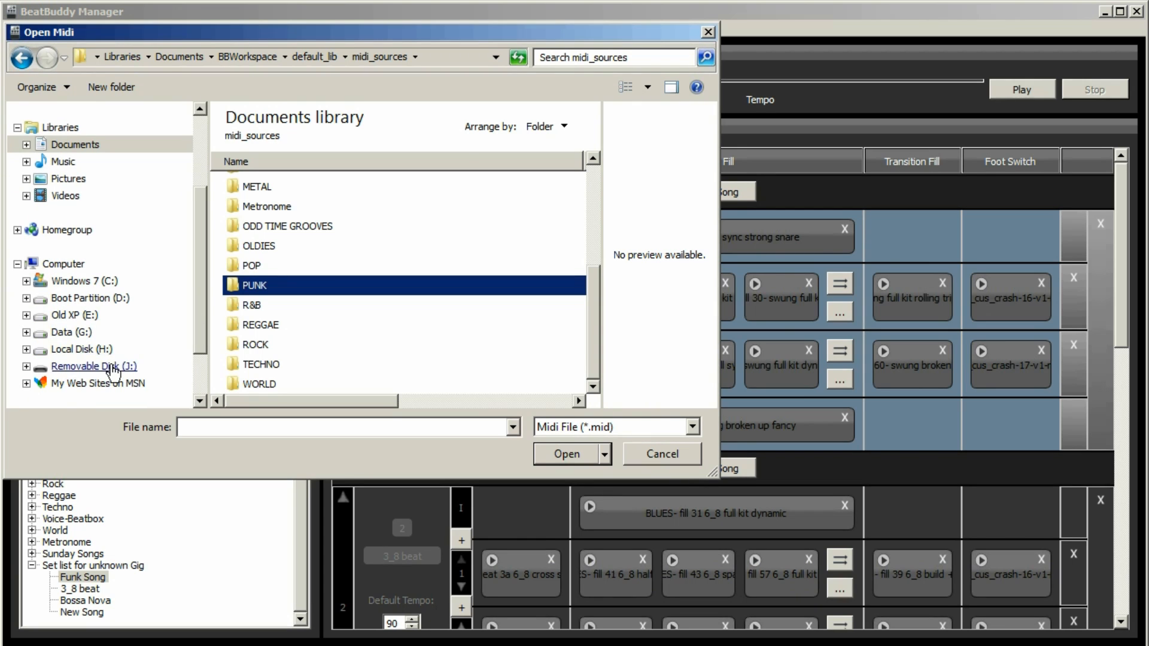
# - Browse Removable Disk (J:) to MIDI loops - content 1.2 > FUNK > Funk Song 10- swung
pyautogui.click(94, 365)
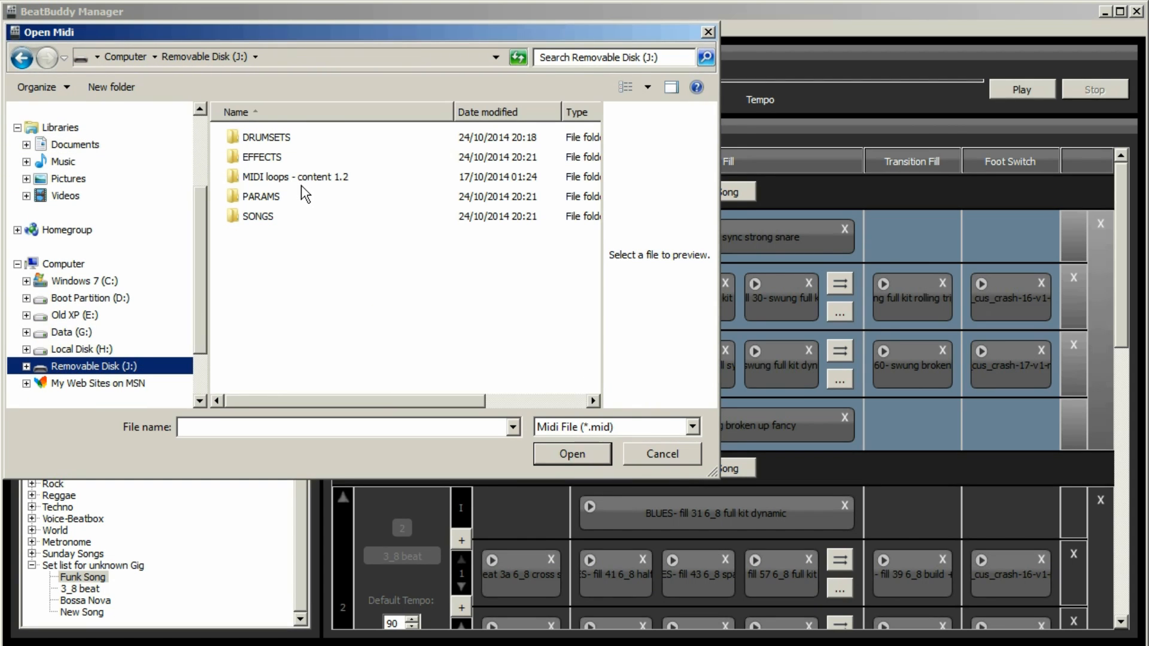
pyautogui.click(295, 177)
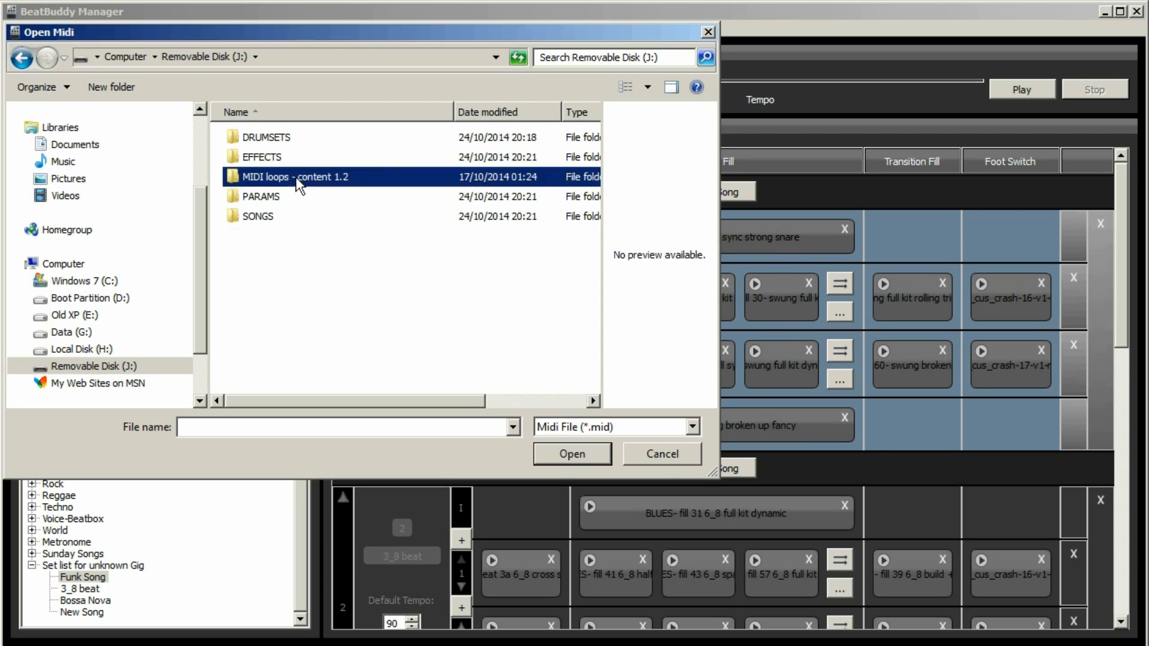
pyautogui.doubleClick(295, 176)
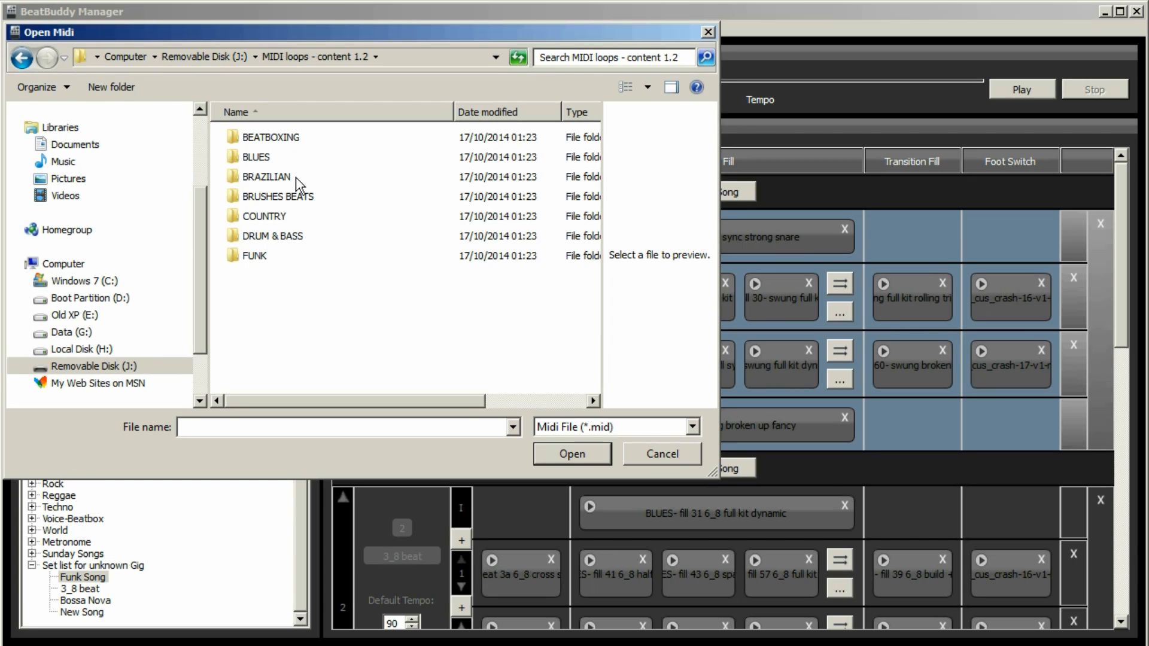
pyautogui.moveTo(263, 262)
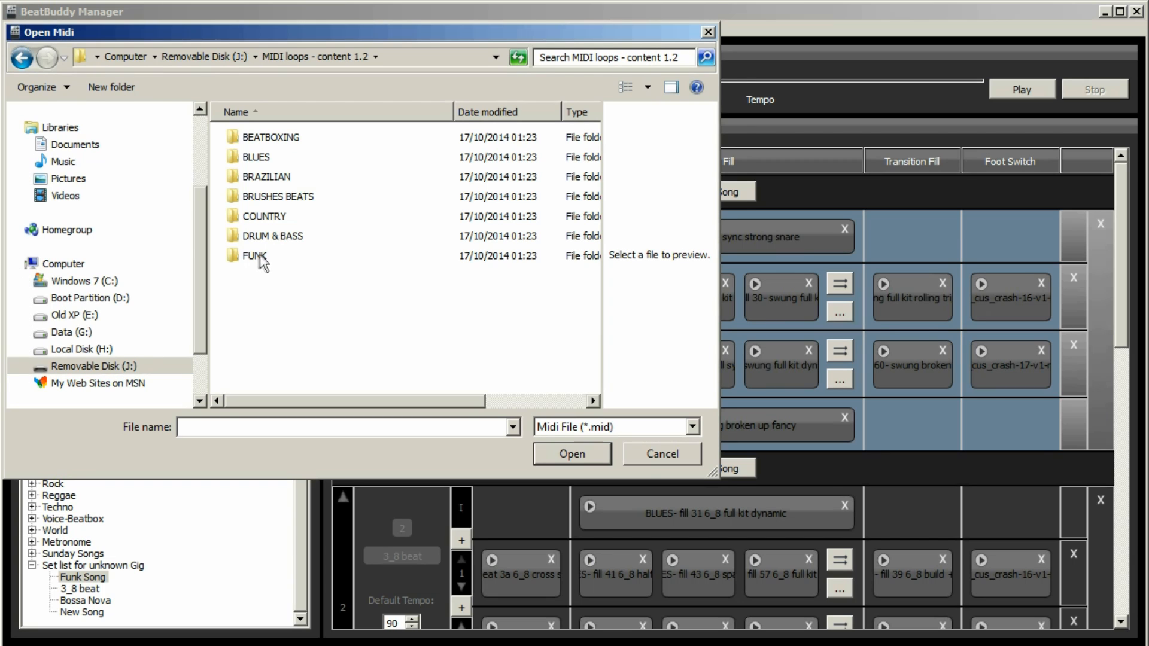
pyautogui.moveTo(254, 255)
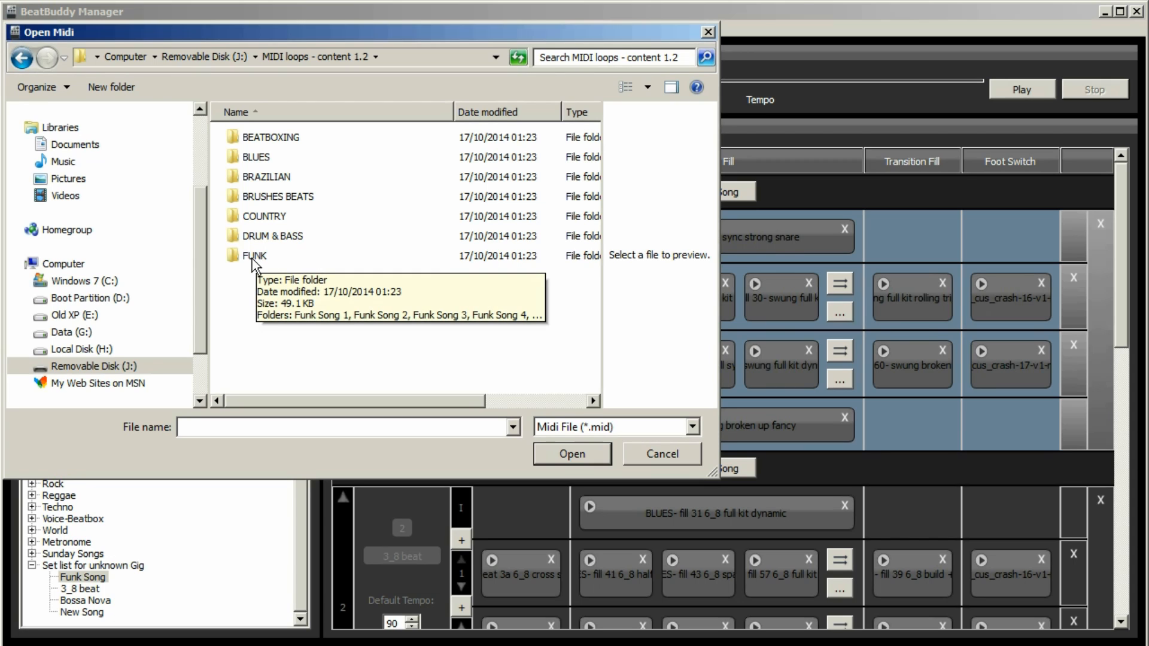
pyautogui.moveTo(271, 102)
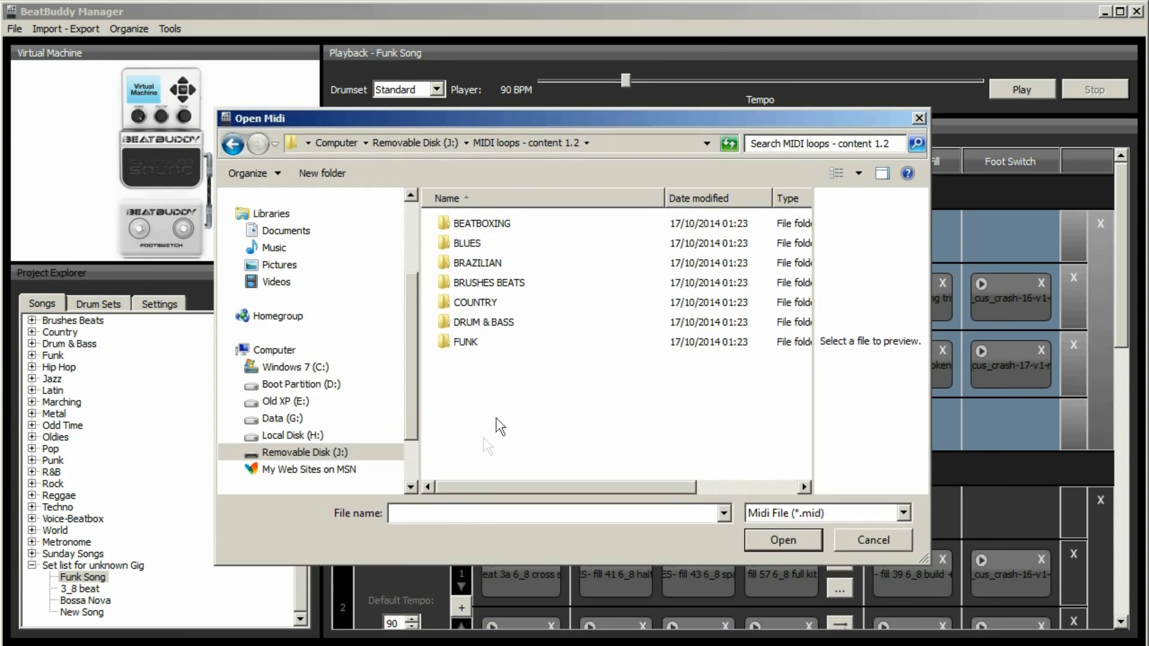
pyautogui.doubleClick(464, 342)
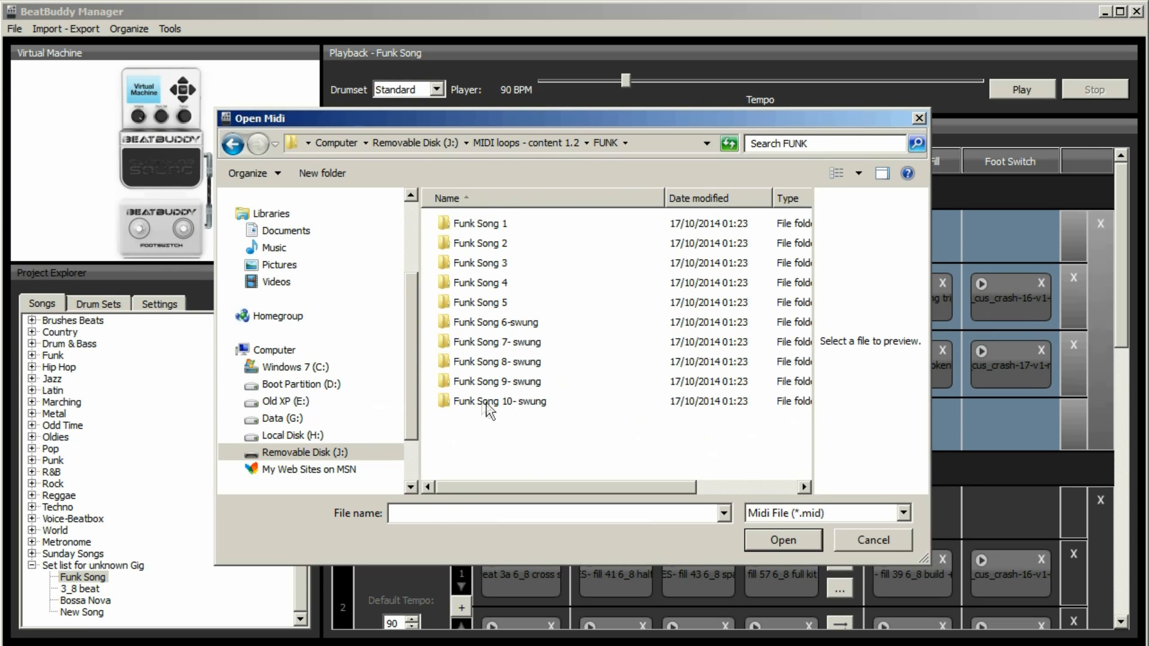
pyautogui.doubleClick(504, 401)
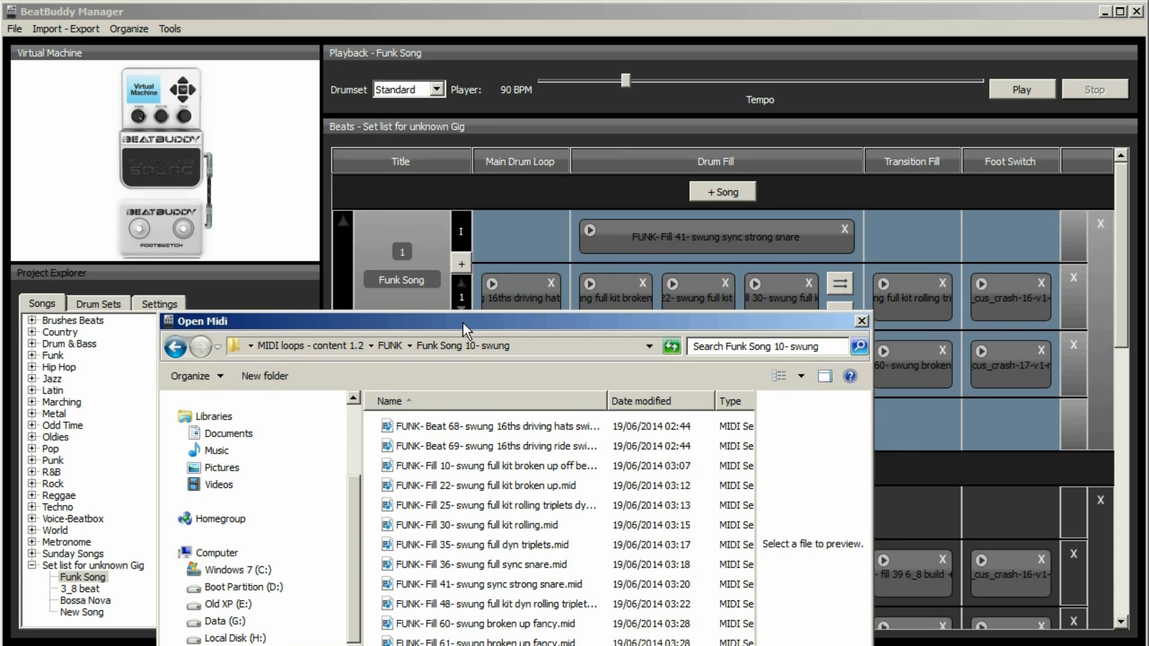
pyautogui.moveTo(490, 548)
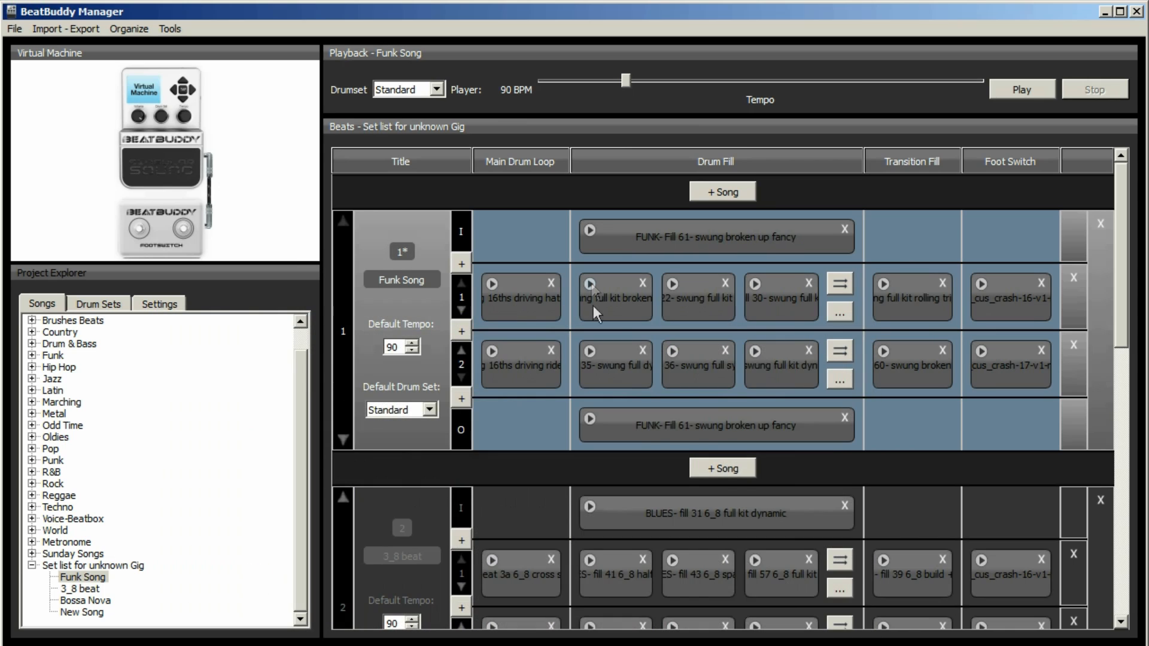
# - Preview Funk Song's new intro fill, FUNK- Fill 61- swung broken up fancy
pyautogui.click(1021, 88)
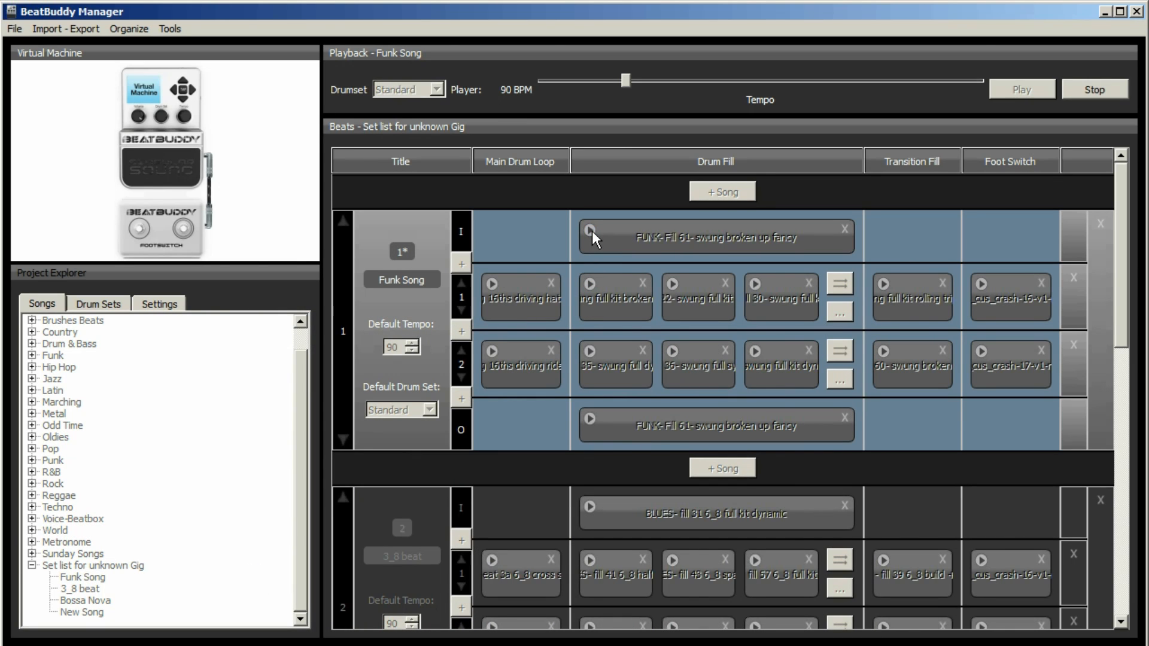
pyautogui.moveTo(592, 235)
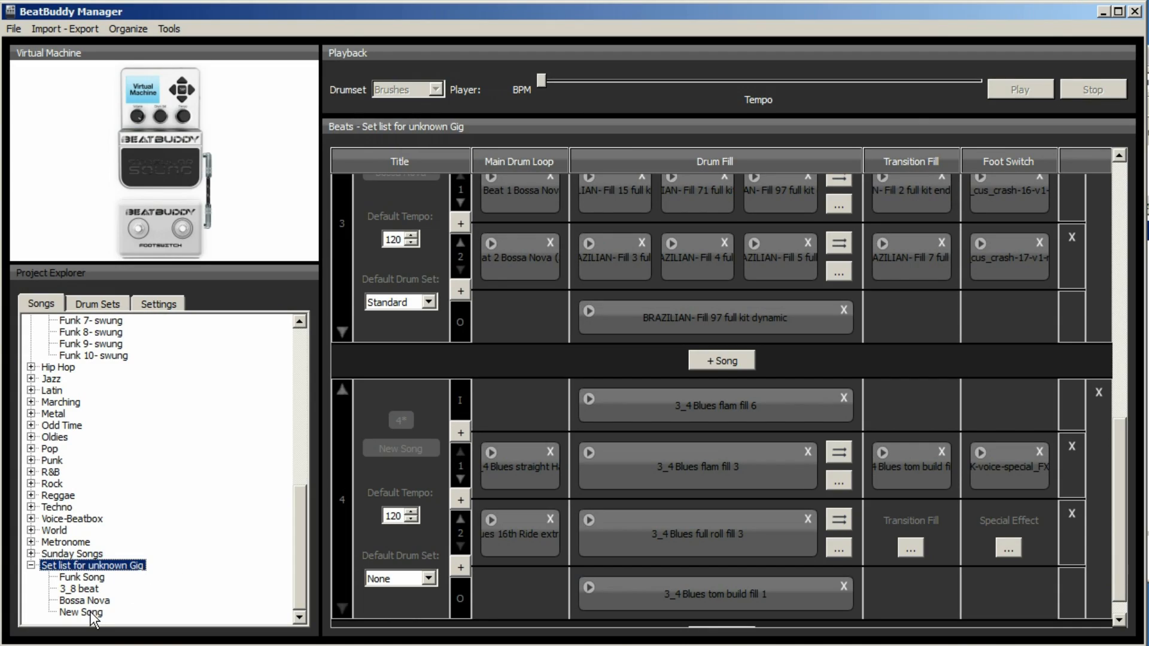
pyautogui.moveTo(91, 618)
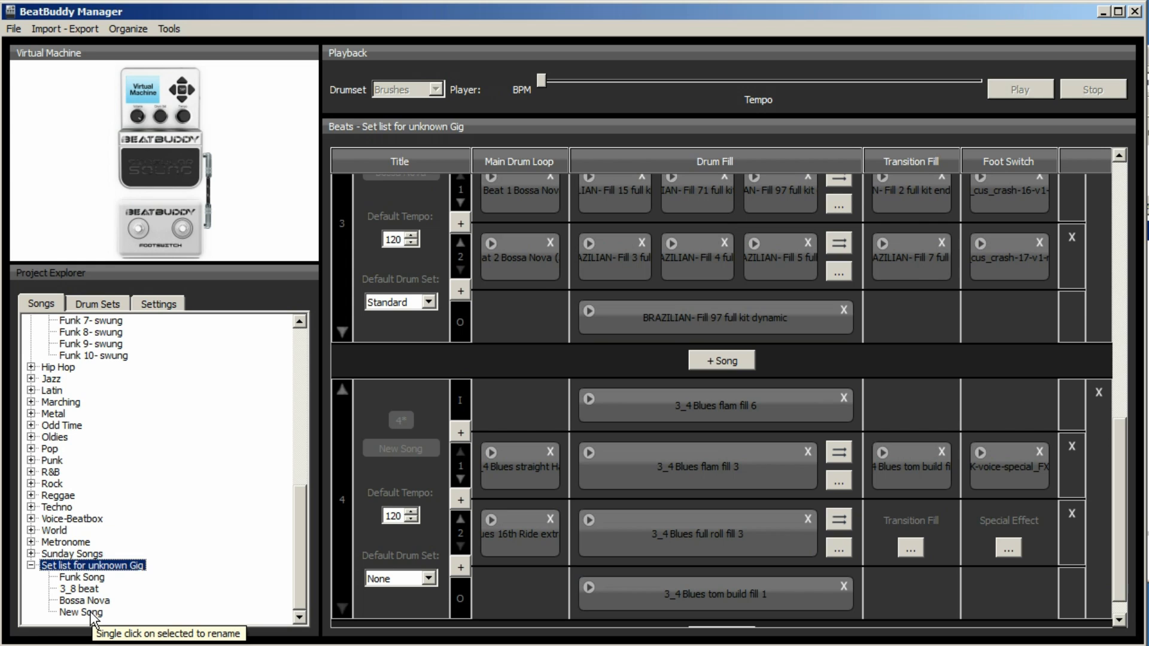
pyautogui.moveTo(78, 33)
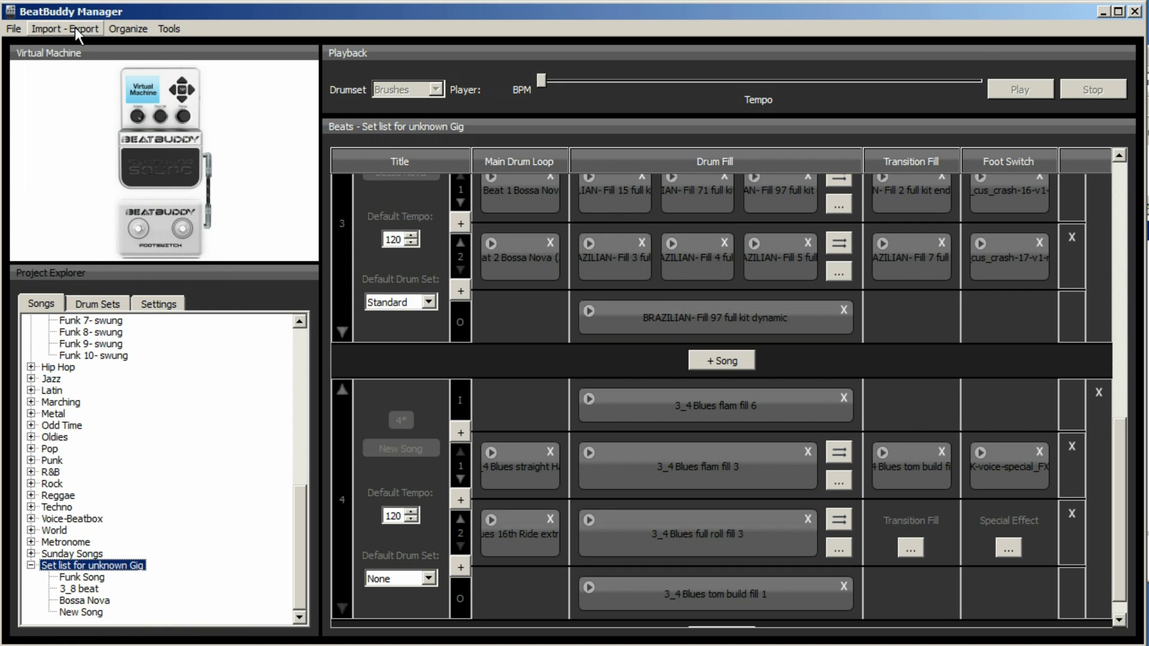
# - Start Synchronize Project from Import - Export and save the unsaved project changes
pyautogui.click(64, 28)
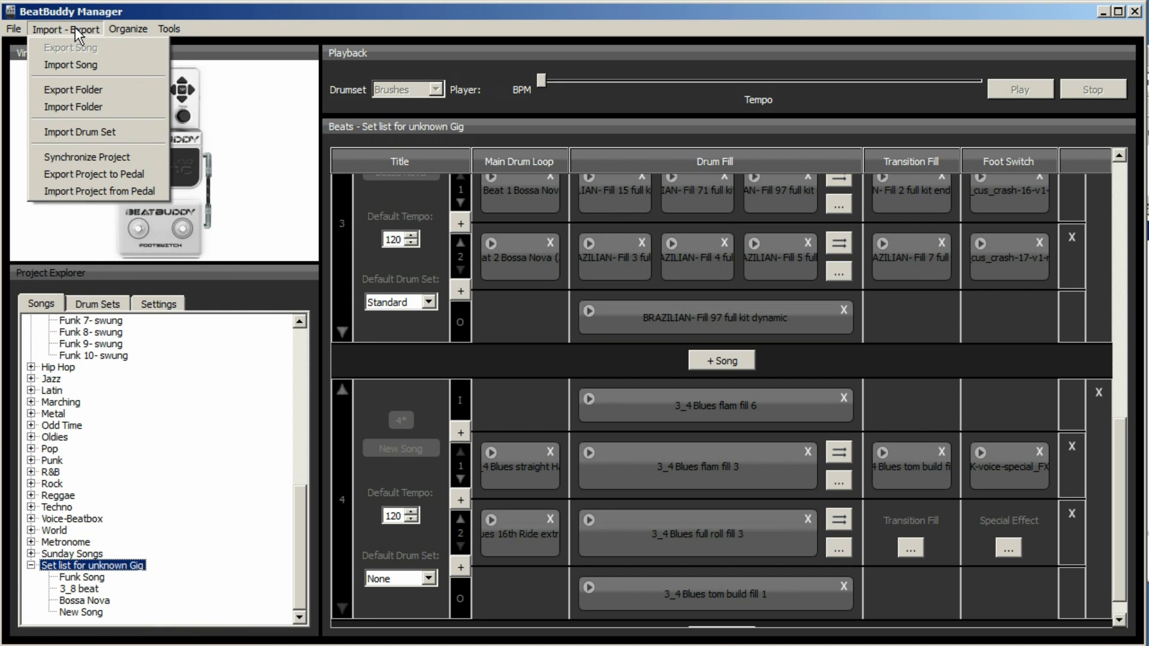
pyautogui.click(87, 157)
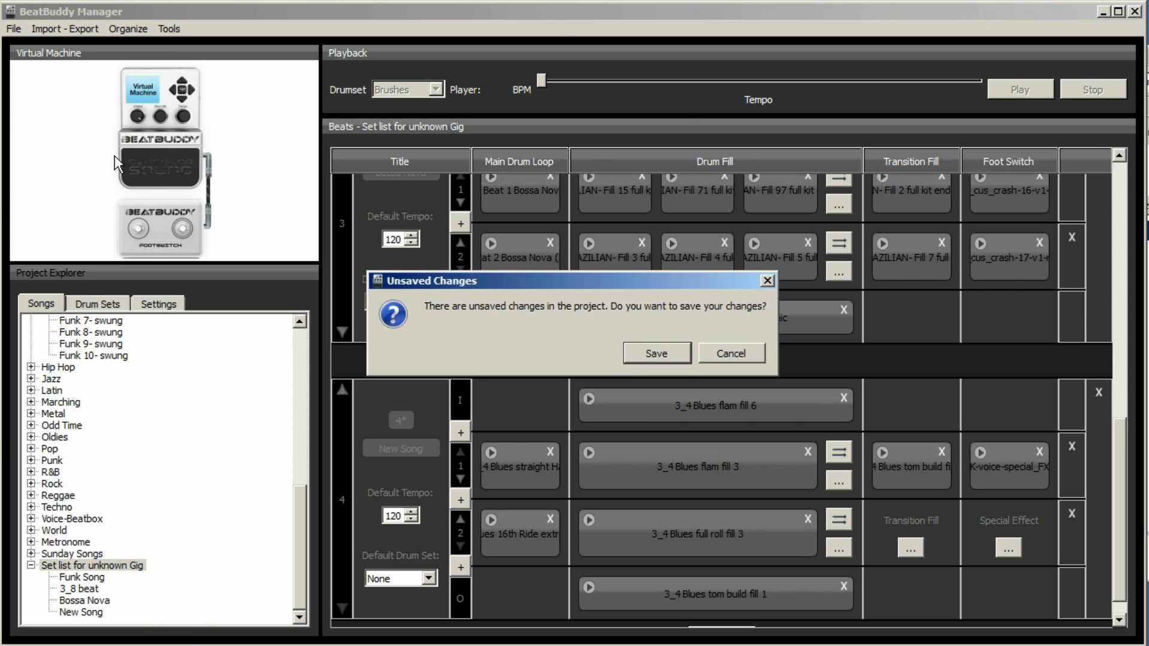
pyautogui.moveTo(656, 353)
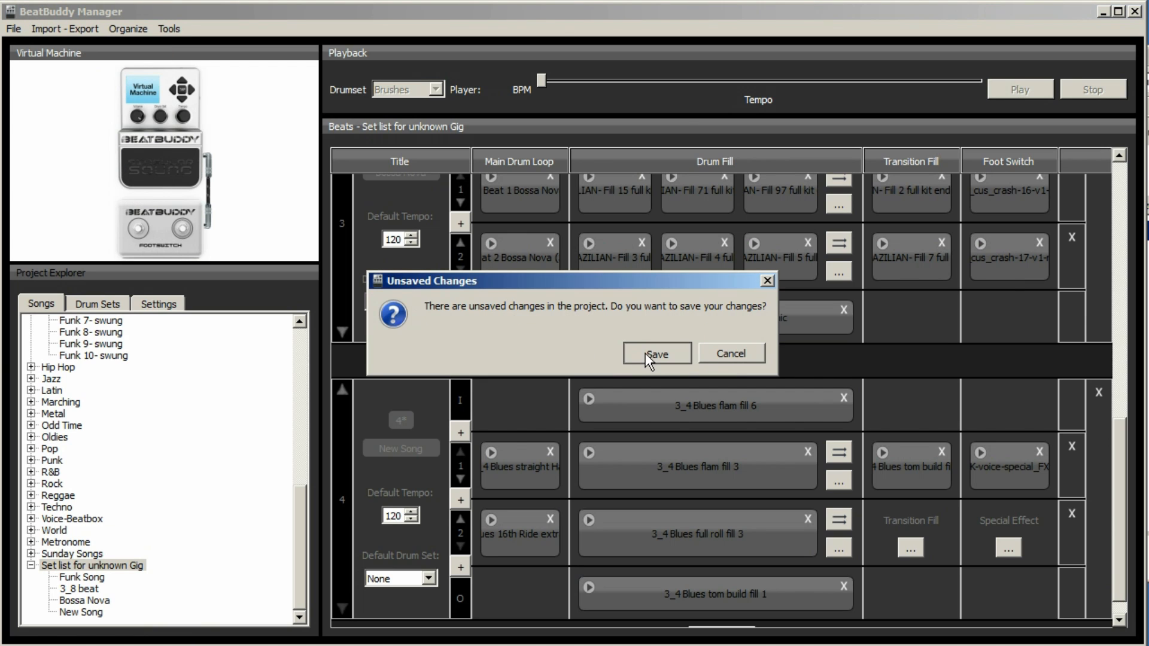
pyautogui.click(656, 354)
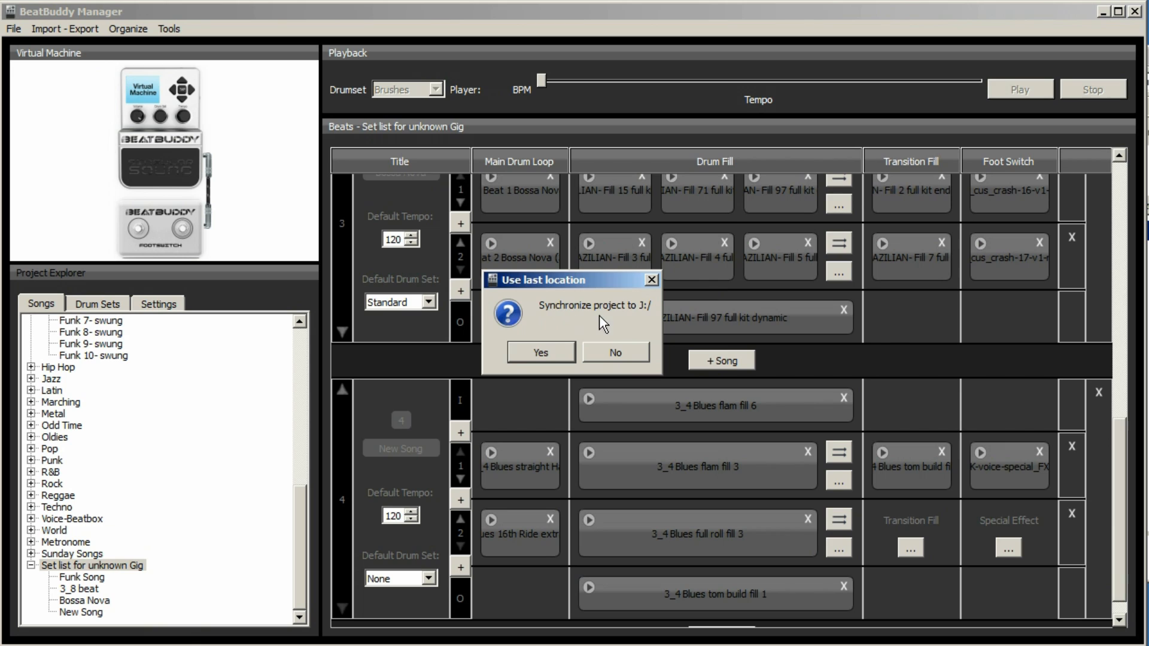
pyautogui.moveTo(591, 323)
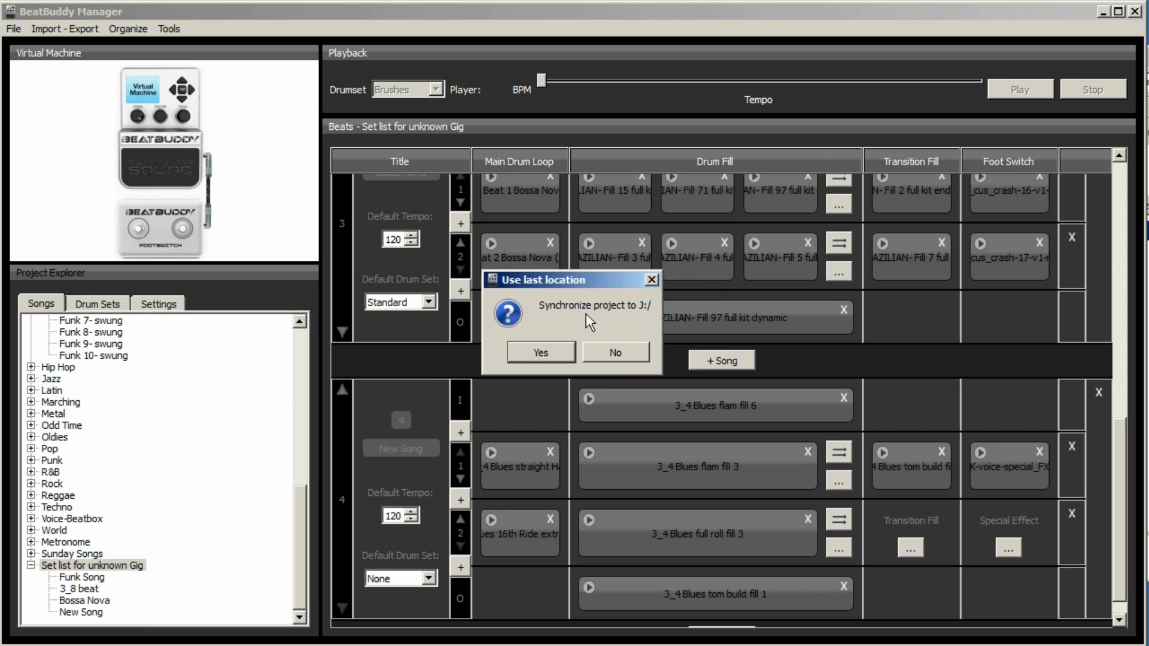
pyautogui.moveTo(642, 319)
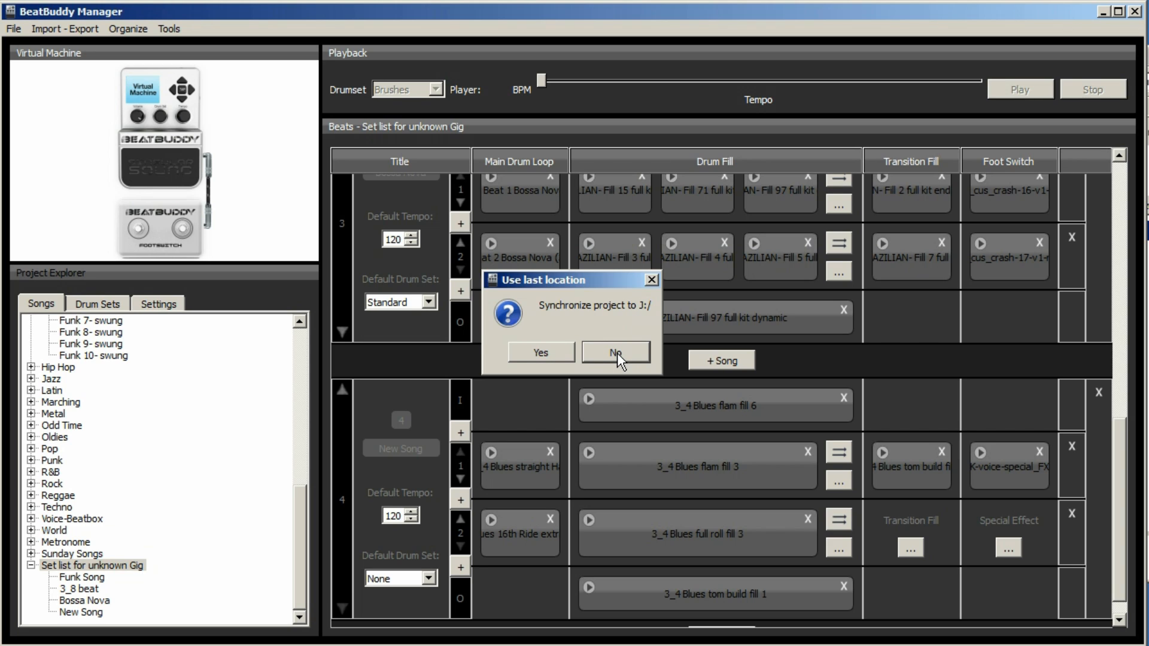
pyautogui.moveTo(618, 360)
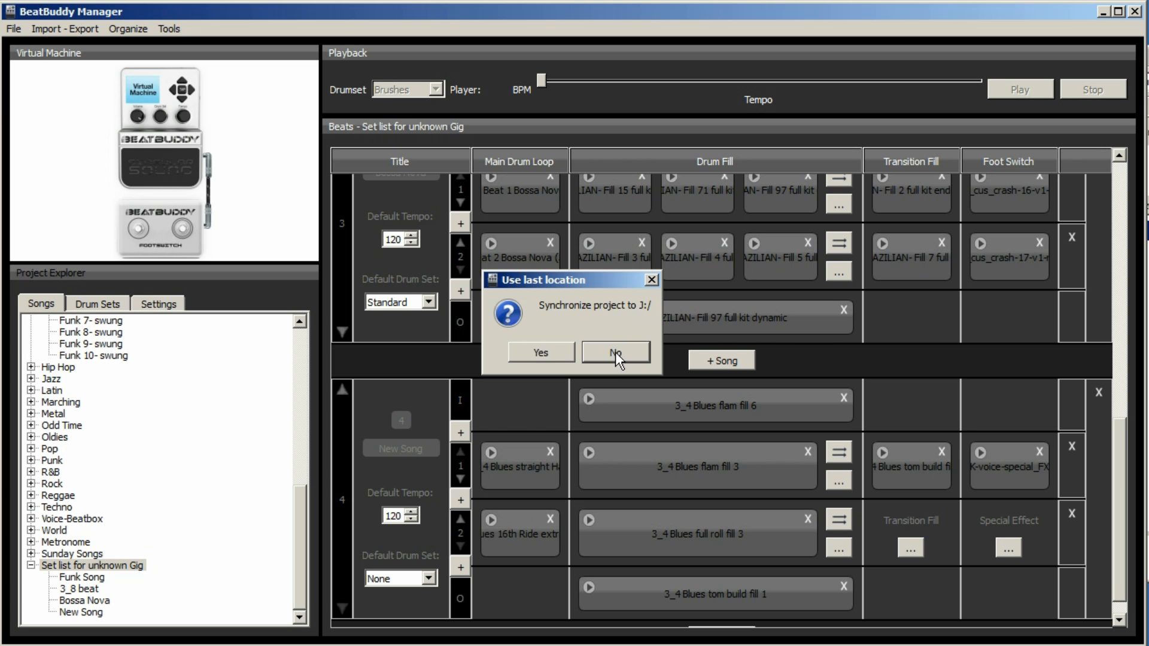
# - Decline the last location and choose Removable Disk (J:) as the pedal SD folder
pyautogui.click(616, 353)
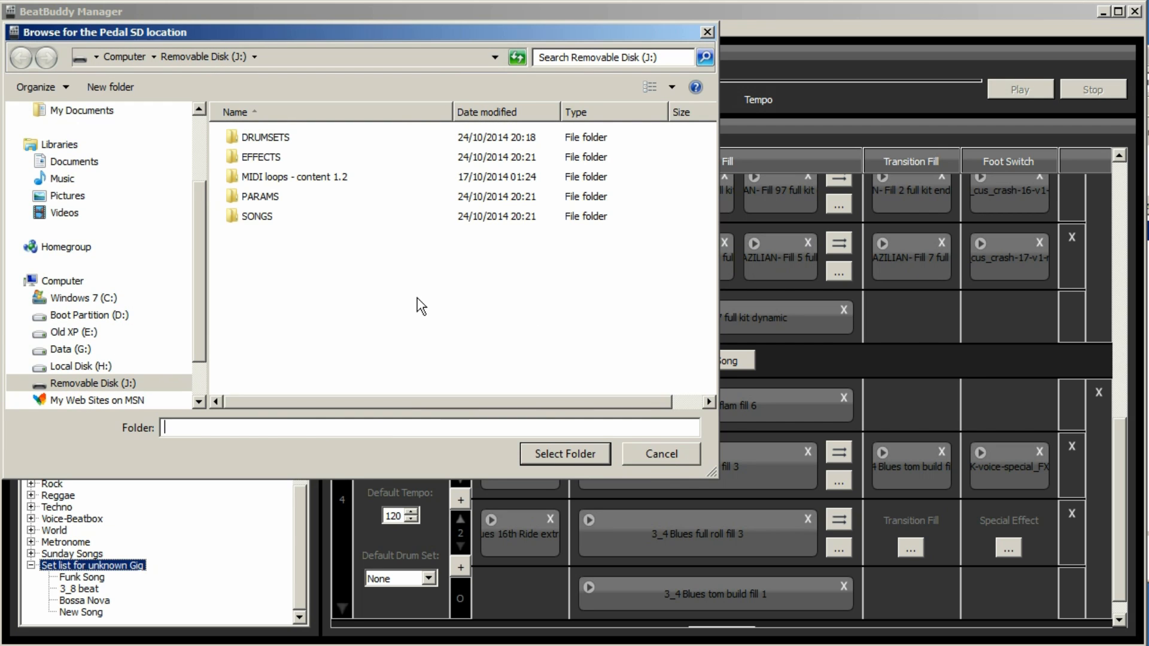
pyautogui.moveTo(277, 120)
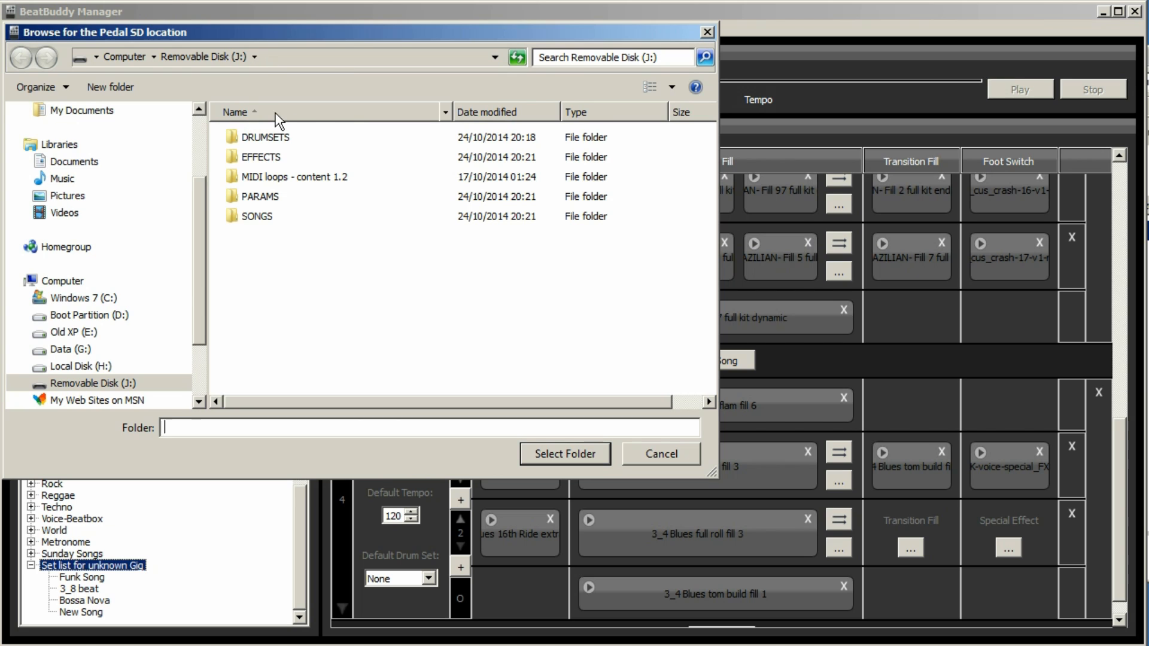
pyautogui.moveTo(437, 271)
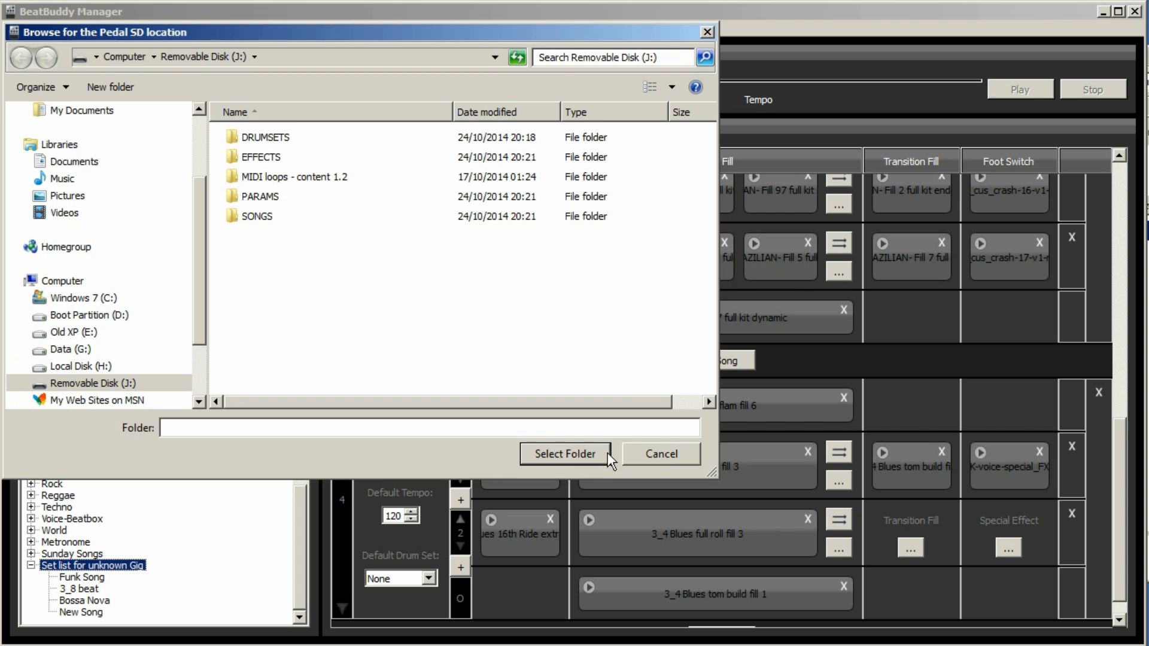
pyautogui.moveTo(983, 300)
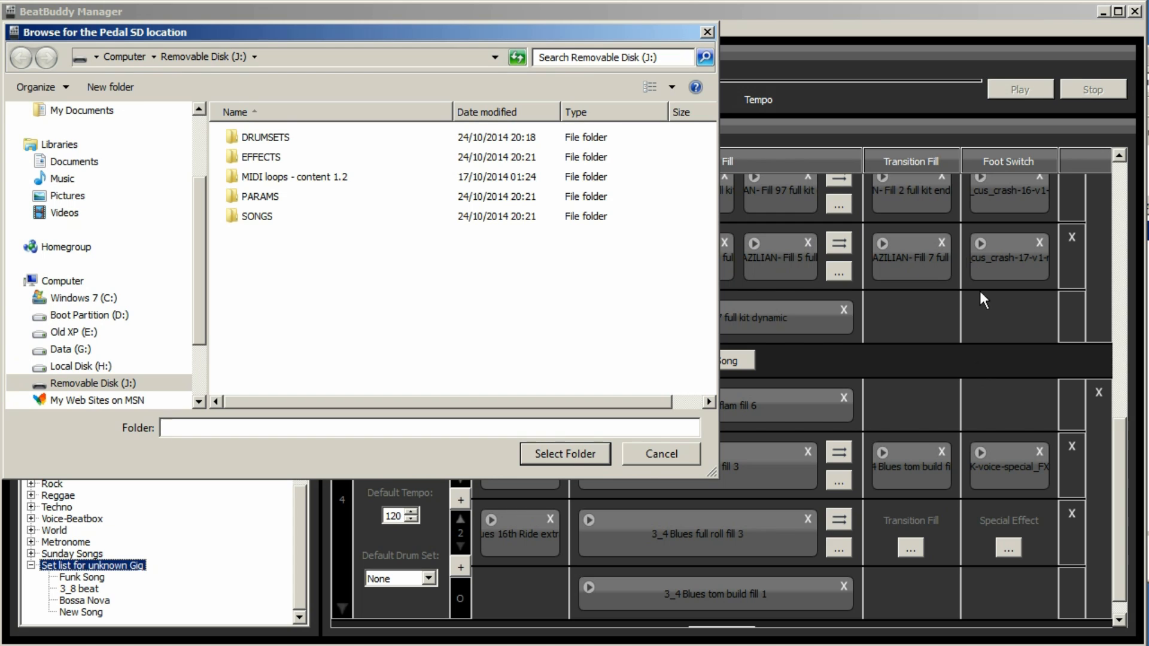
pyautogui.moveTo(564, 454)
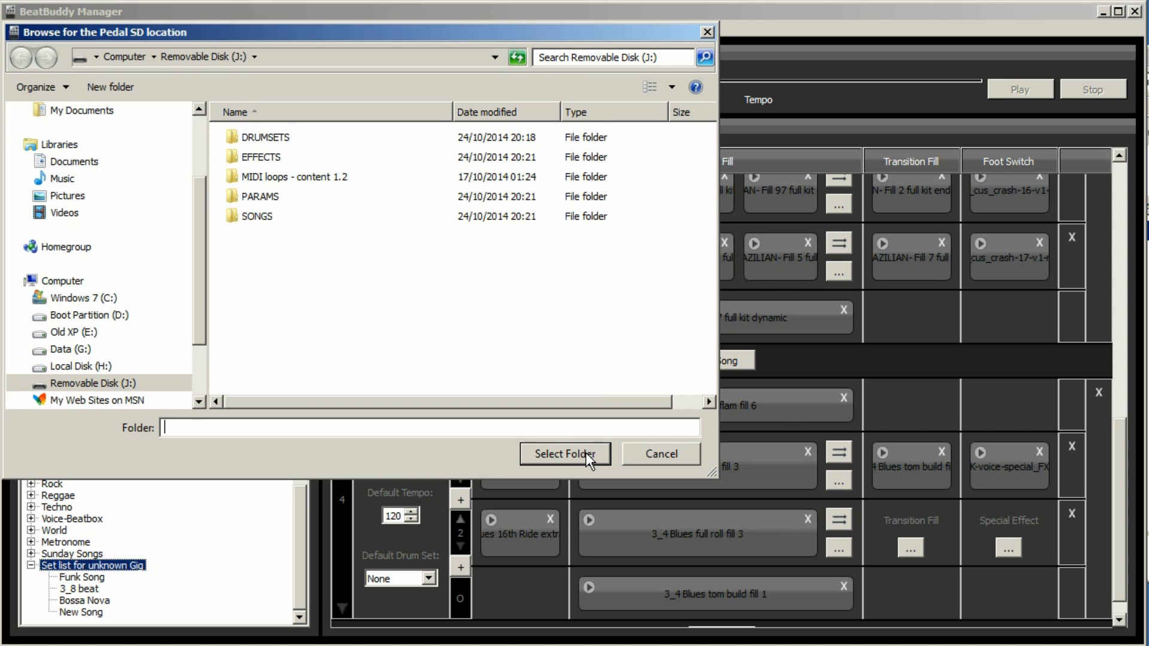
pyautogui.click(564, 453)
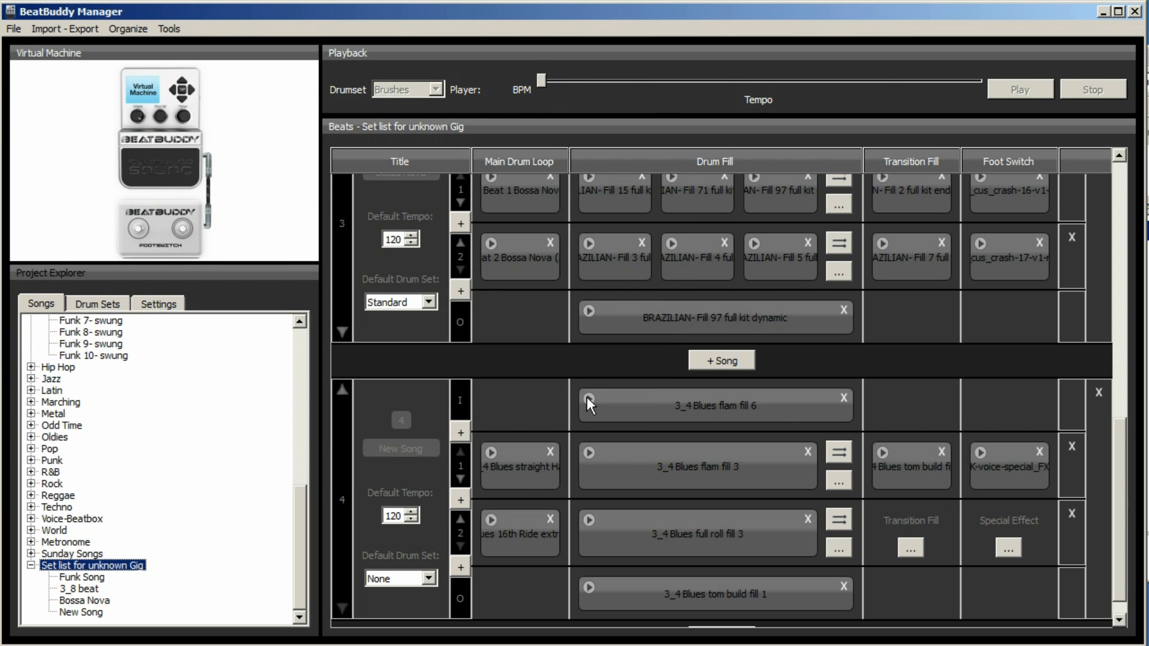
# - Load New Song from Set list for unknown Gig at 120 BPM, Standard drum set
pyautogui.scroll(-3)
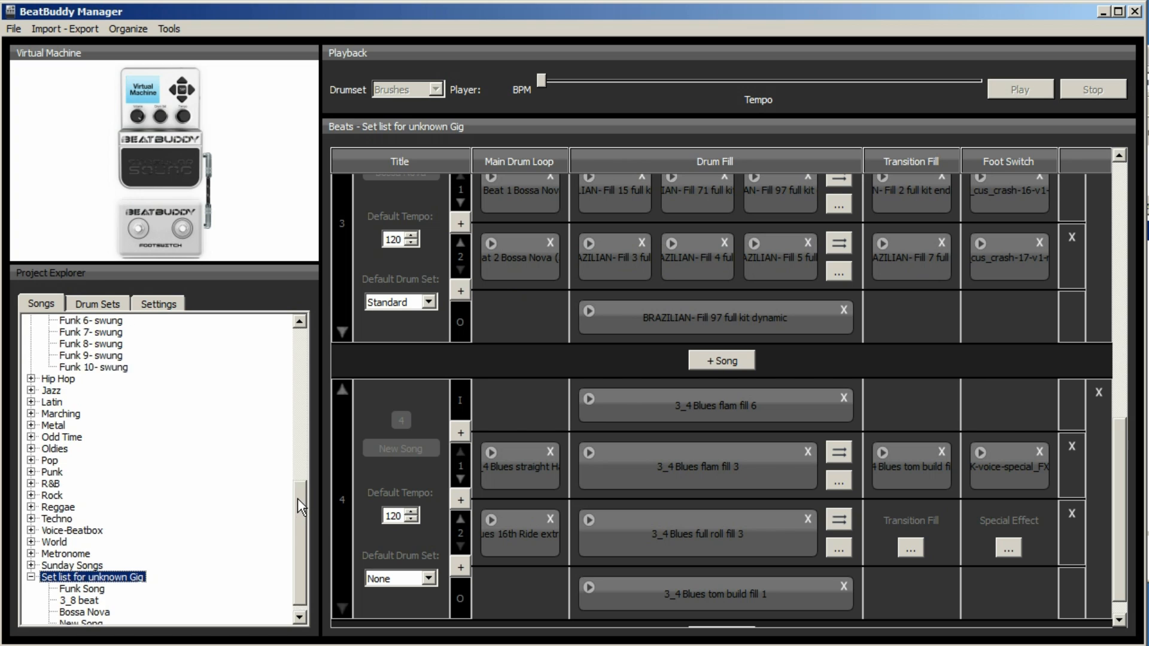
pyautogui.scroll(3)
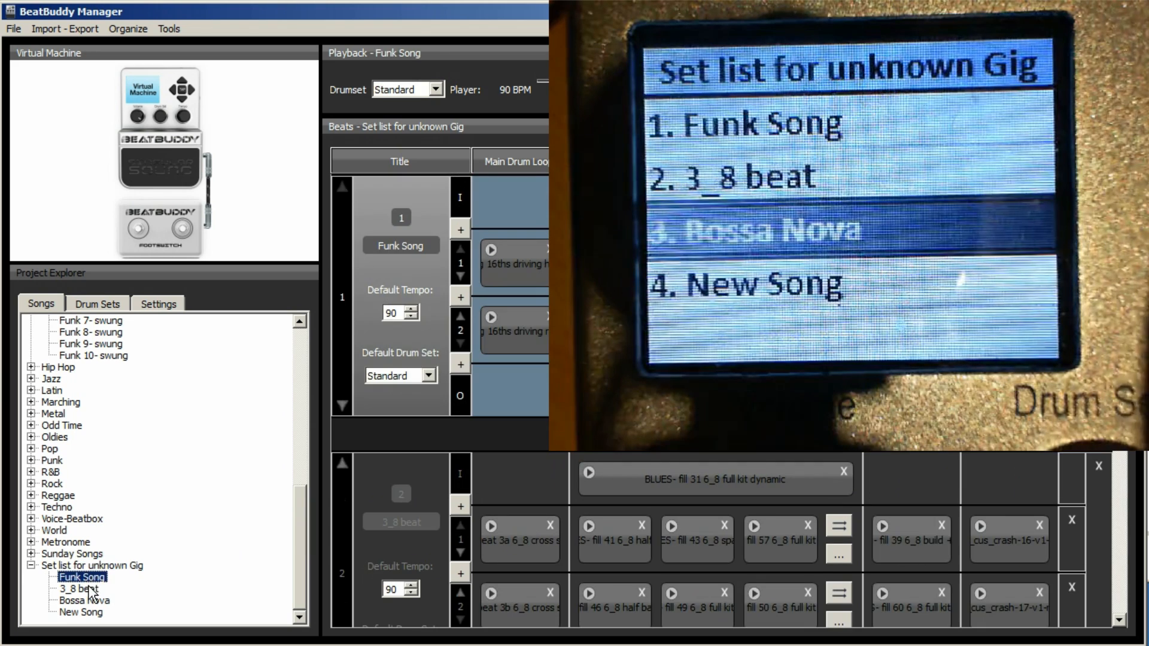
pyautogui.click(81, 612)
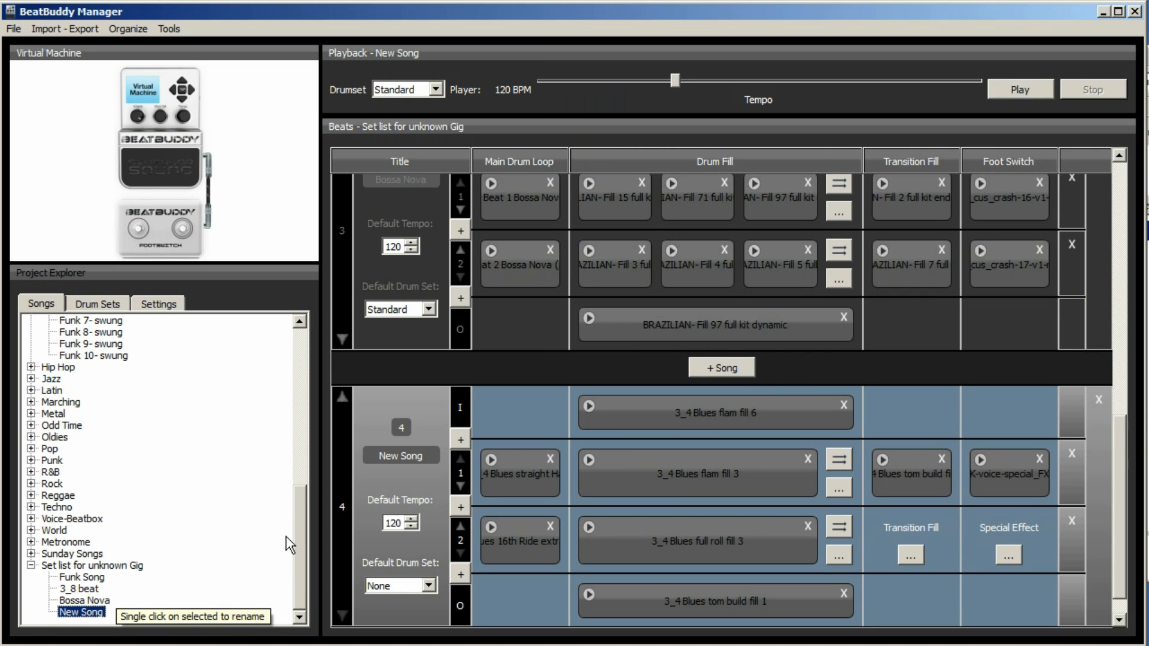
pyautogui.moveTo(295, 551)
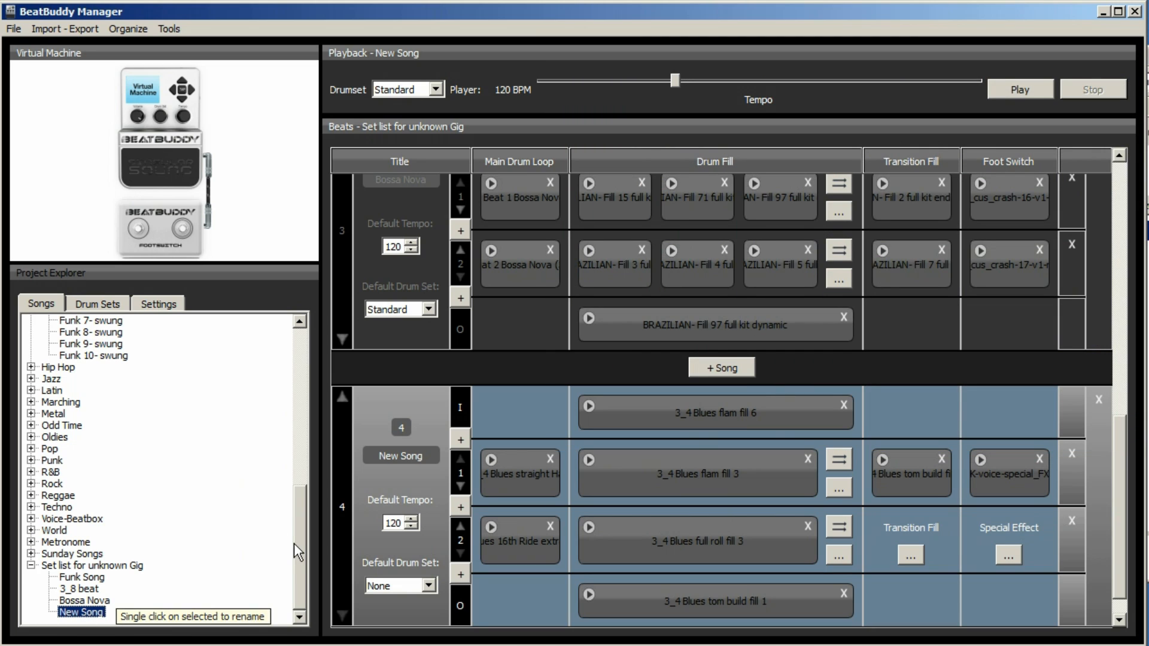